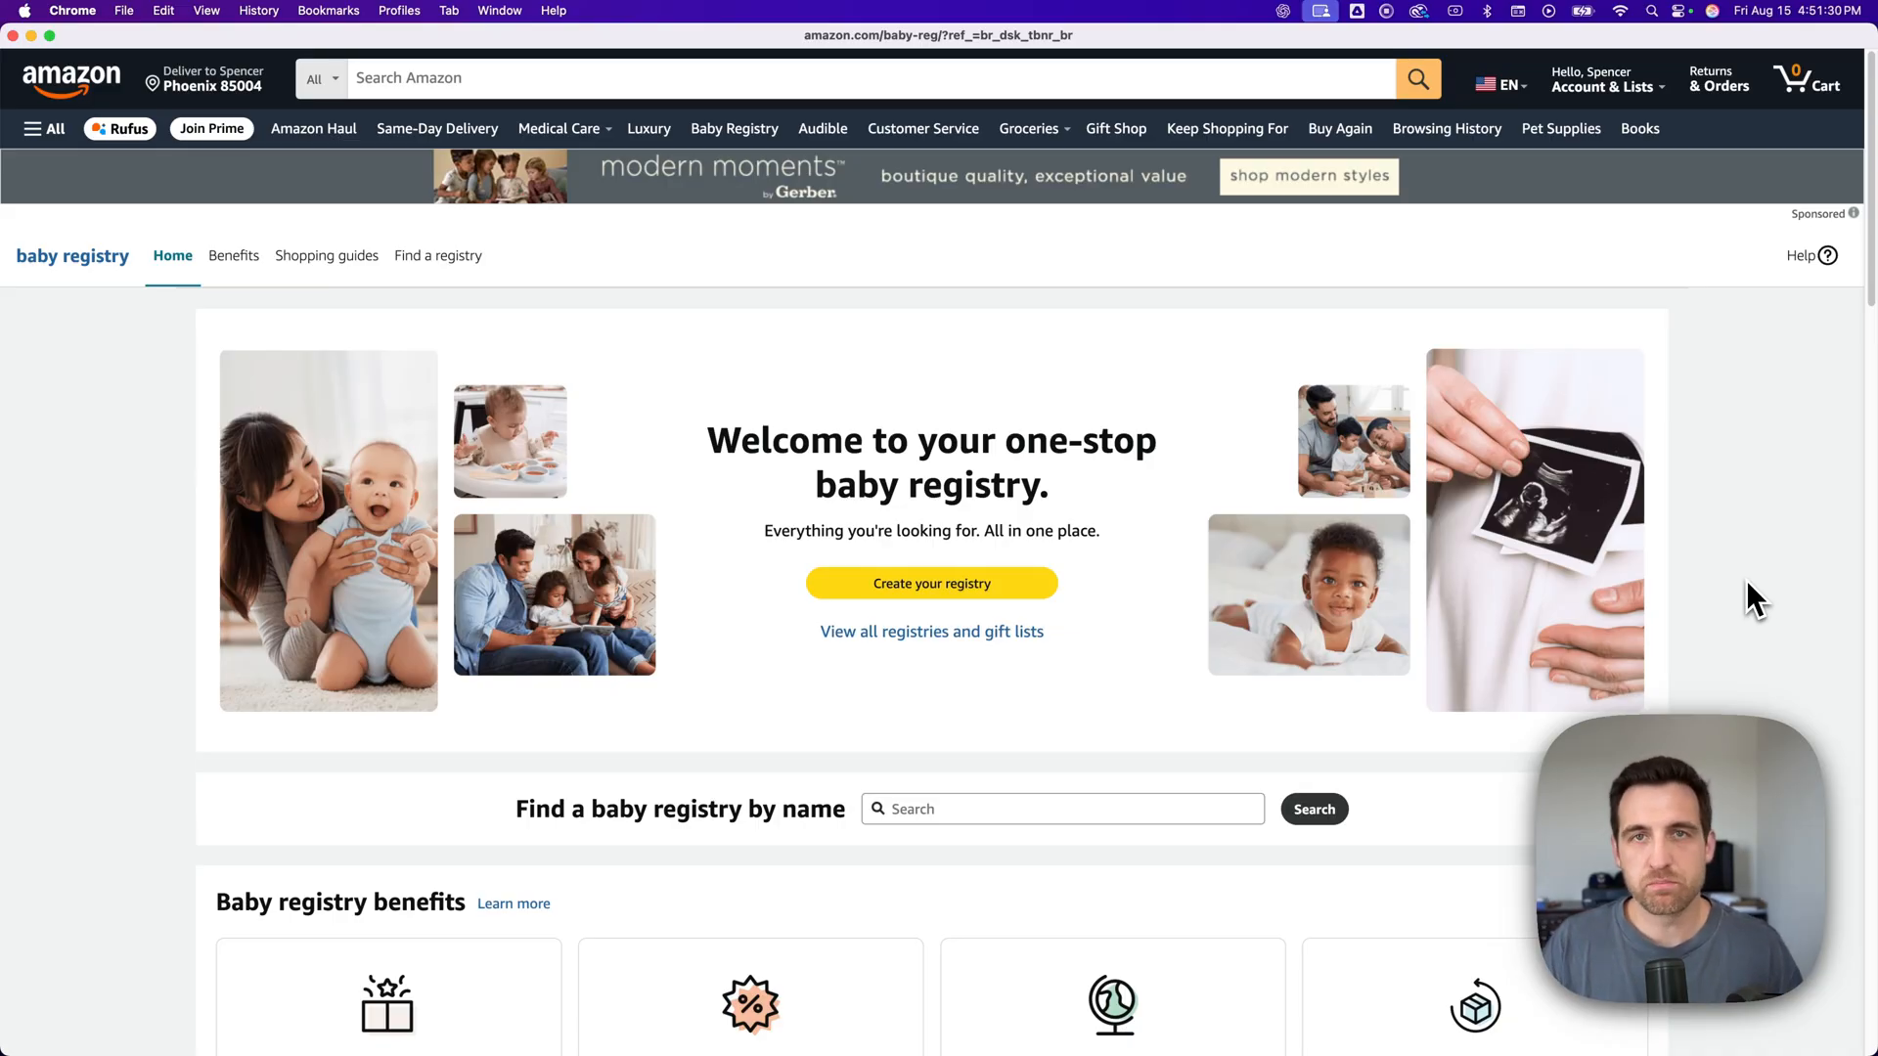
mouse_move(880, 556)
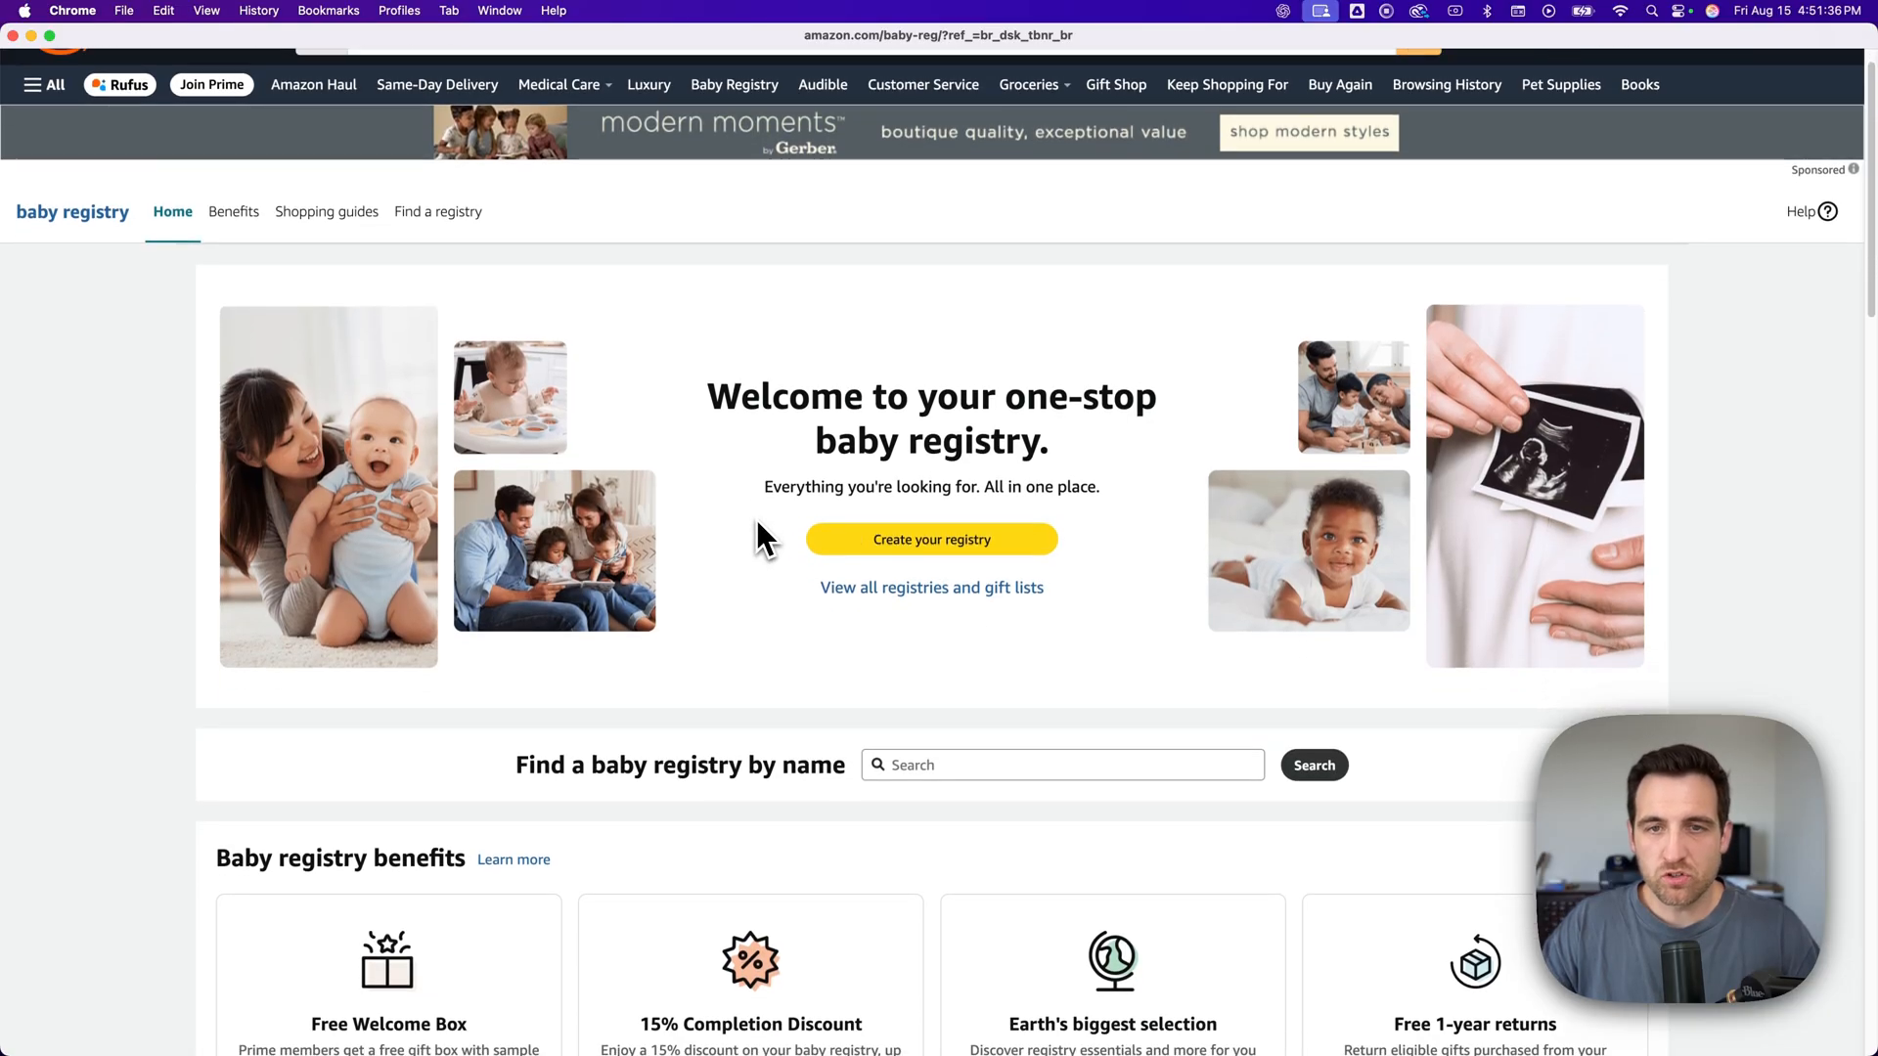
- Begin creating a new baby registry and sign in to the Amazon account
scroll(down, 3)
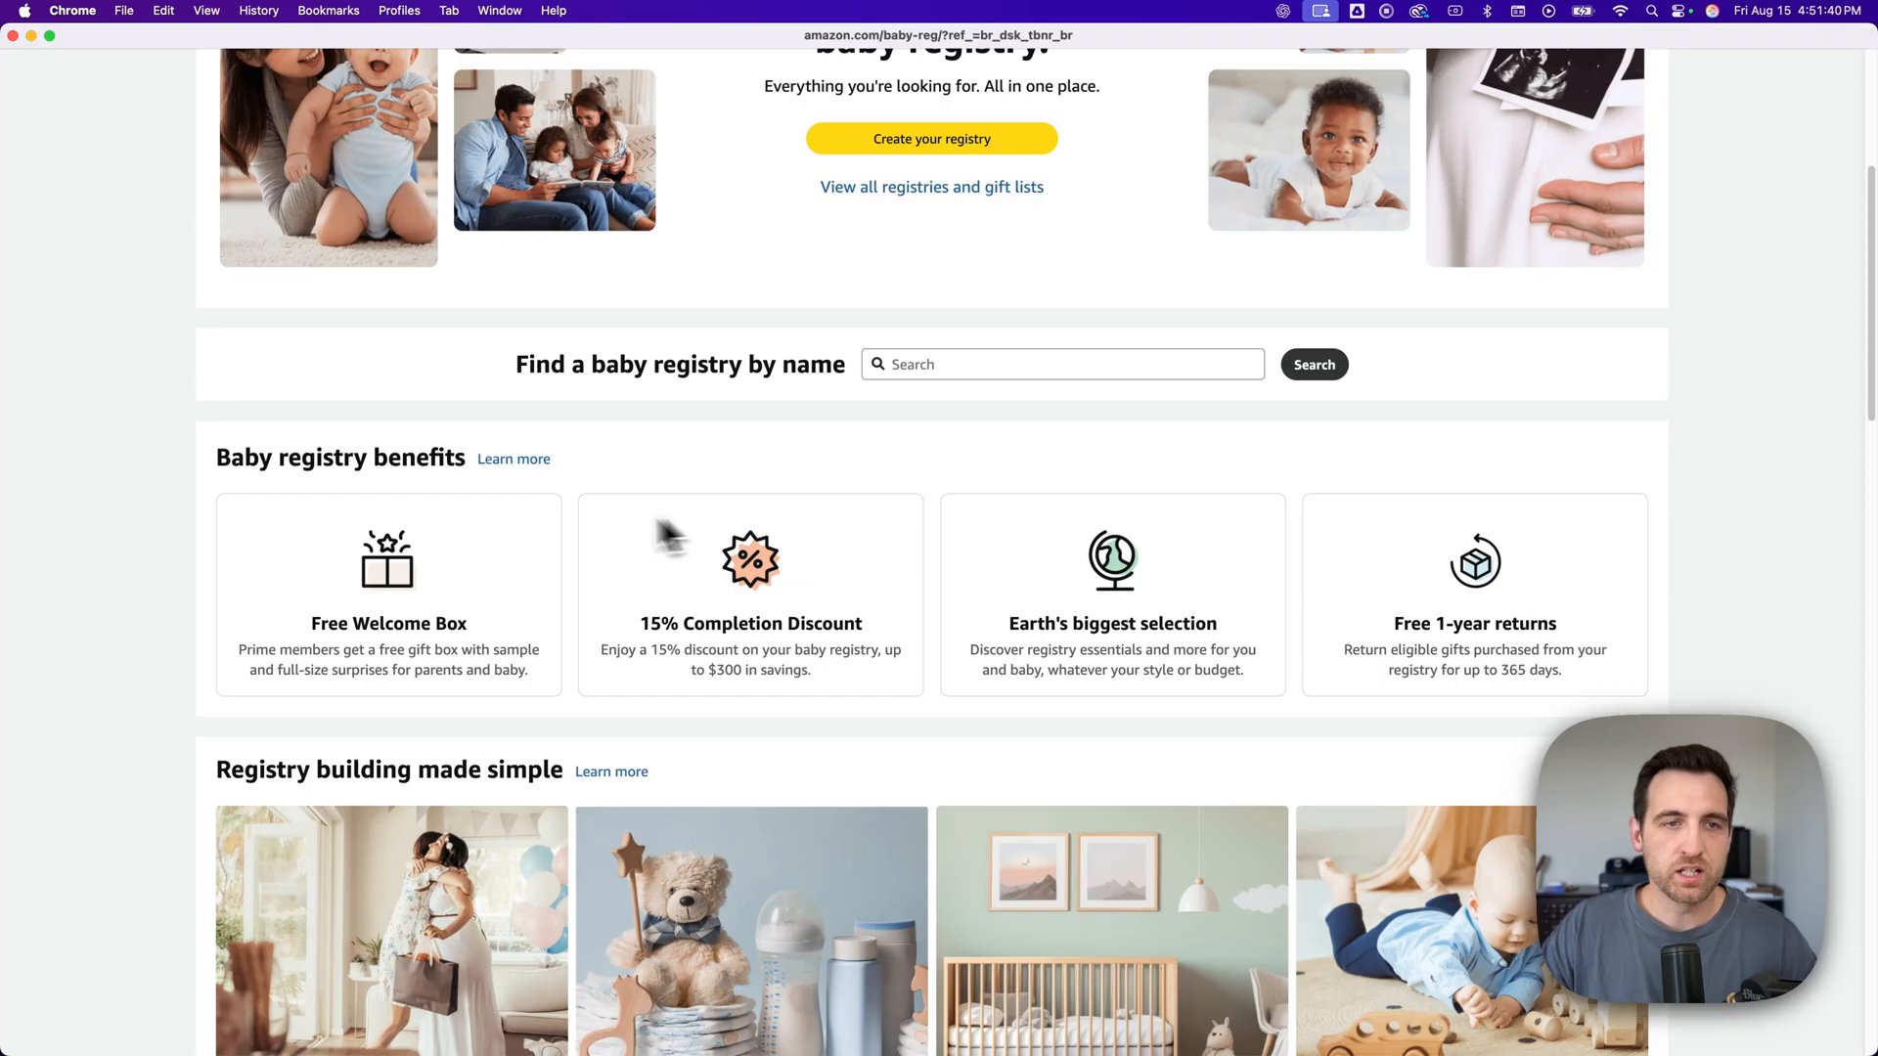
mouse_move(658, 610)
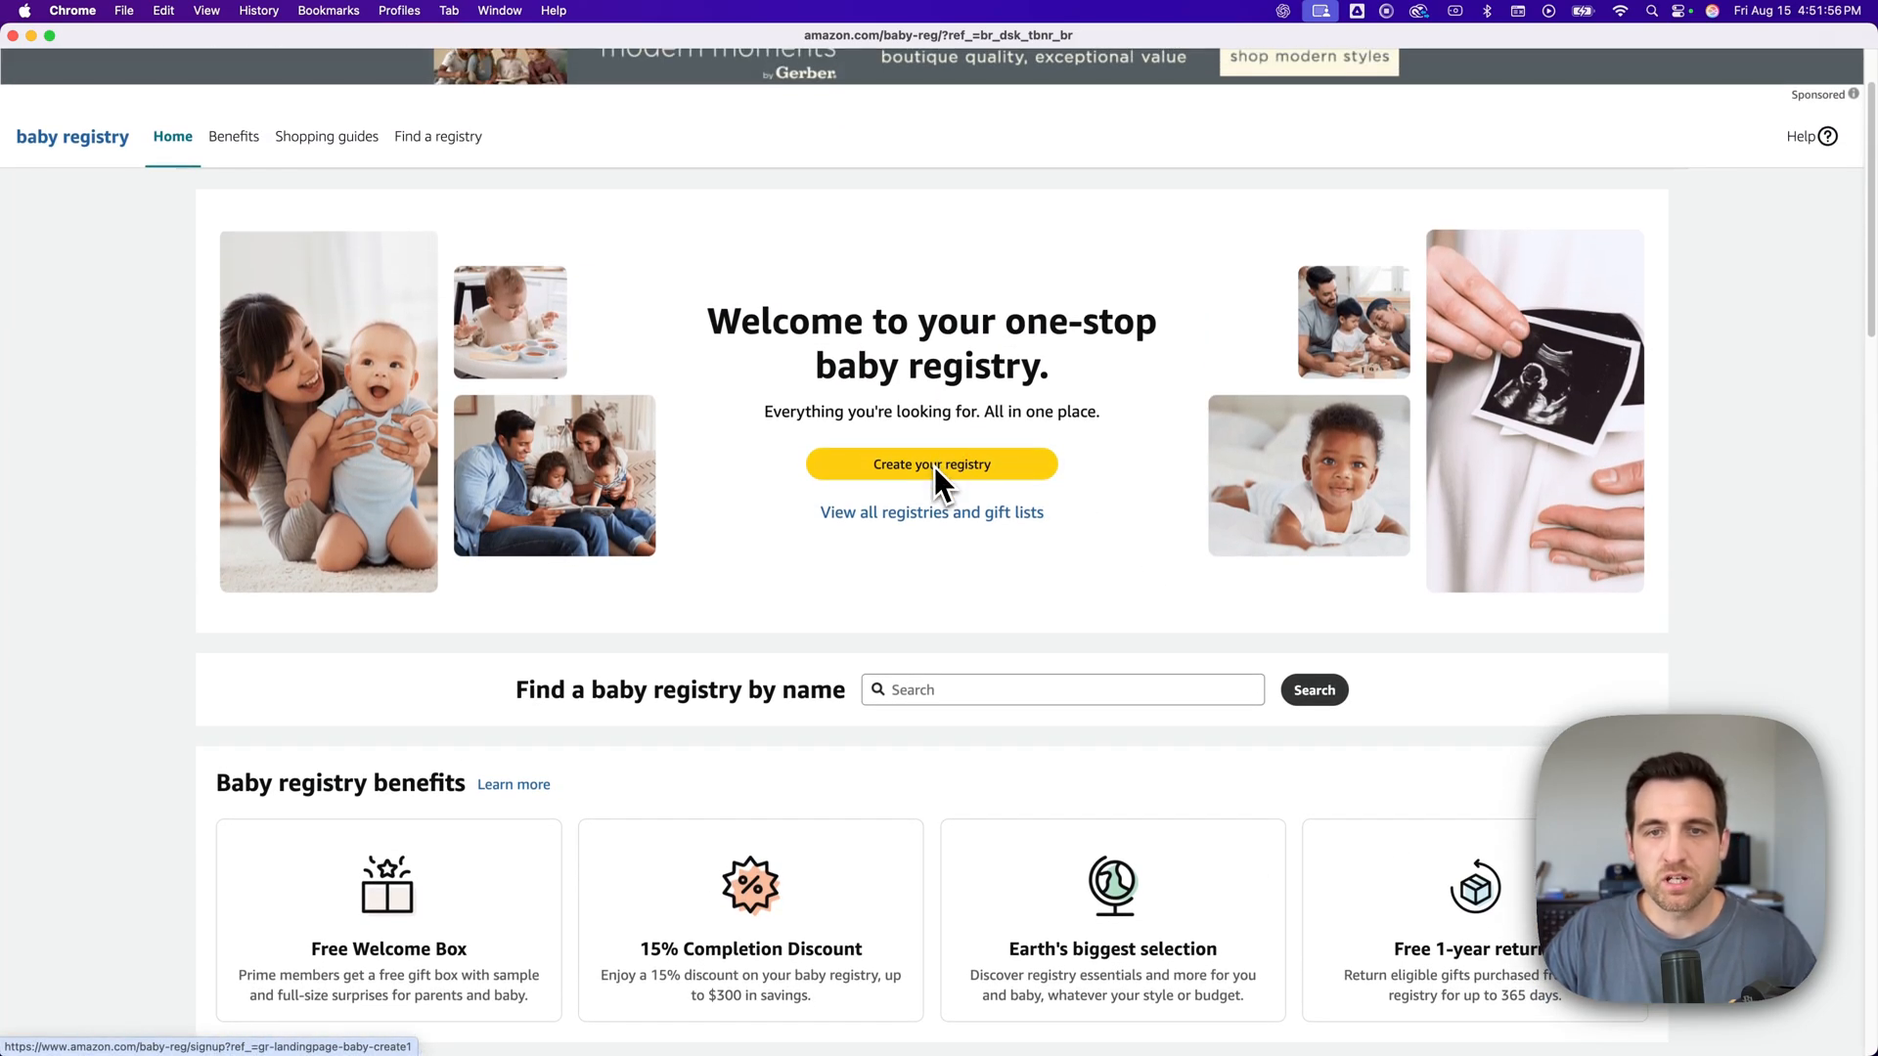
click(930, 463)
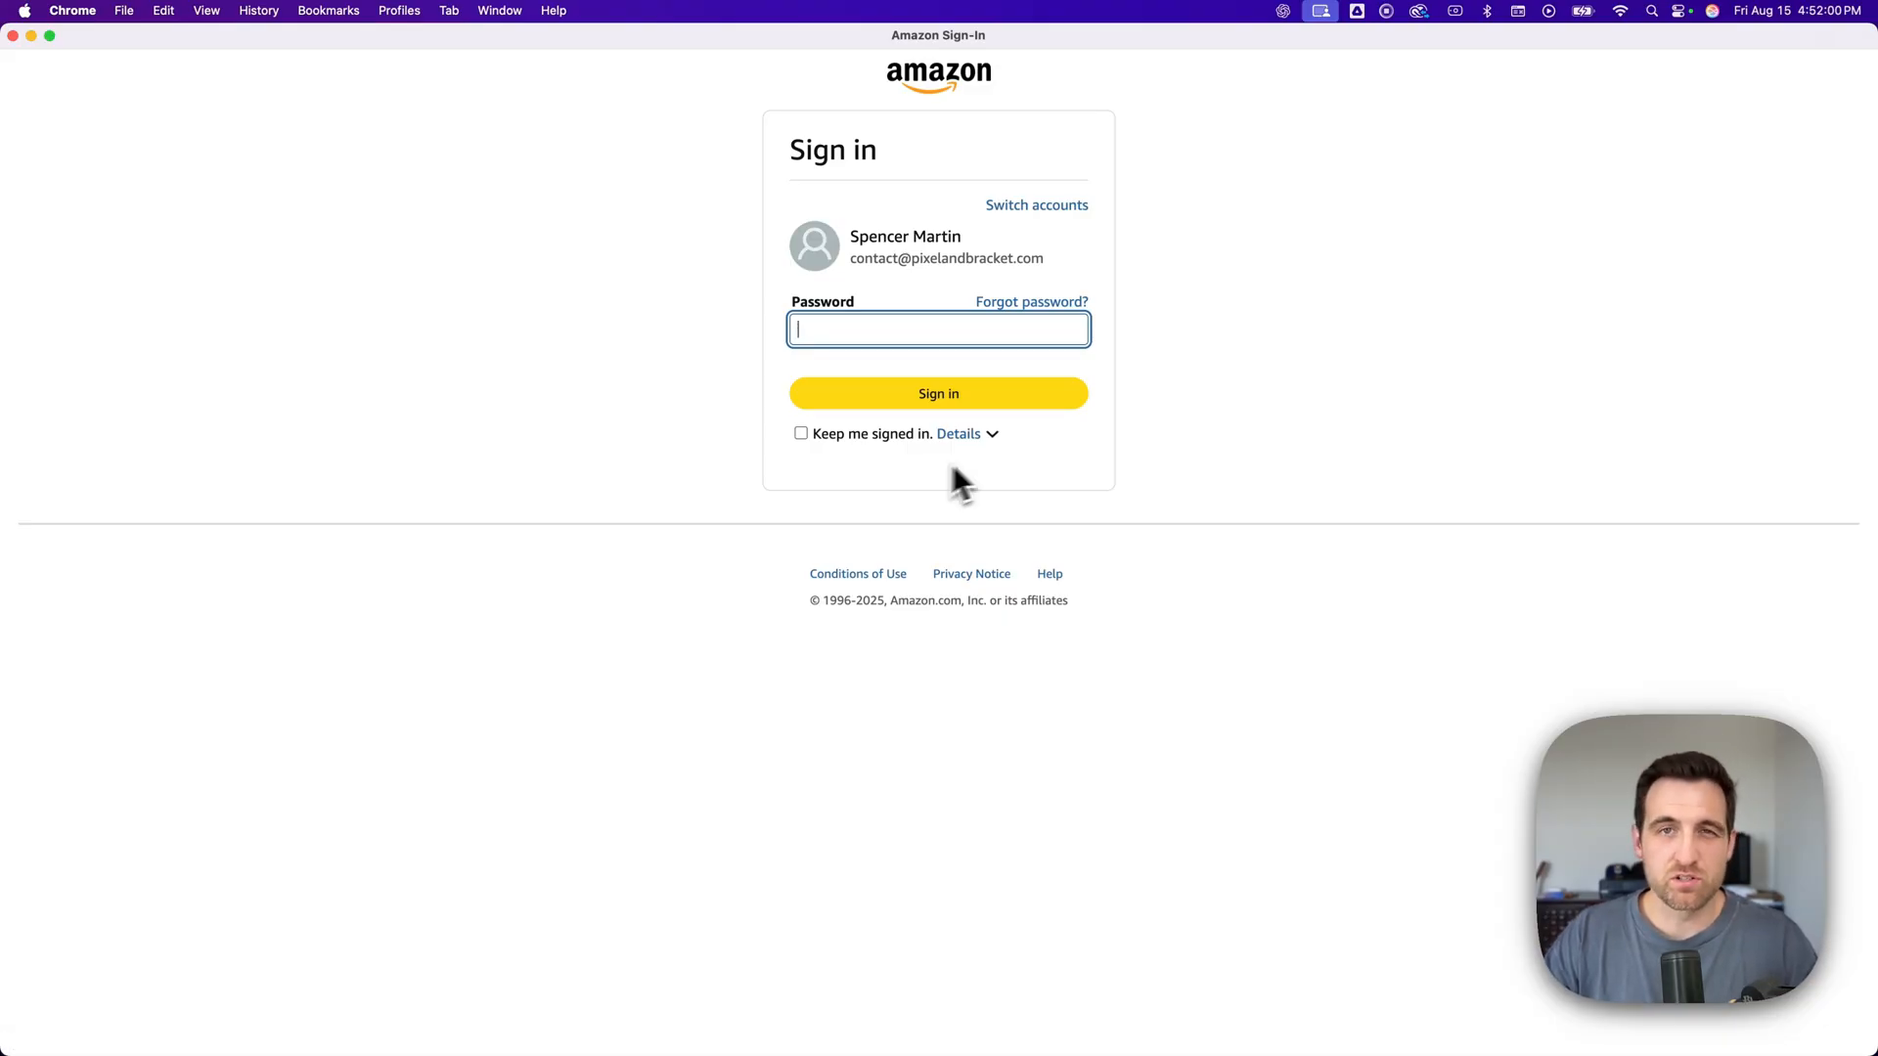
mouse_move(1033, 464)
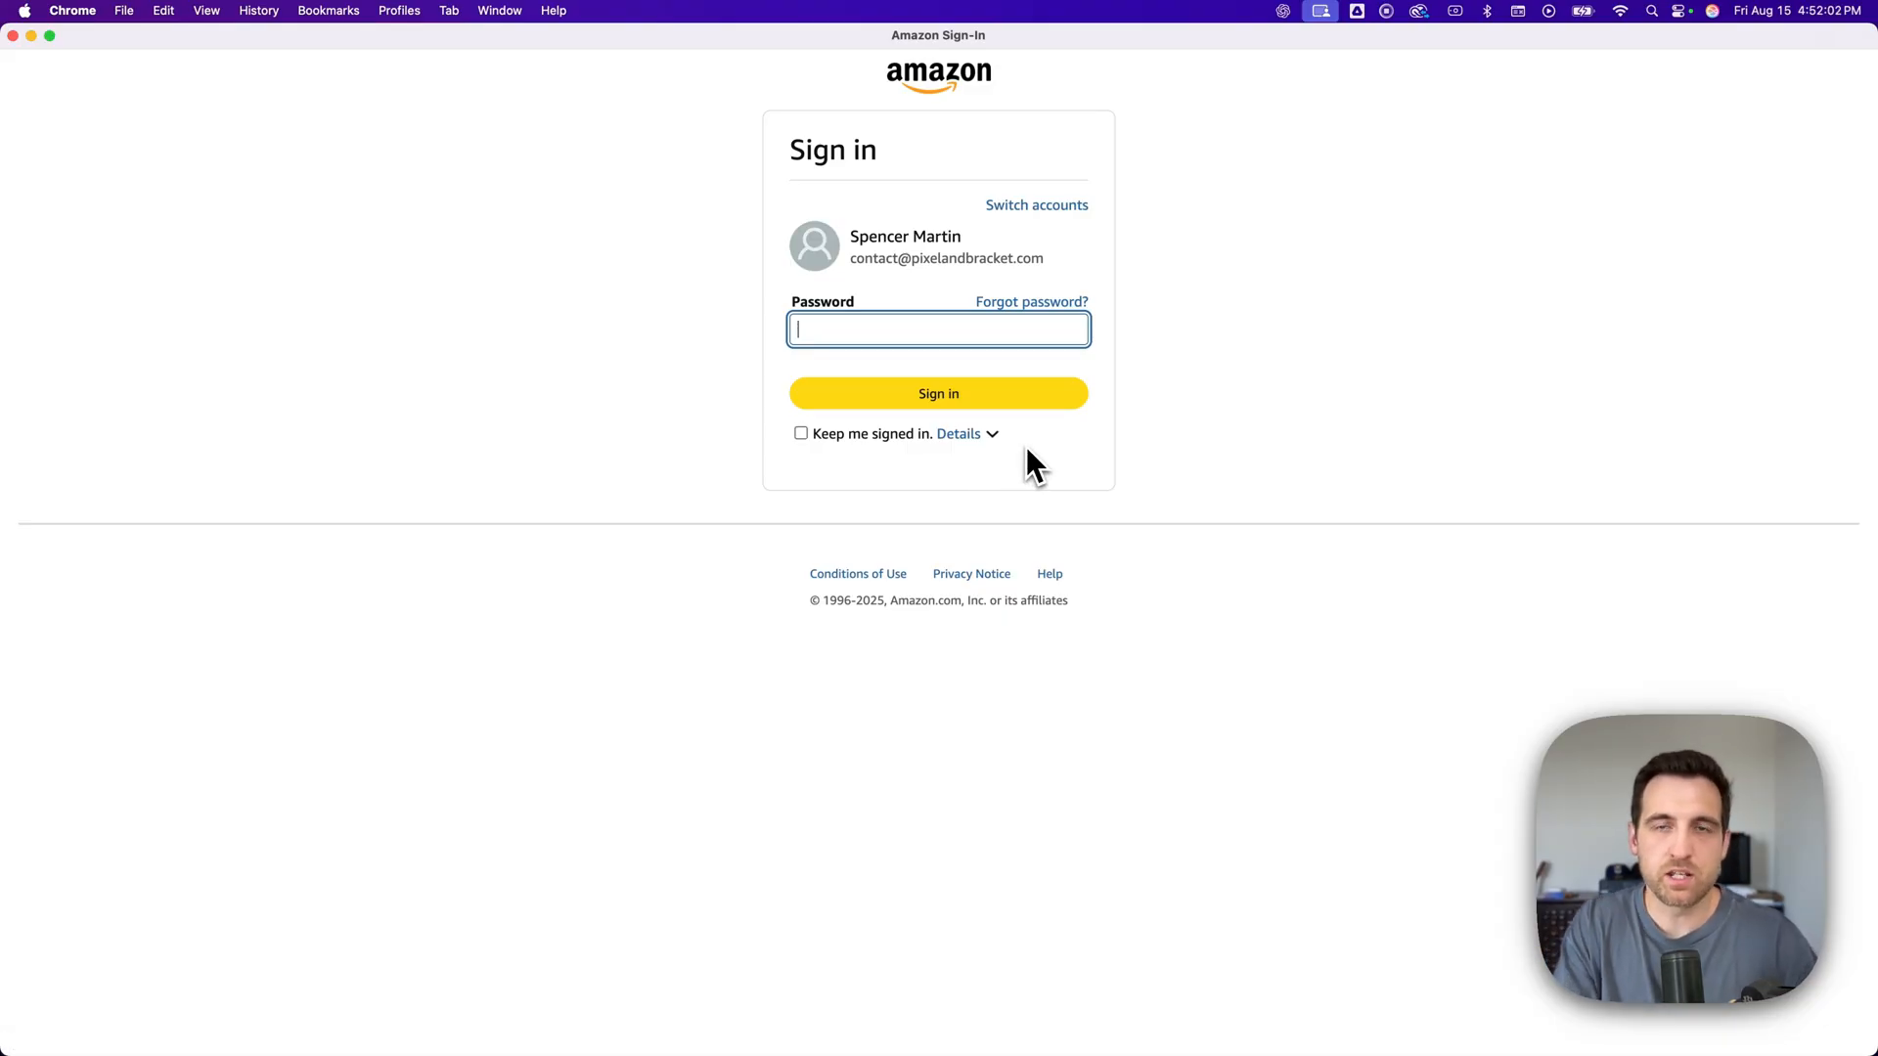
click(938, 393)
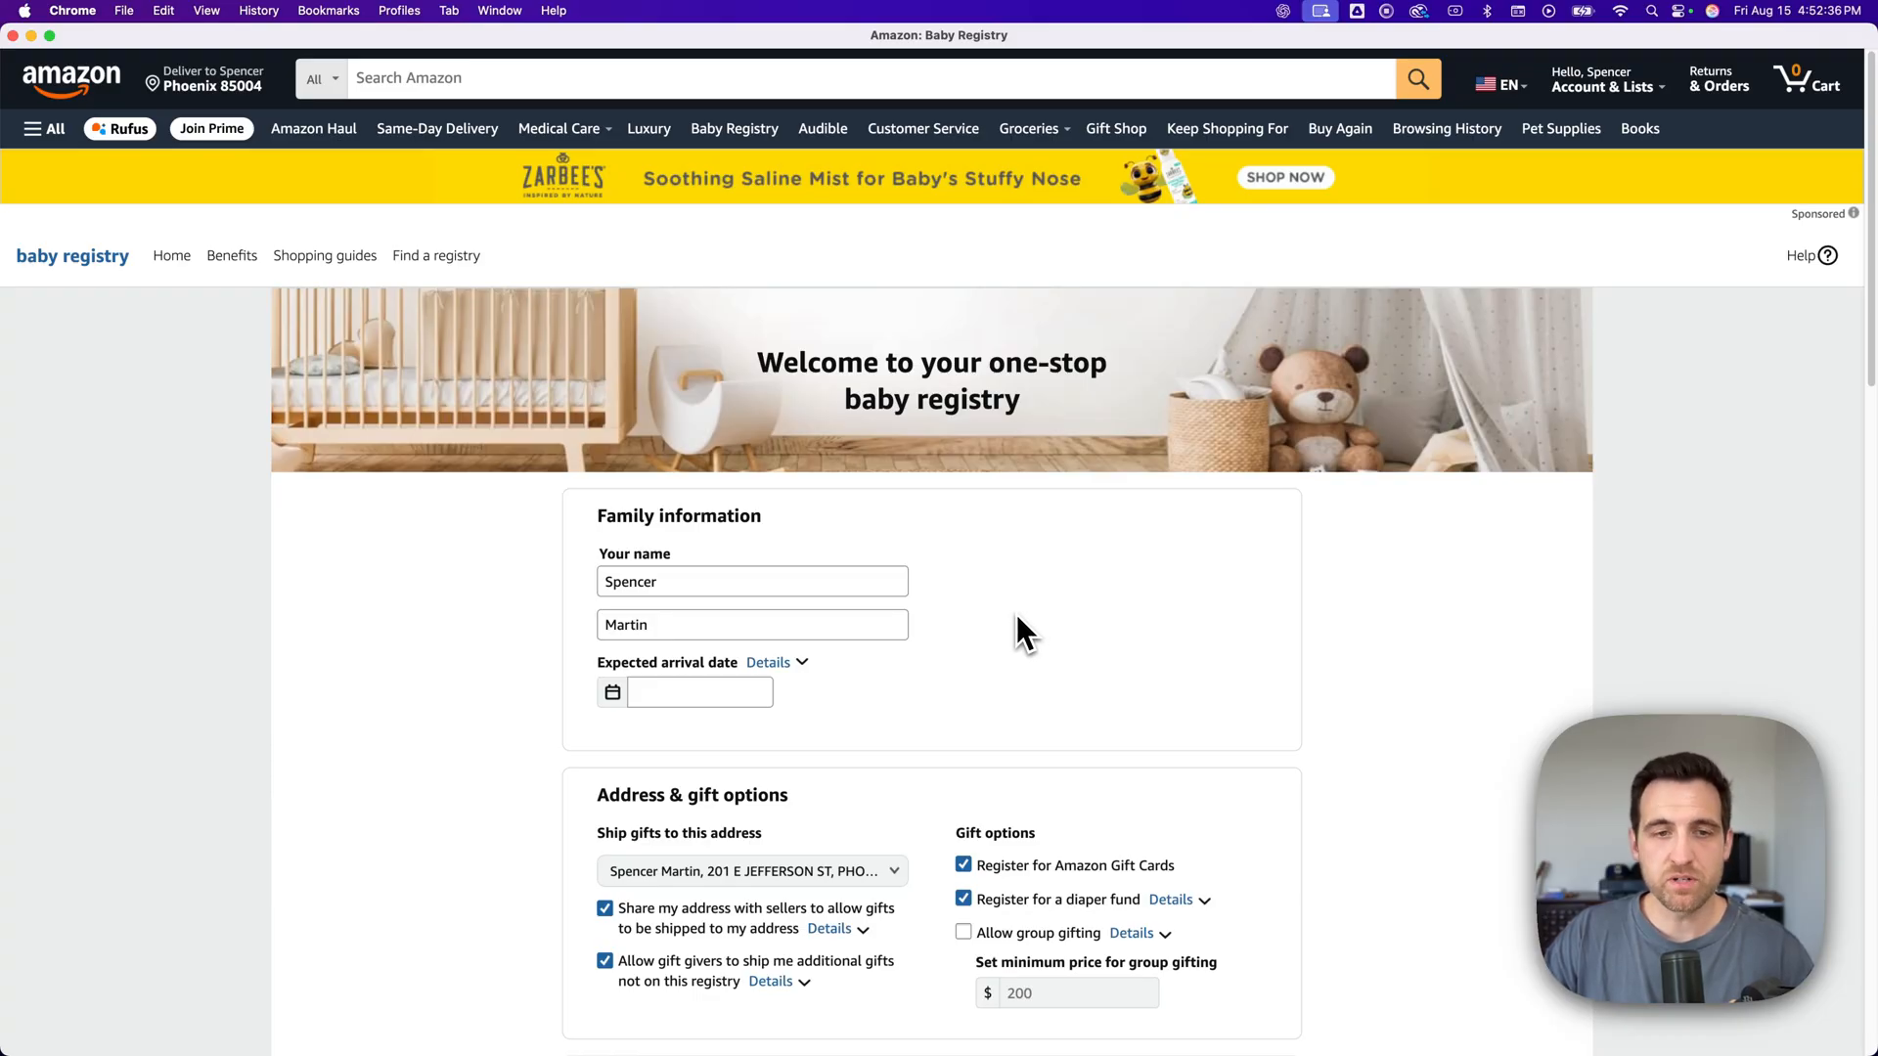
- Enter February 18, 2026 (02/18/2026) as the expected arrival date via the calendar
scroll(down, 3)
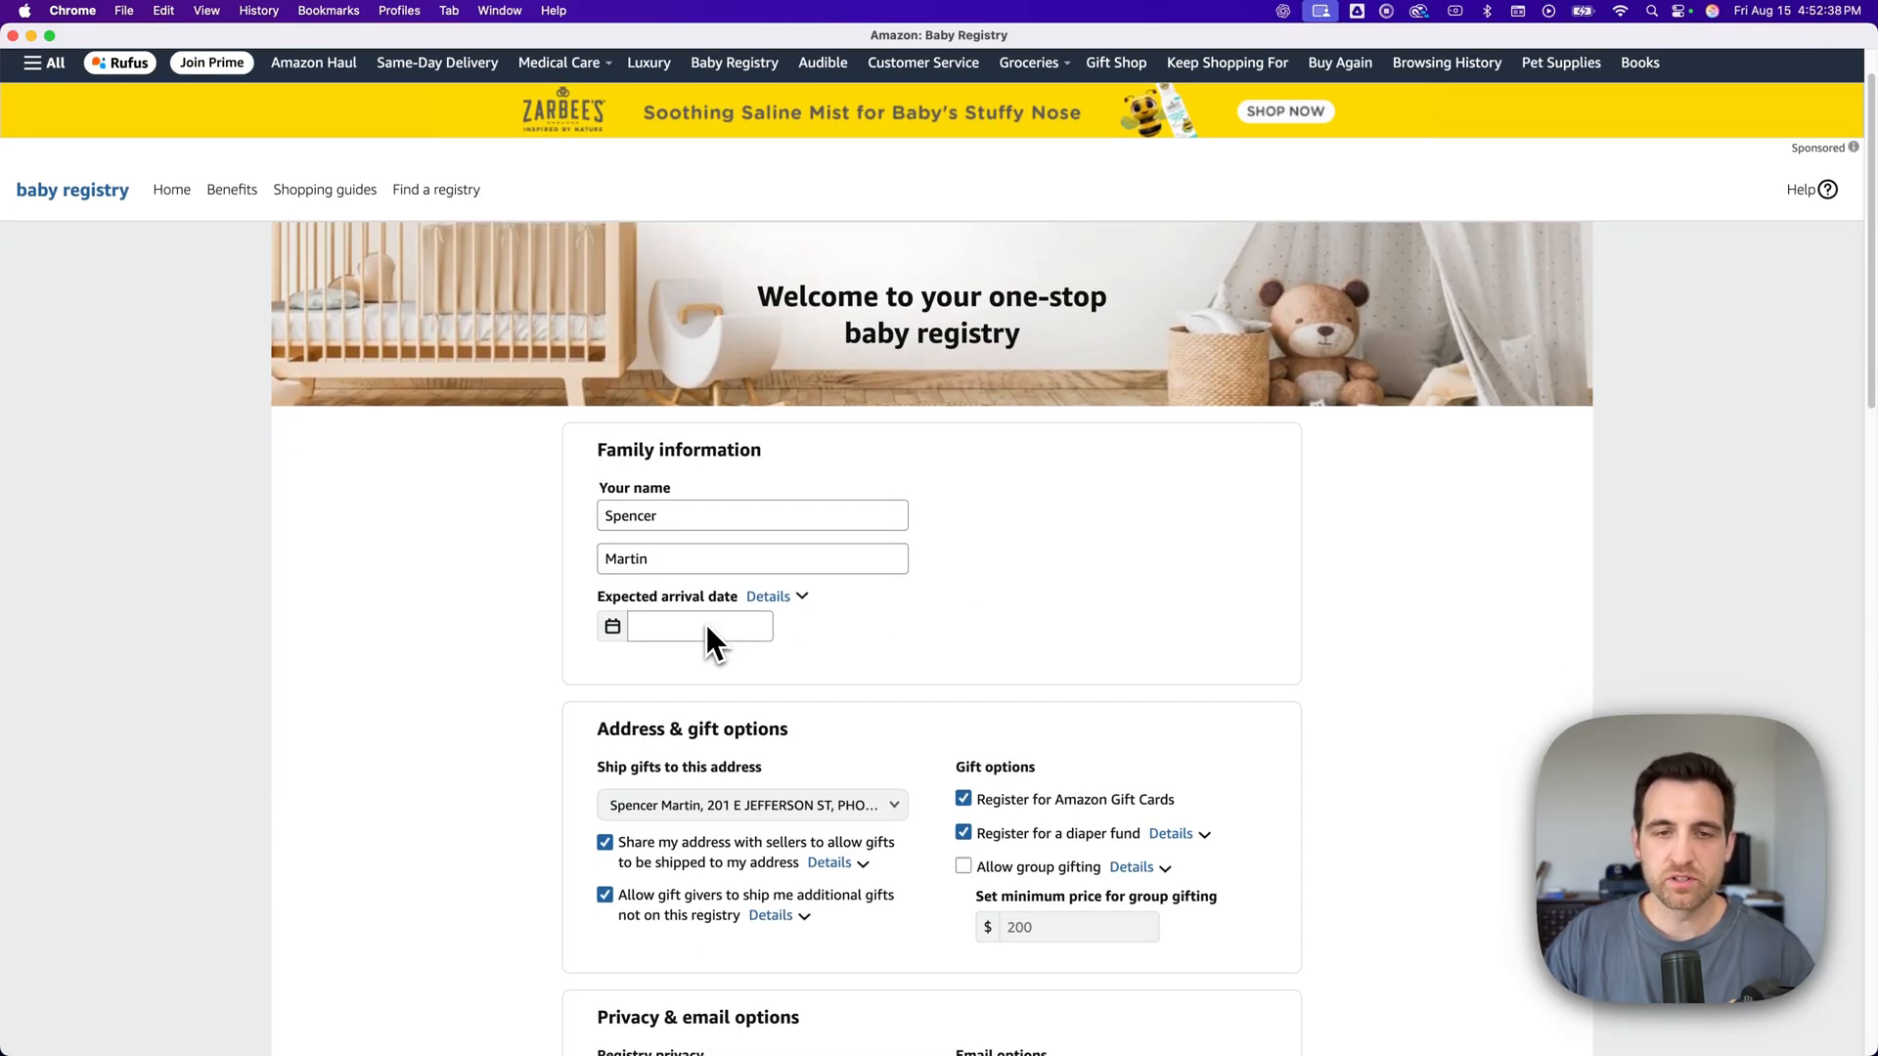
click(768, 596)
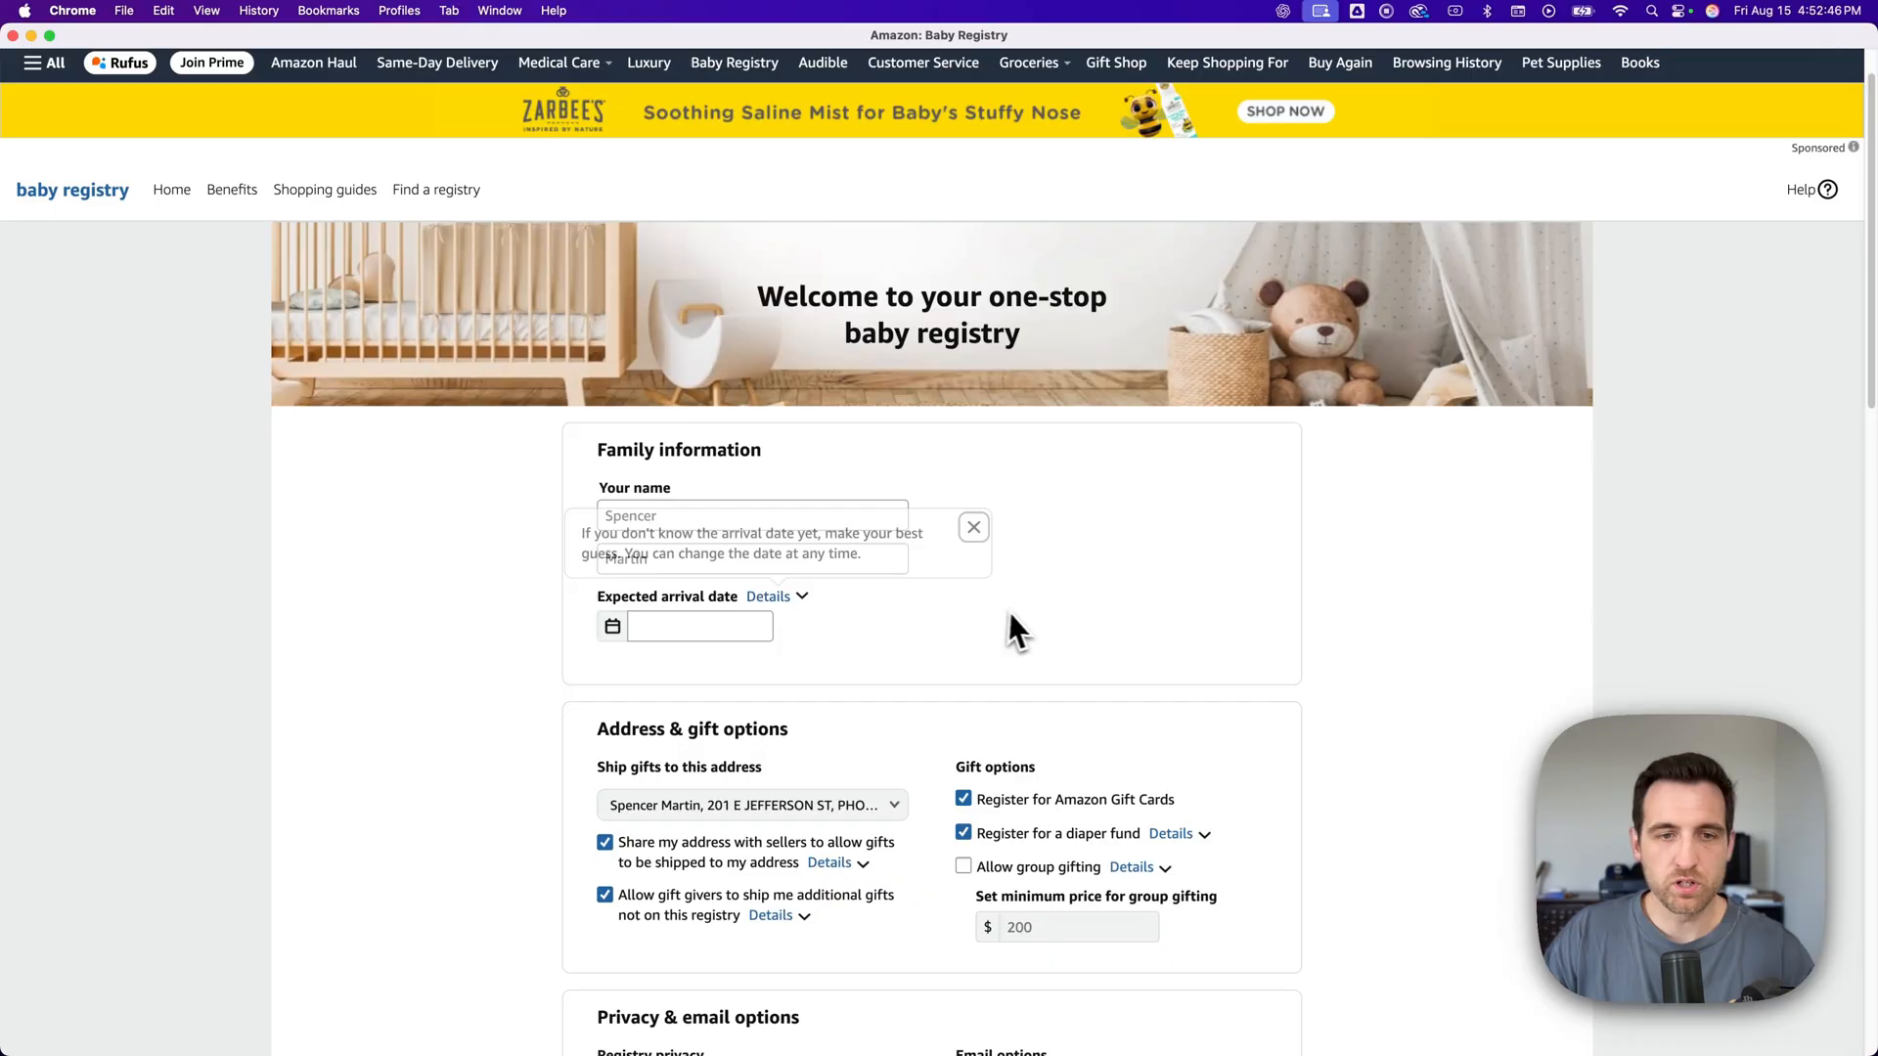
click(612, 626)
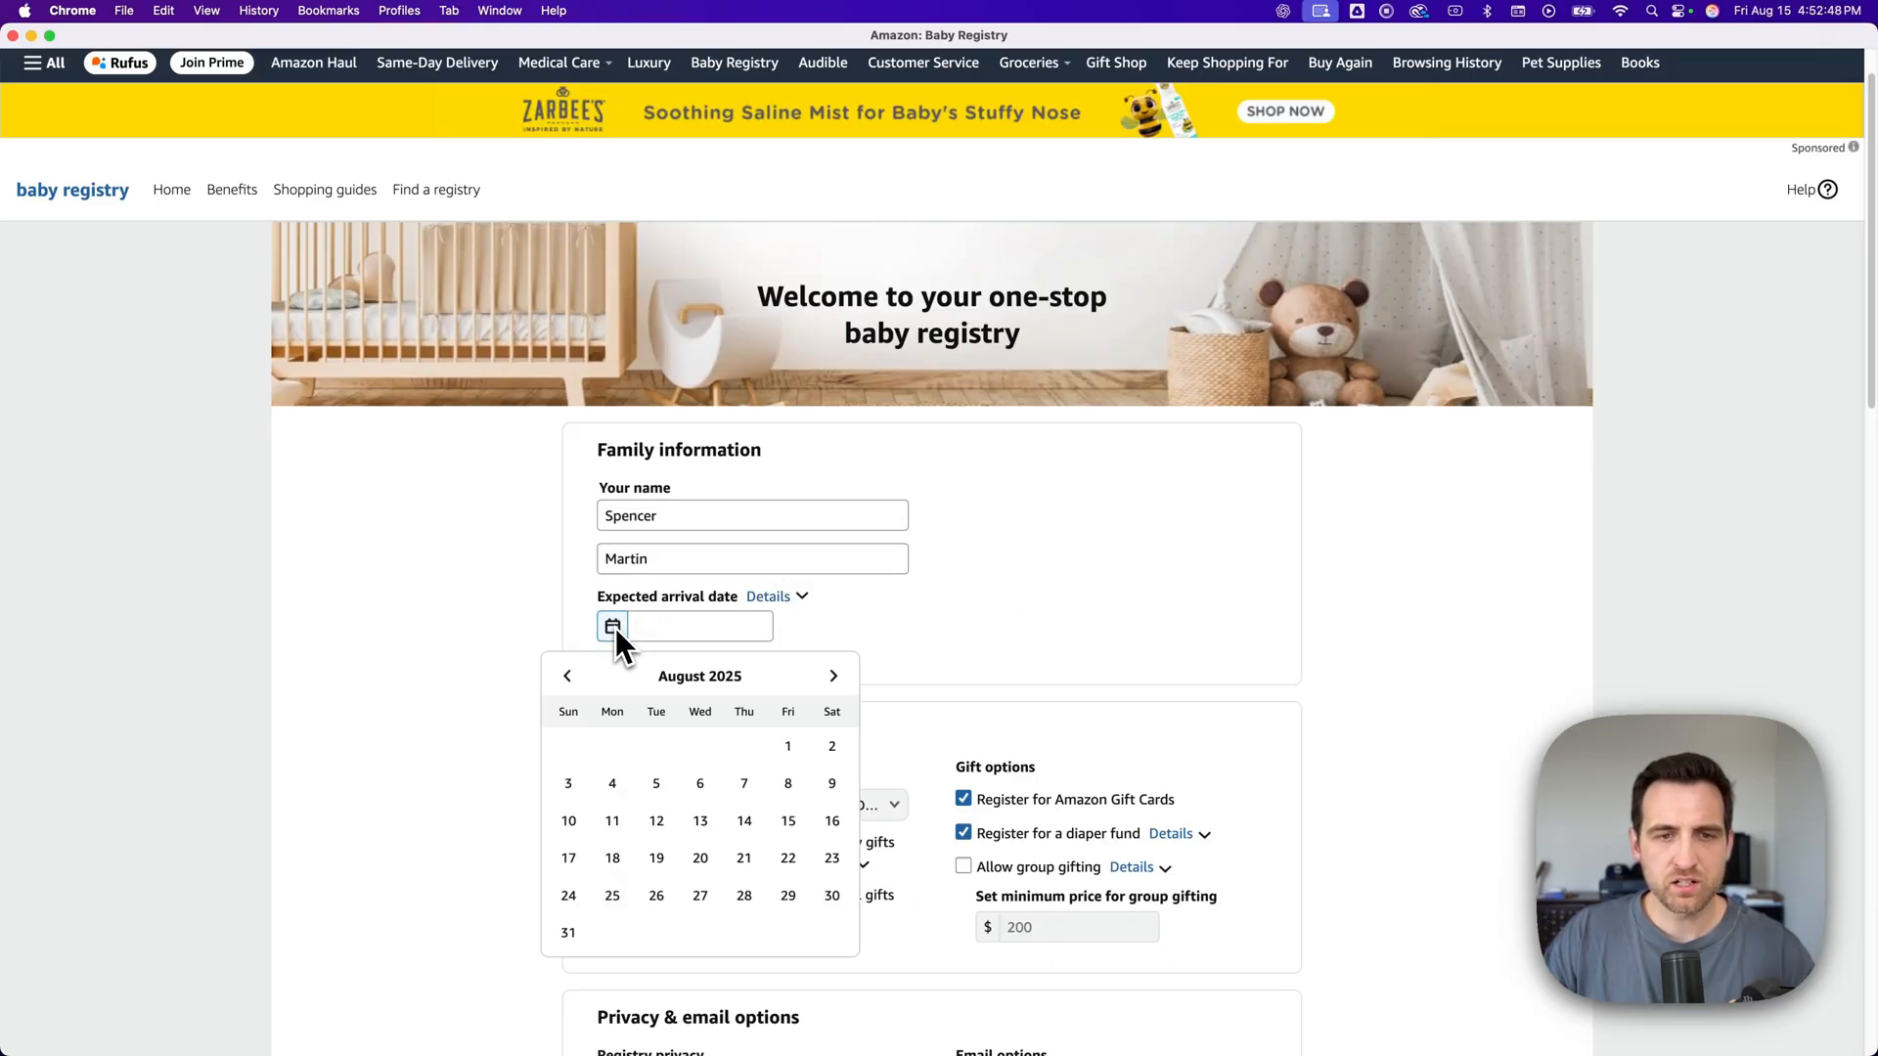
click(832, 676)
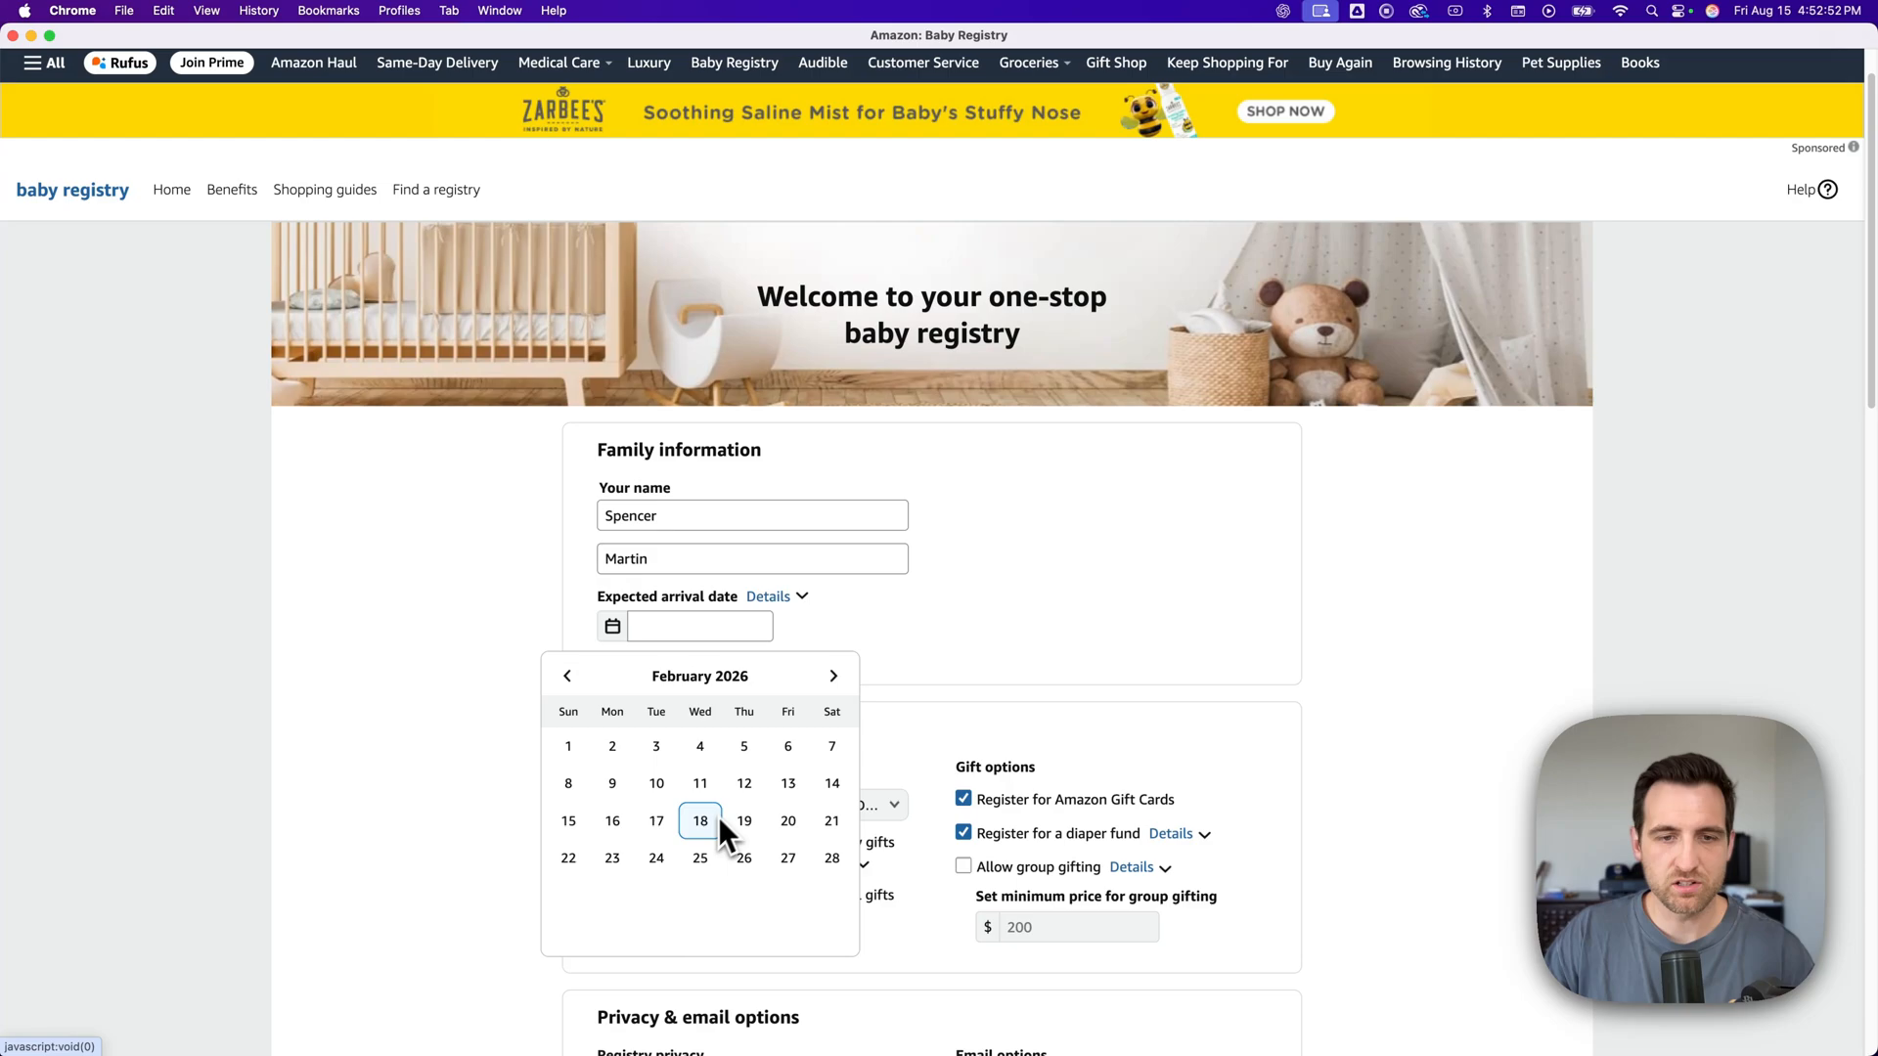
click(700, 821)
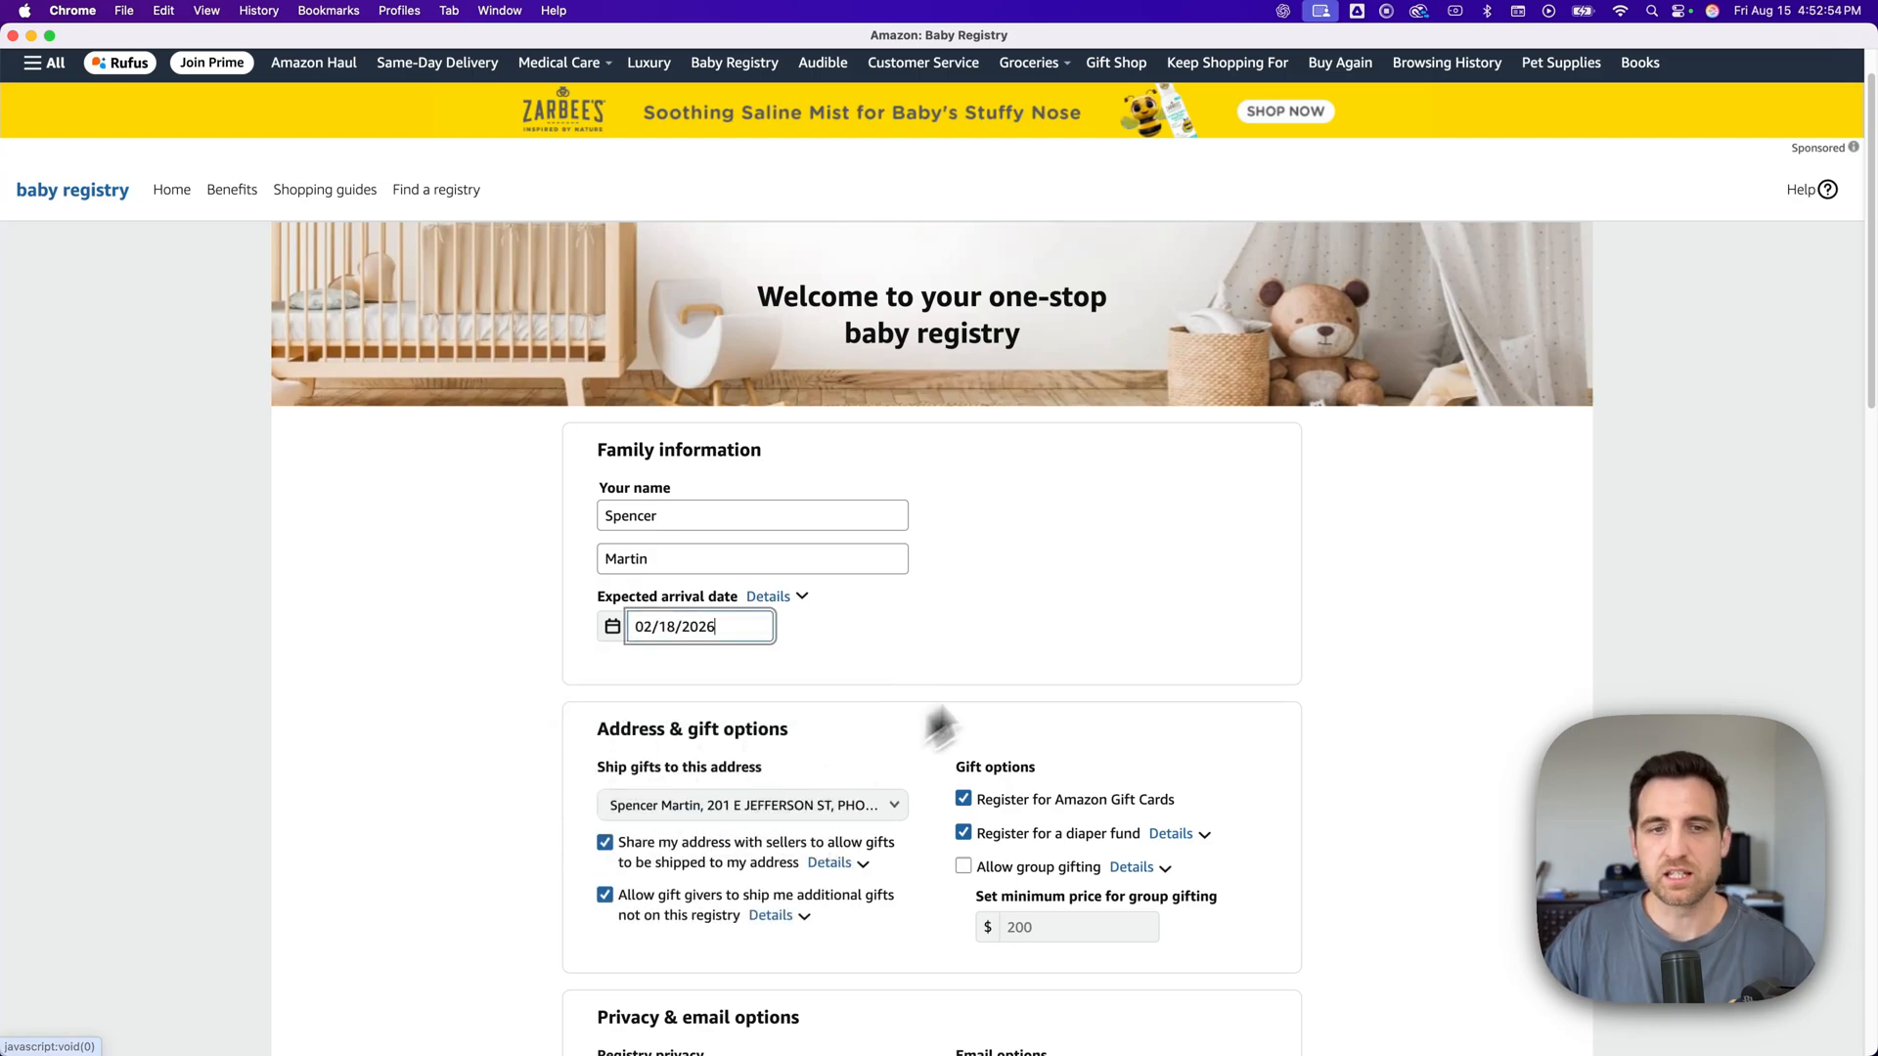
scroll(down, 3)
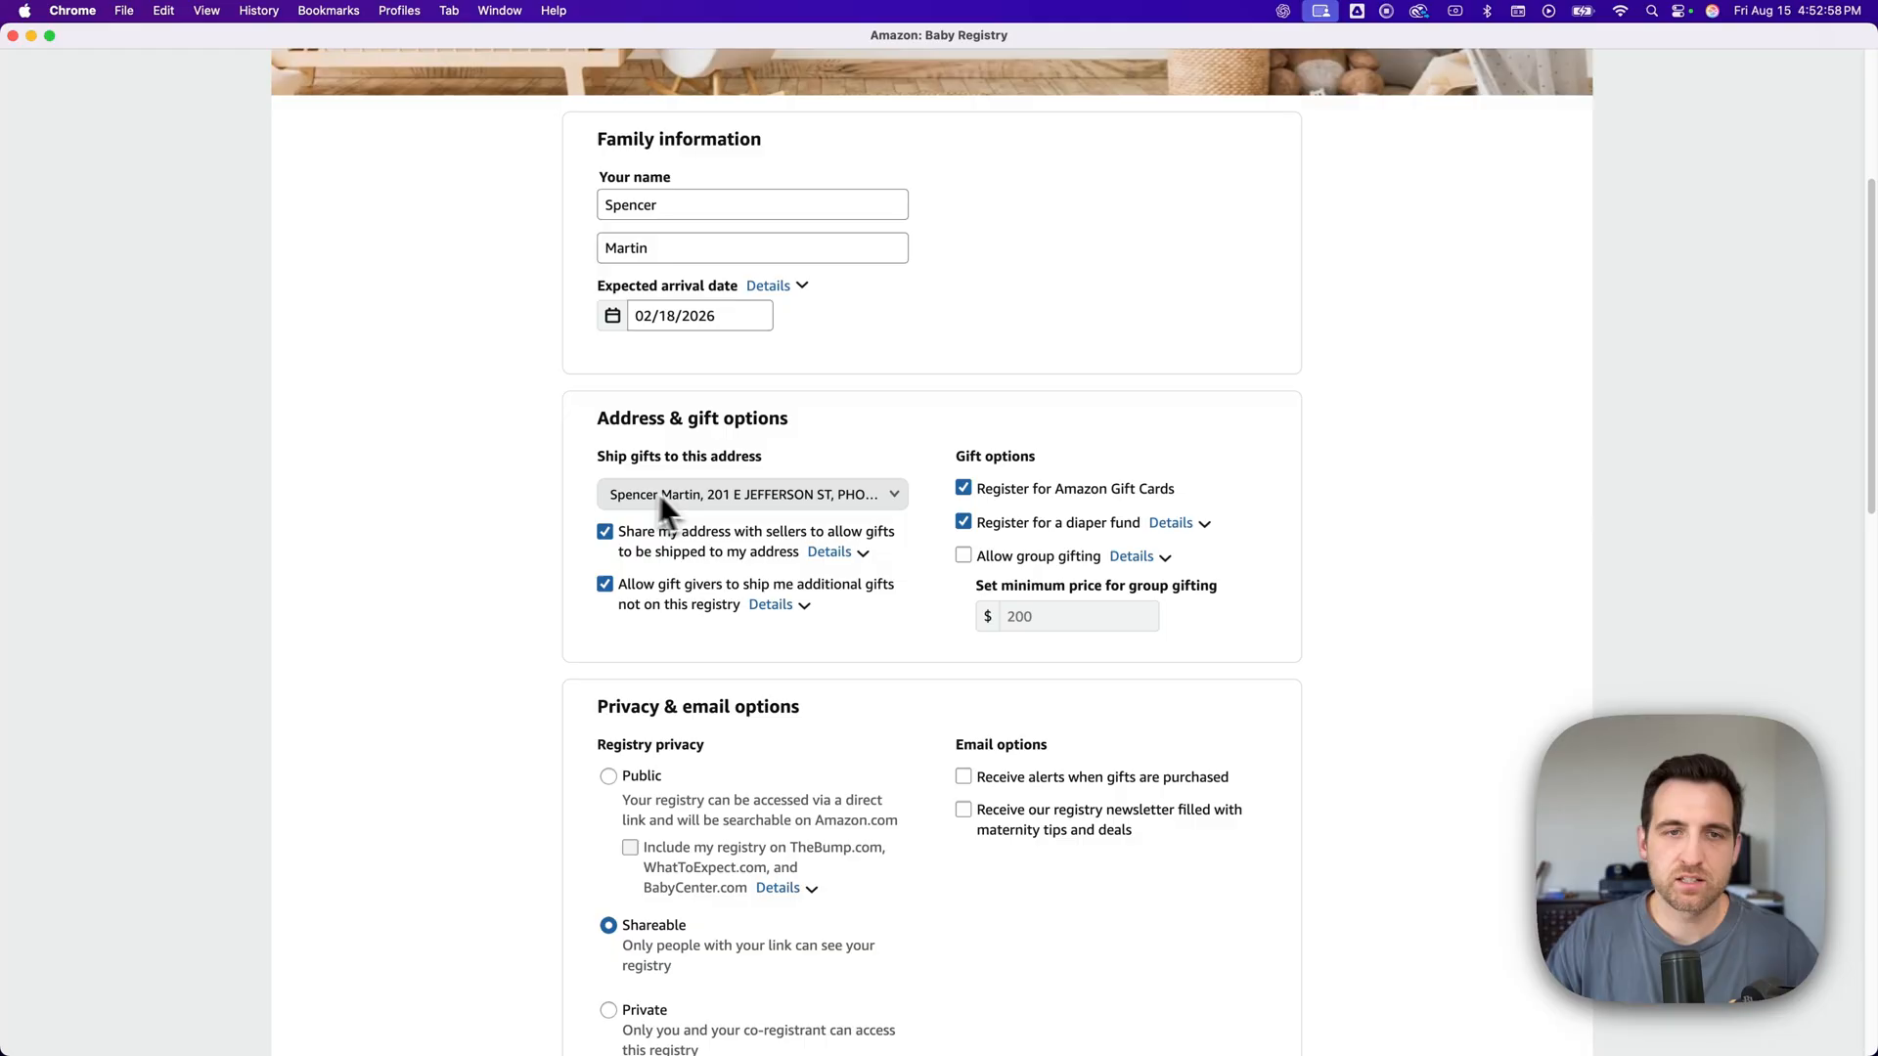
mouse_move(704, 512)
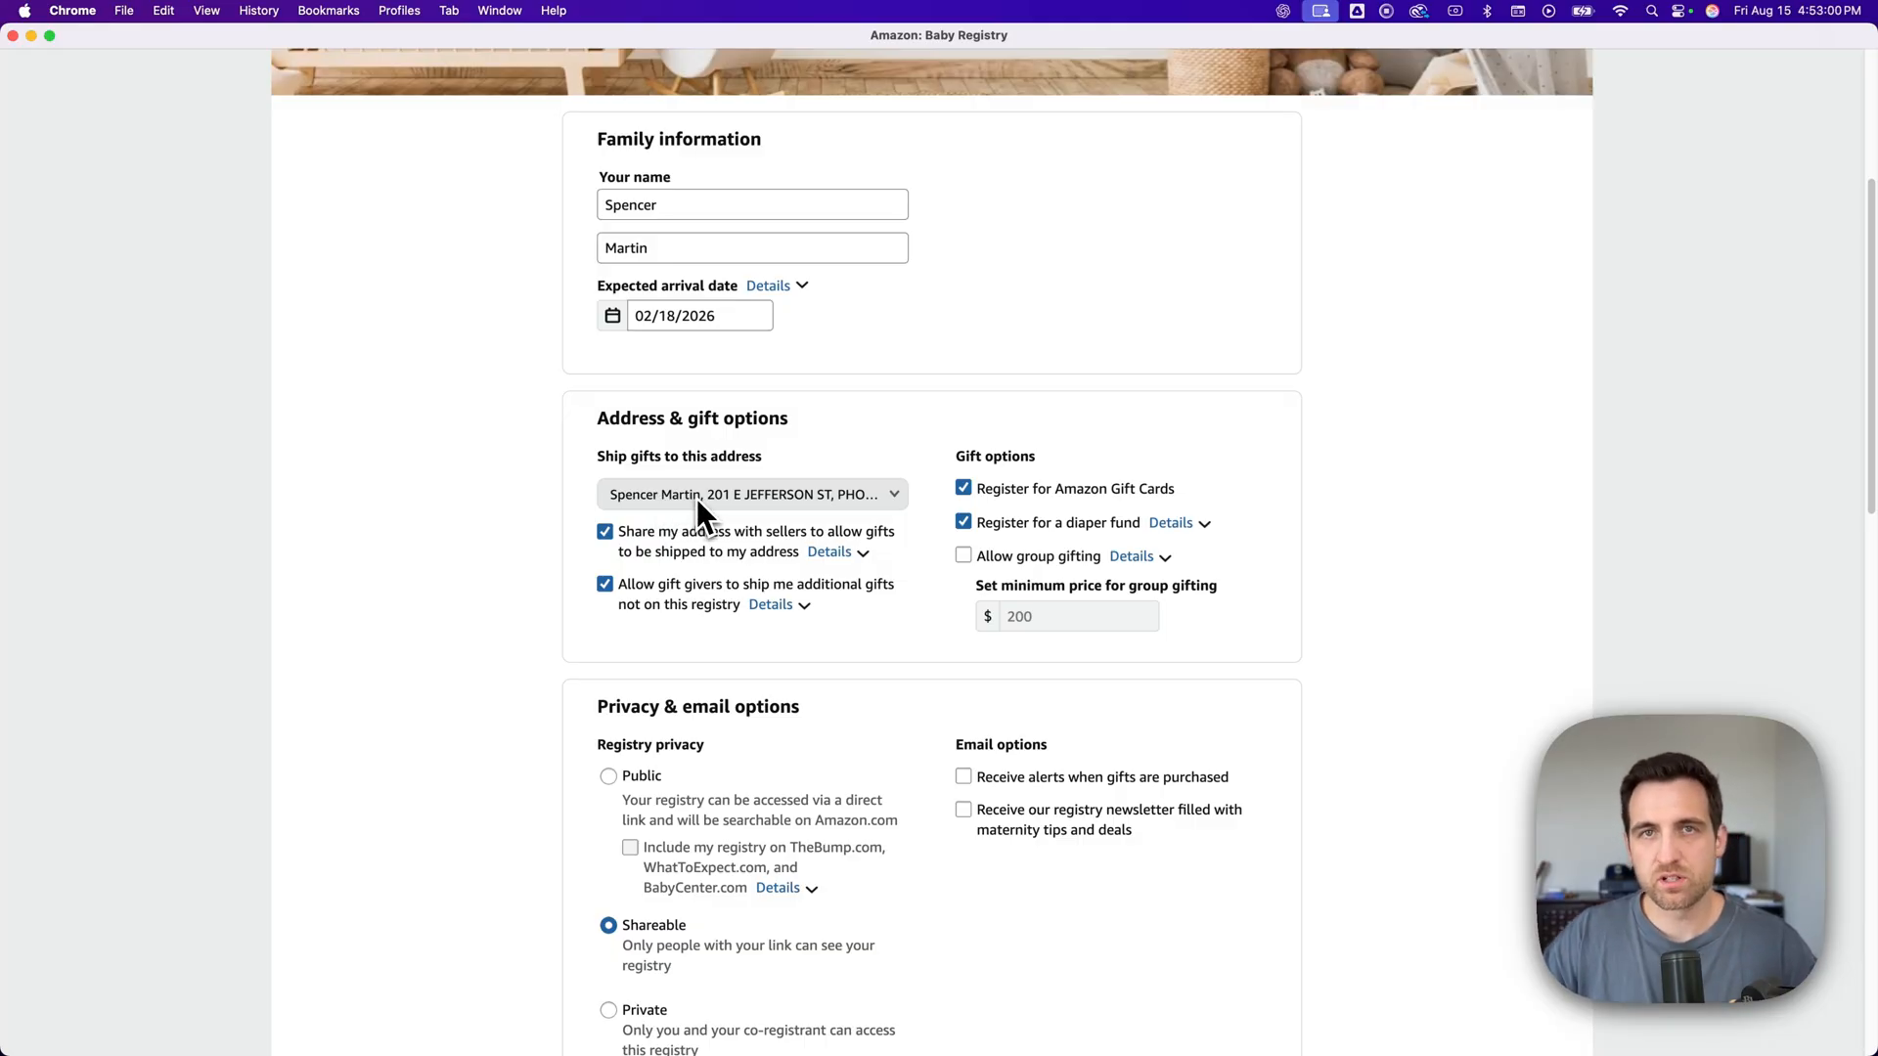
click(751, 493)
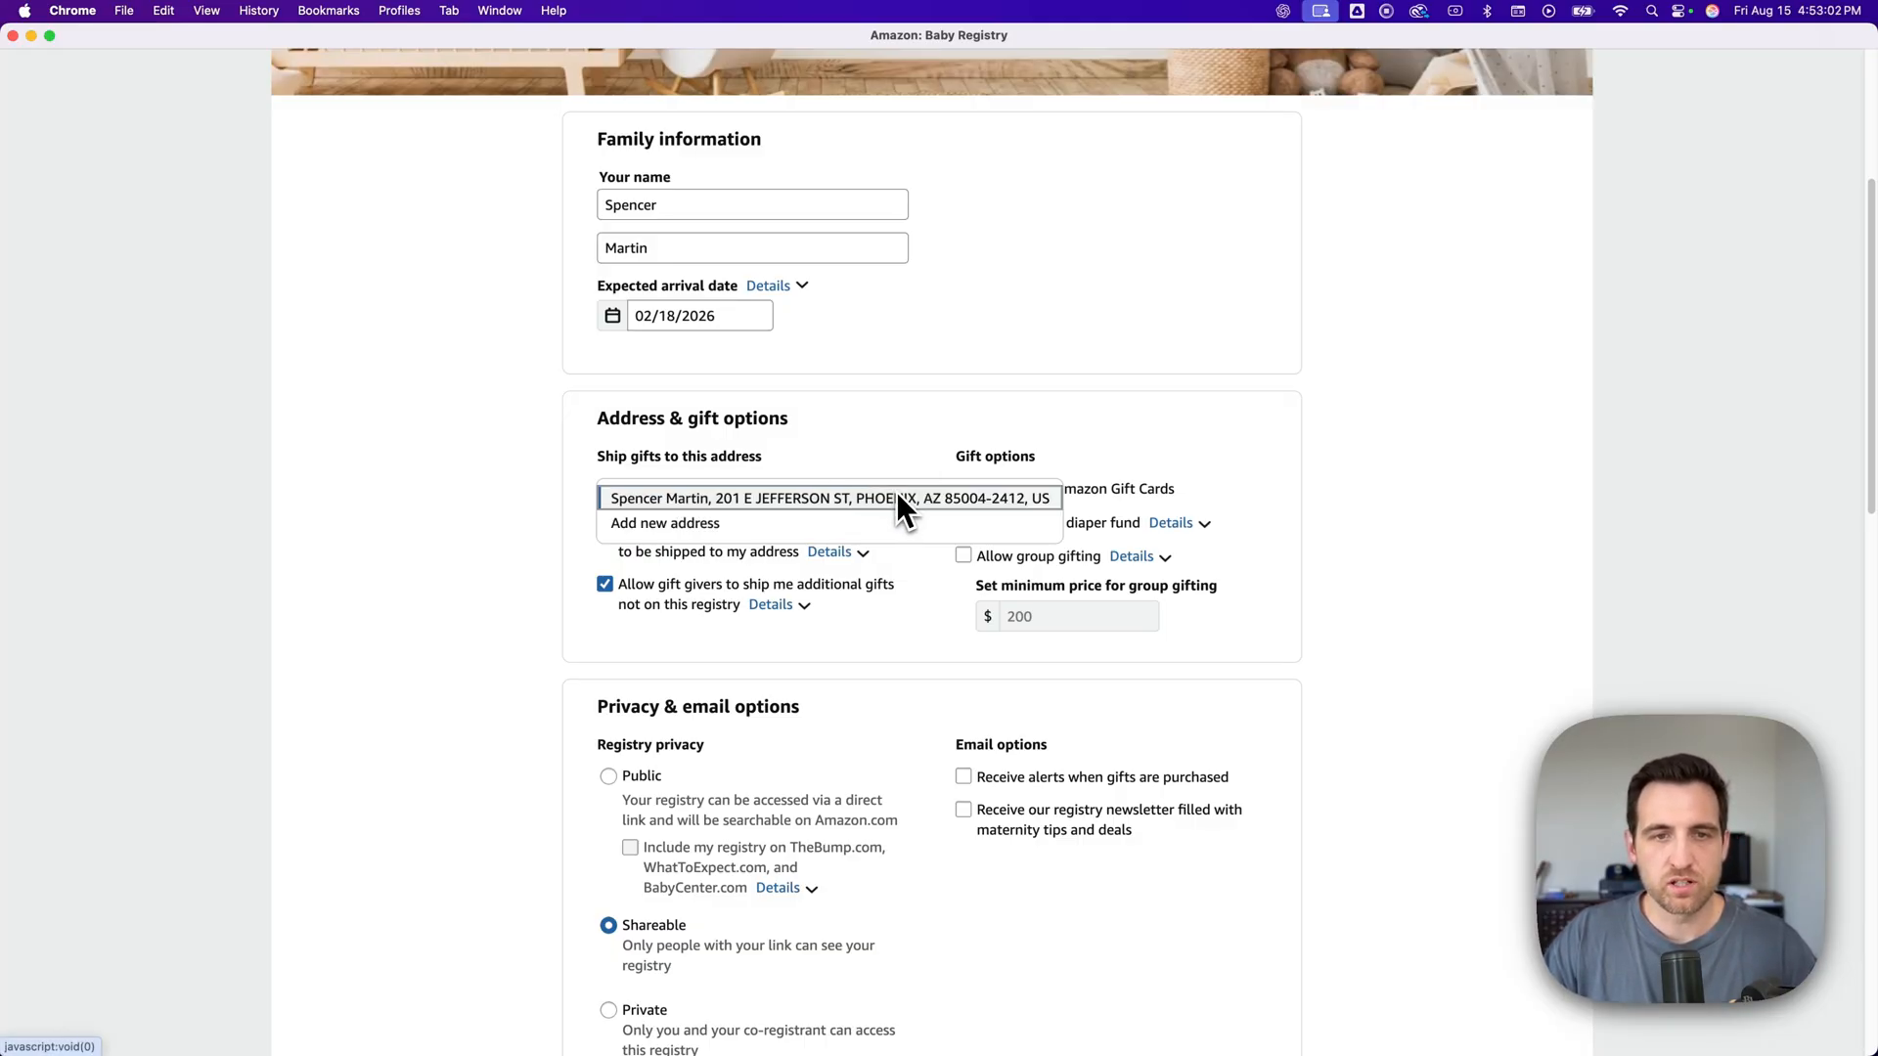
mouse_move(809, 518)
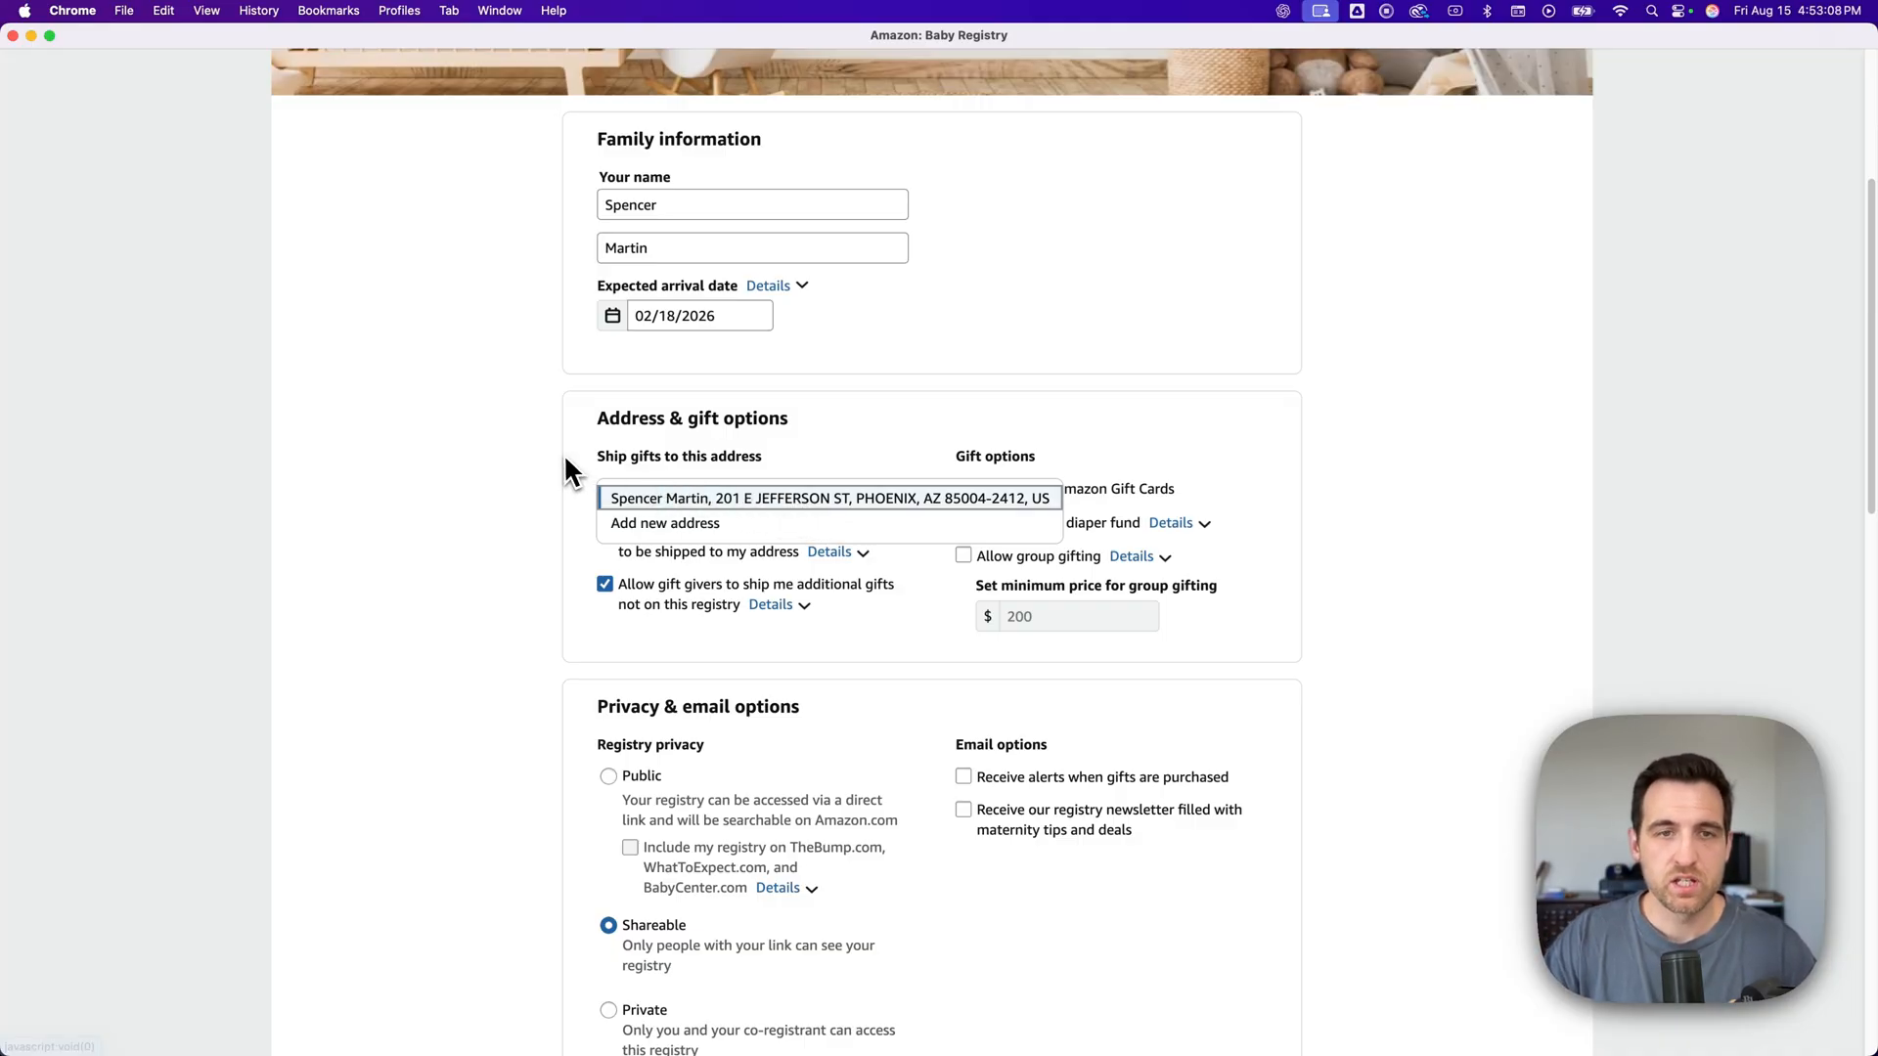
click(827, 497)
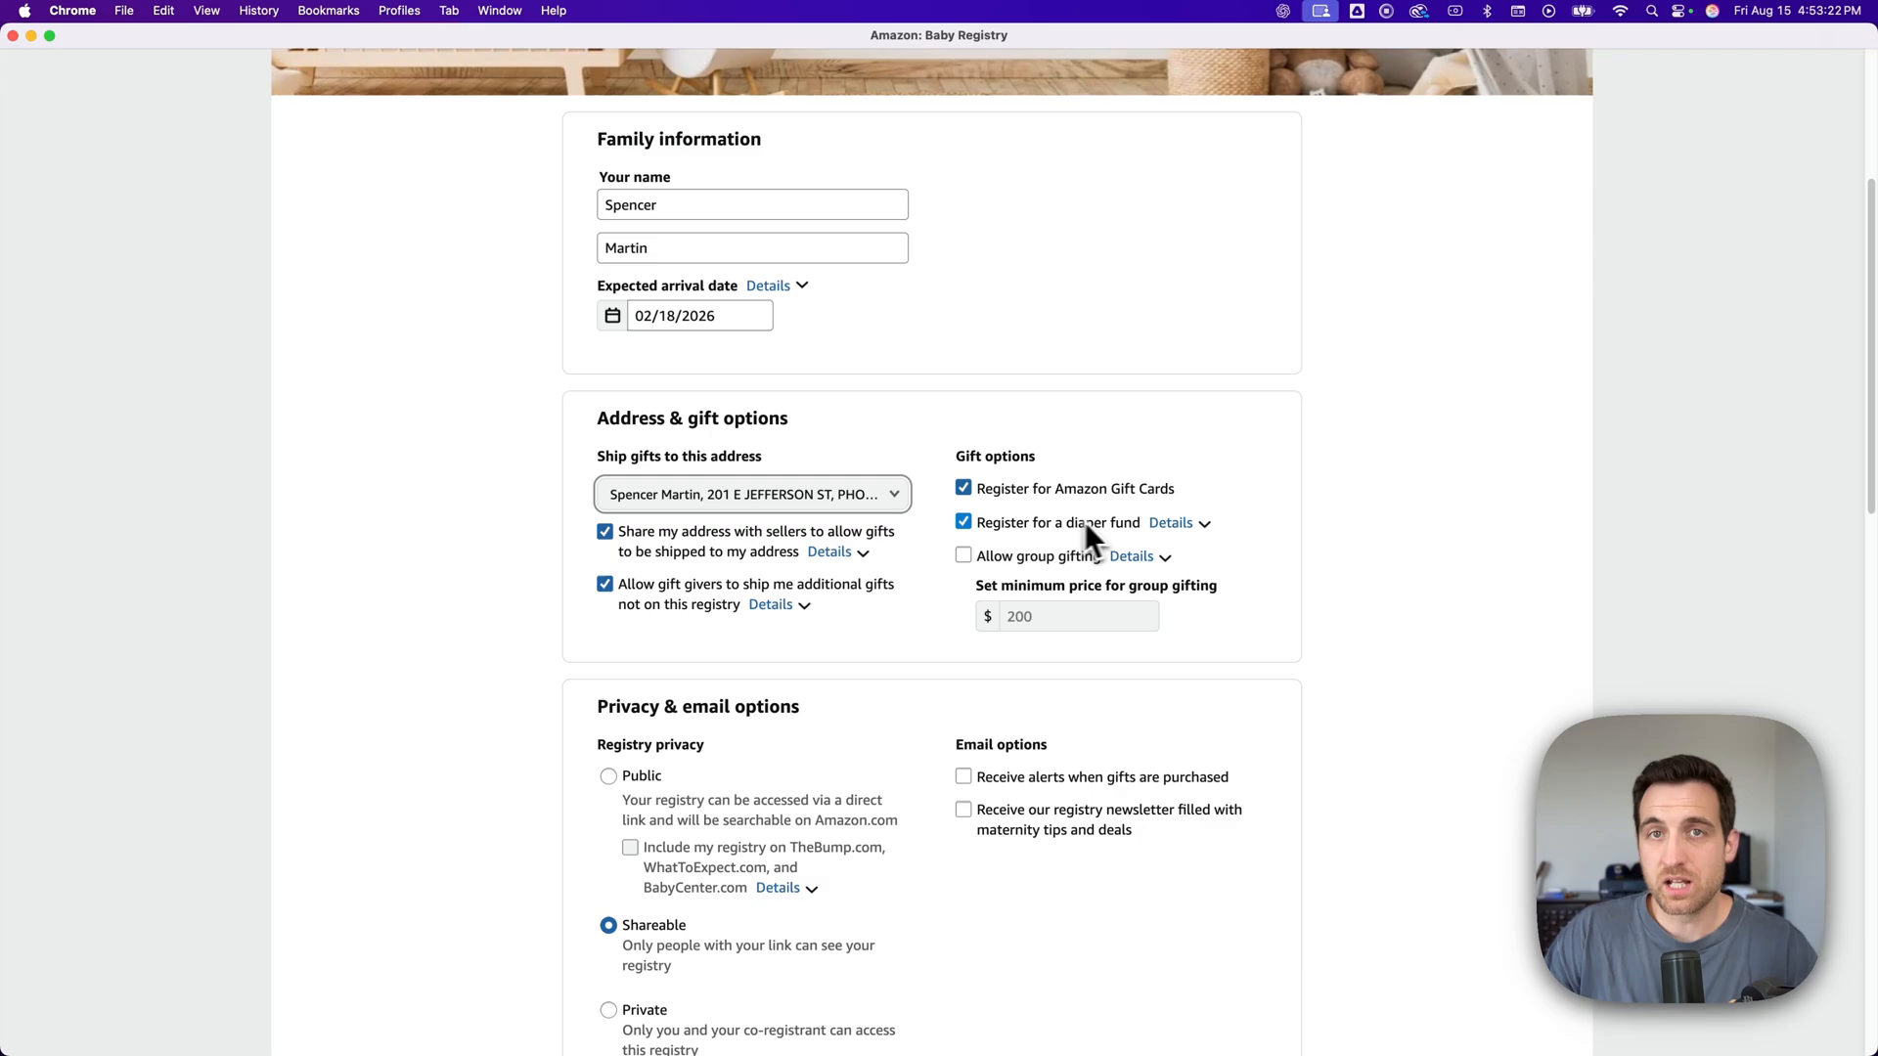
click(1170, 522)
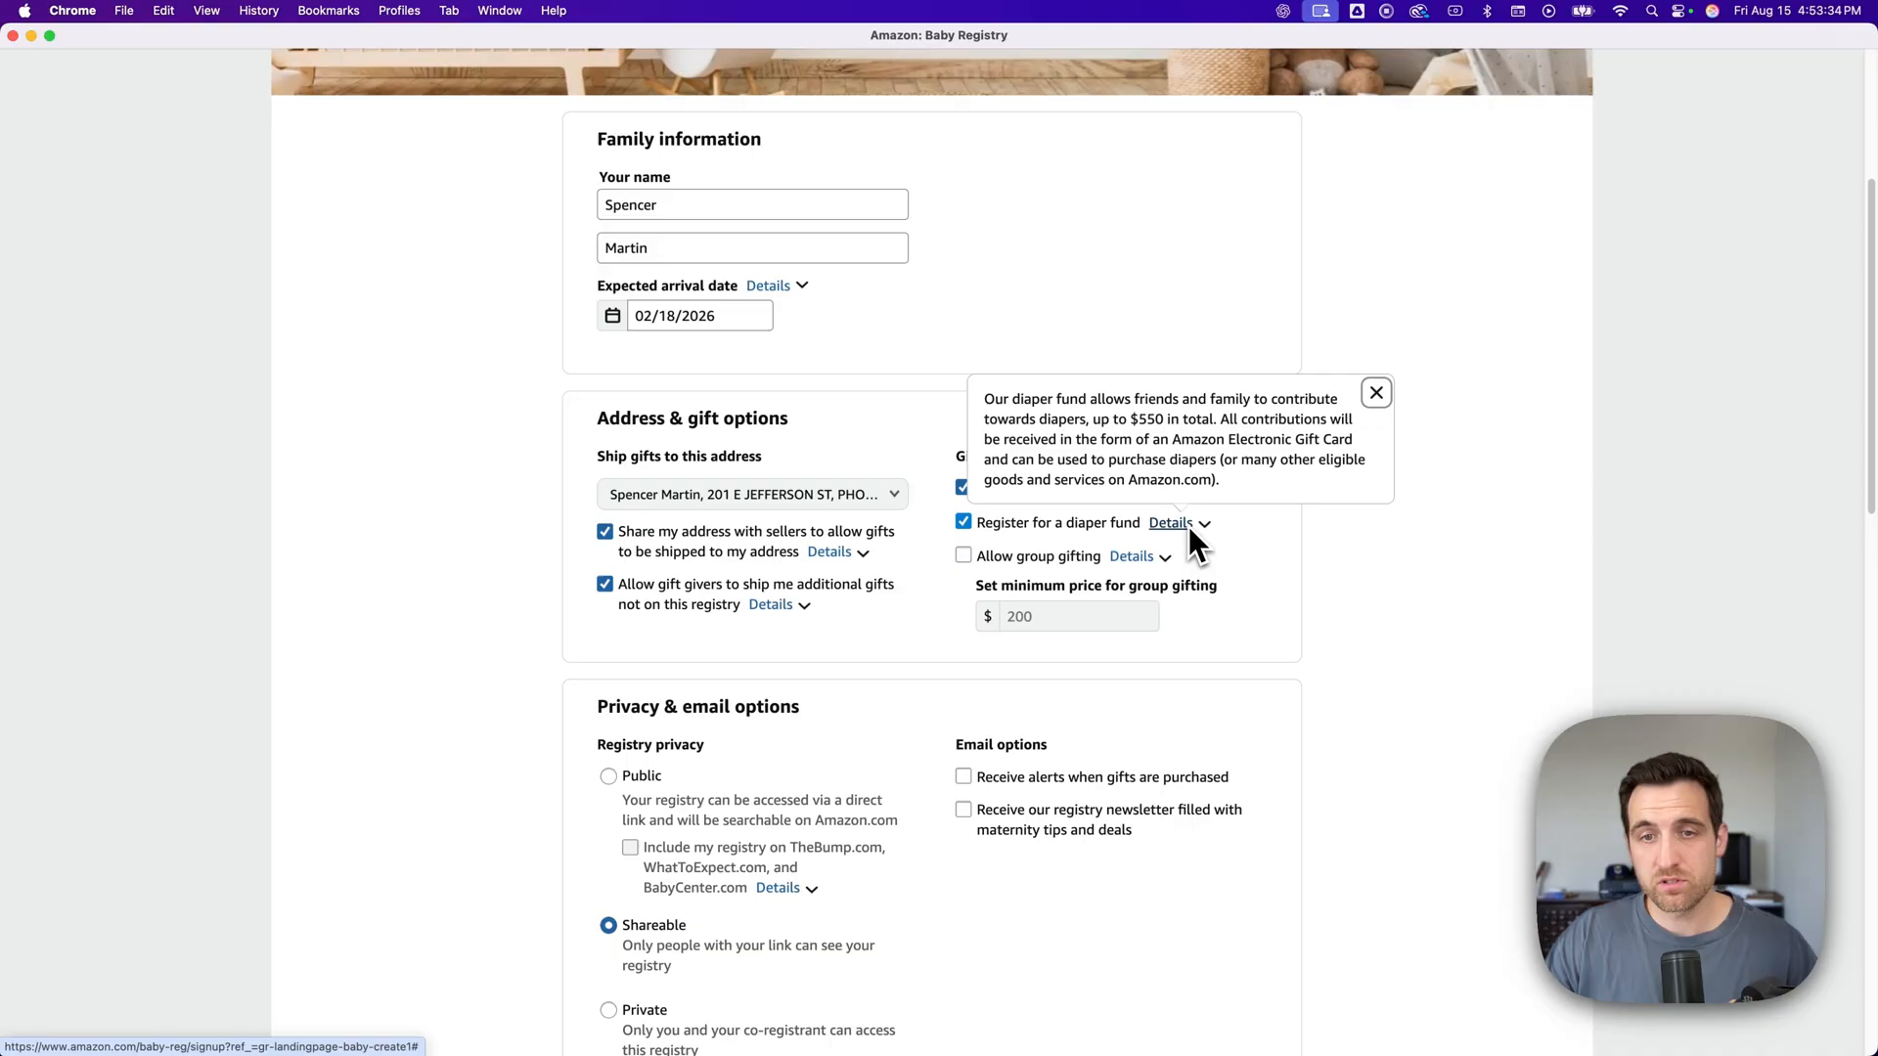
click(1130, 556)
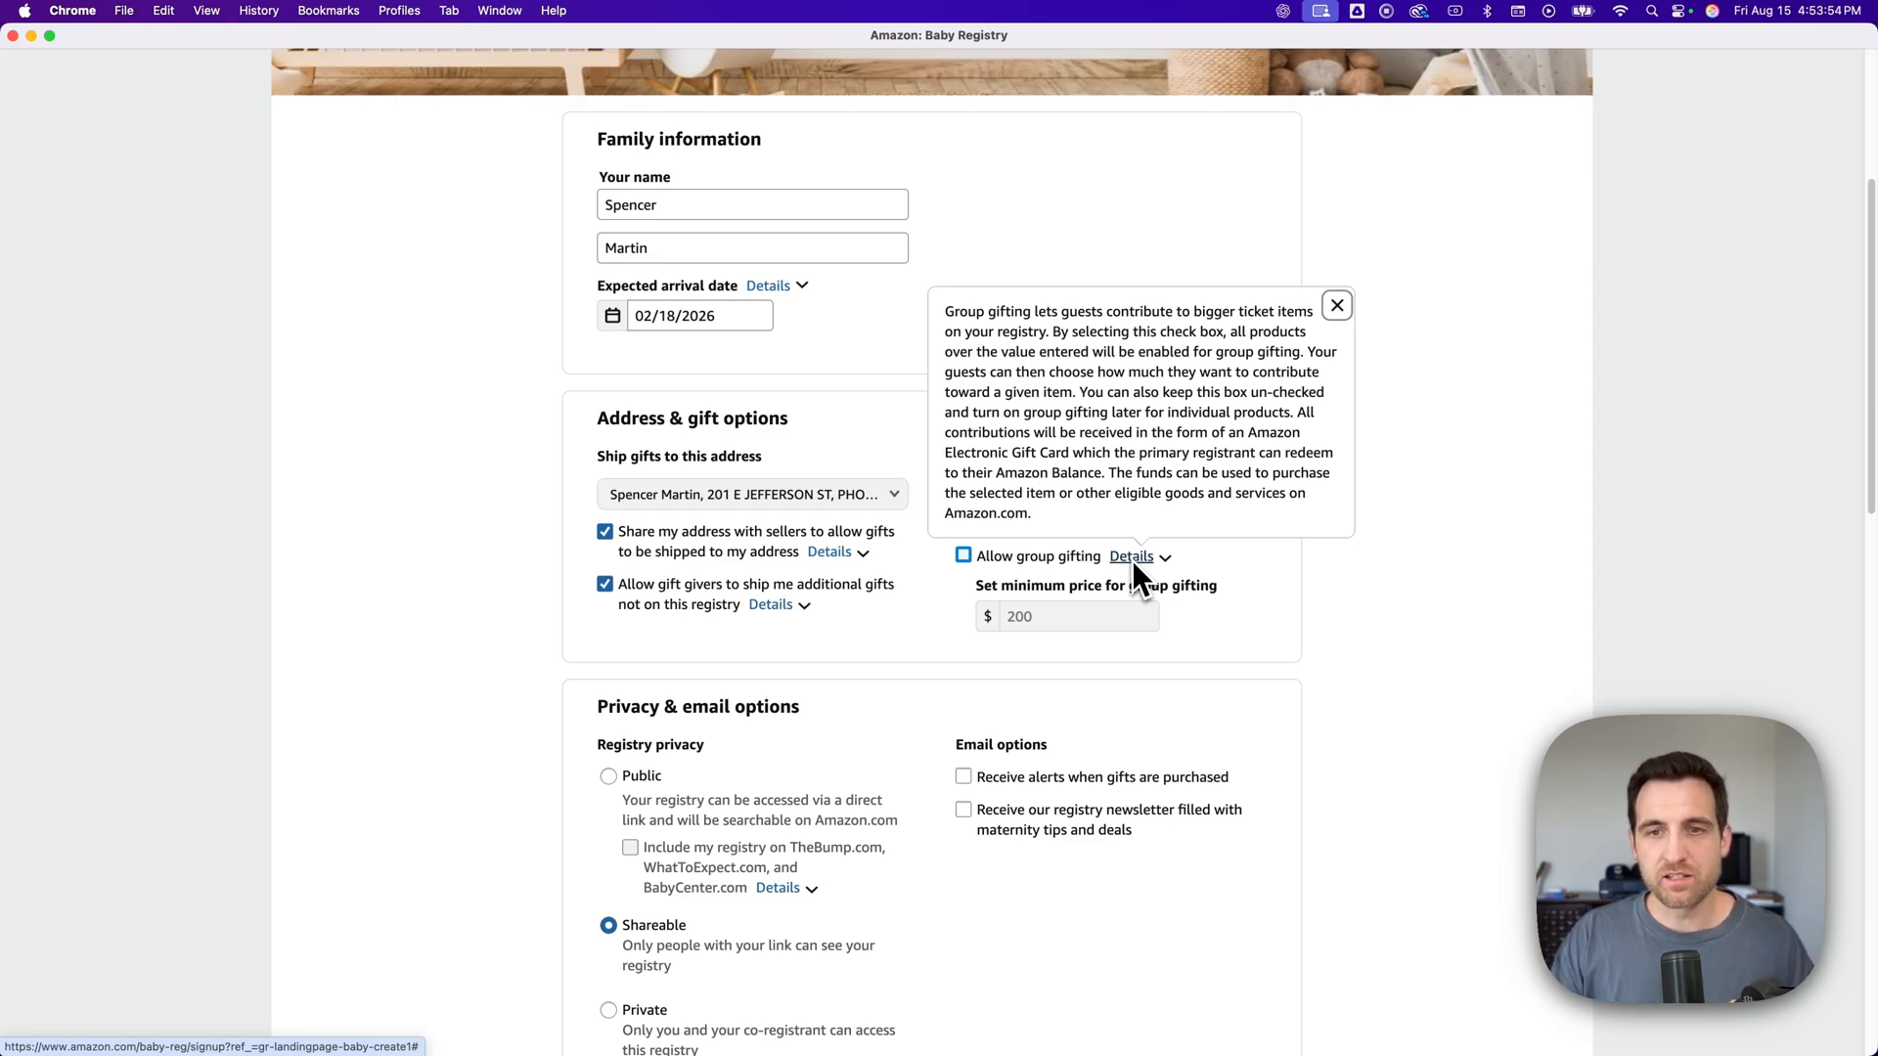
click(1337, 305)
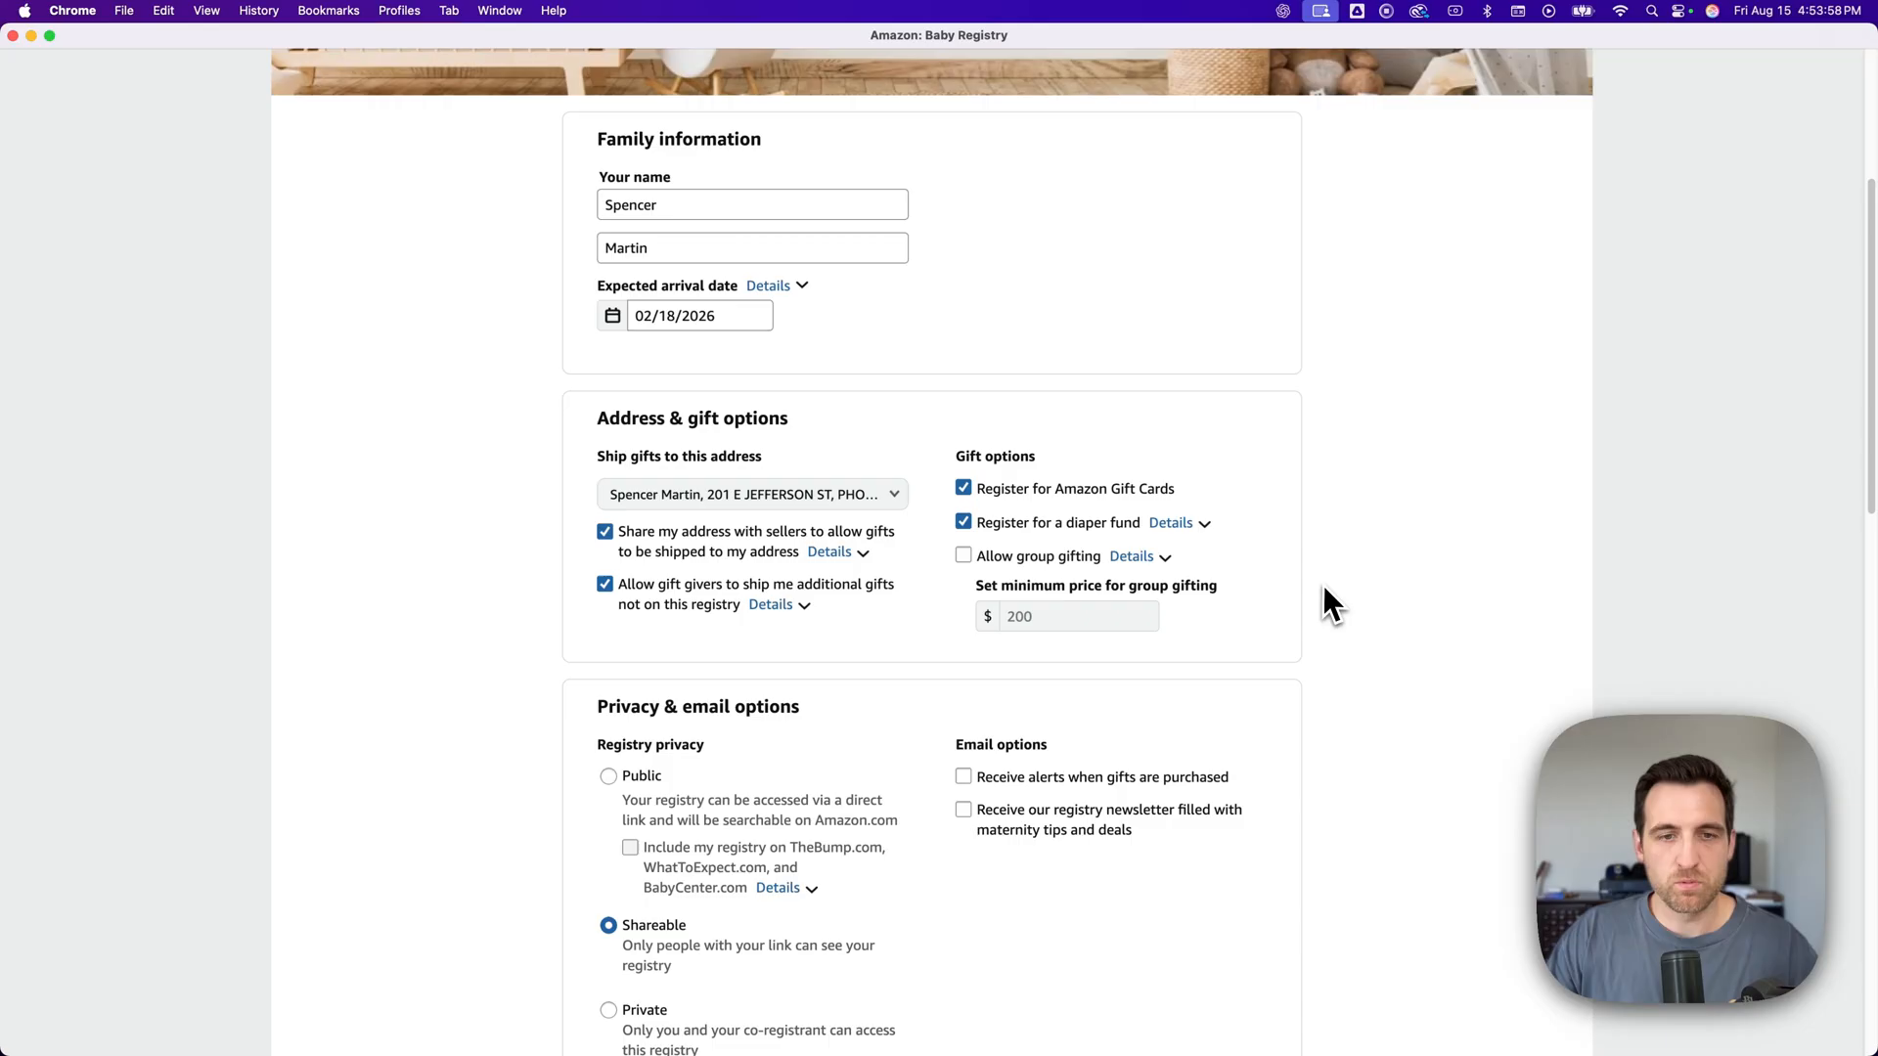
- Review Privacy & email options, keeping Shareable selected and both email boxes unticked
scroll(down, 3)
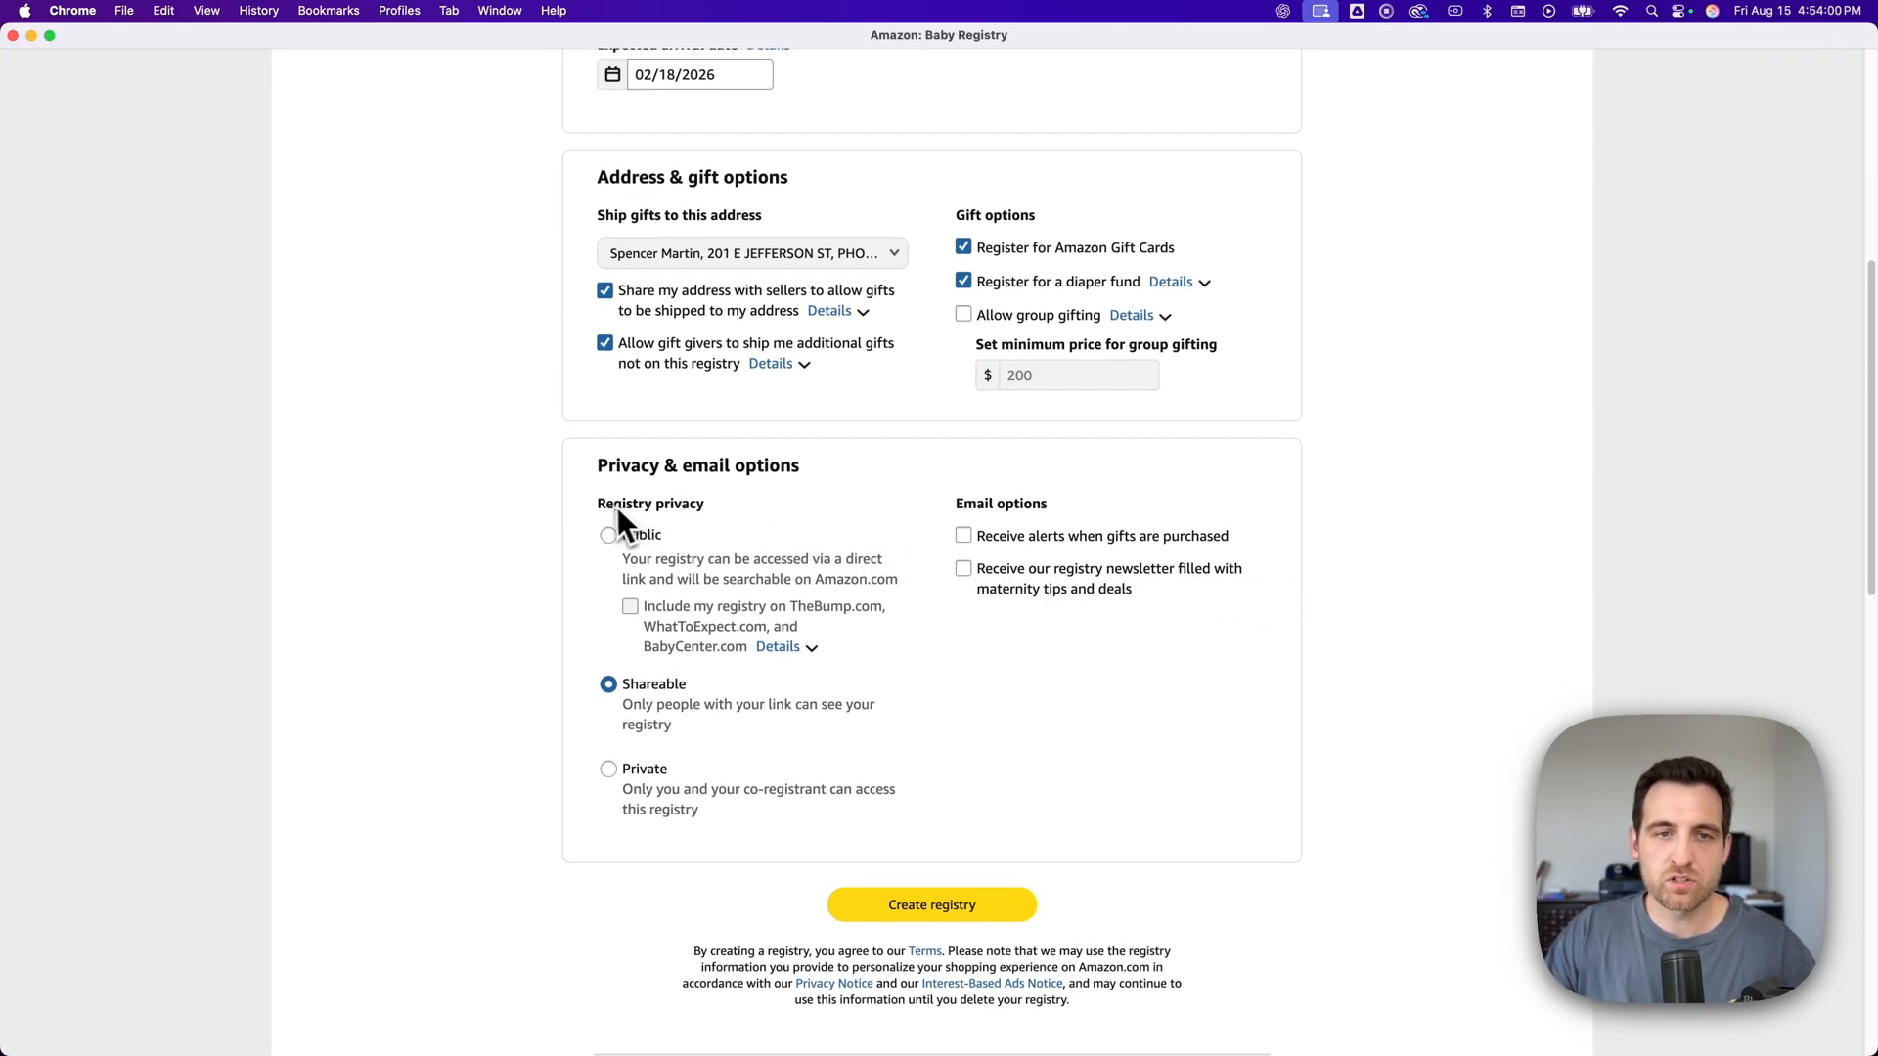
mouse_move(652, 524)
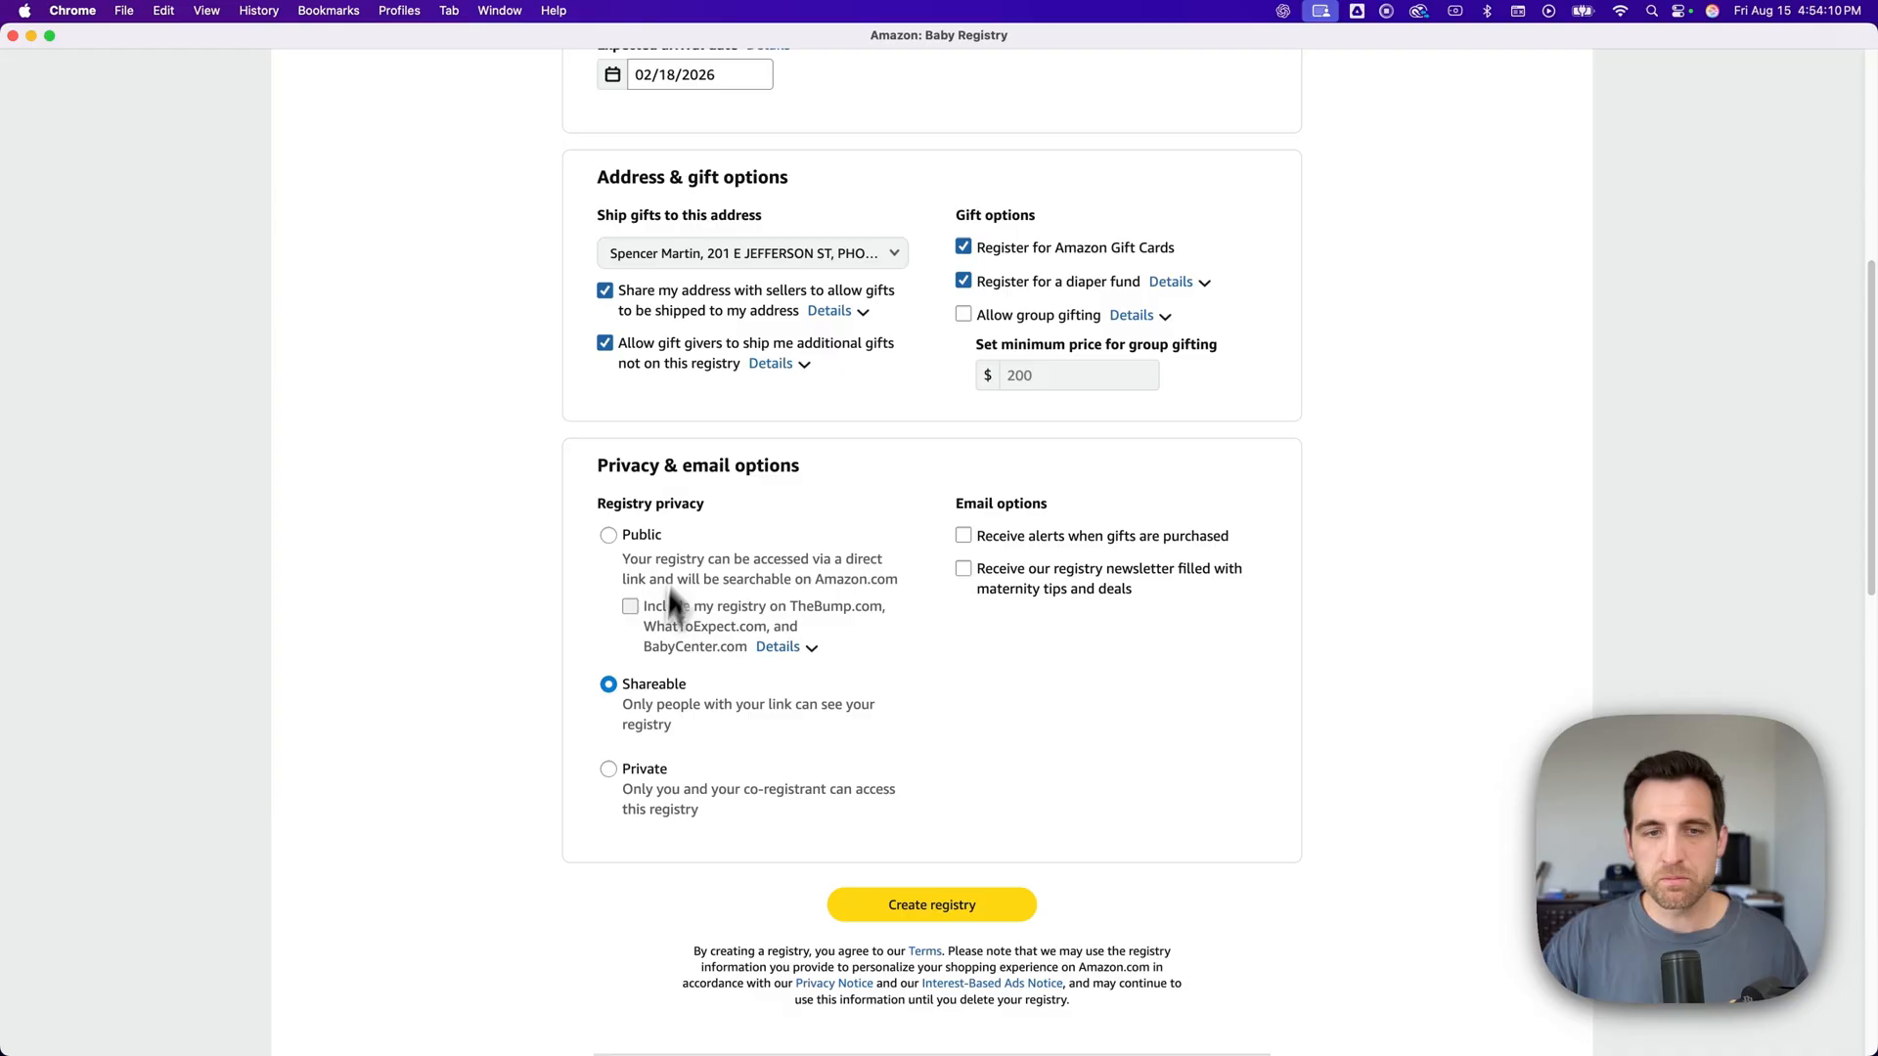
mouse_move(635, 713)
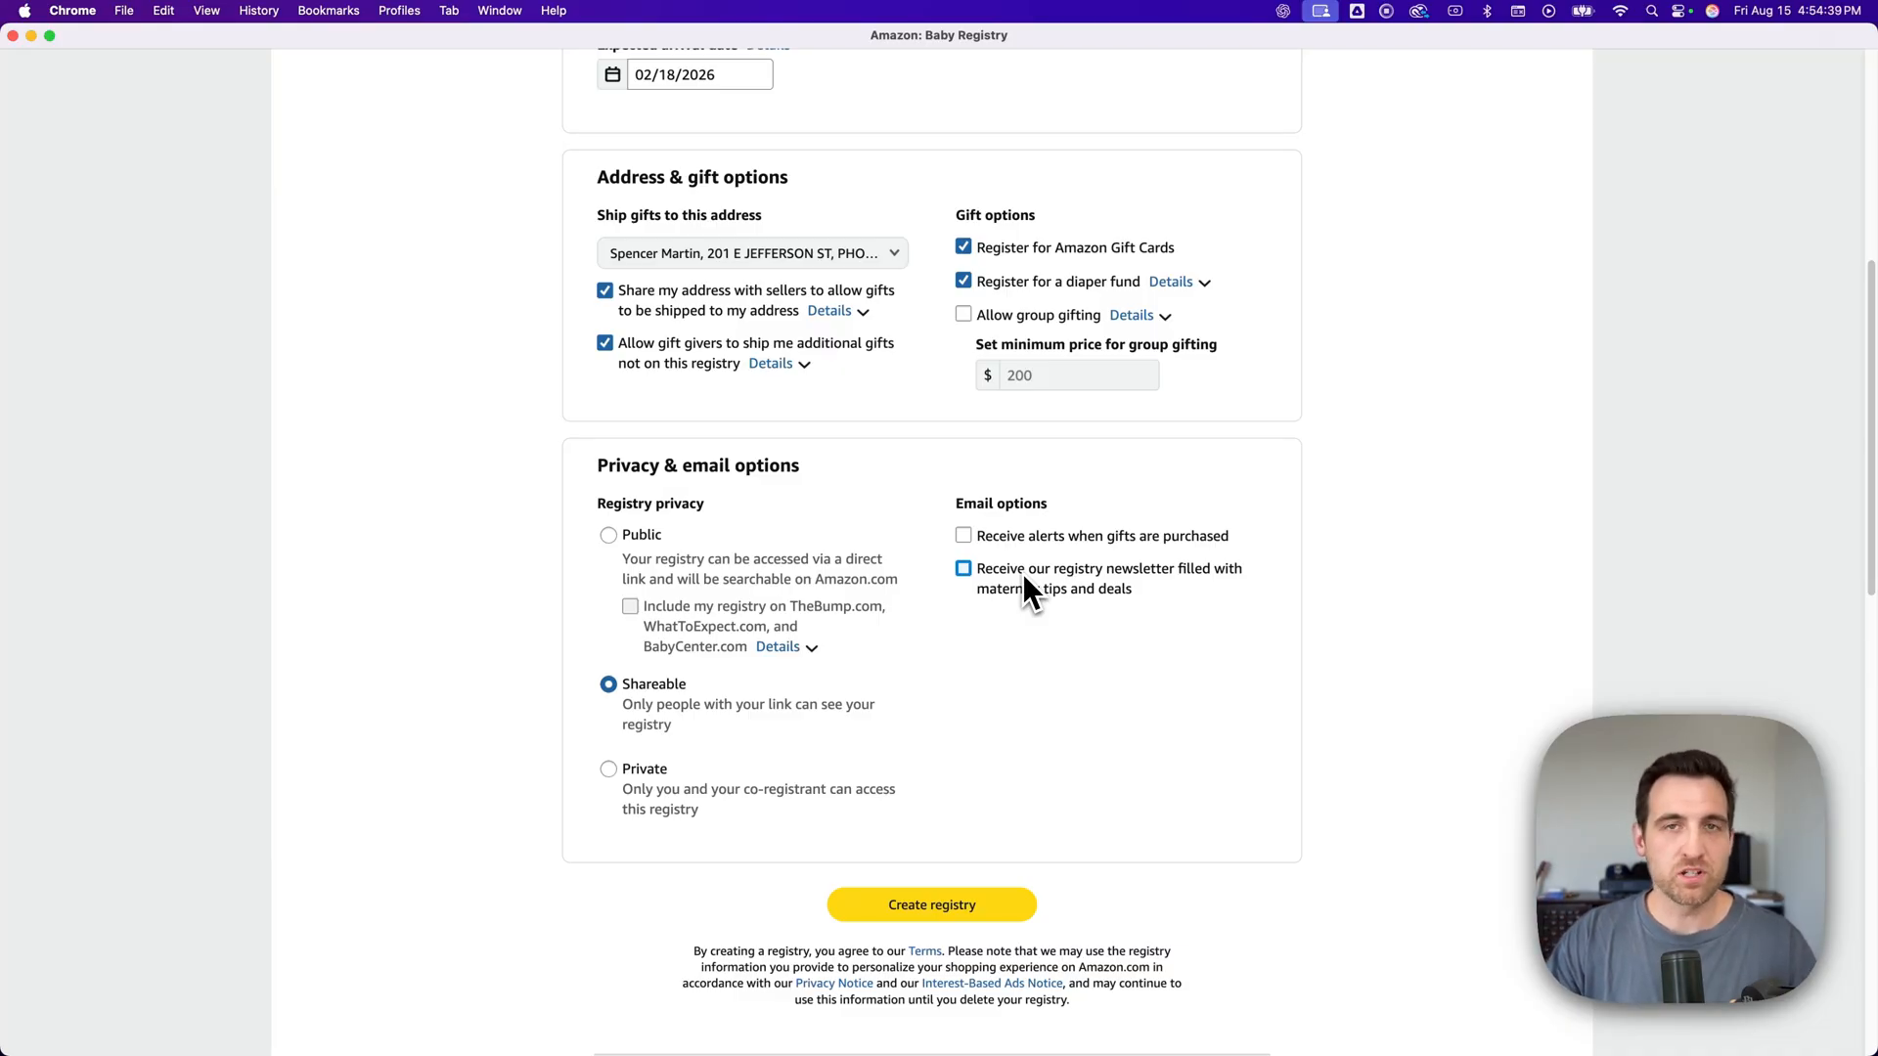
mouse_move(1035, 596)
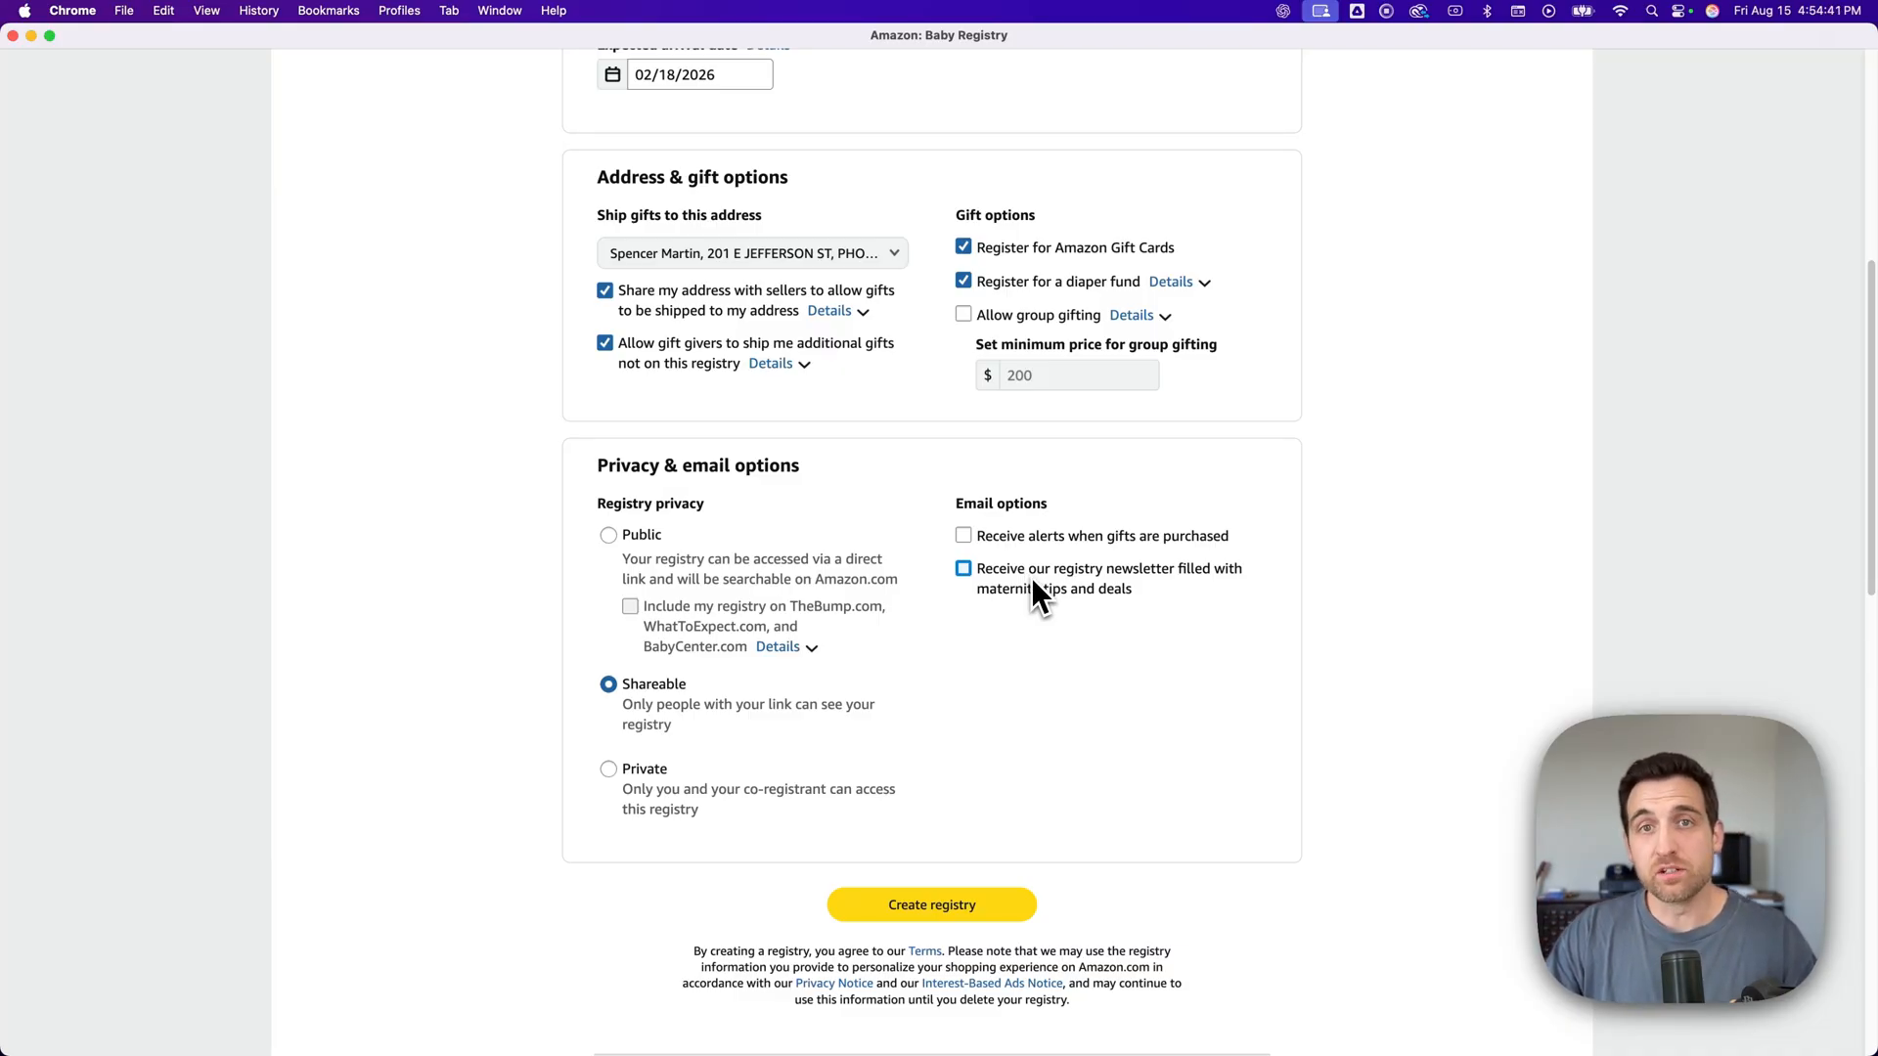
scroll(down, 3)
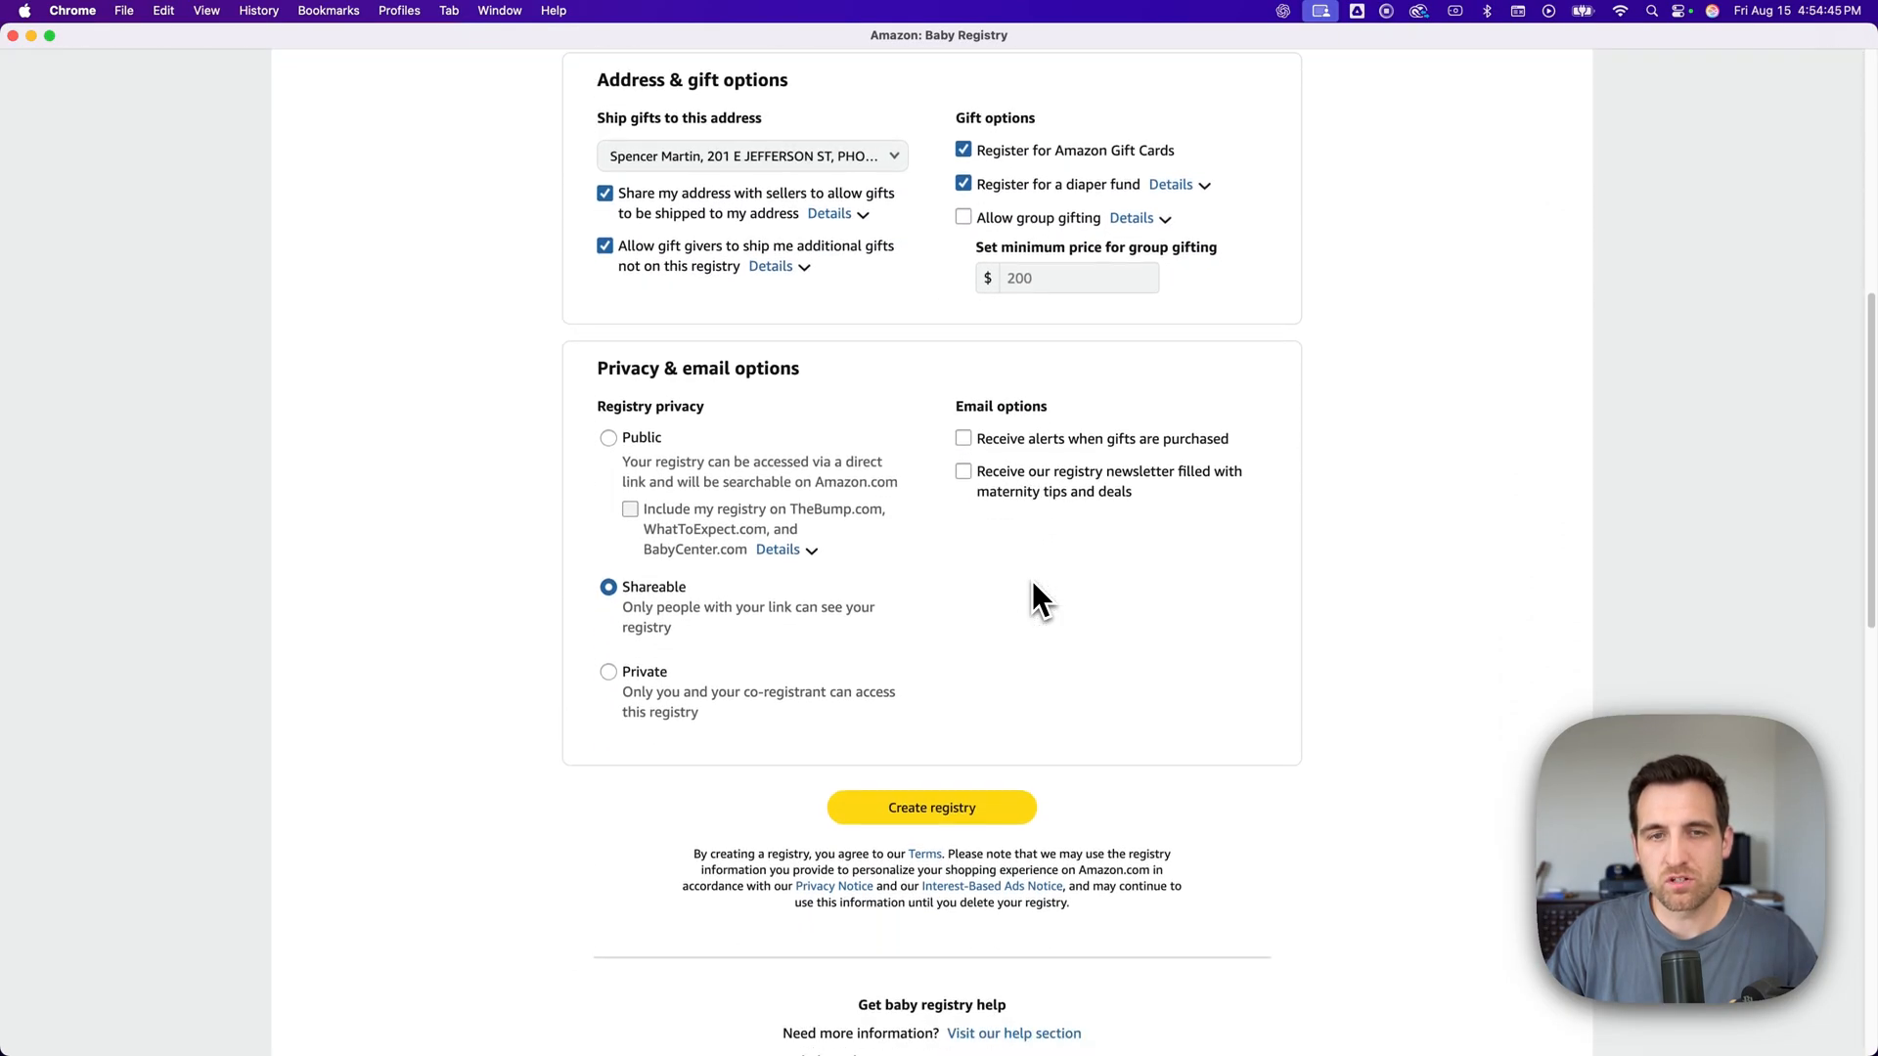
scroll(down, 3)
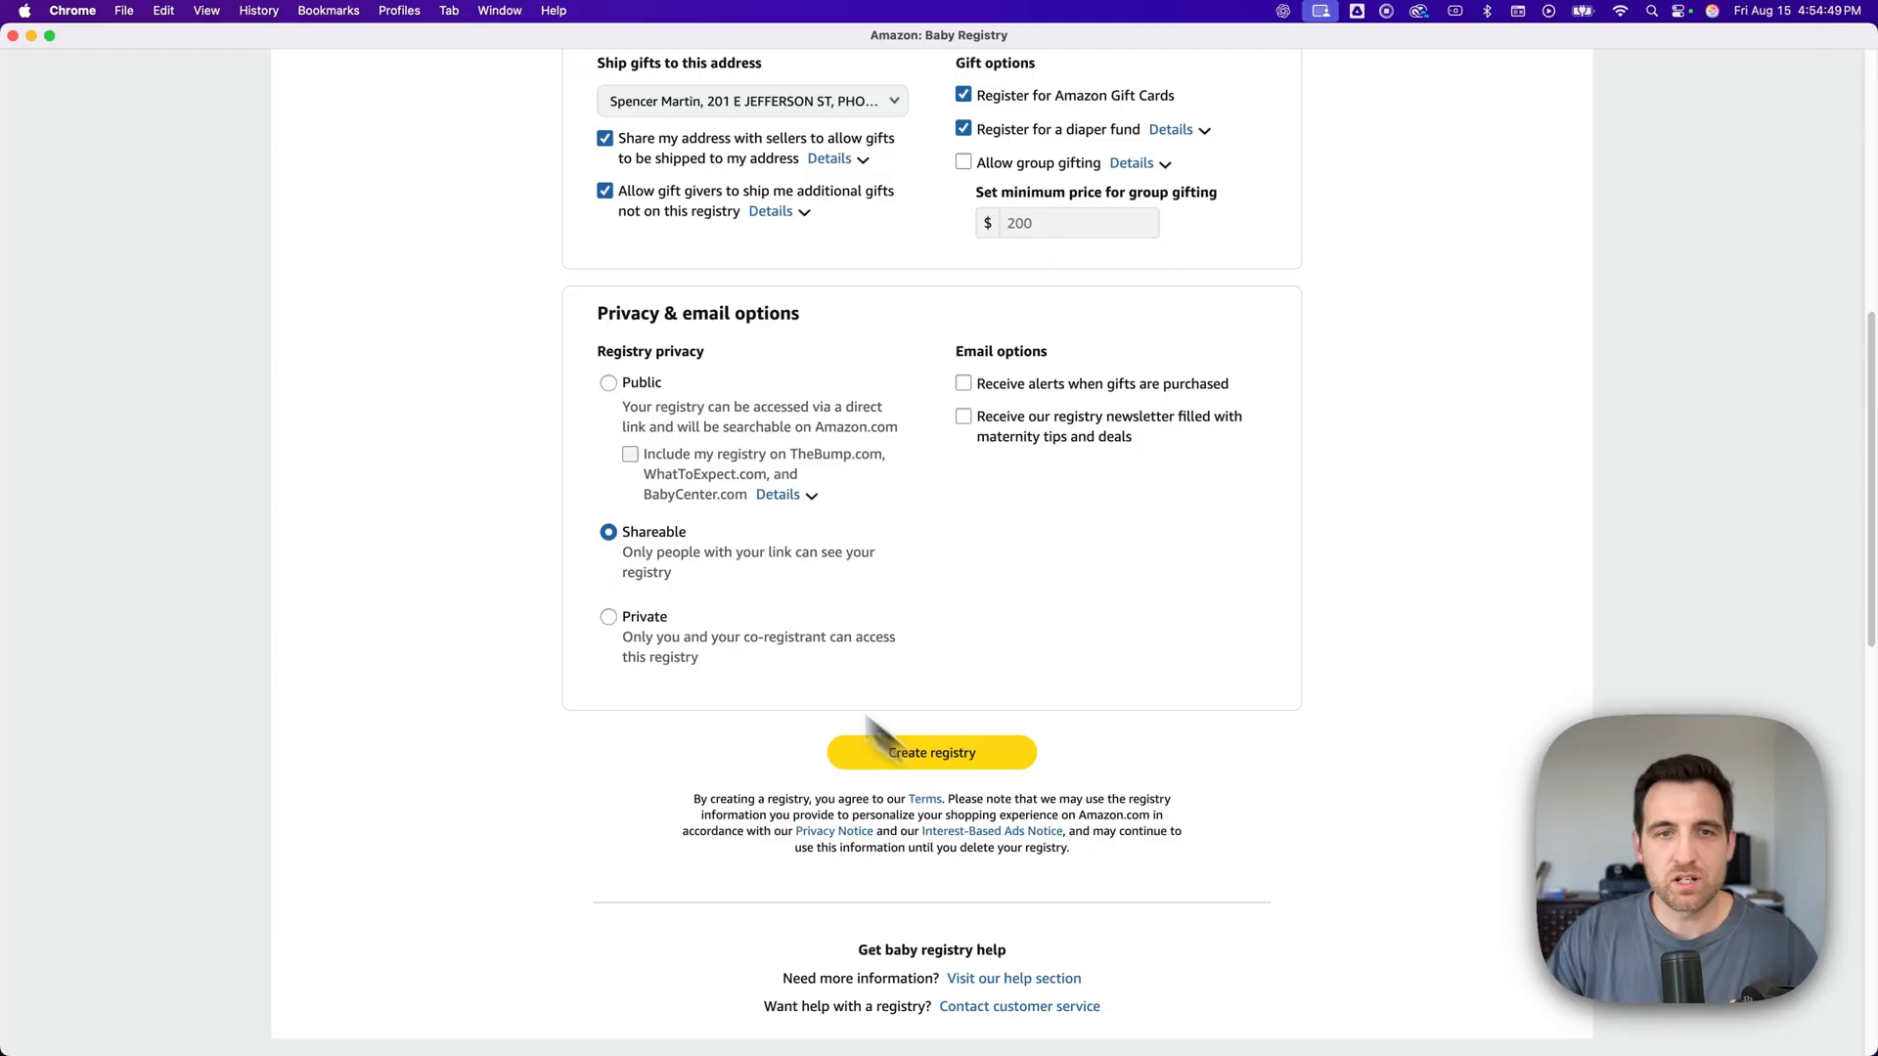
click(608, 382)
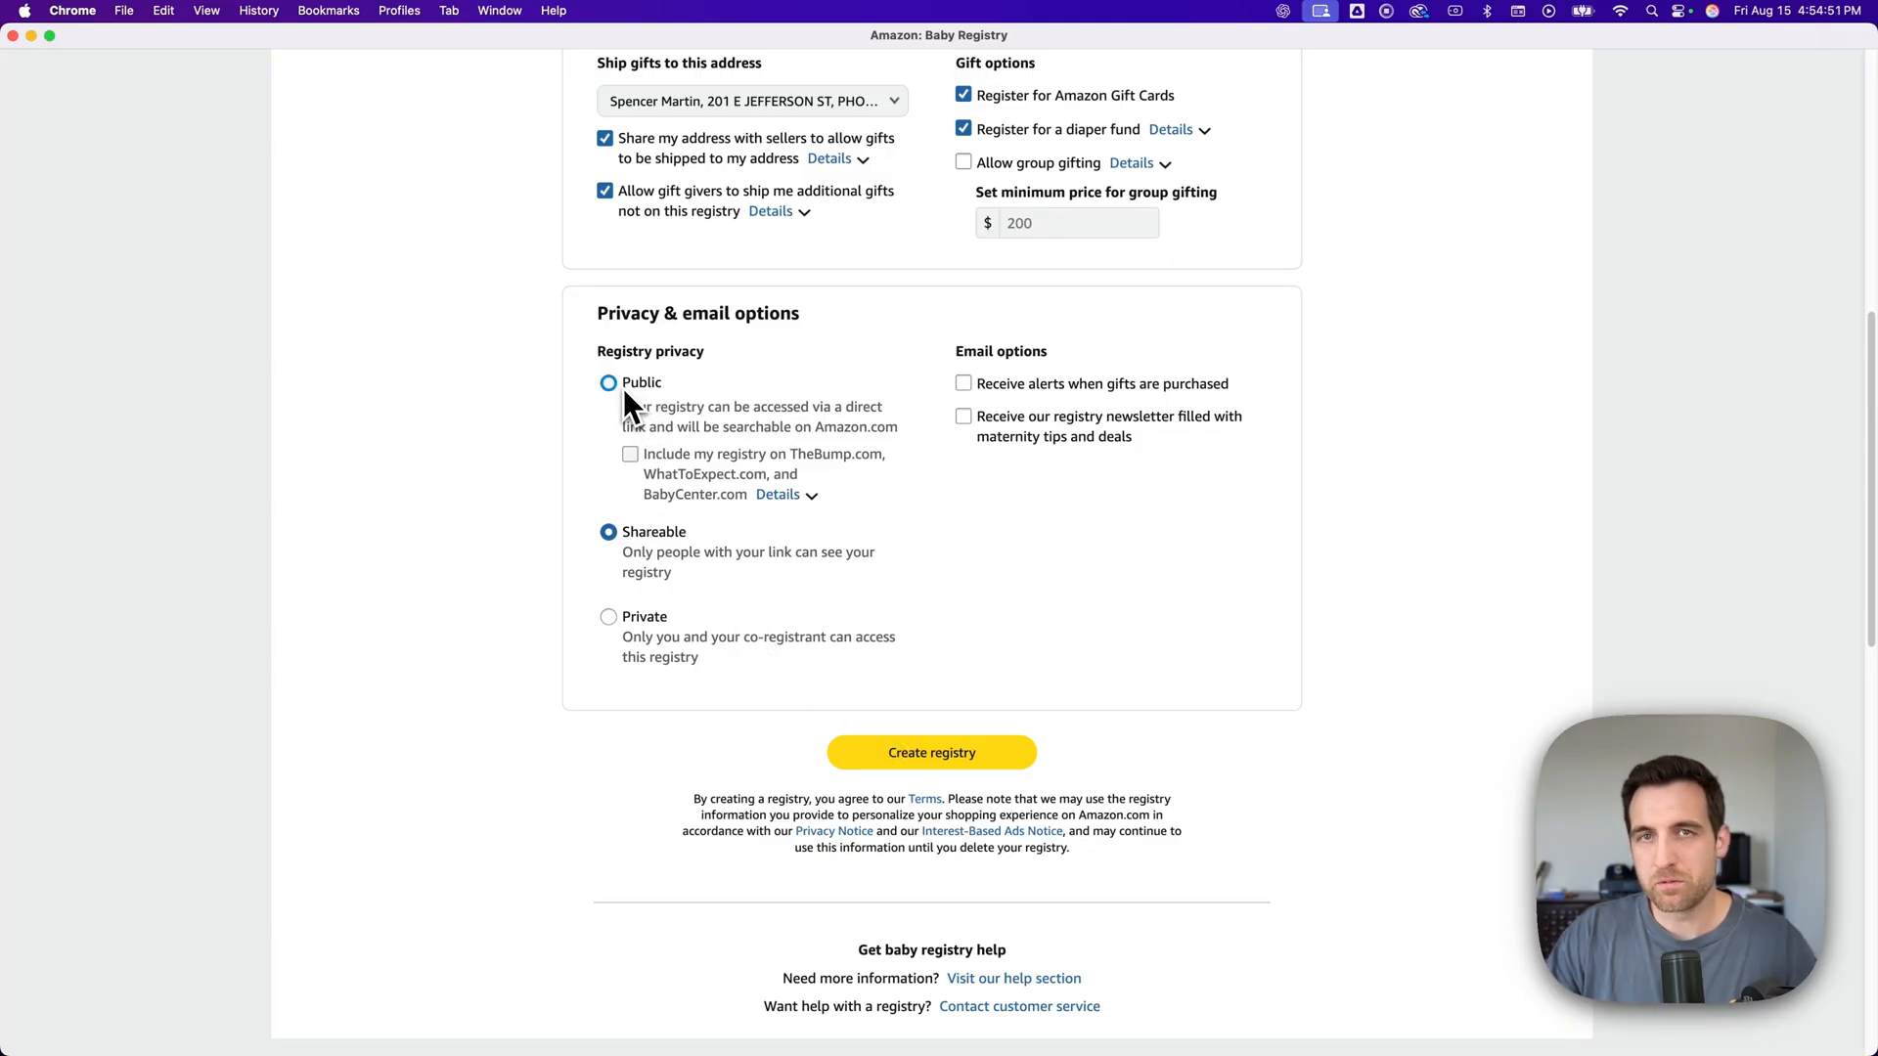
mouse_move(640, 407)
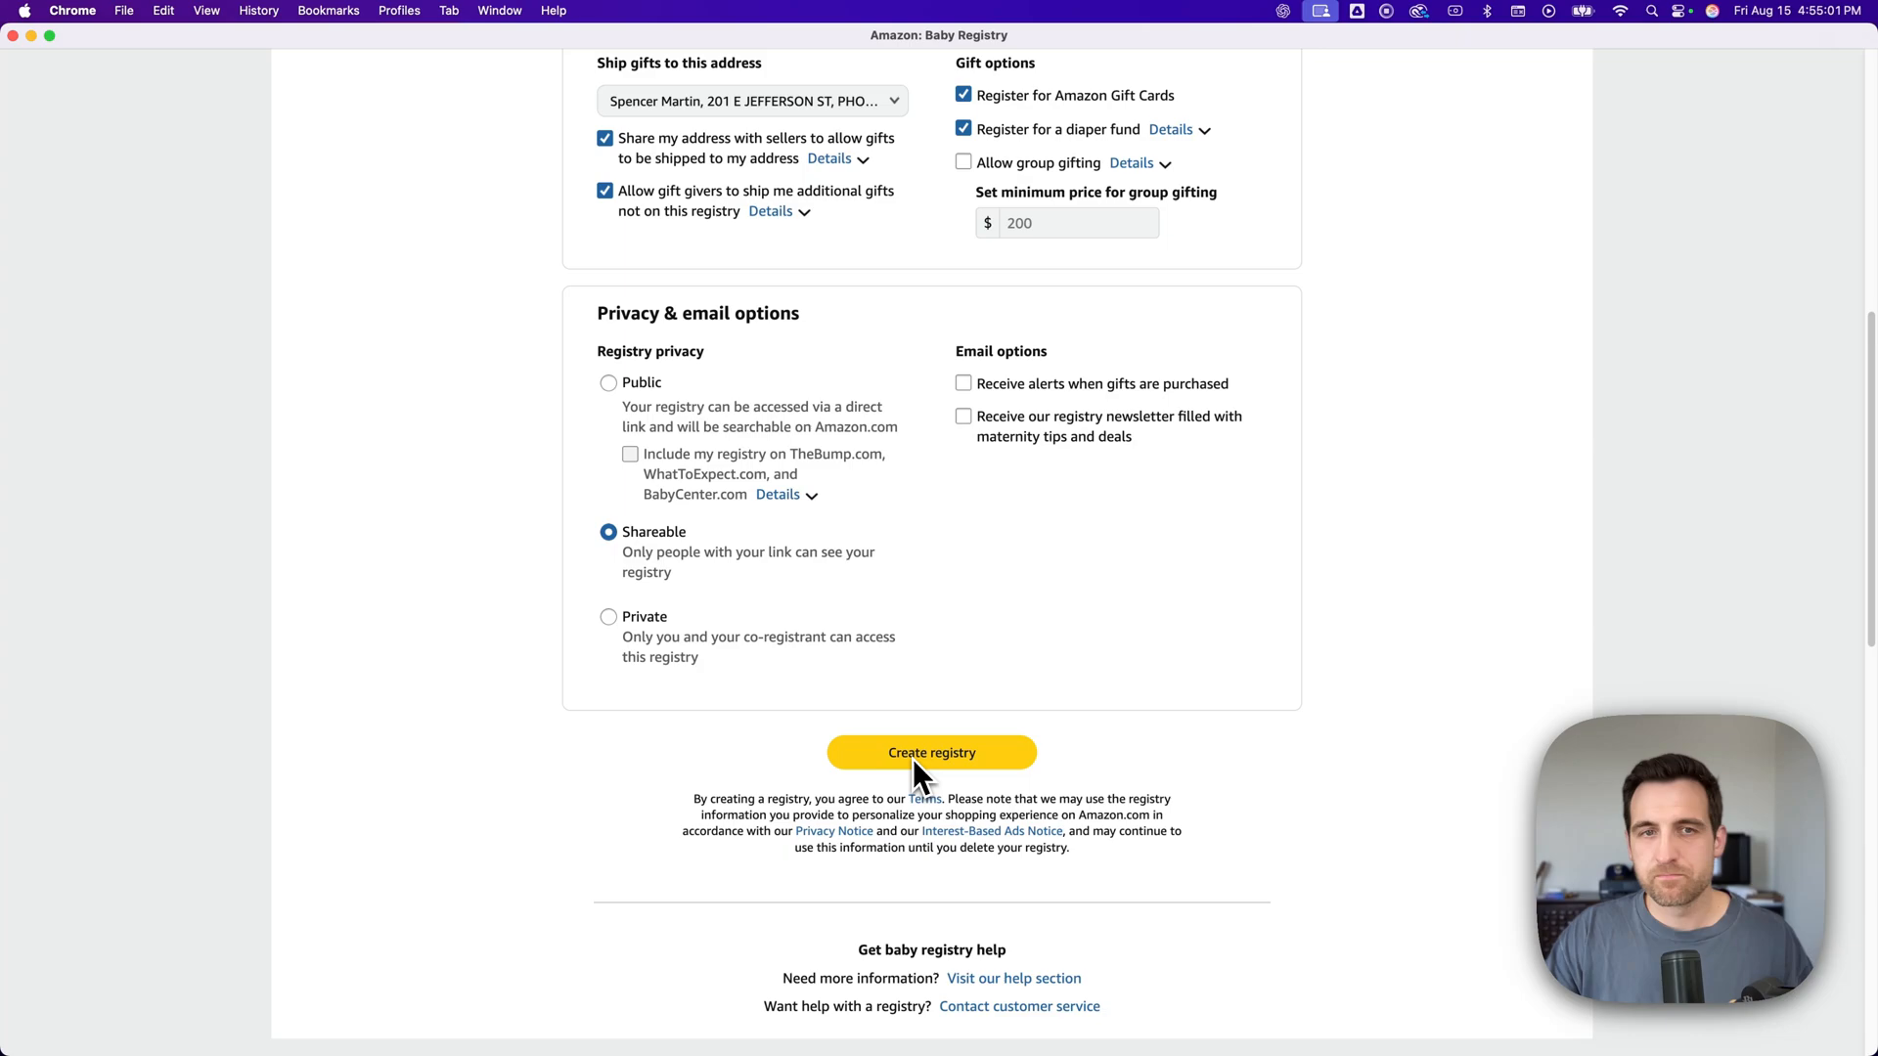
mouse_move(922, 773)
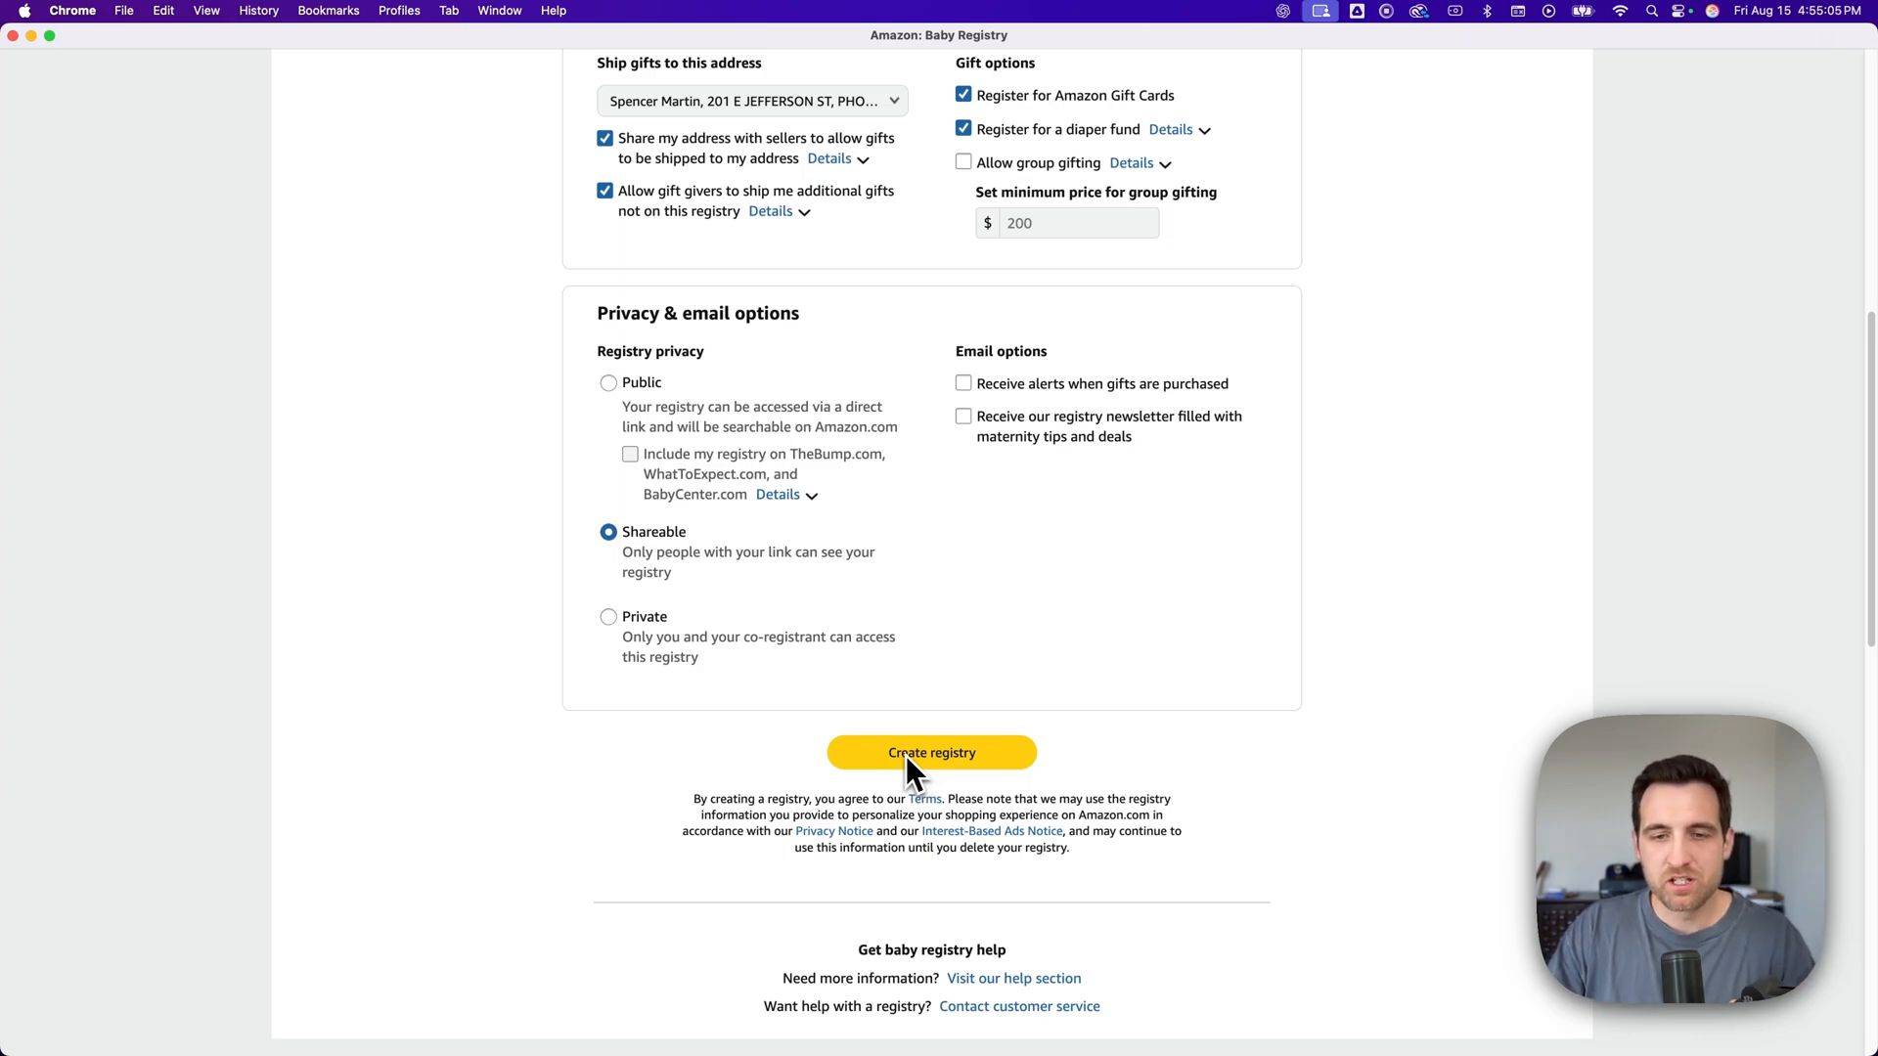
- Create the registry and browse its home page showing 2/18/2026 and zero items
click(933, 752)
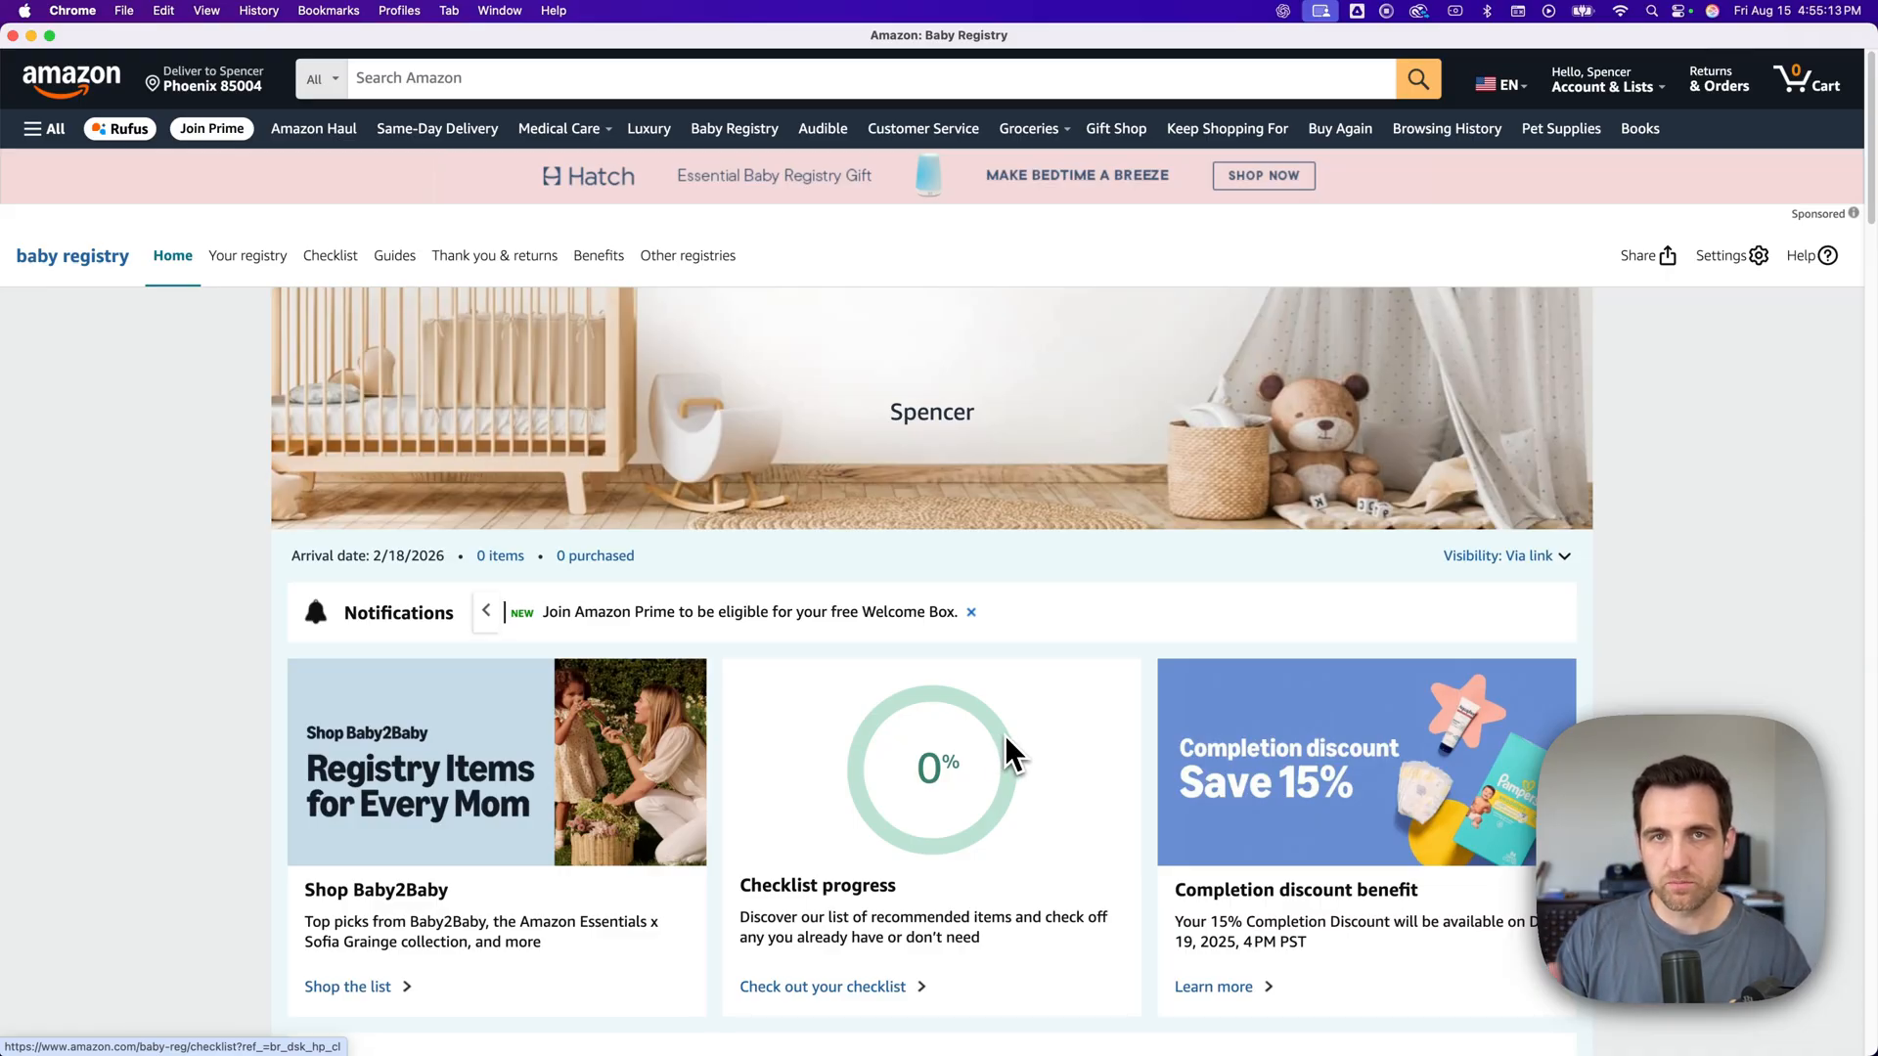
mouse_move(982, 740)
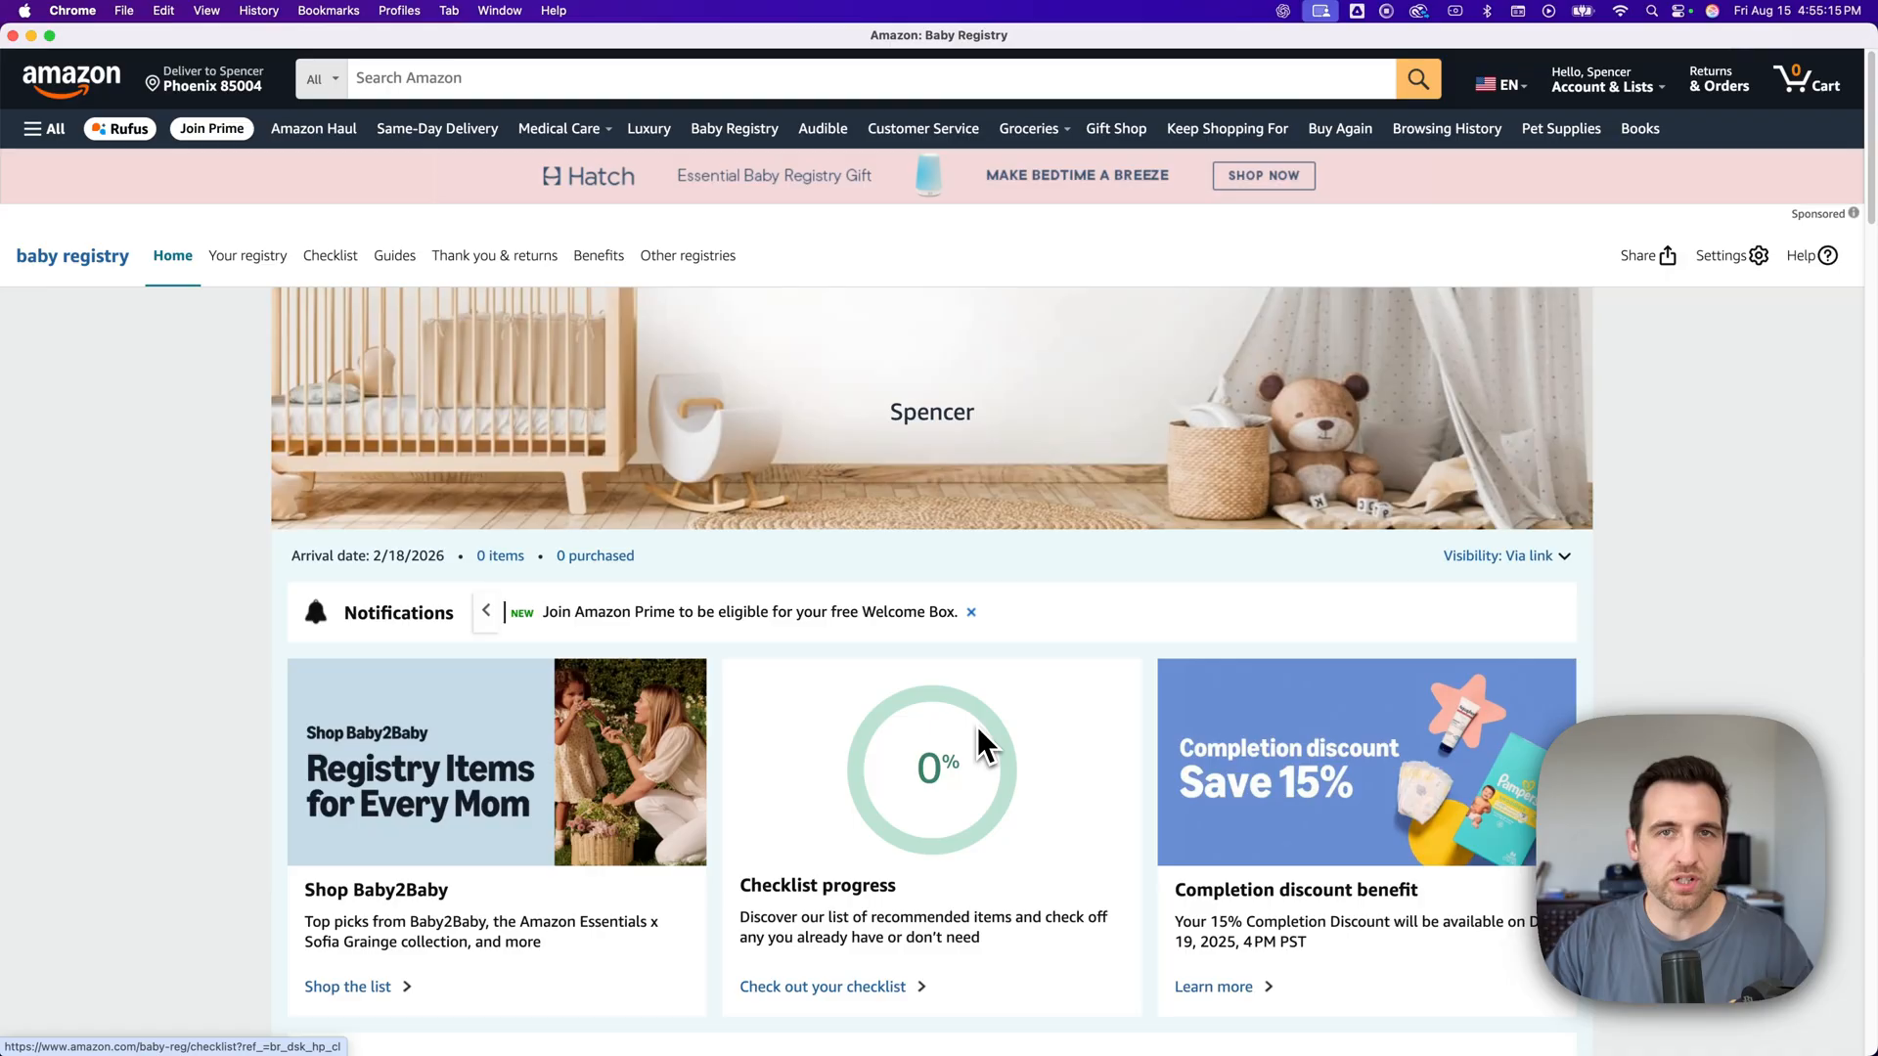
scroll(down, 3)
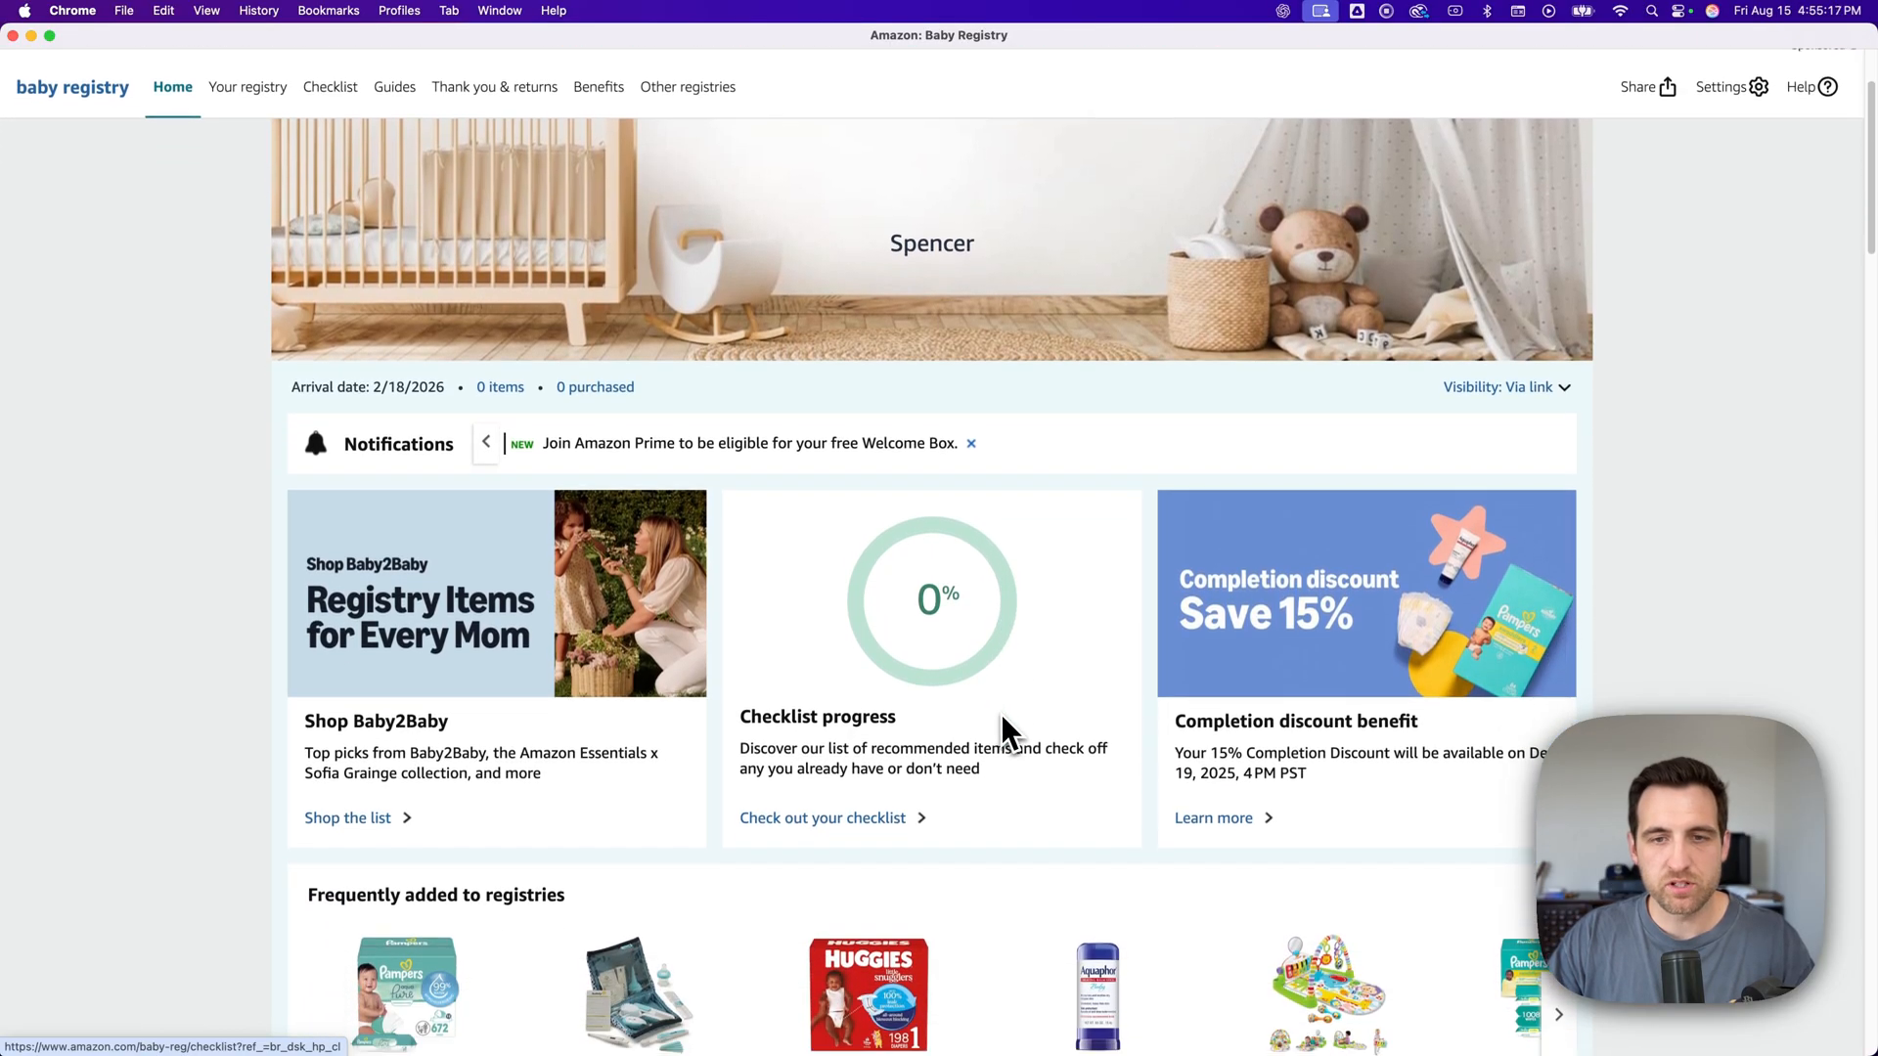
mouse_move(932, 677)
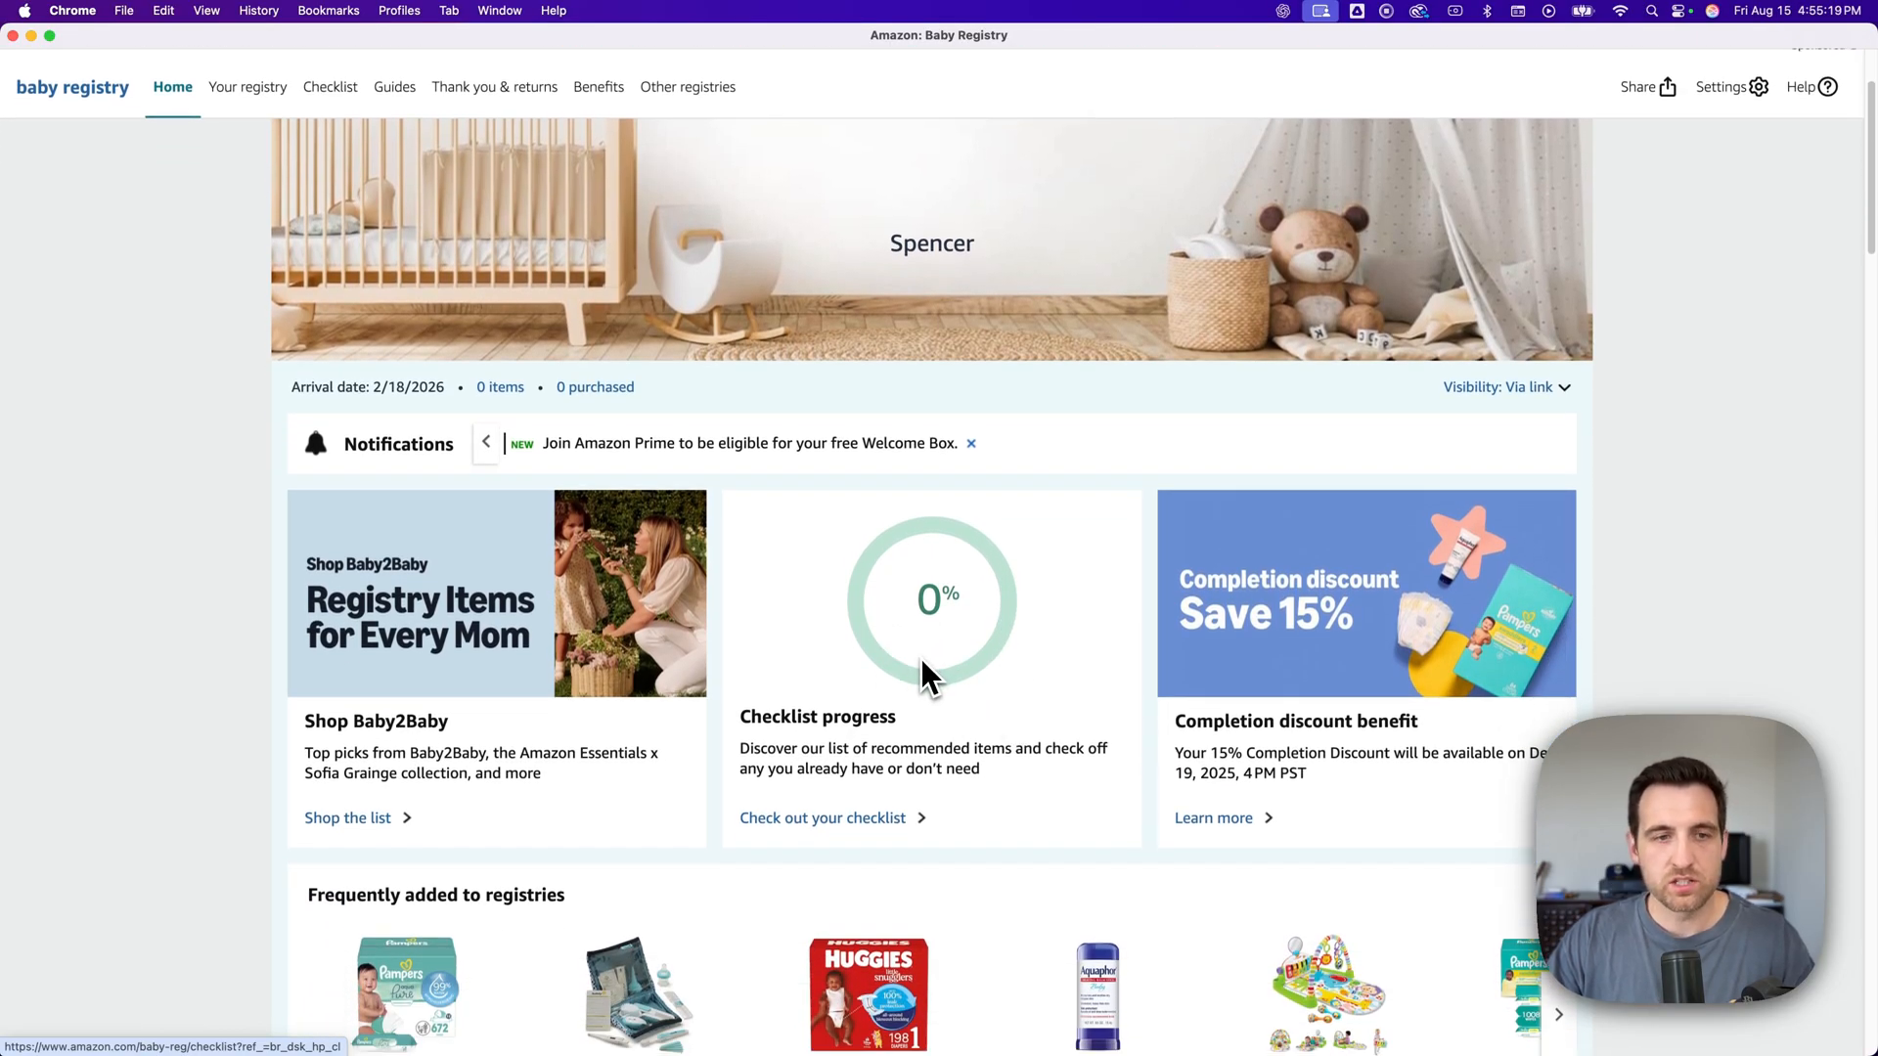
scroll(down, 3)
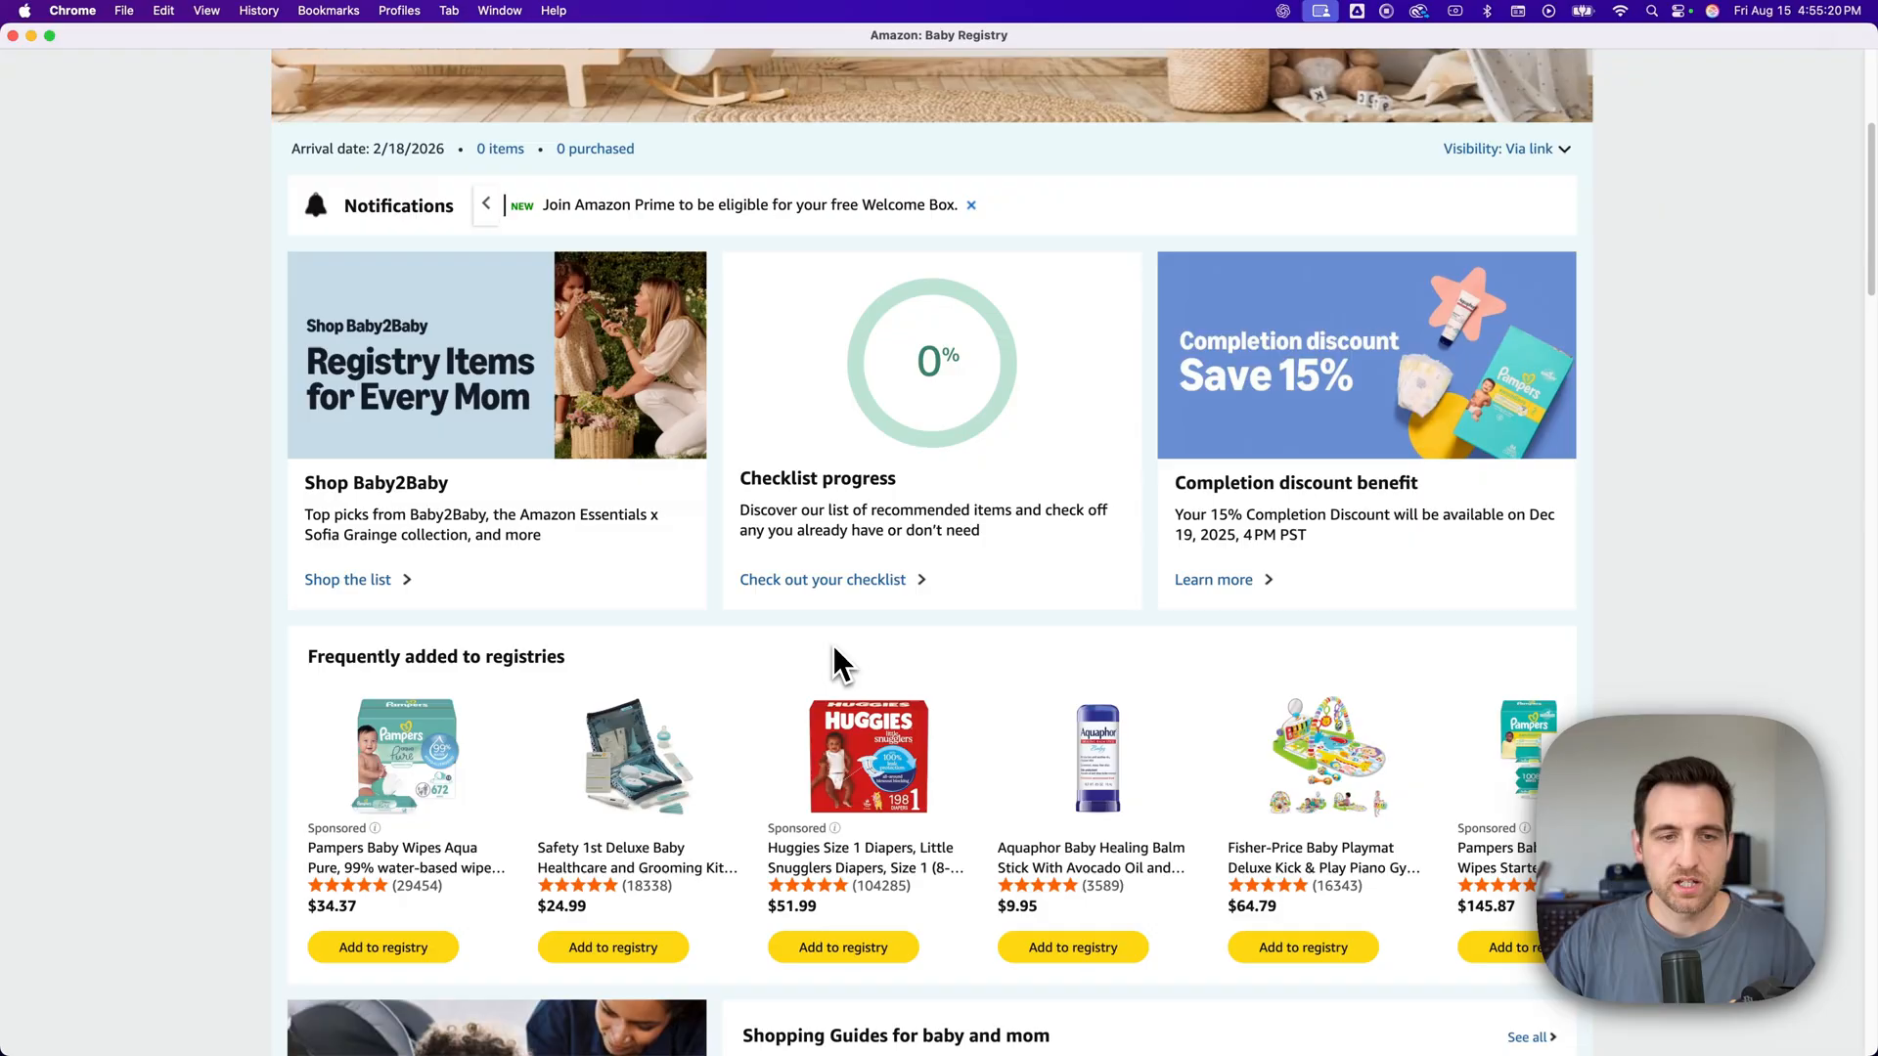
scroll(down, 3)
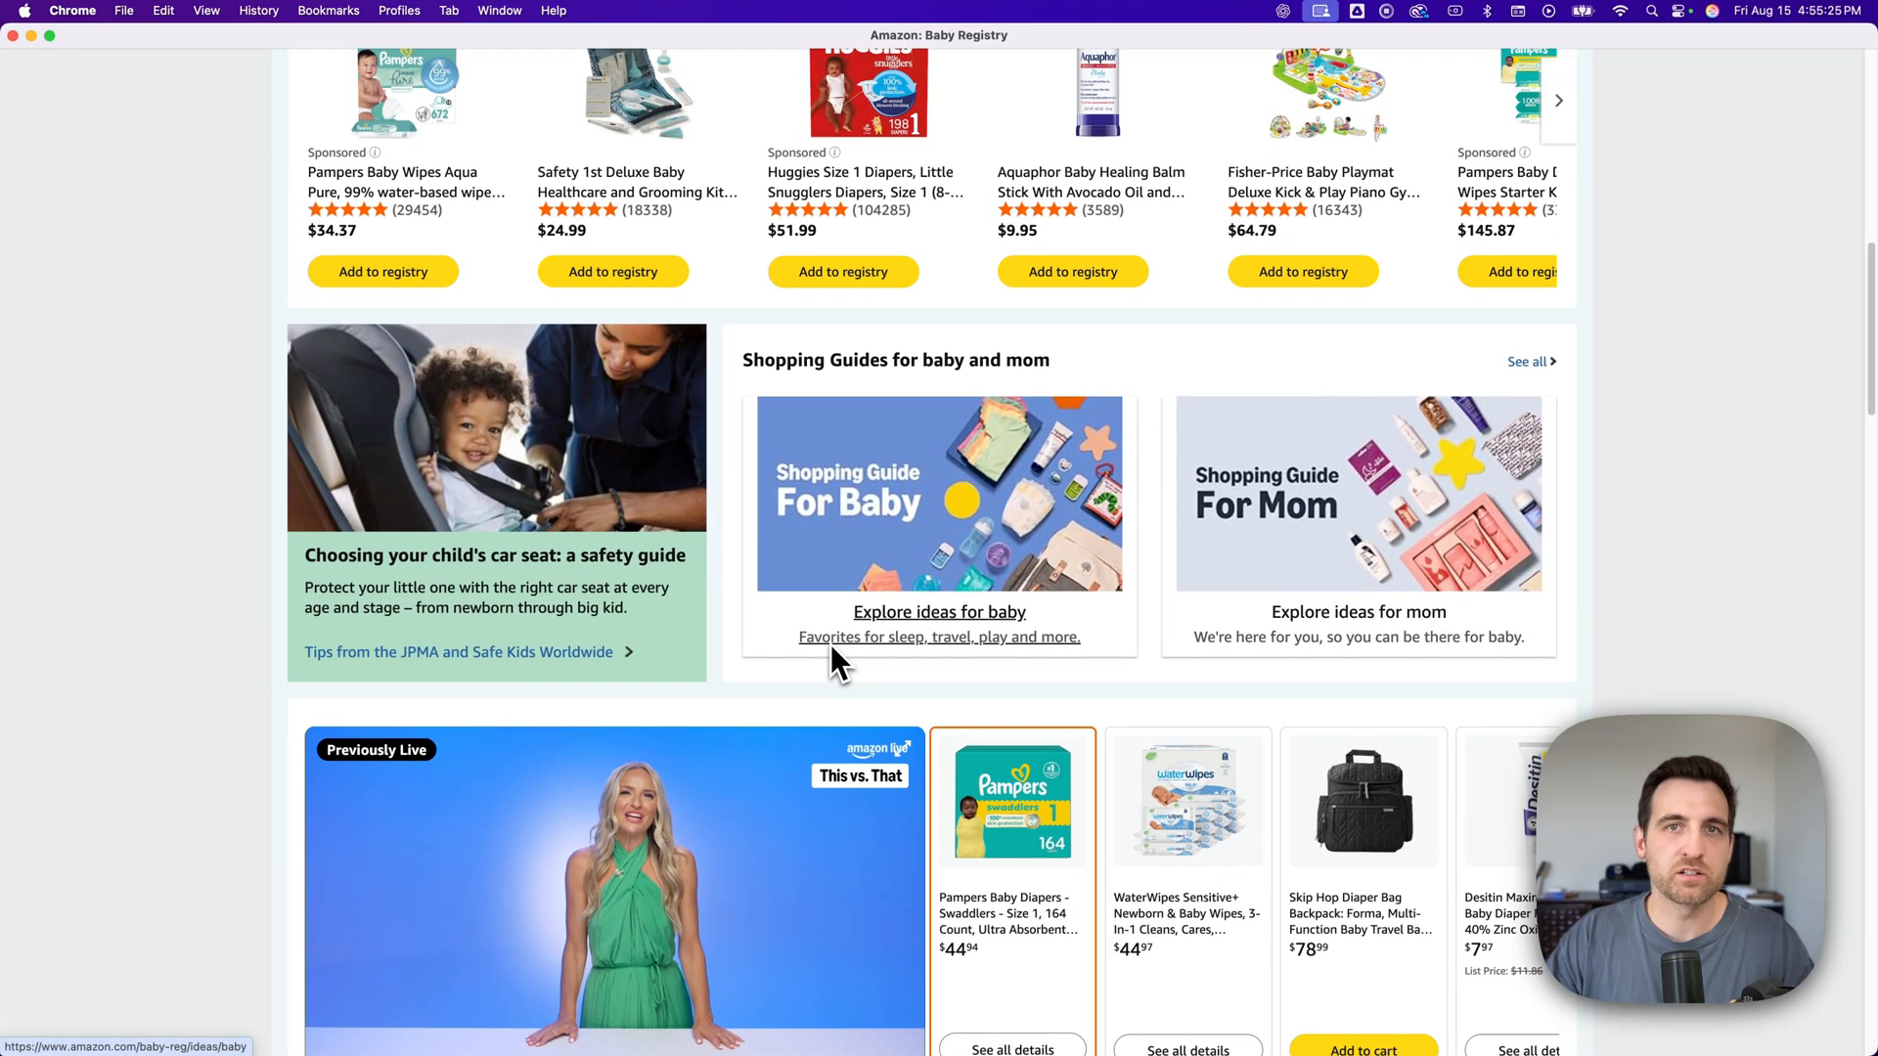
scroll(up, 3)
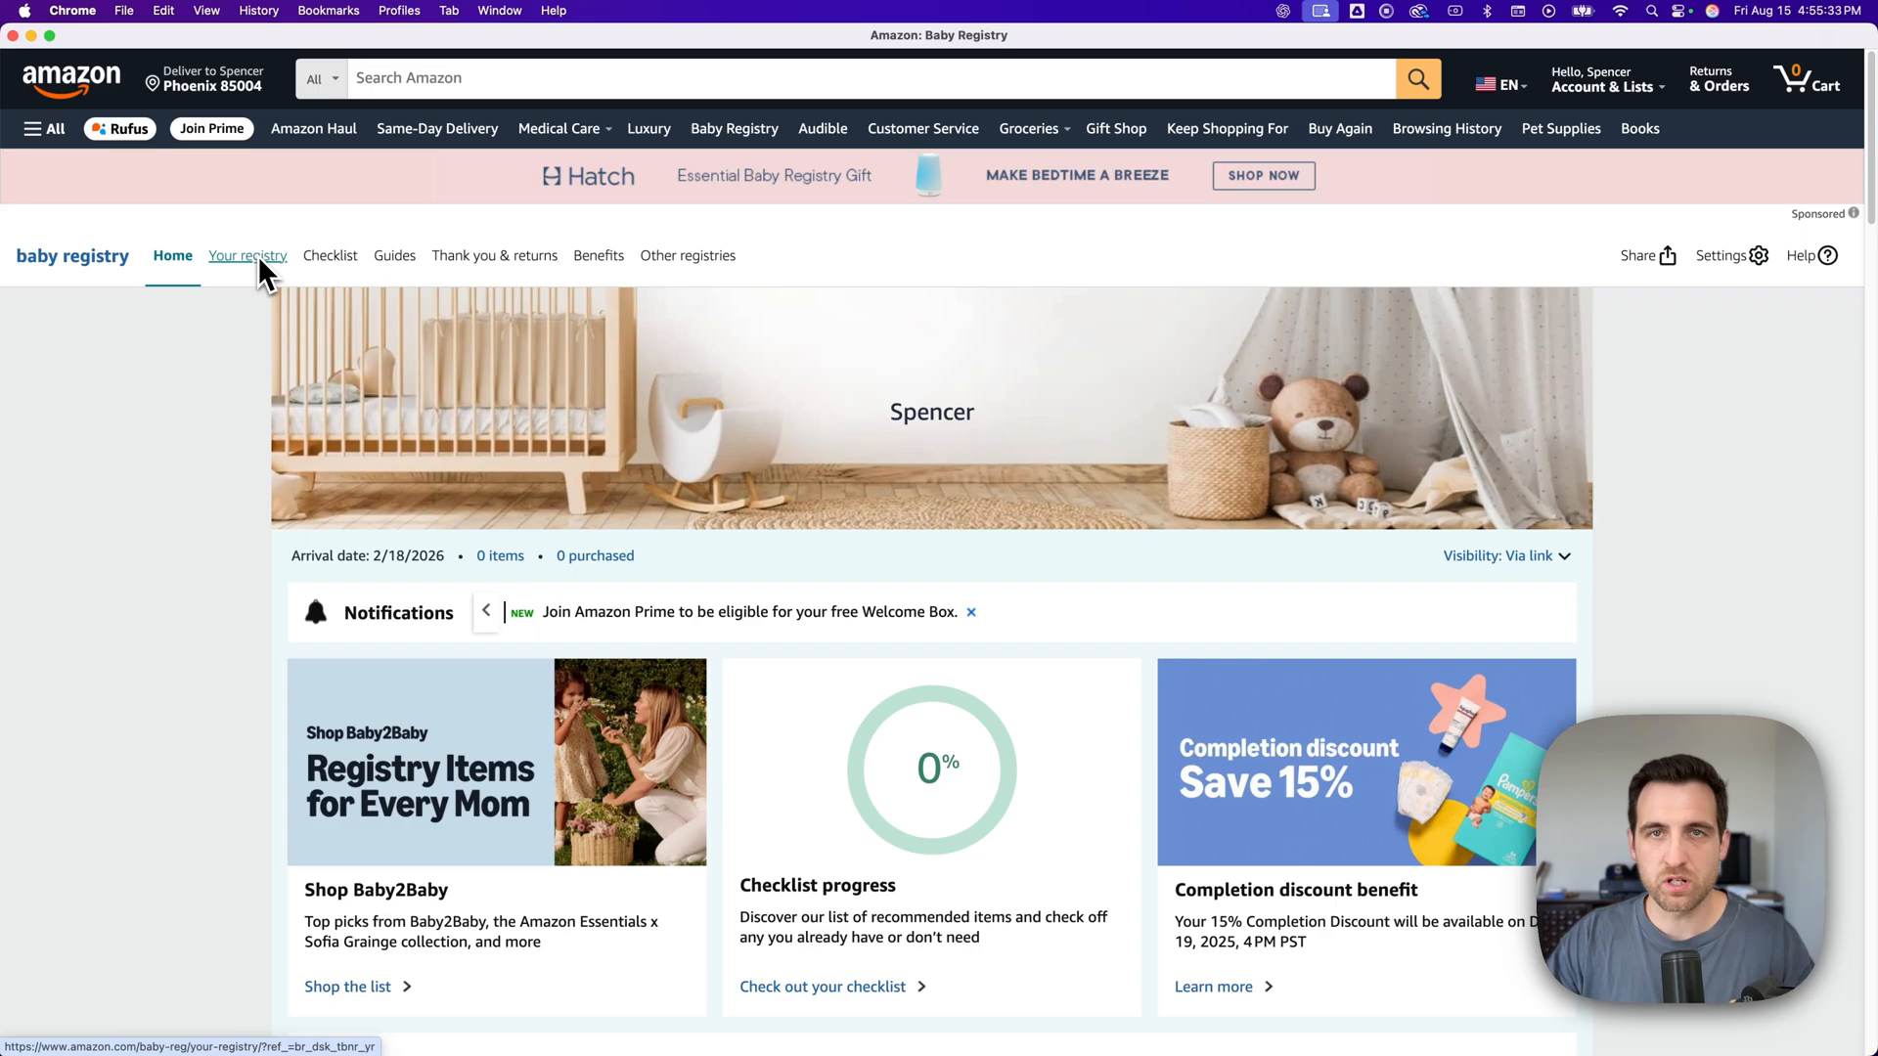
- Open Your registry to see Registry items (0) and the empty-registry message
click(248, 256)
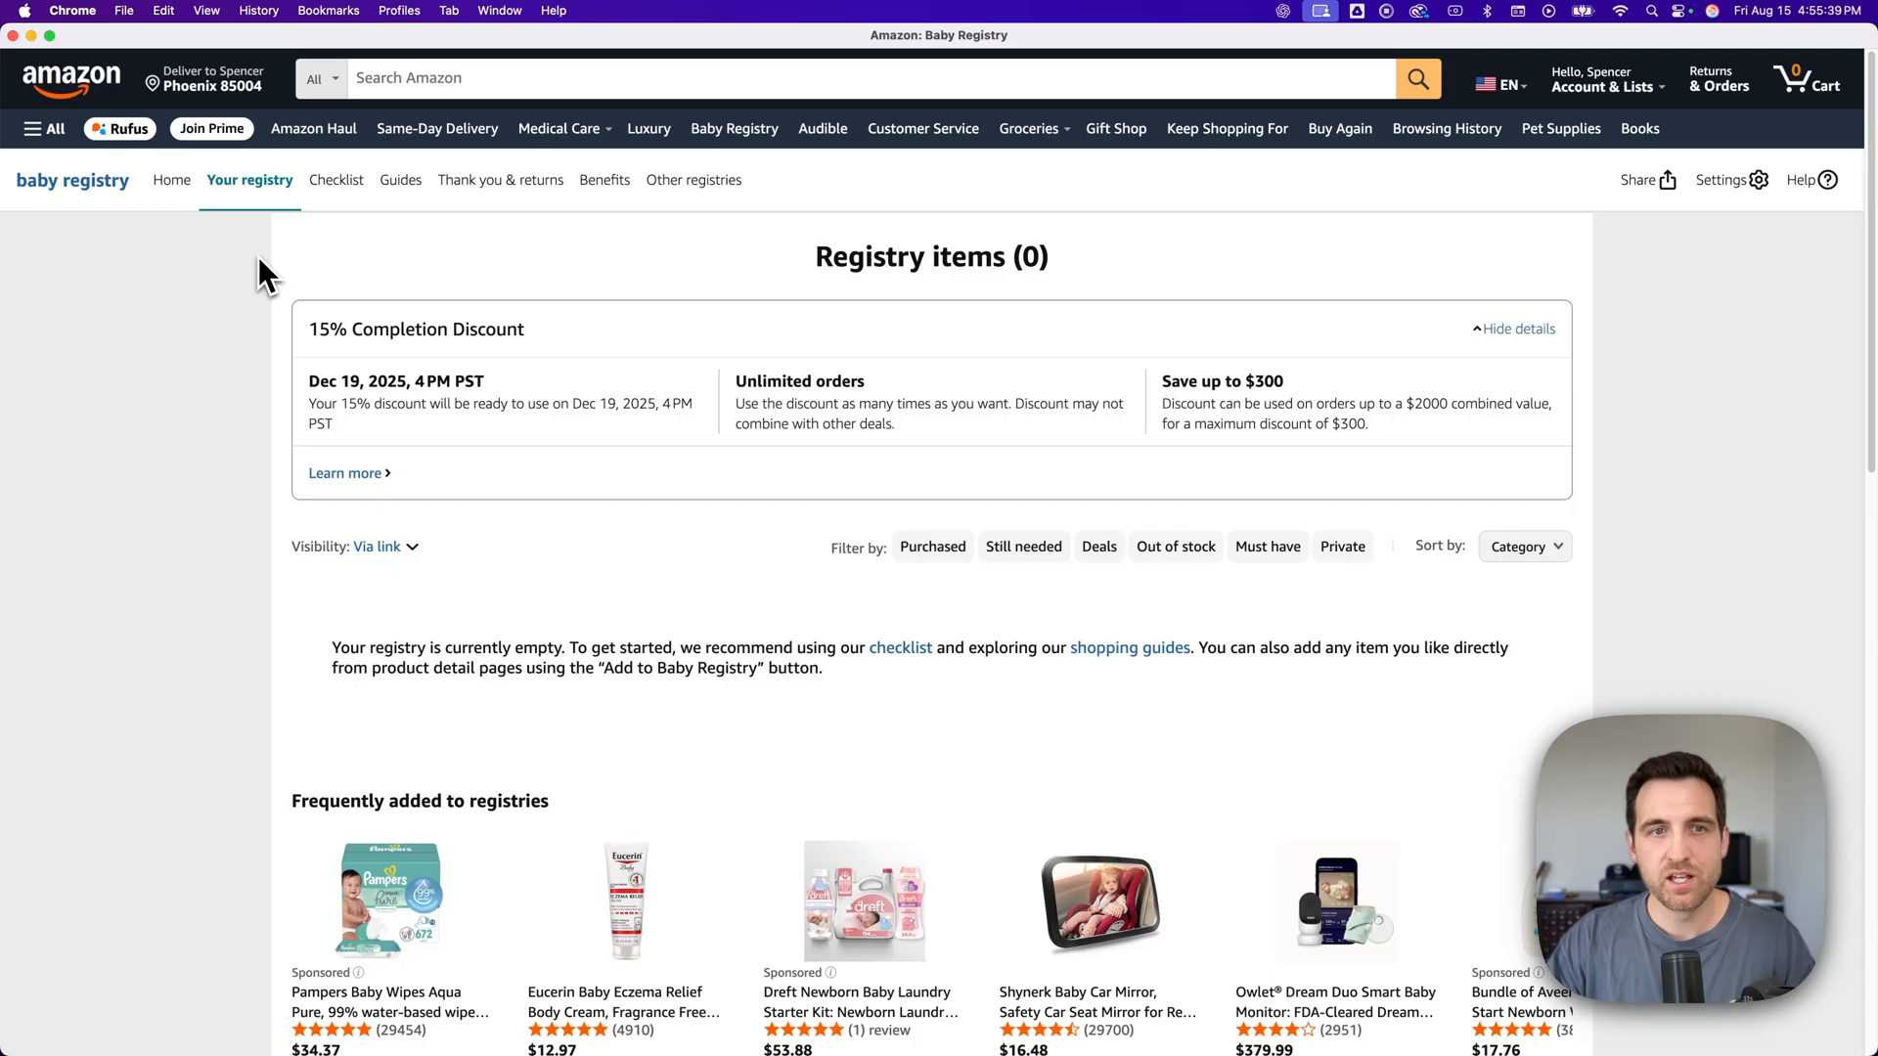
mouse_move(387, 386)
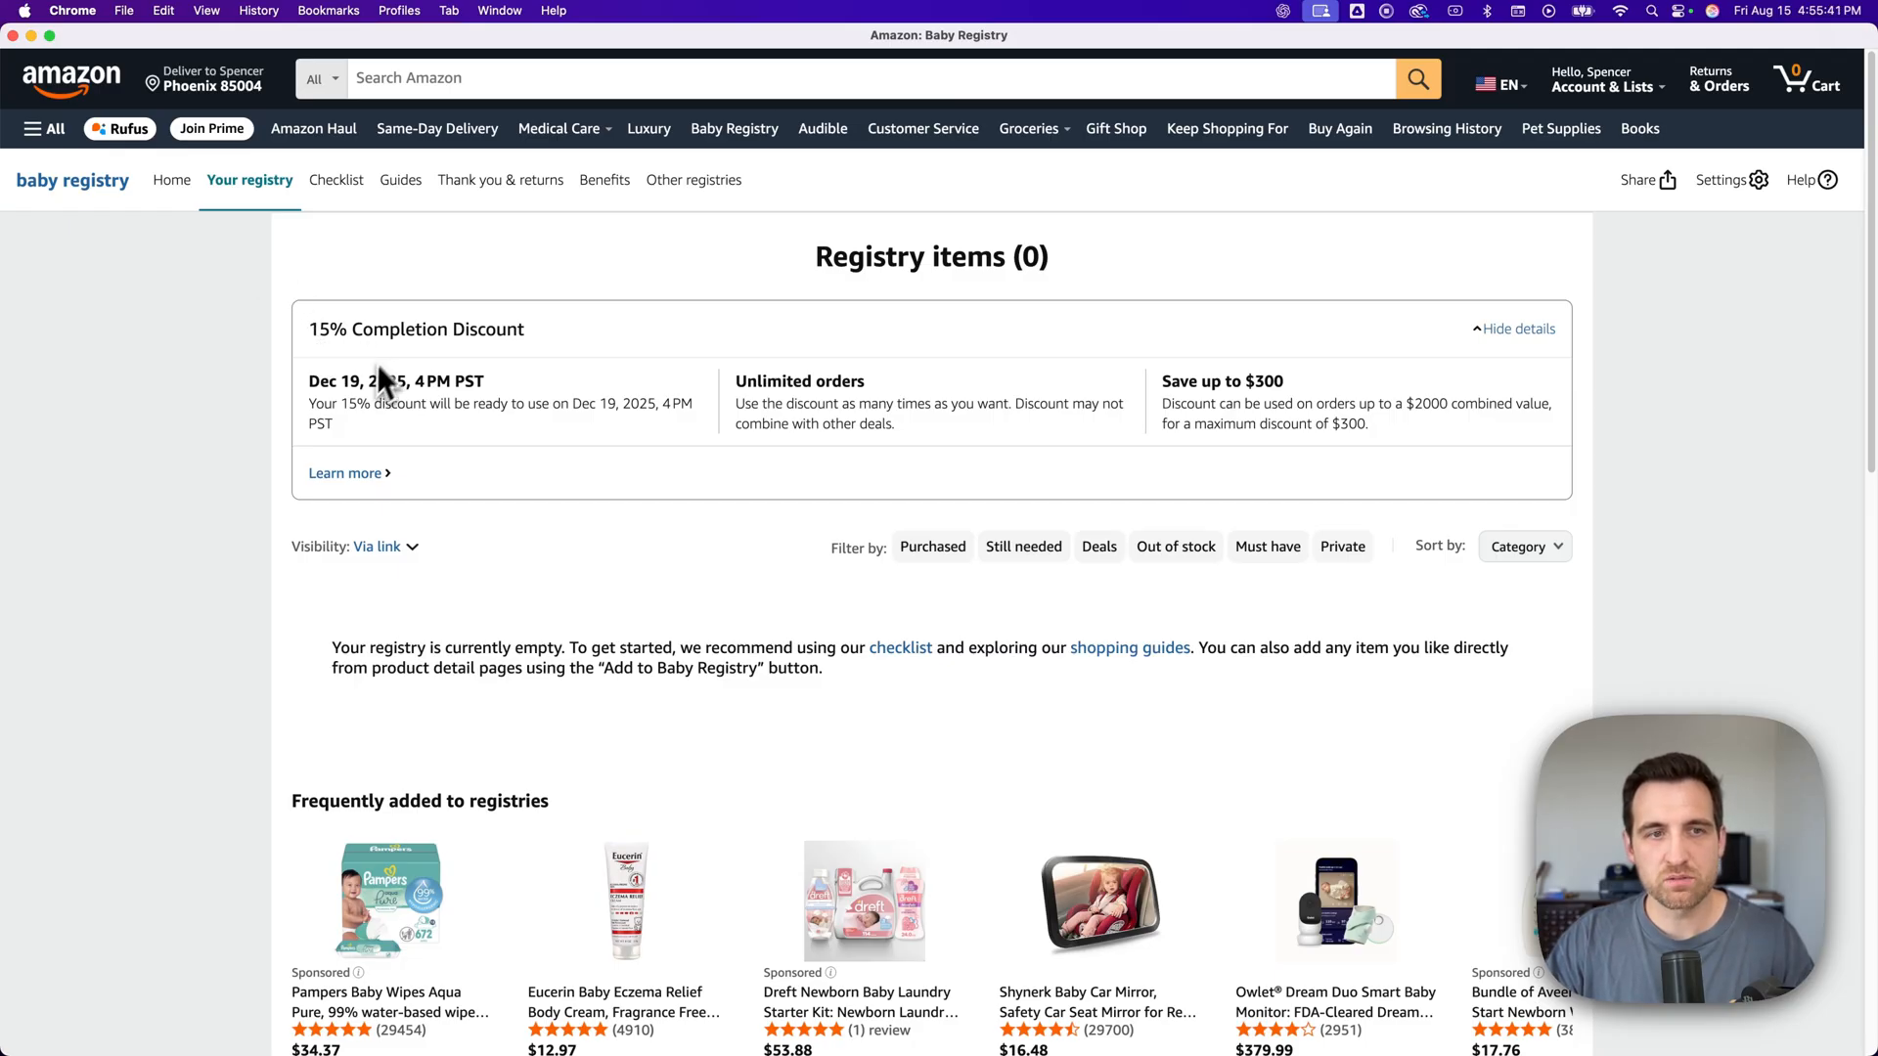
mouse_move(427, 363)
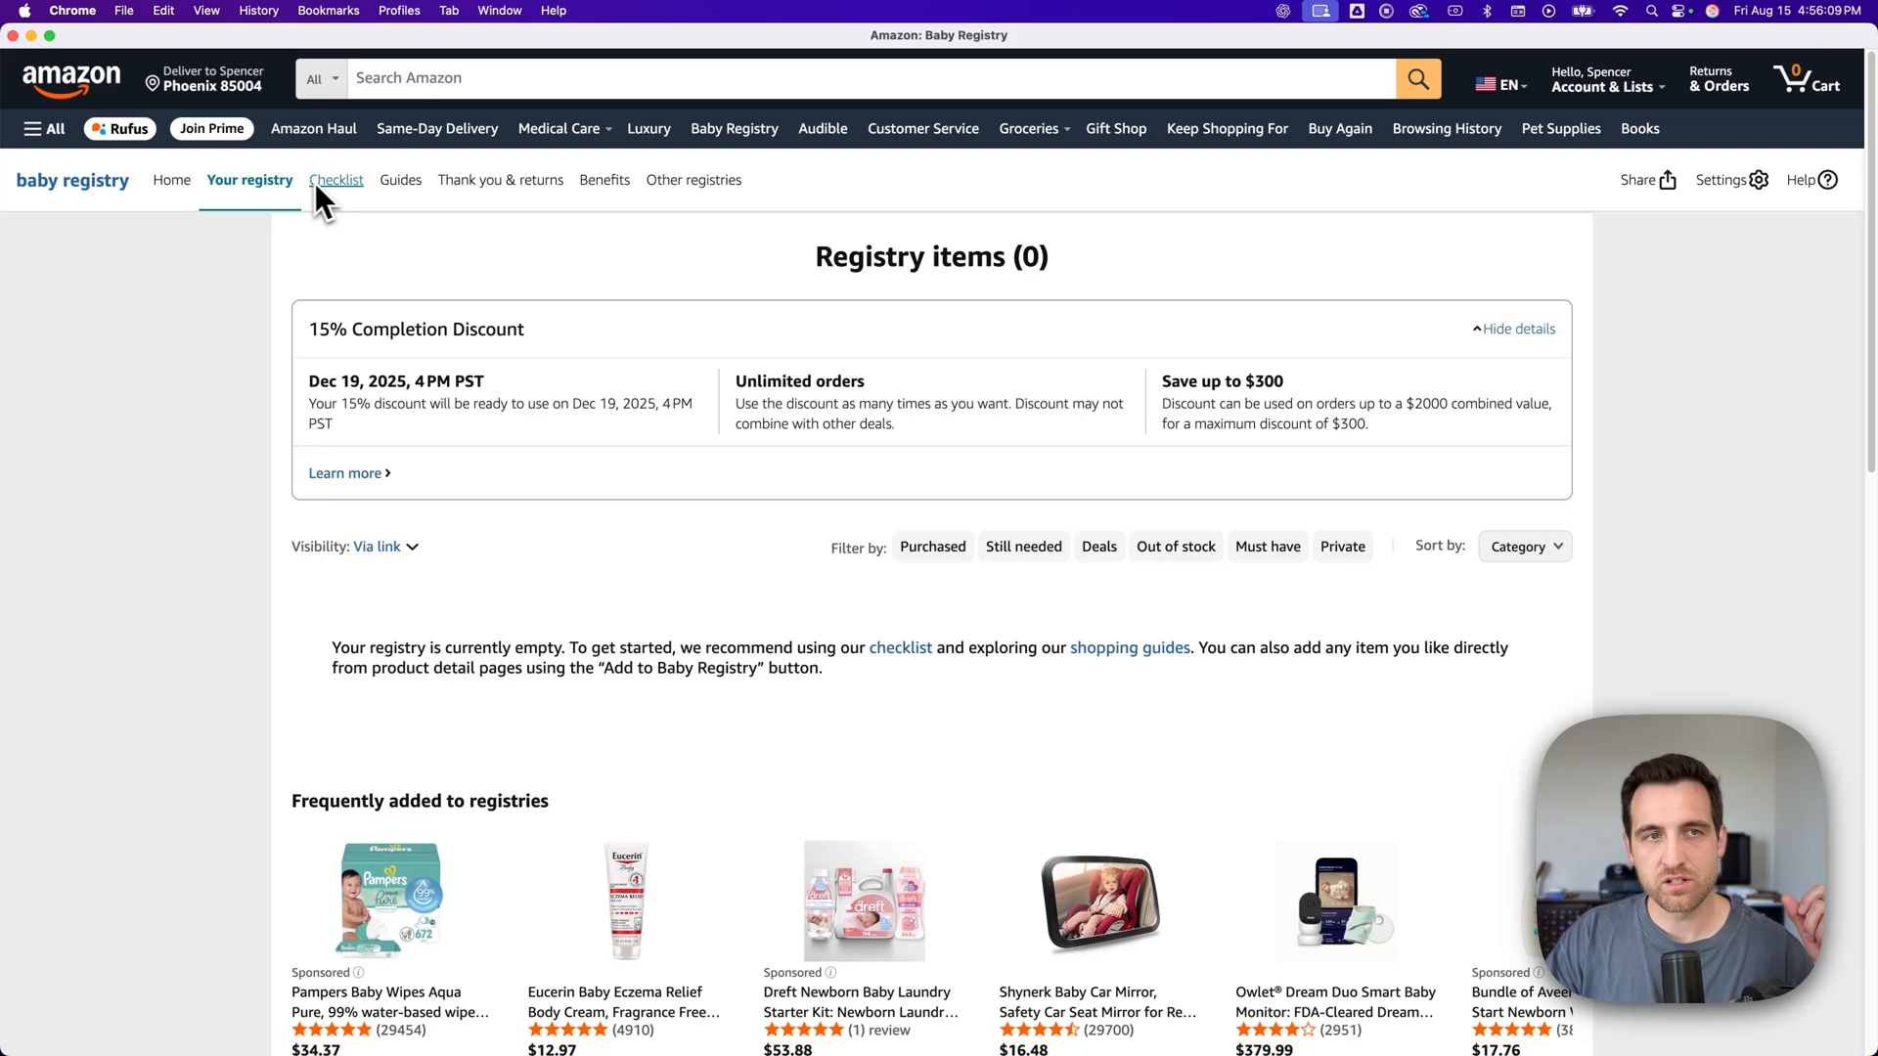
- Tick Disposable Diapers, Wipes, Diaper Creams and Strollers on the checklist, reaching 4 of 92
click(337, 180)
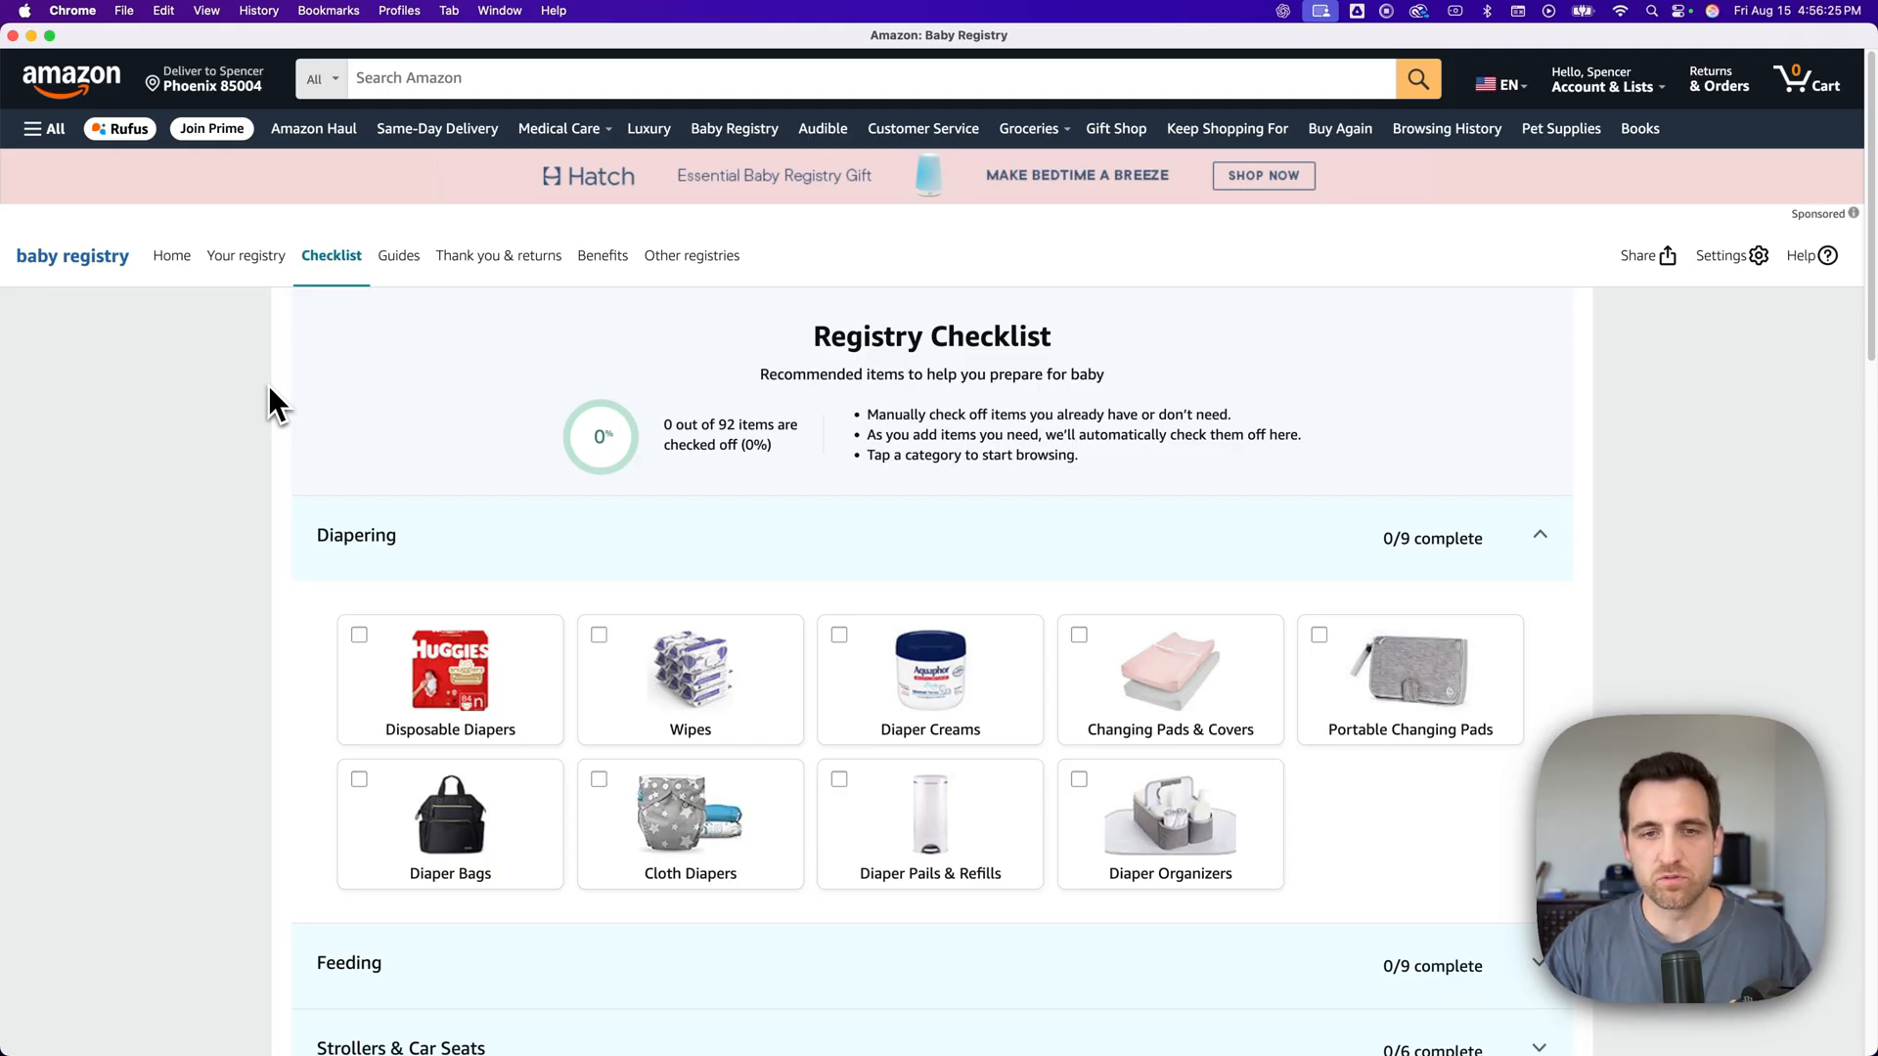
scroll(down, 3)
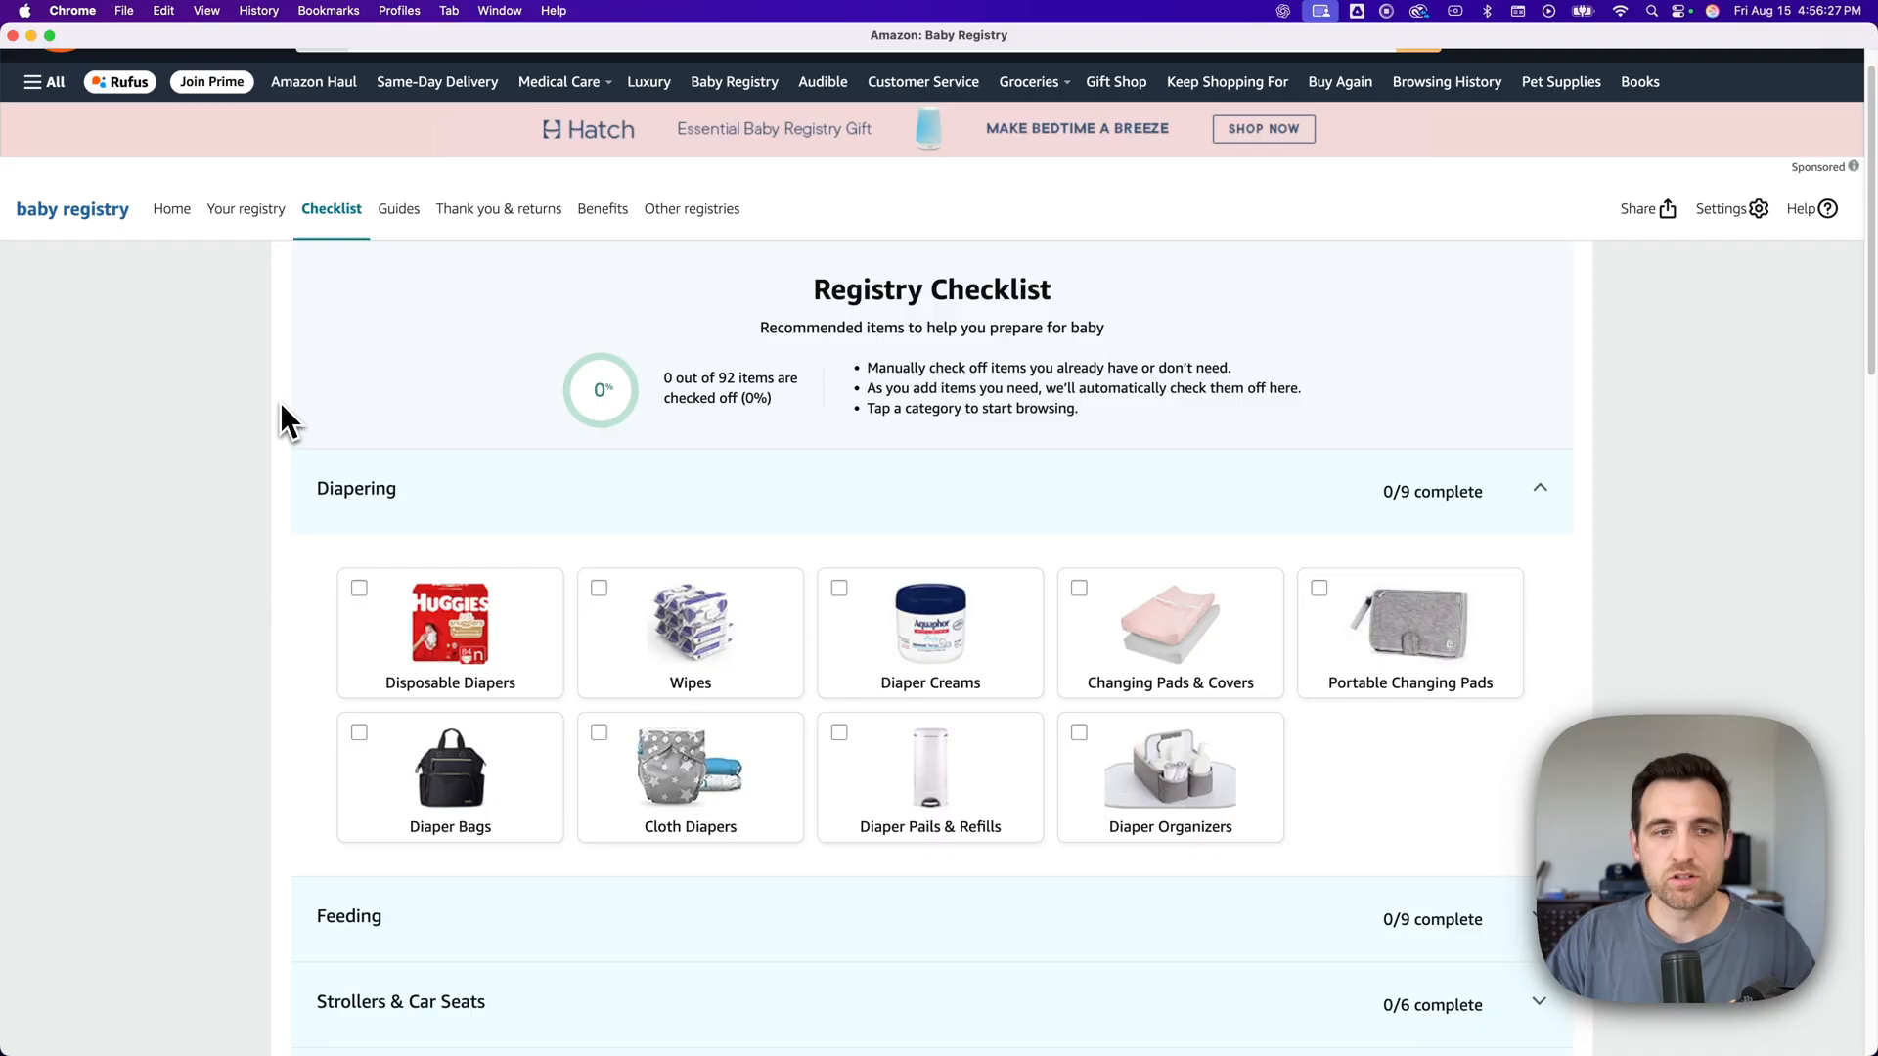
scroll(down, 3)
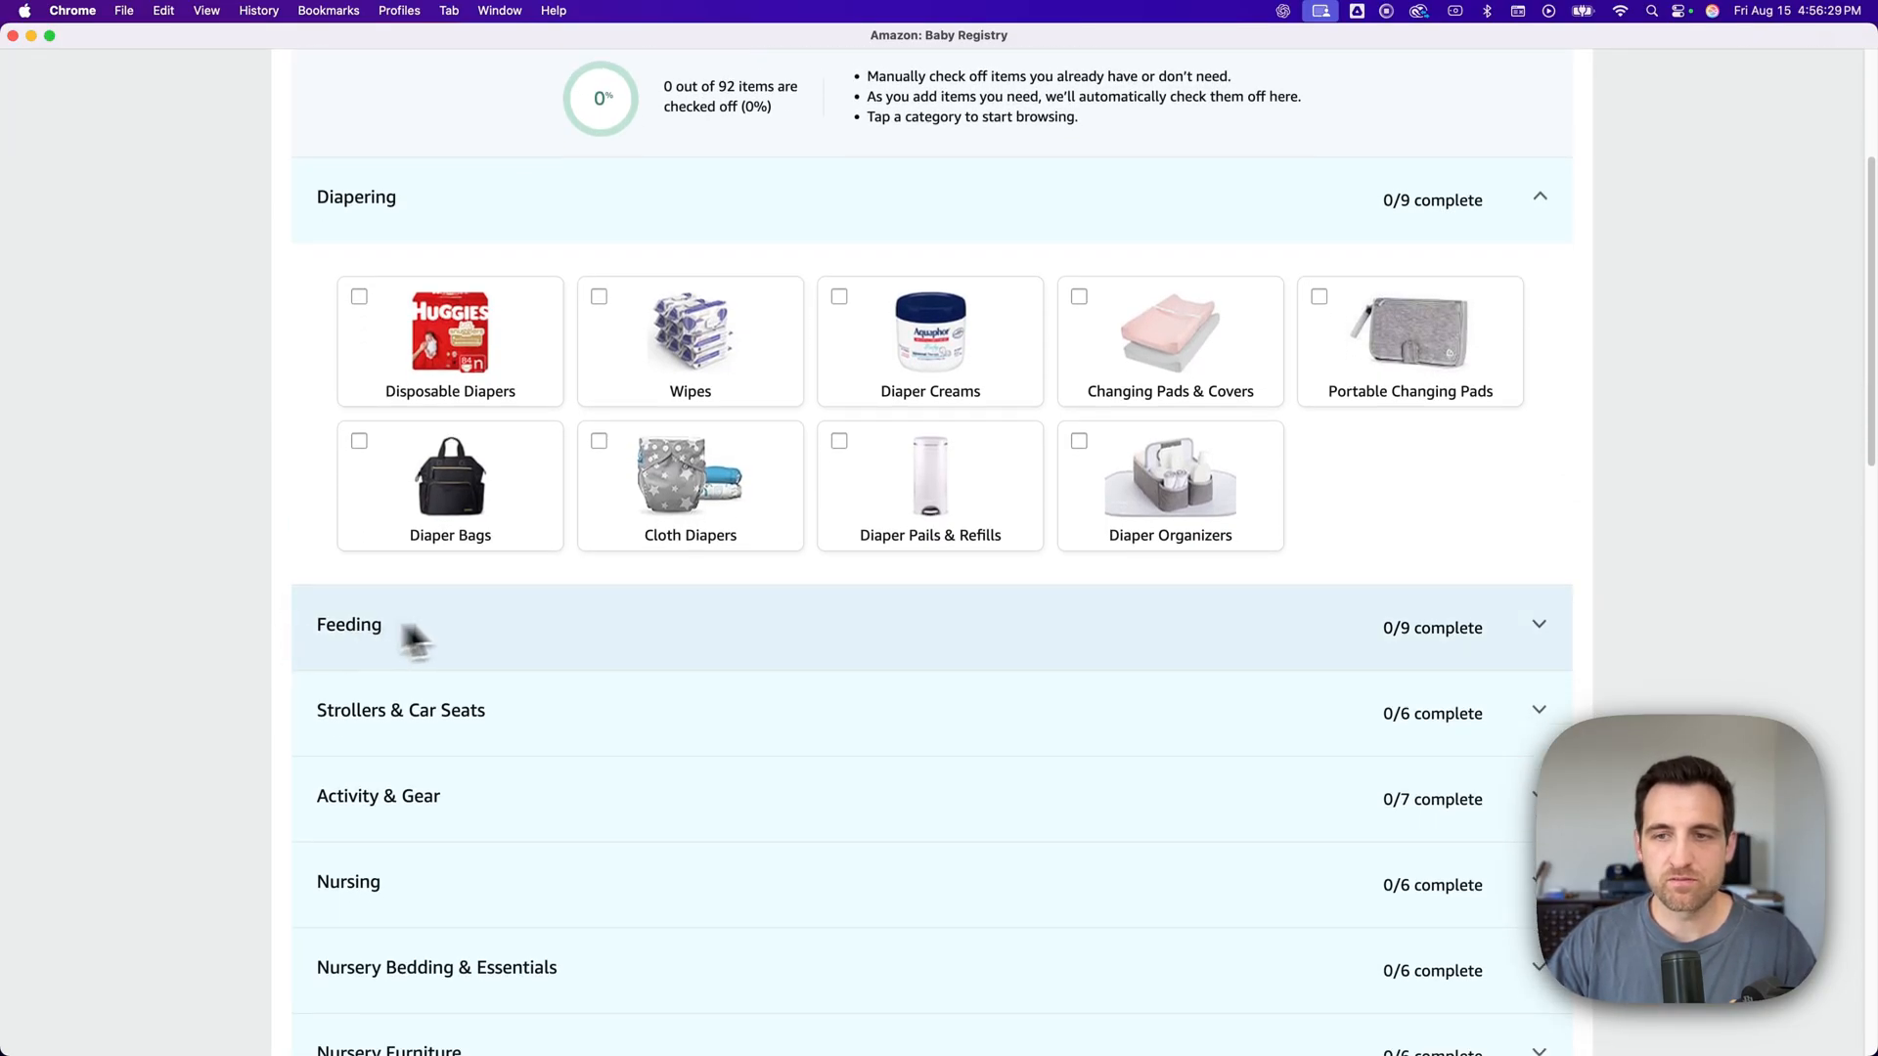
mouse_move(303, 413)
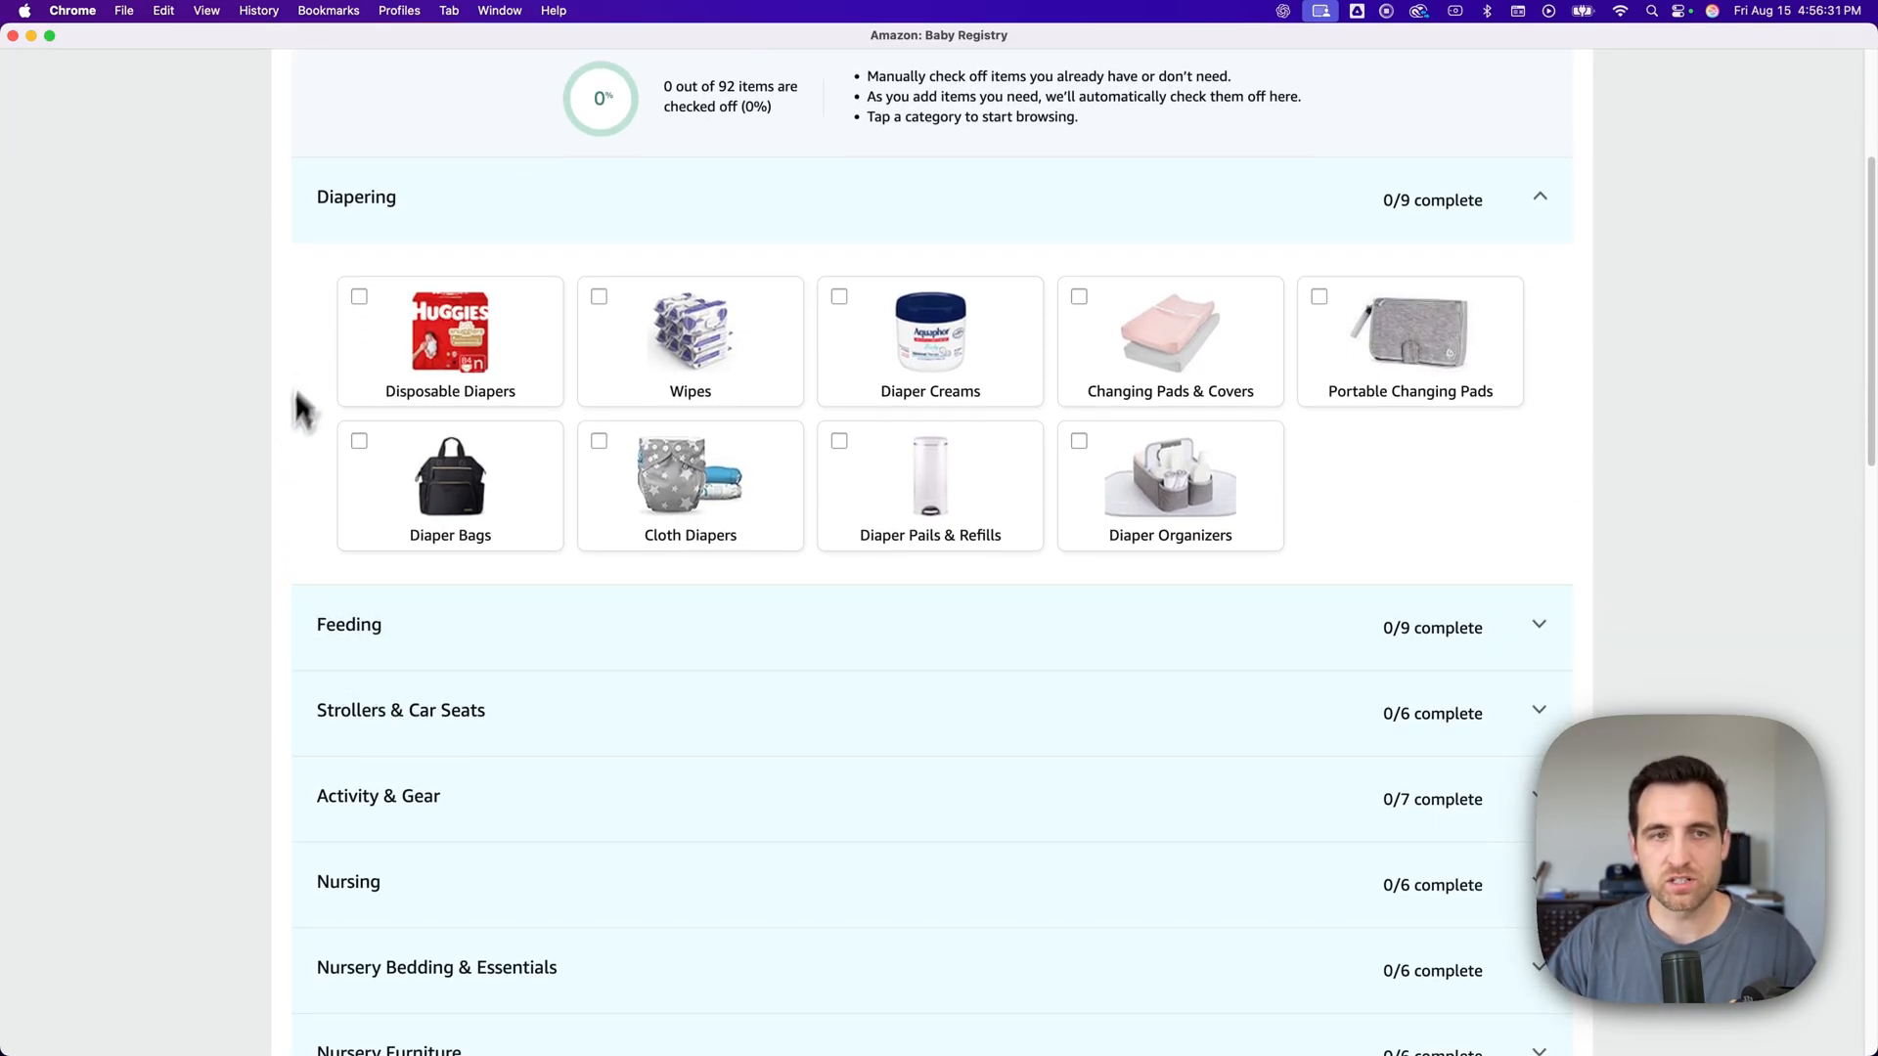
click(358, 295)
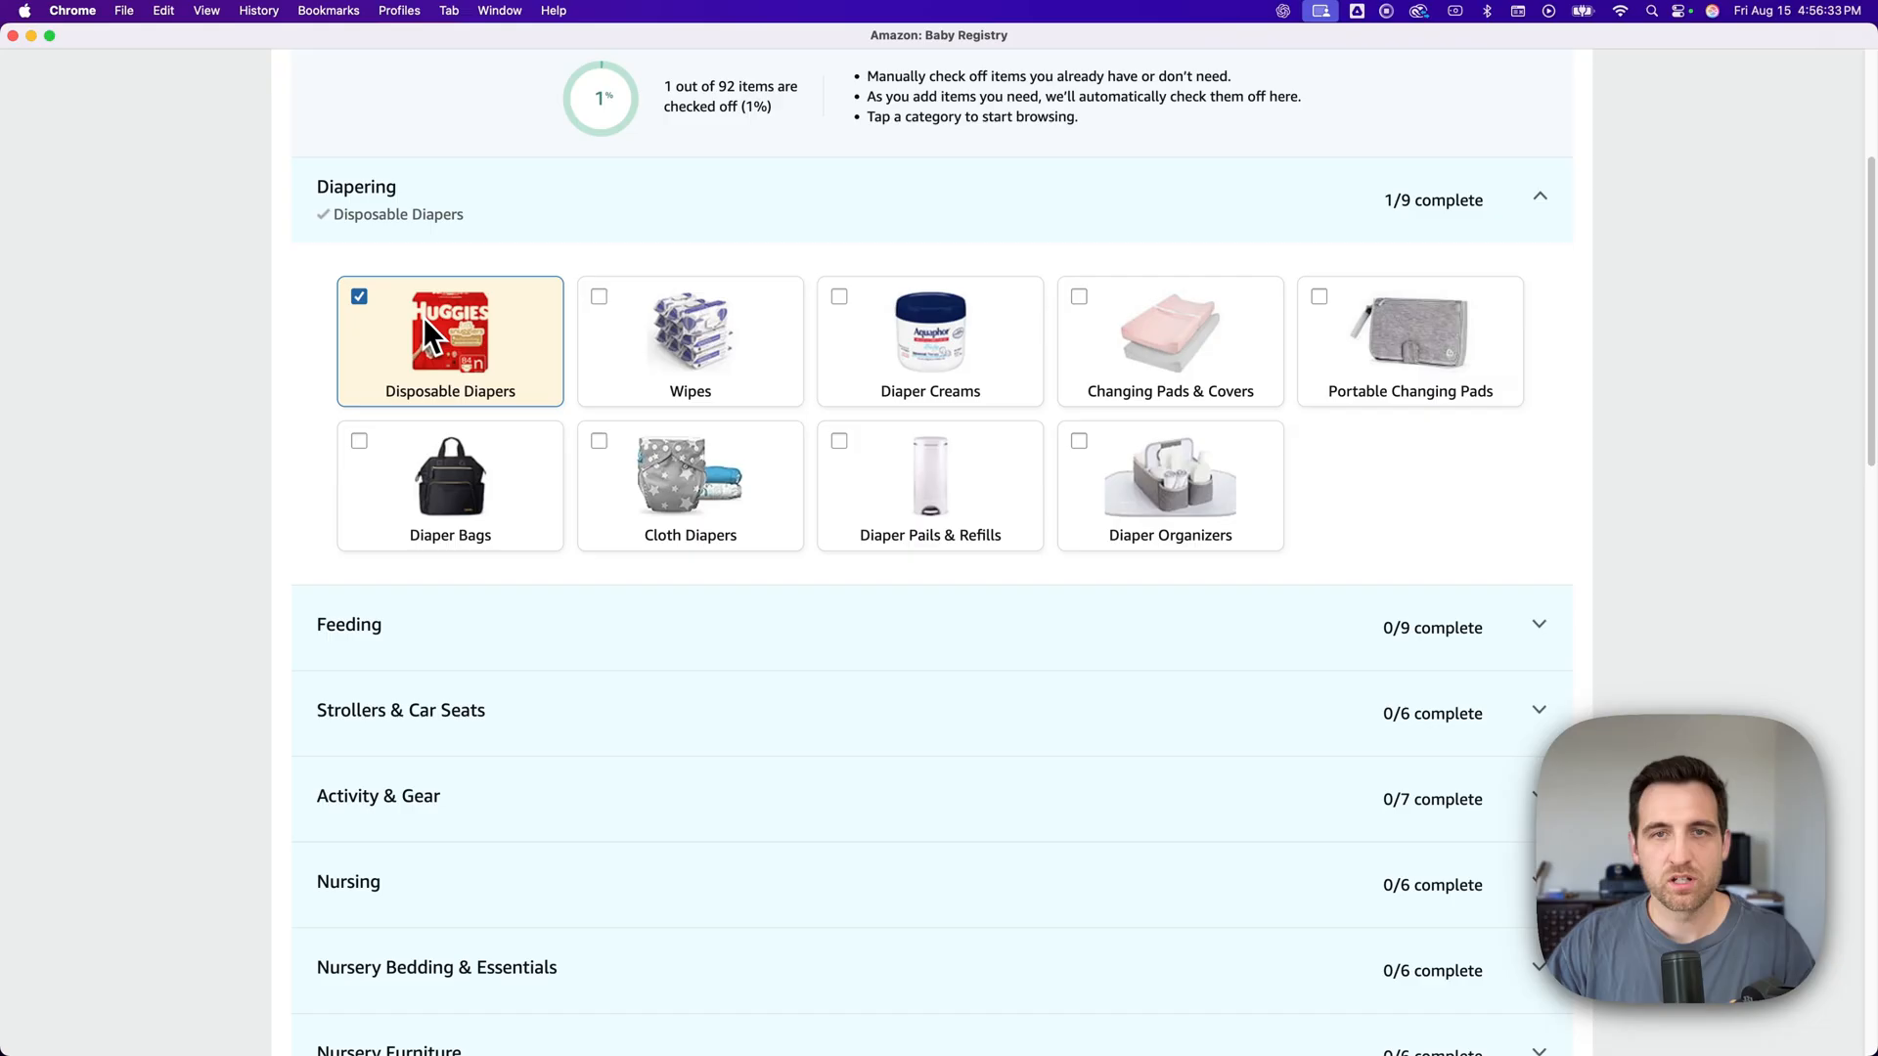
click(598, 296)
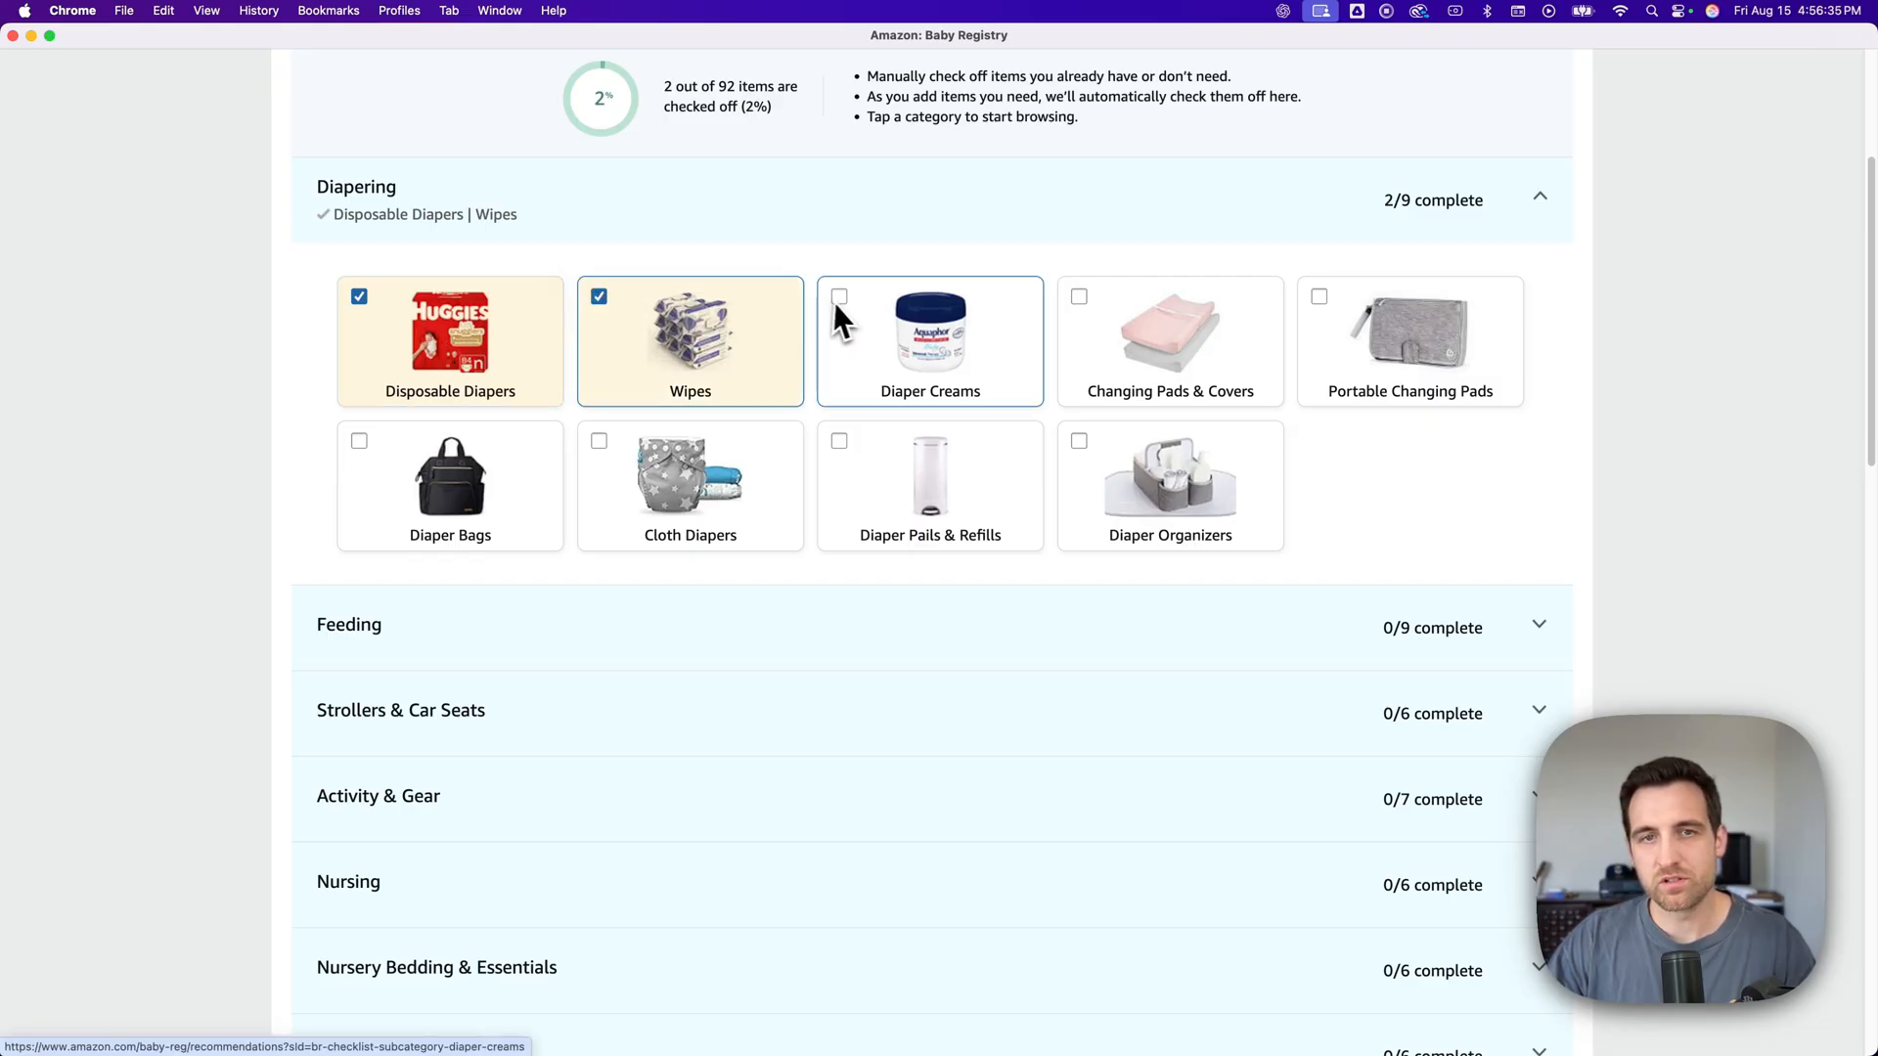
click(839, 295)
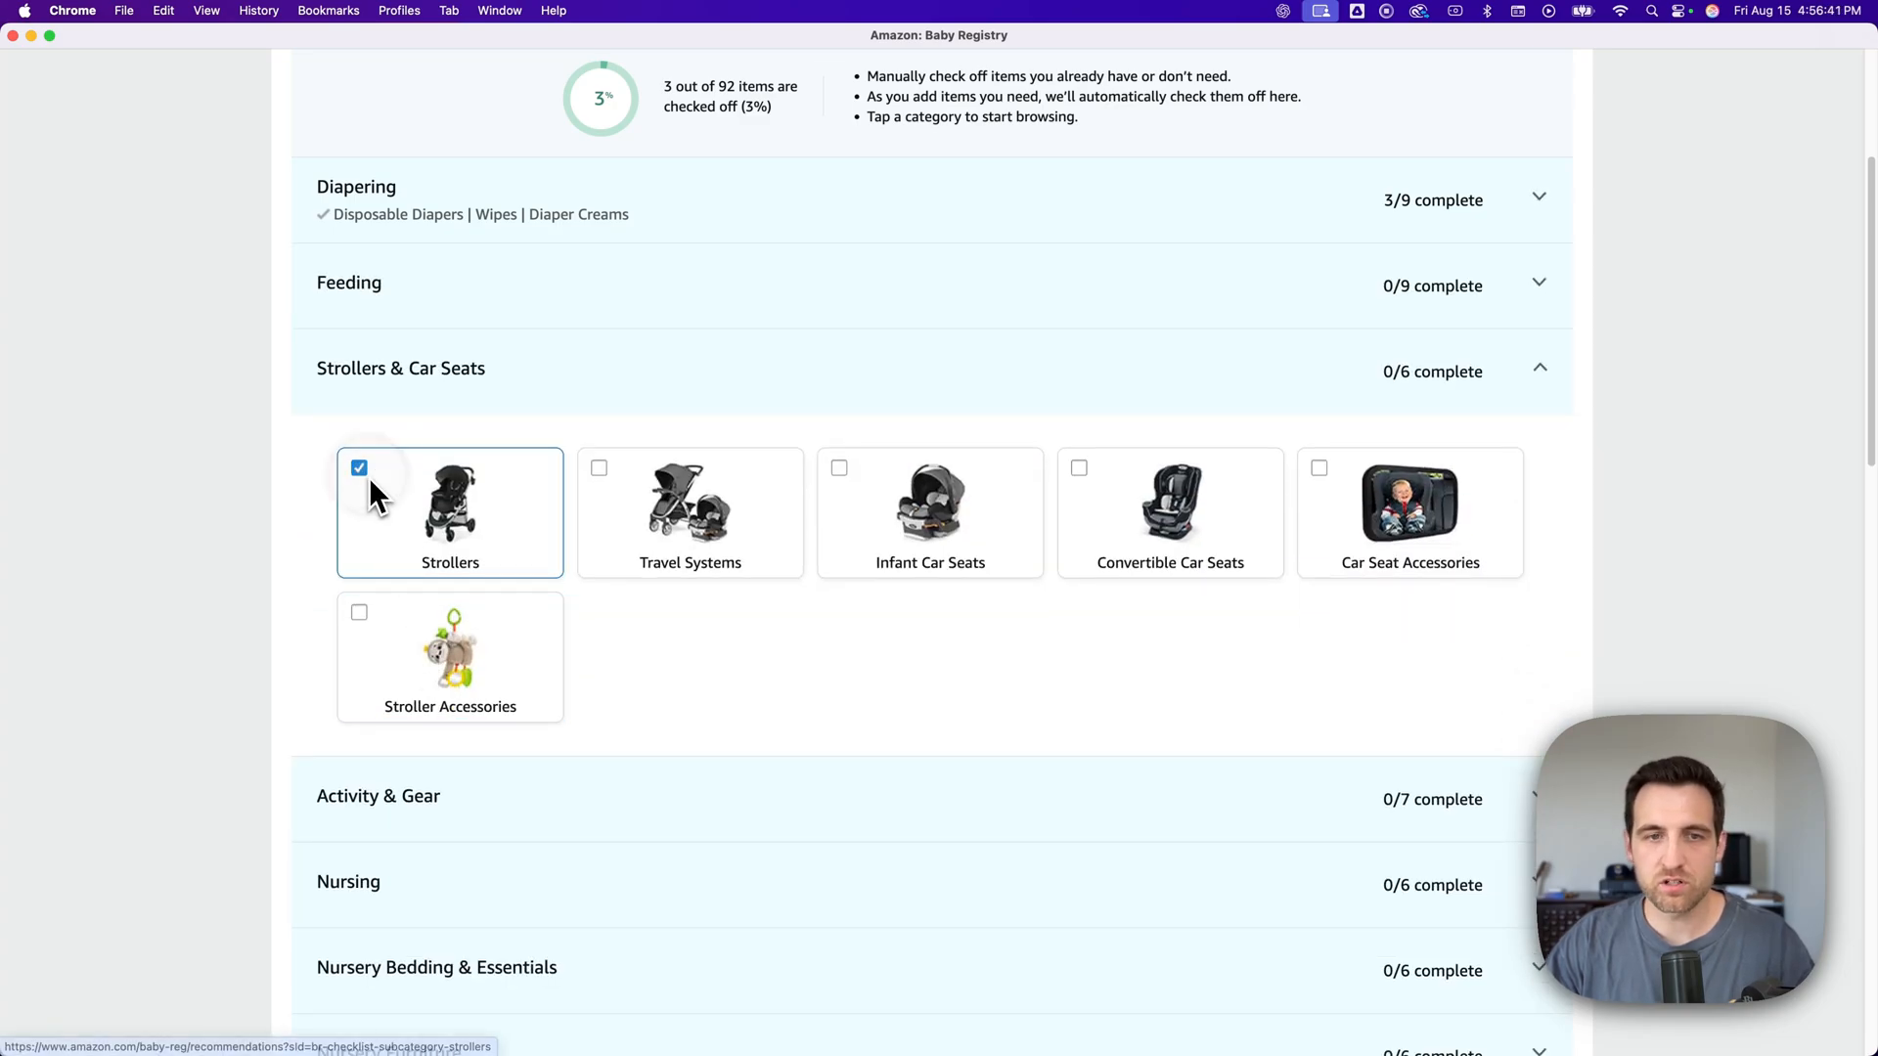
click(358, 469)
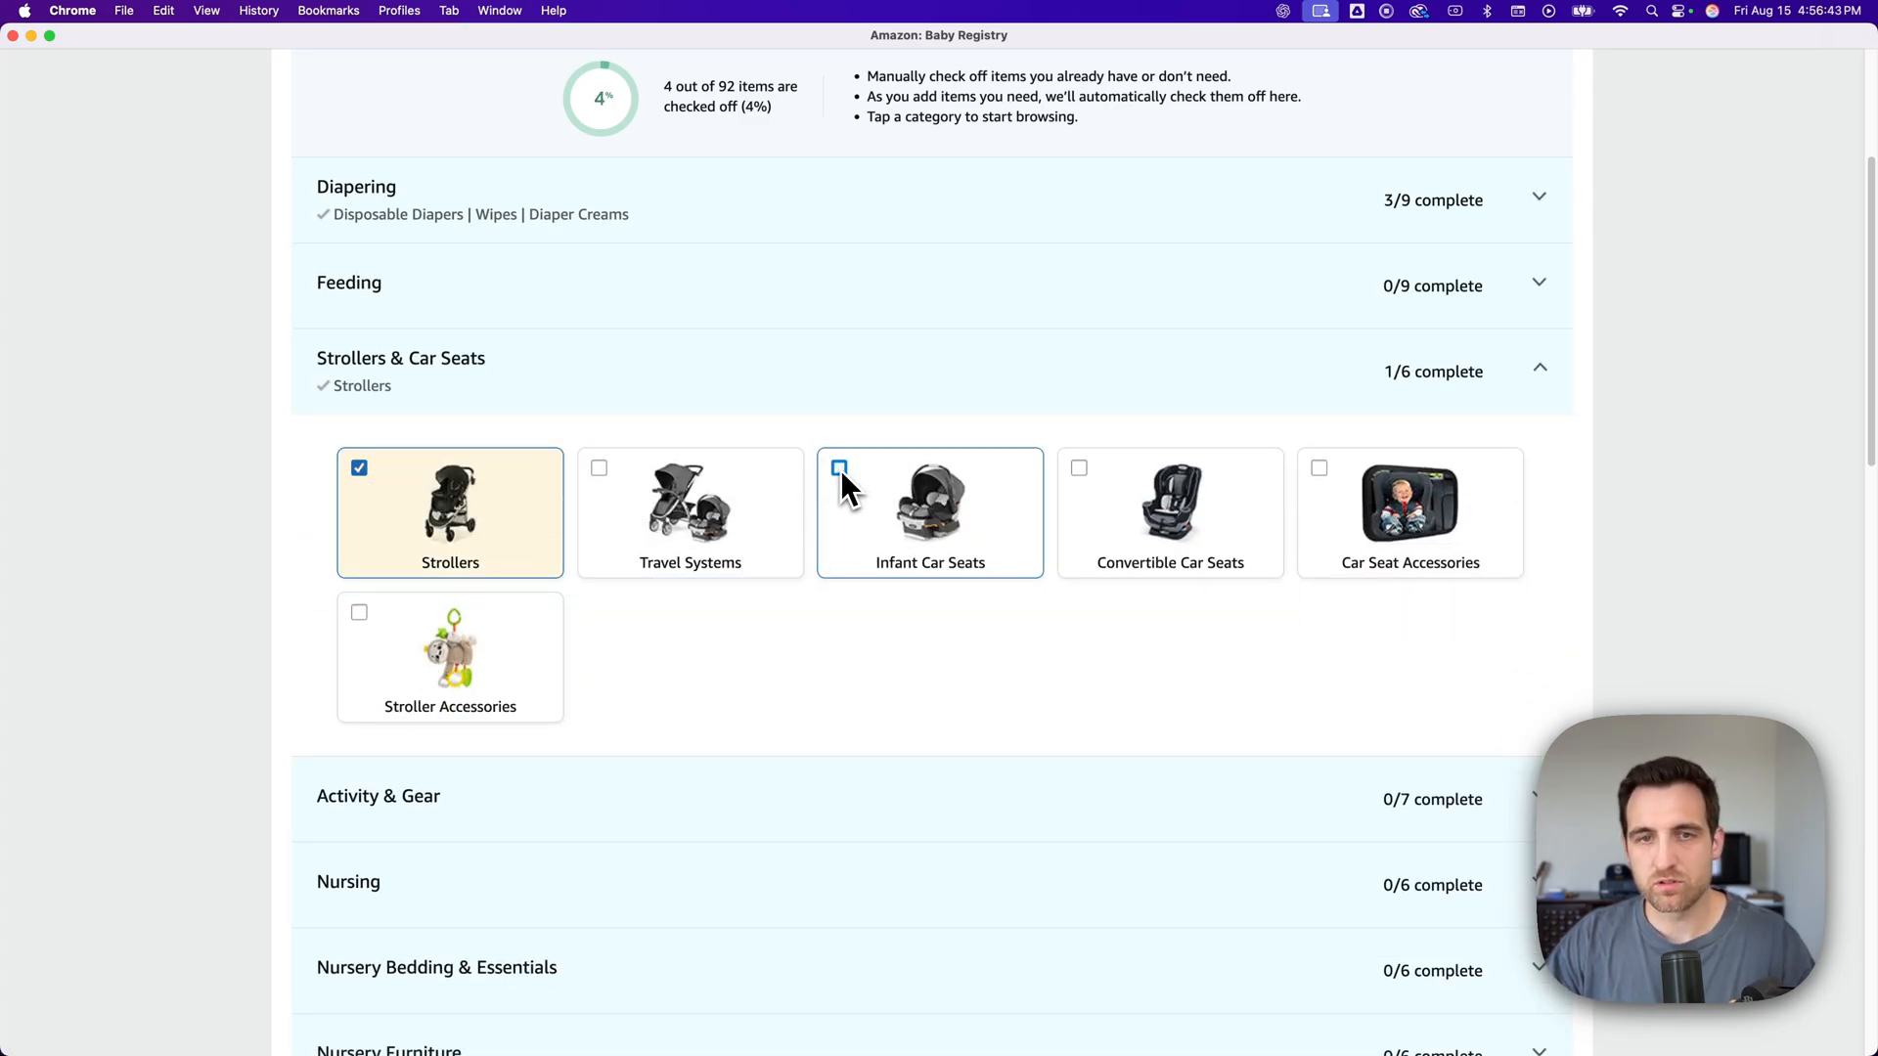
click(839, 468)
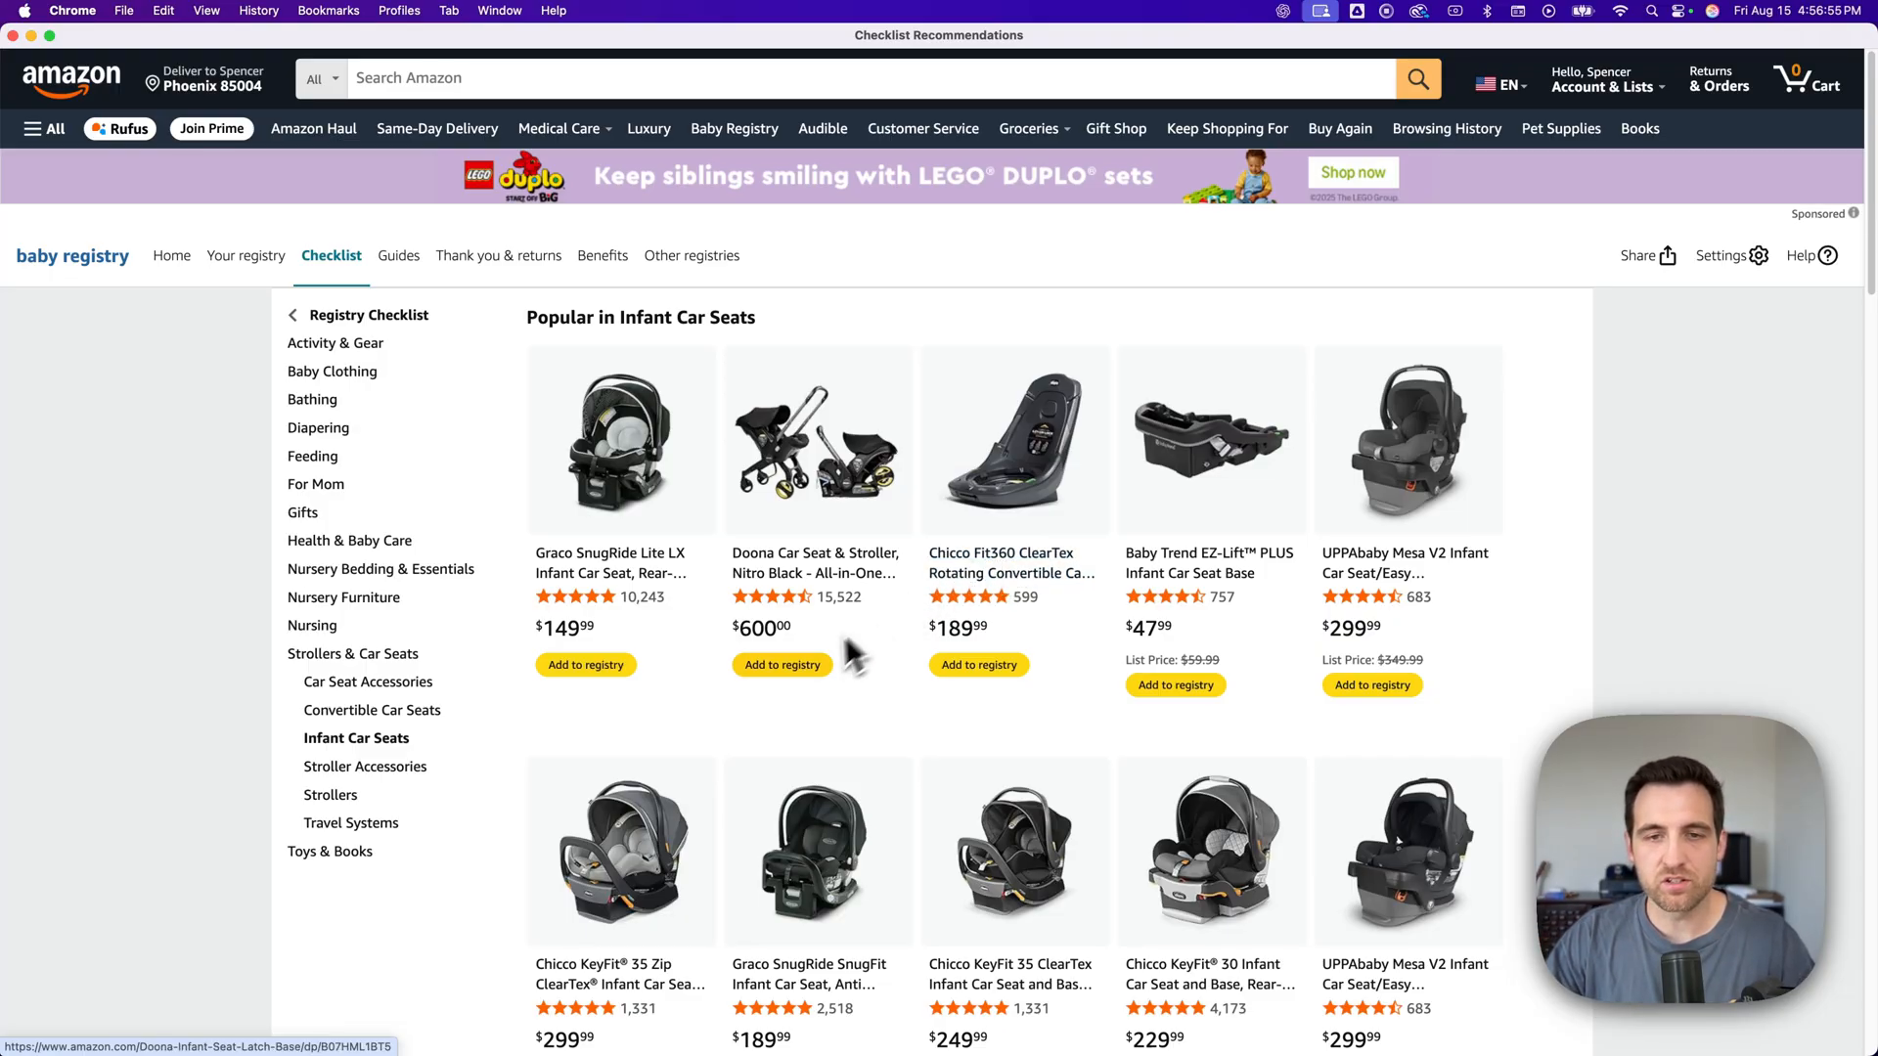
mouse_move(317, 401)
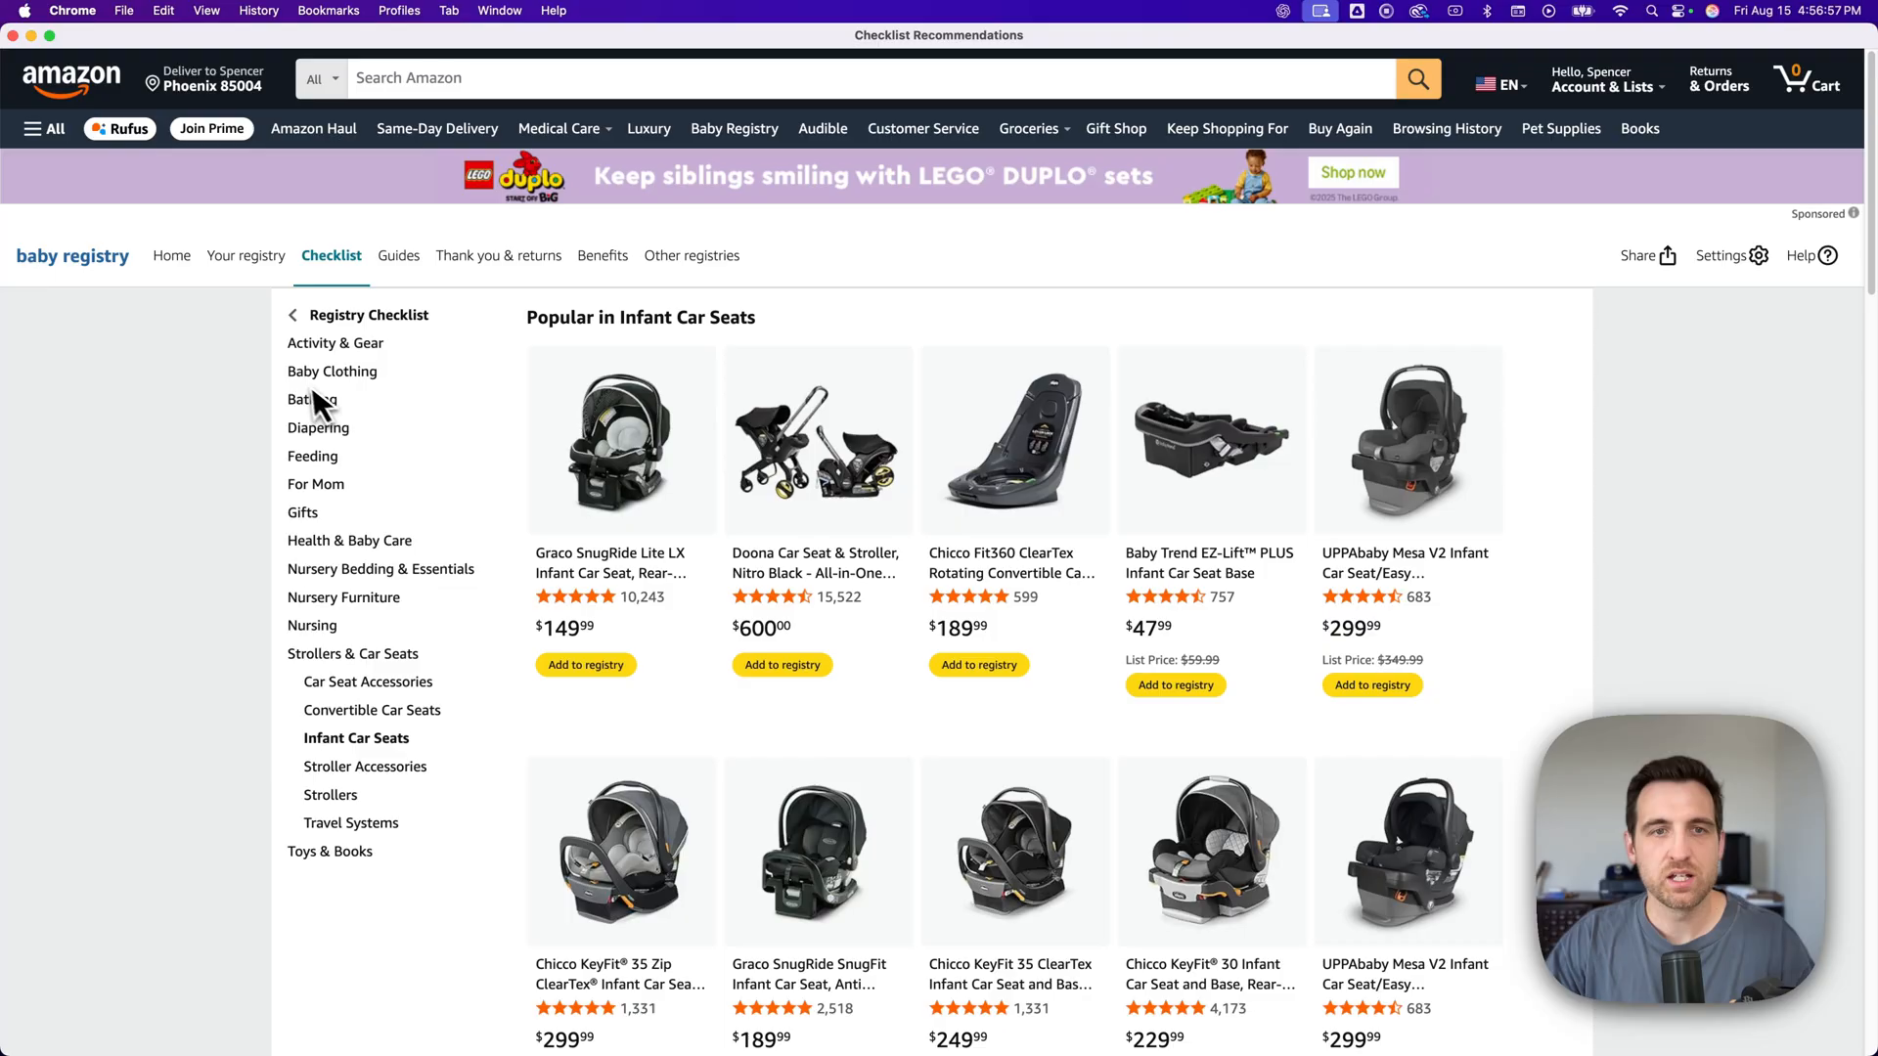
mouse_move(332, 384)
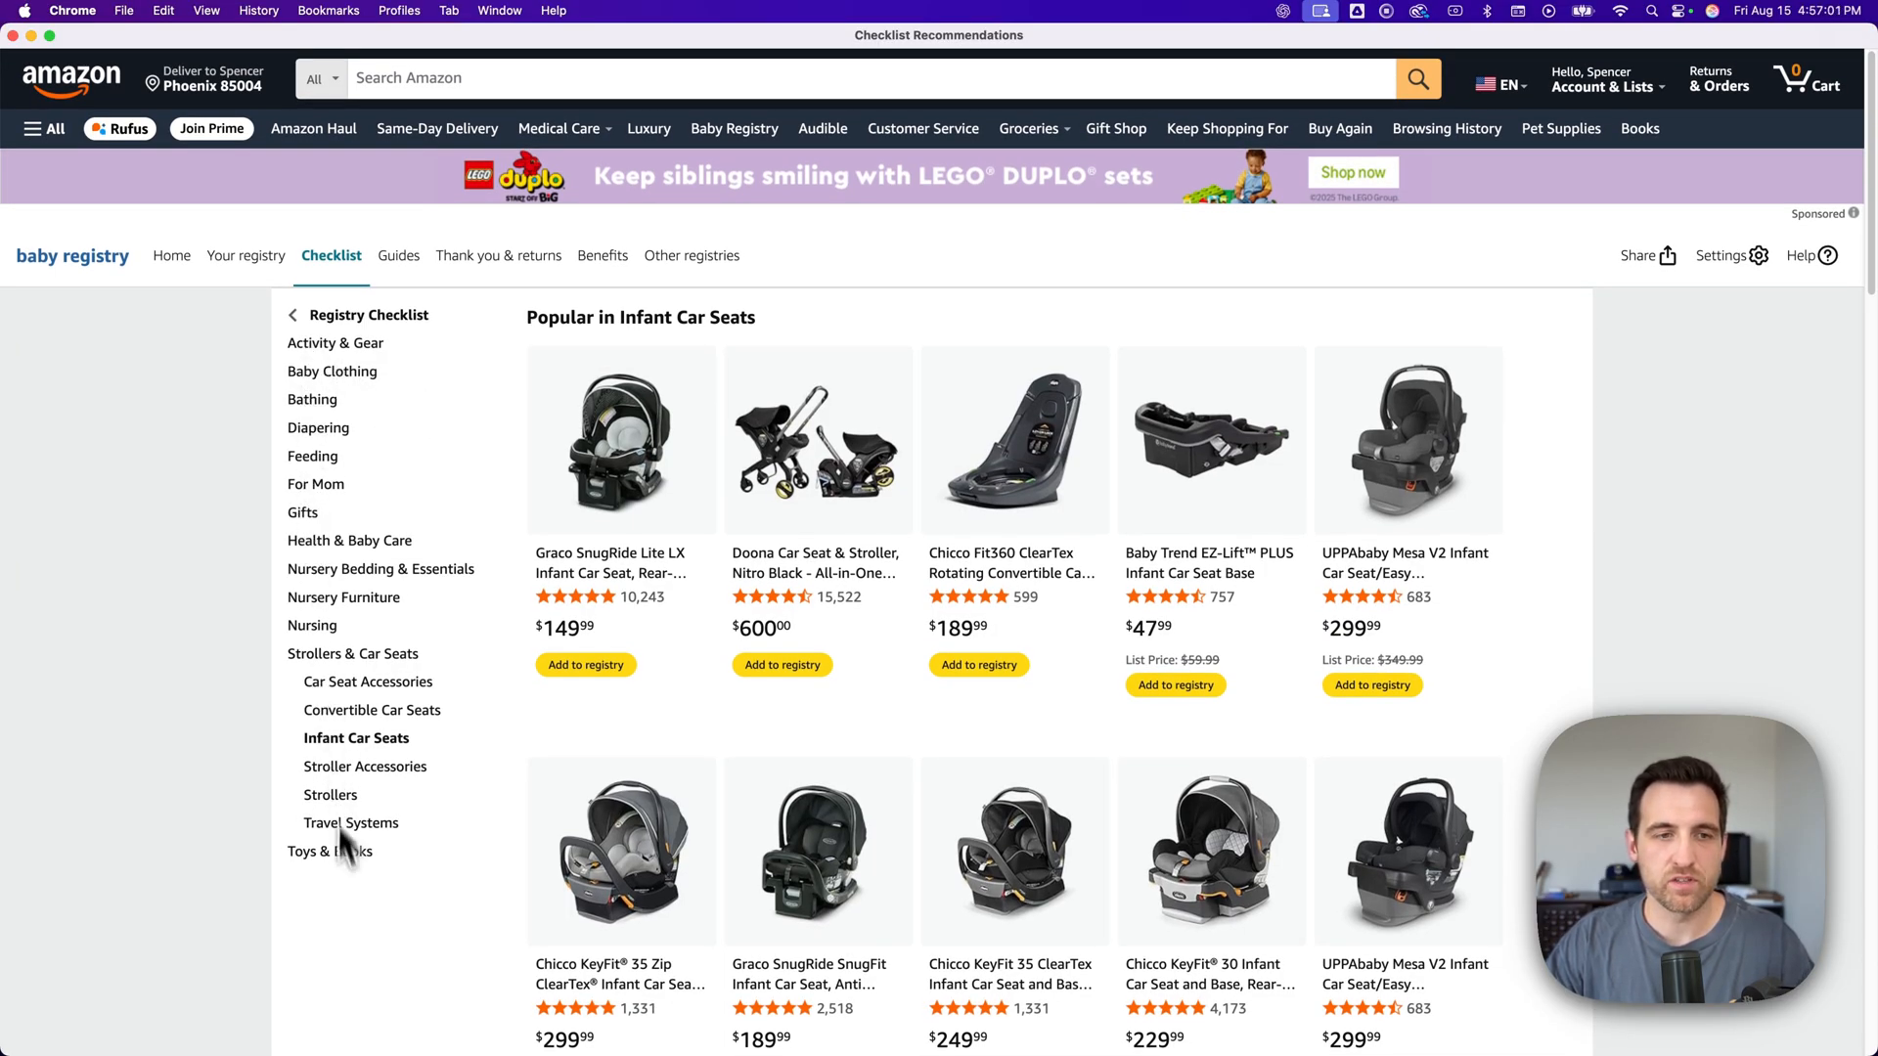
mouse_move(339, 449)
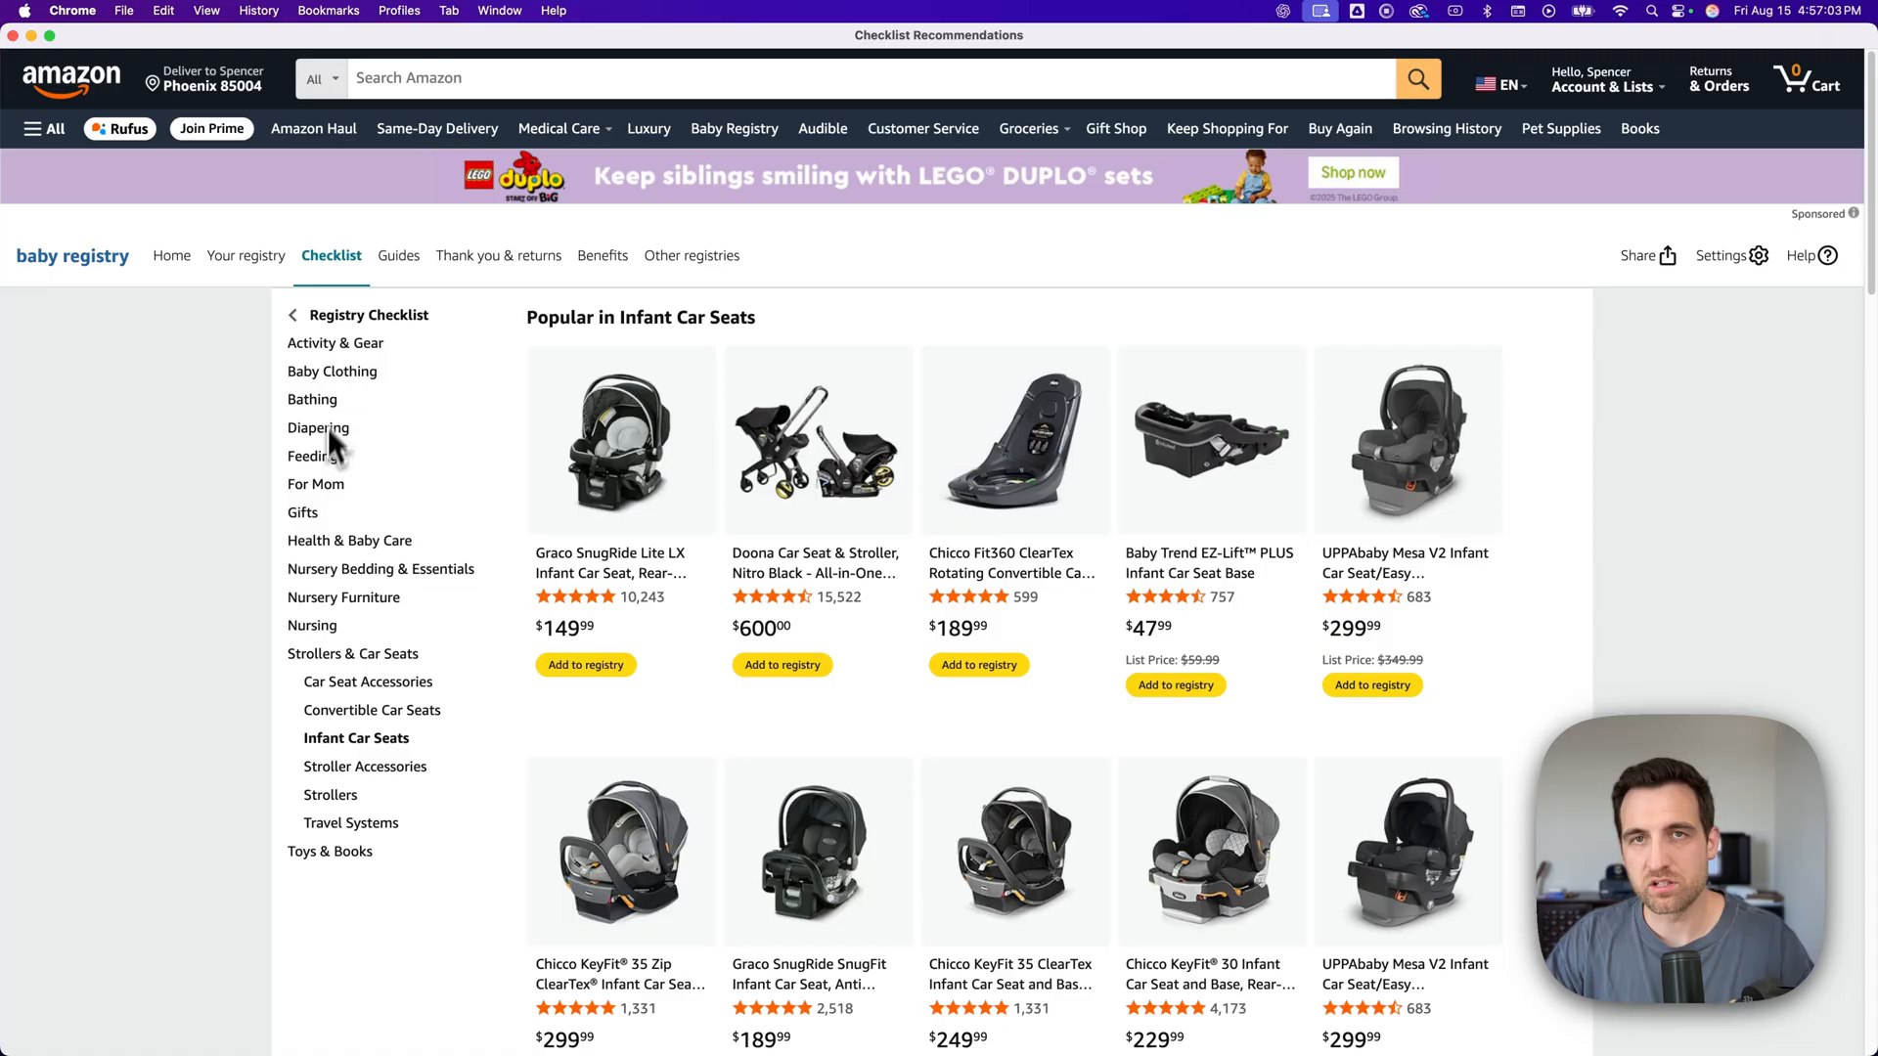
mouse_move(342, 453)
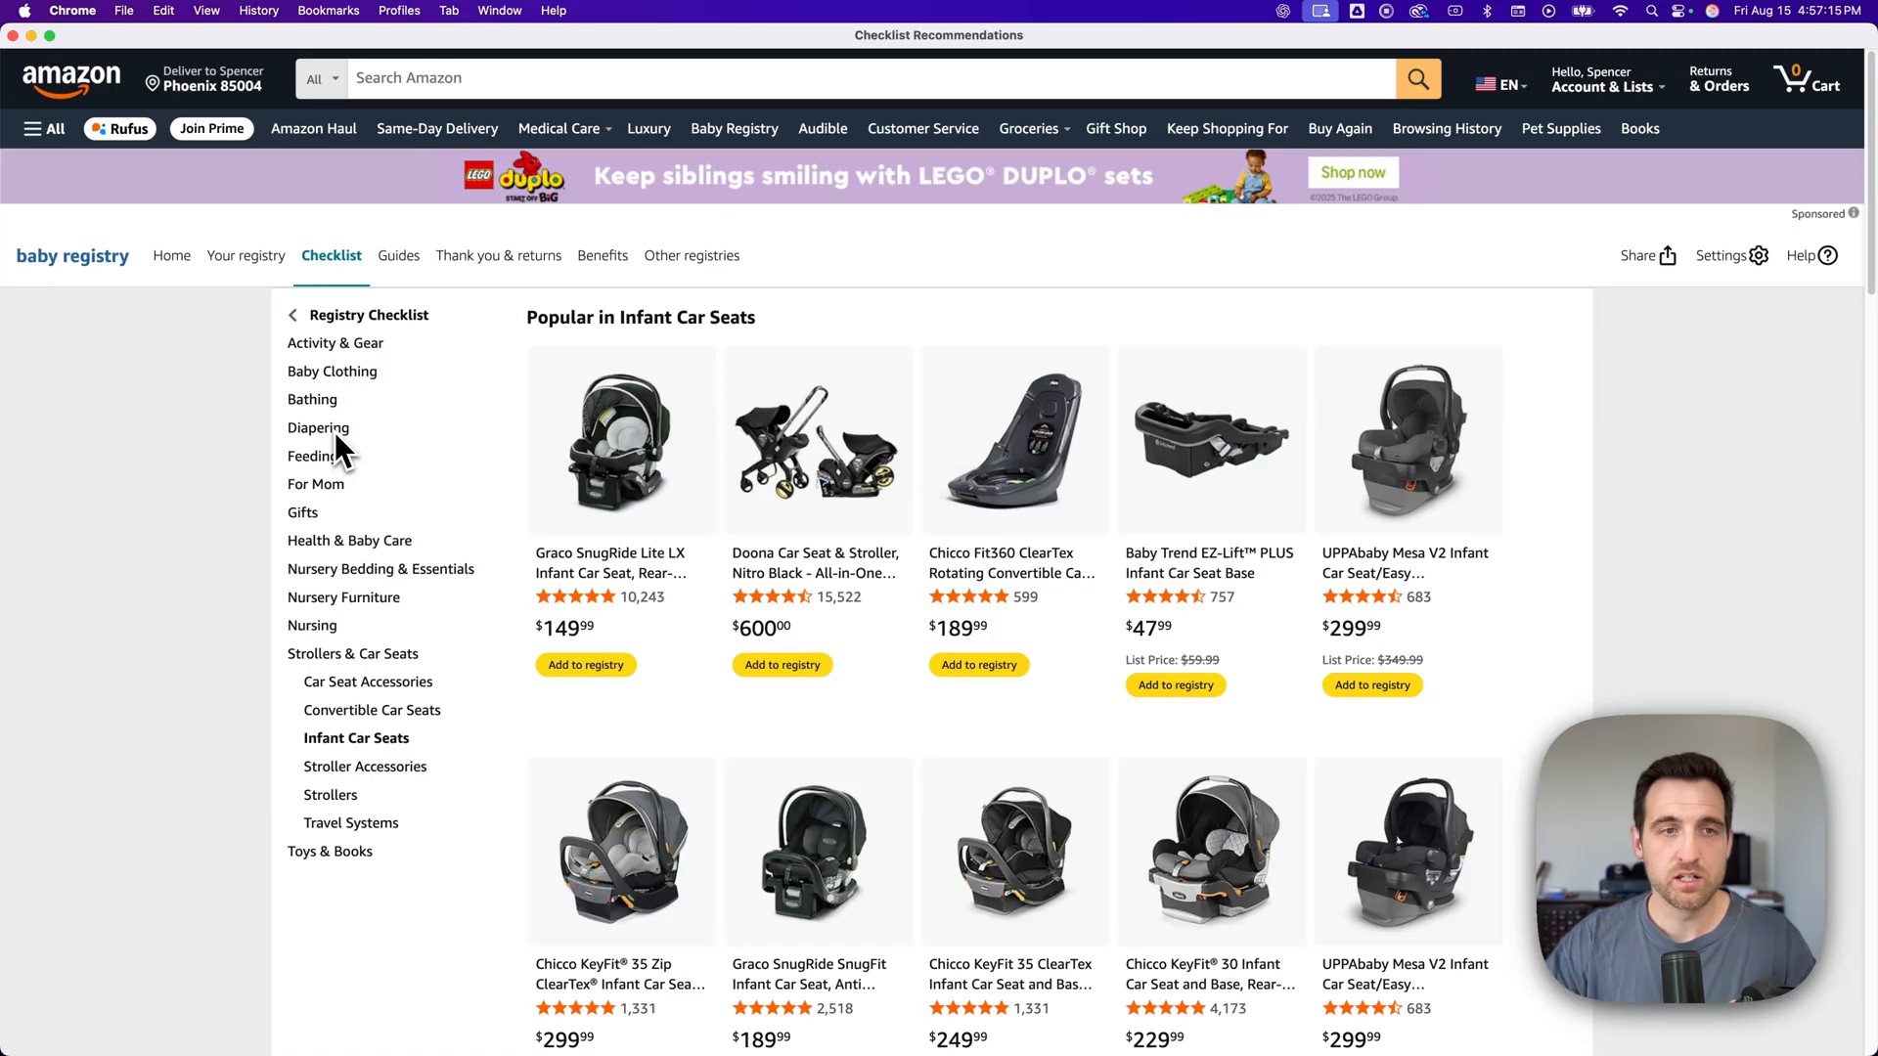
mouse_move(352, 388)
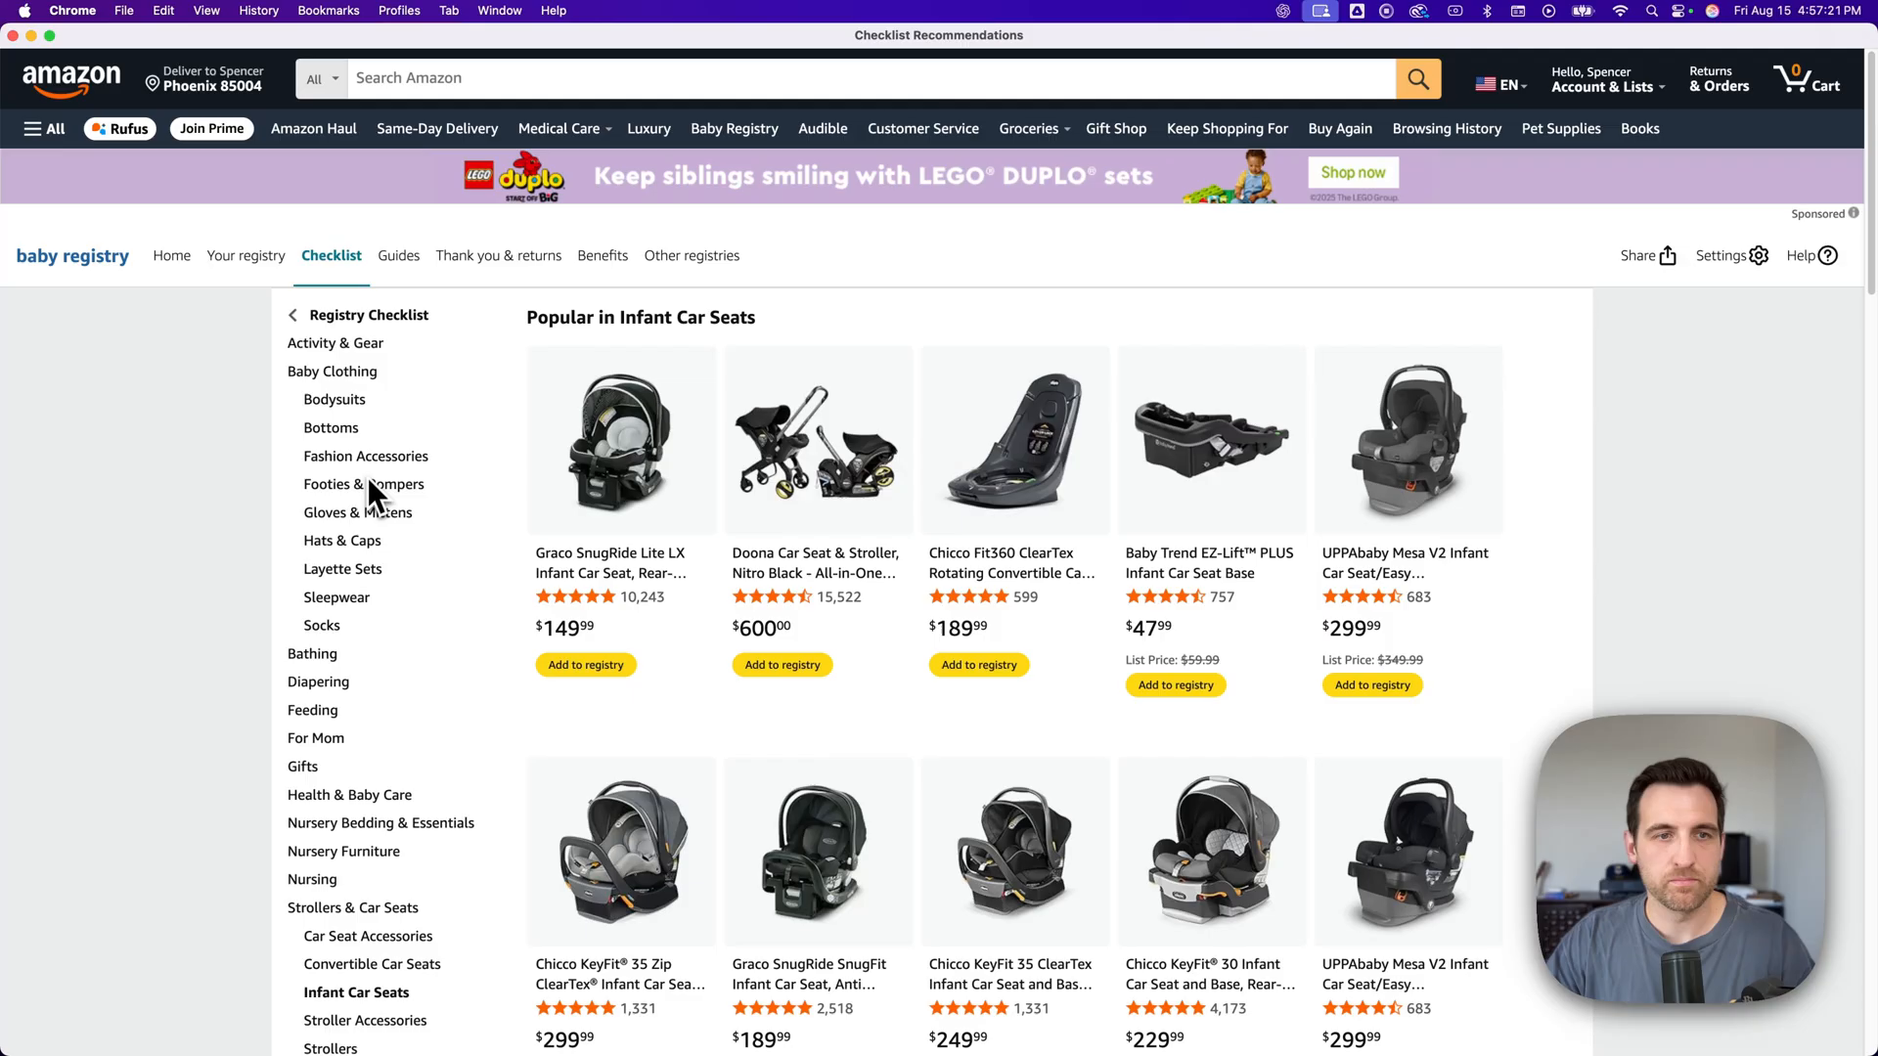
- Add the Gerber girls' 4-pack footies and the hahaland book from Car Seat & Stroller Toys
click(365, 484)
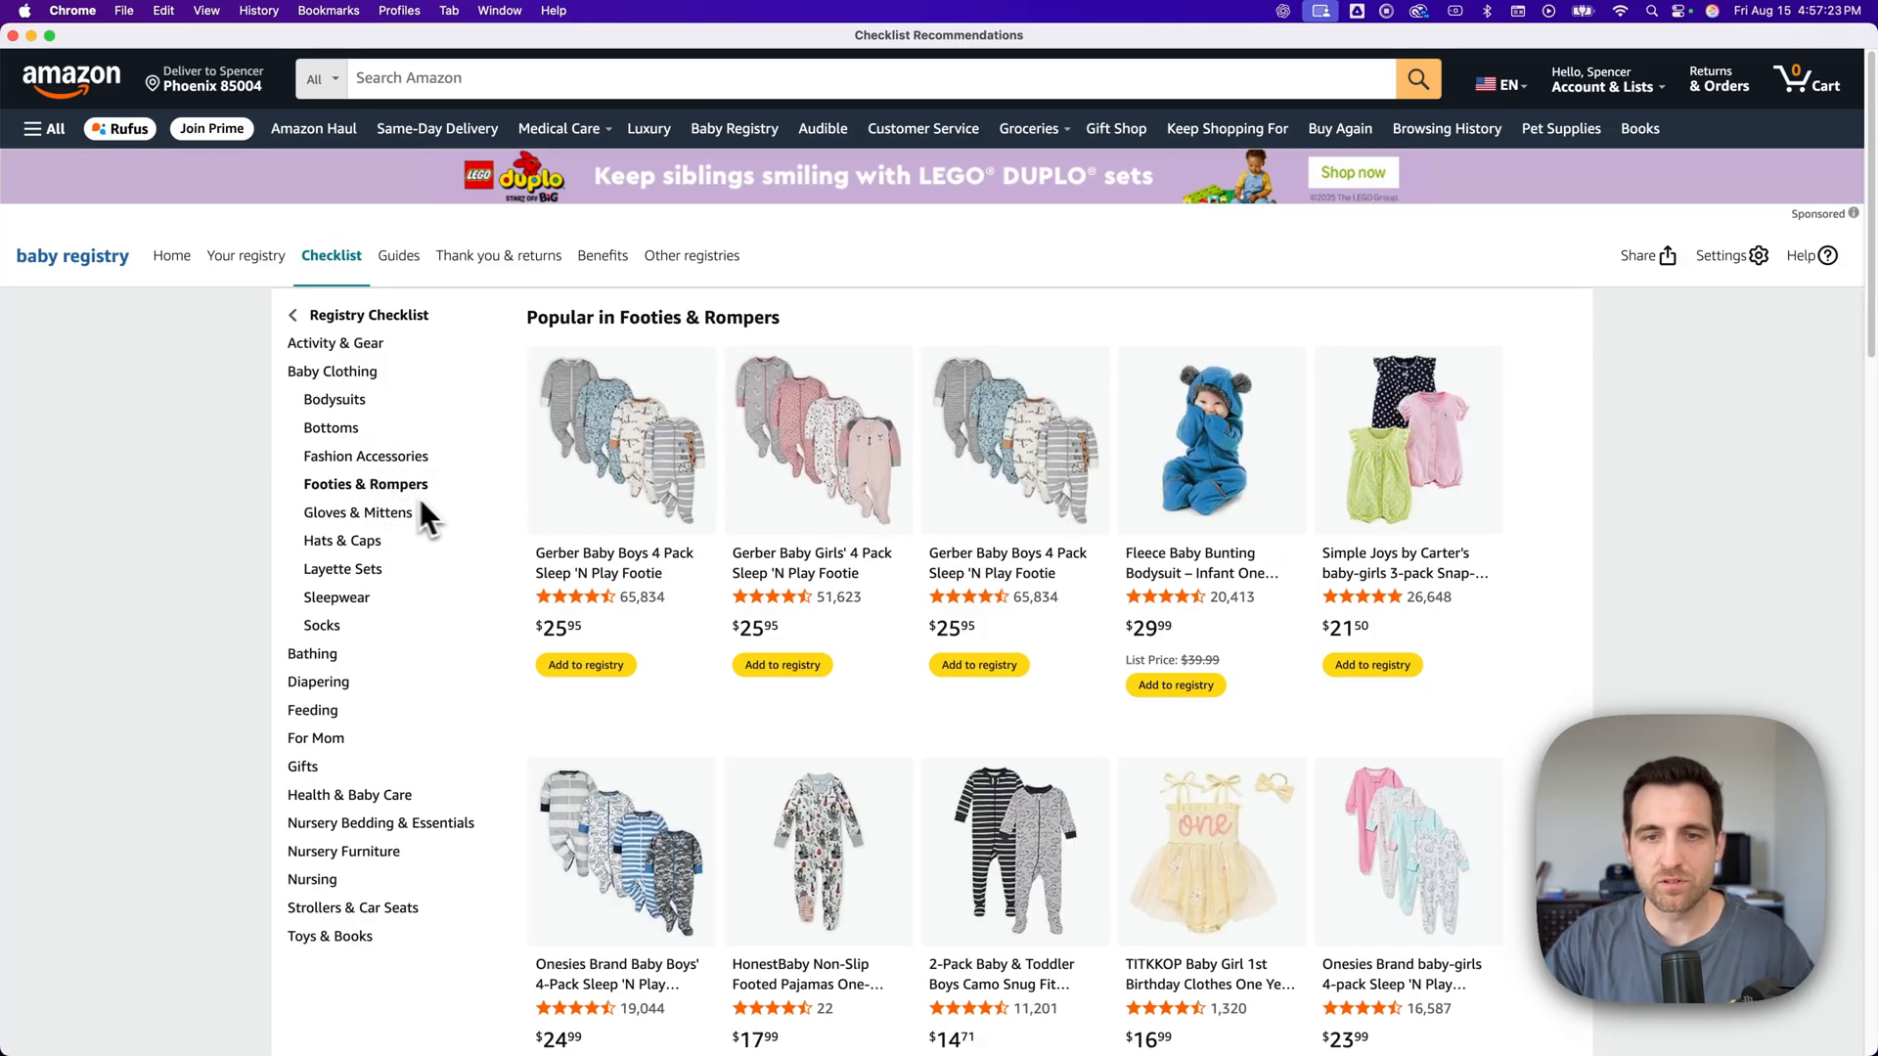
mouse_move(781, 665)
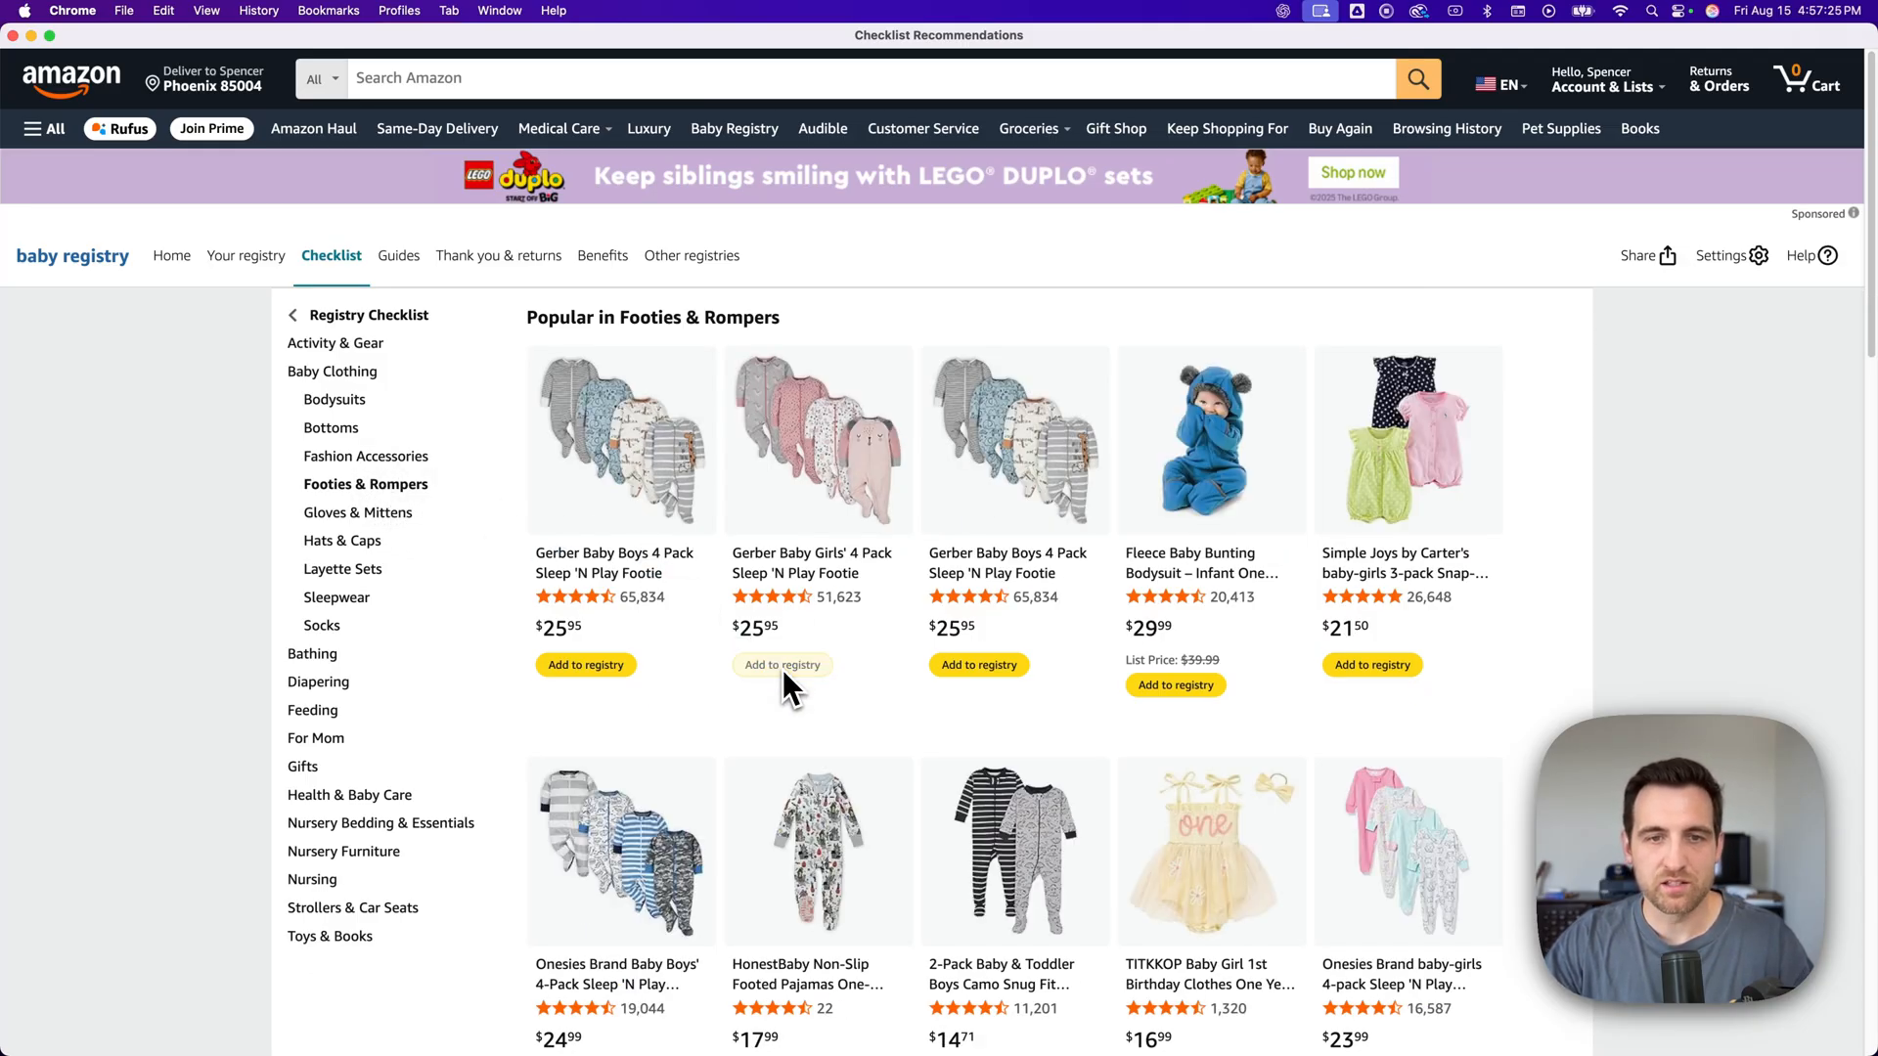
click(780, 665)
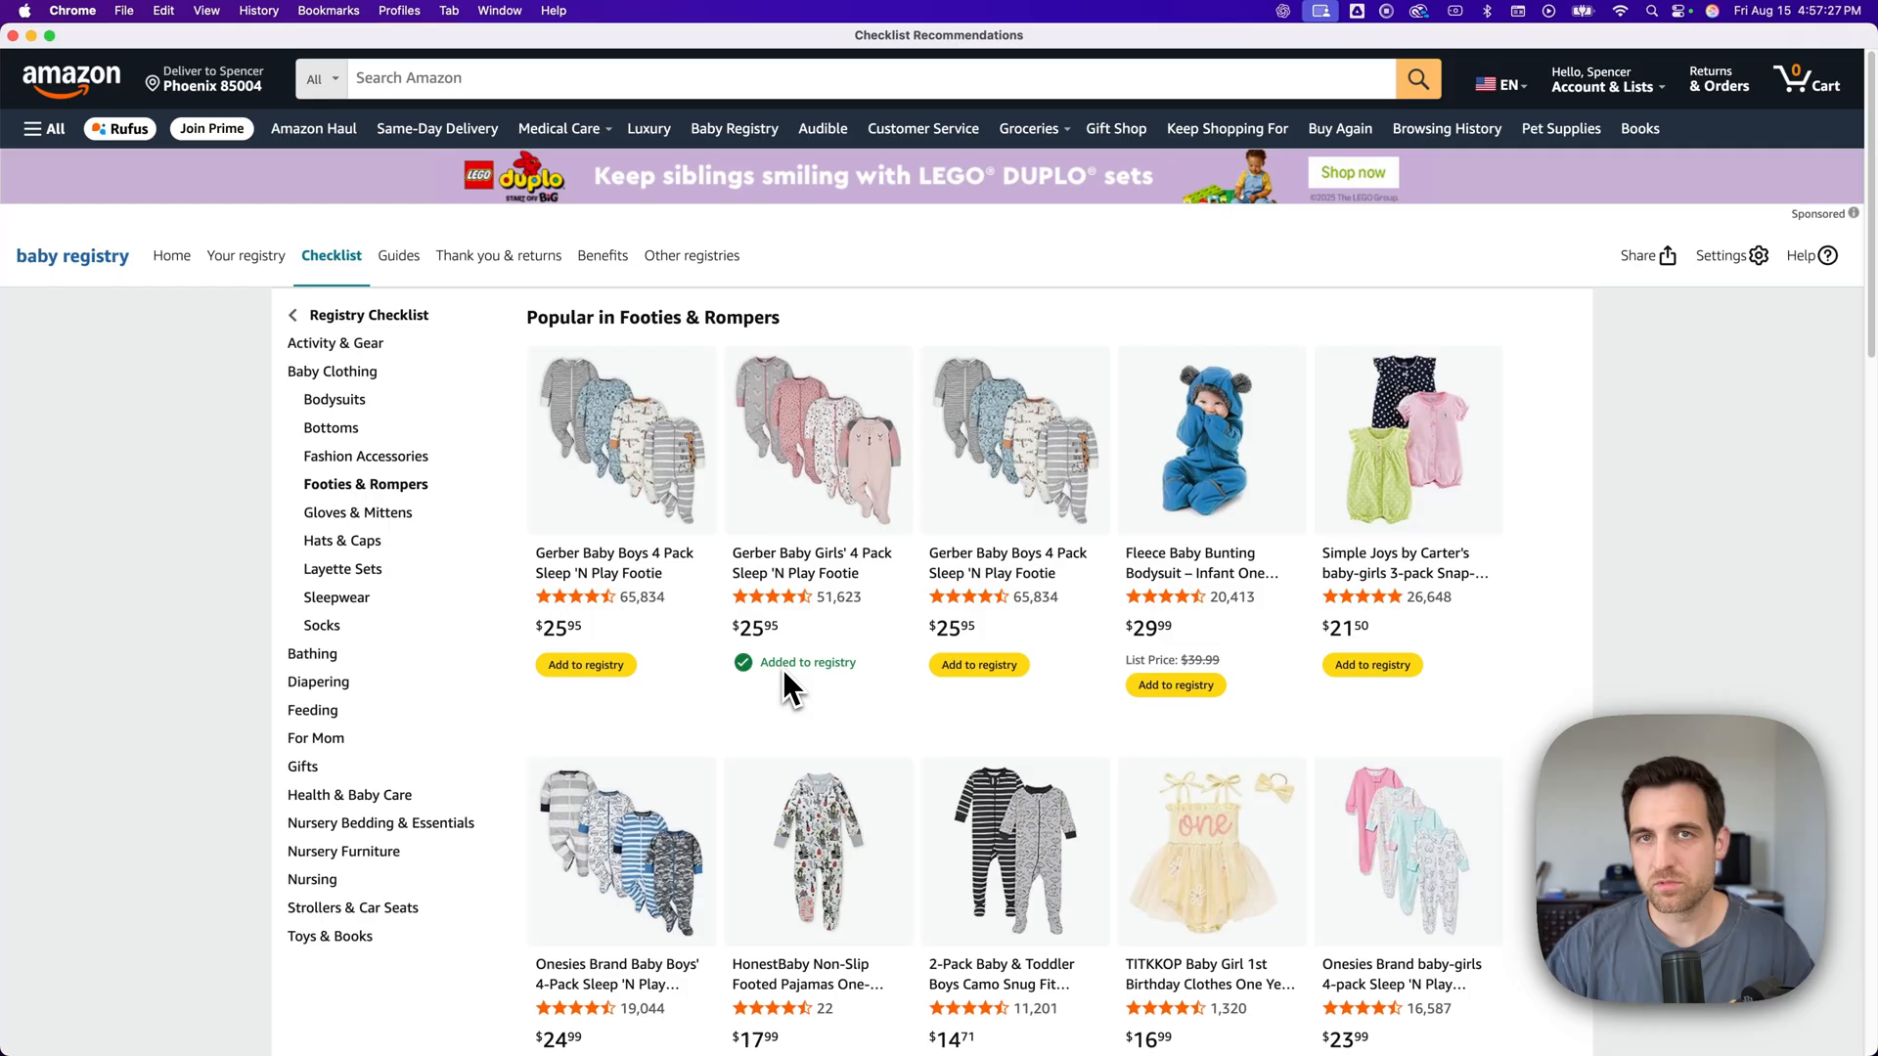
mouse_move(331, 737)
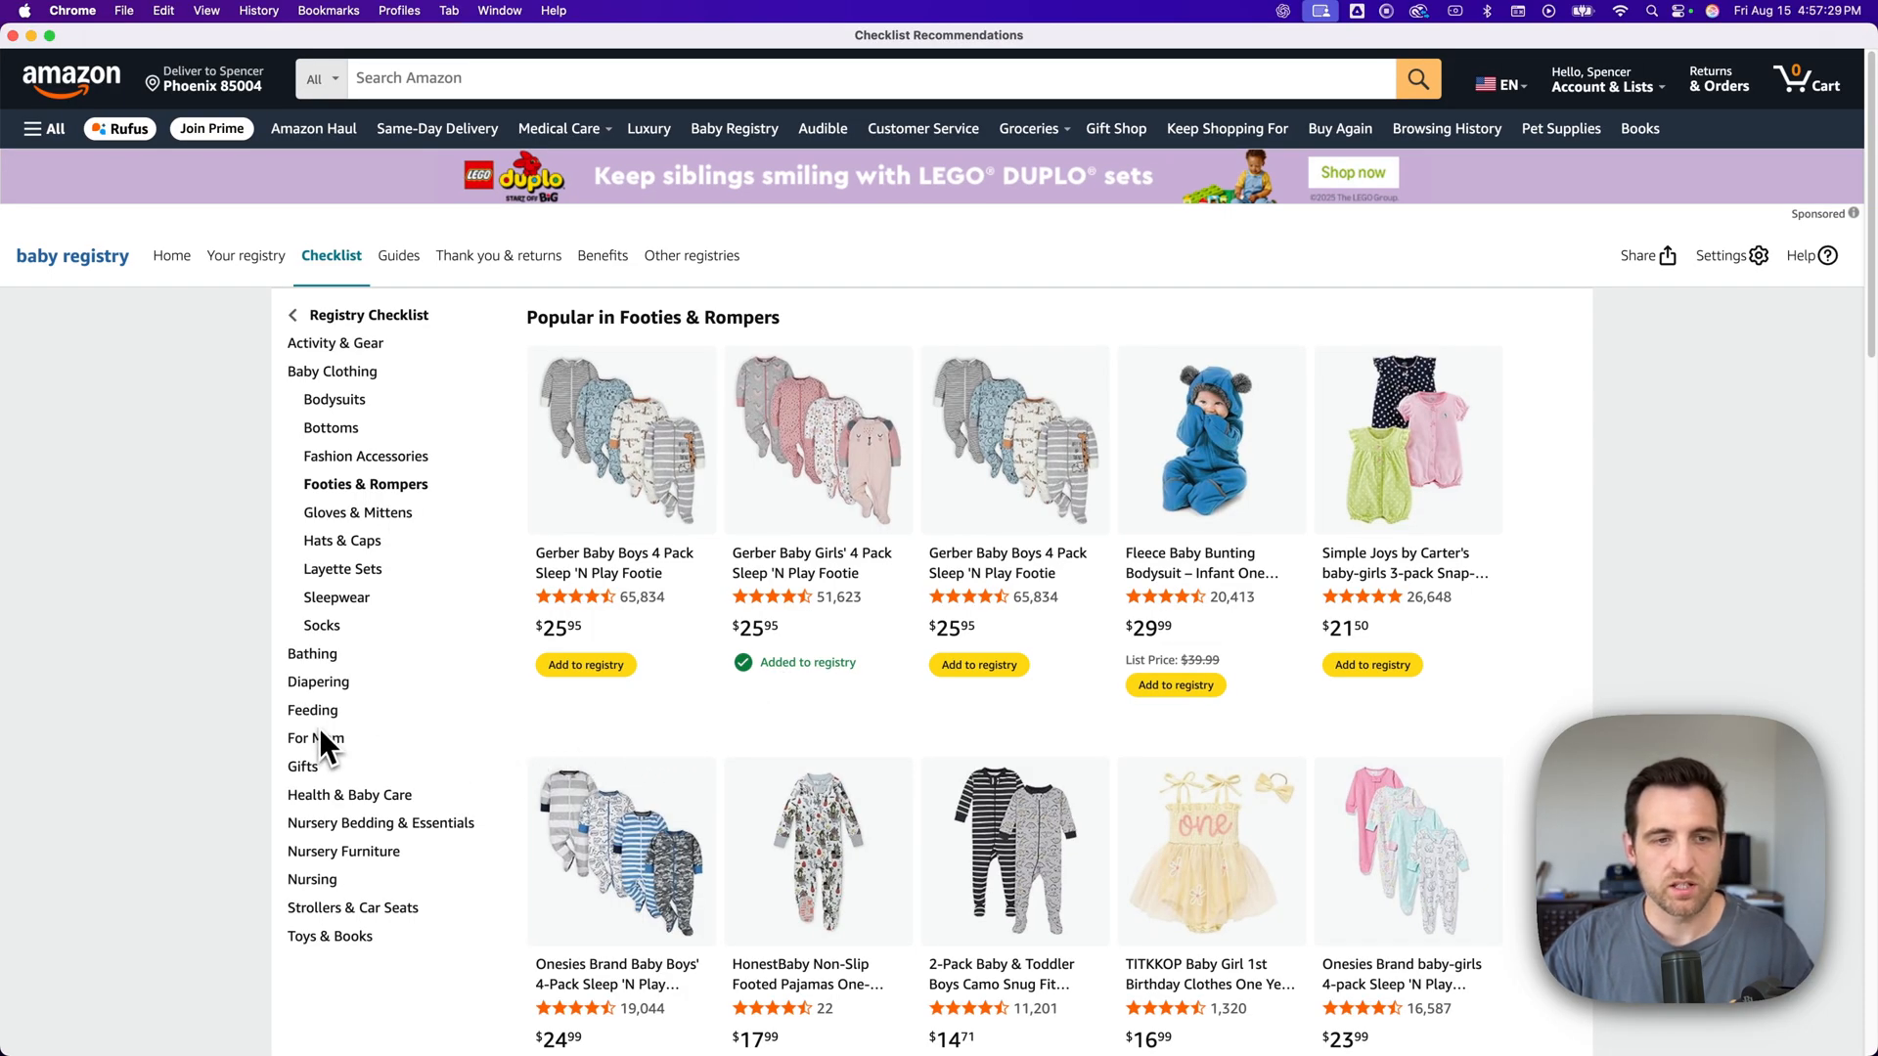
mouse_move(321, 773)
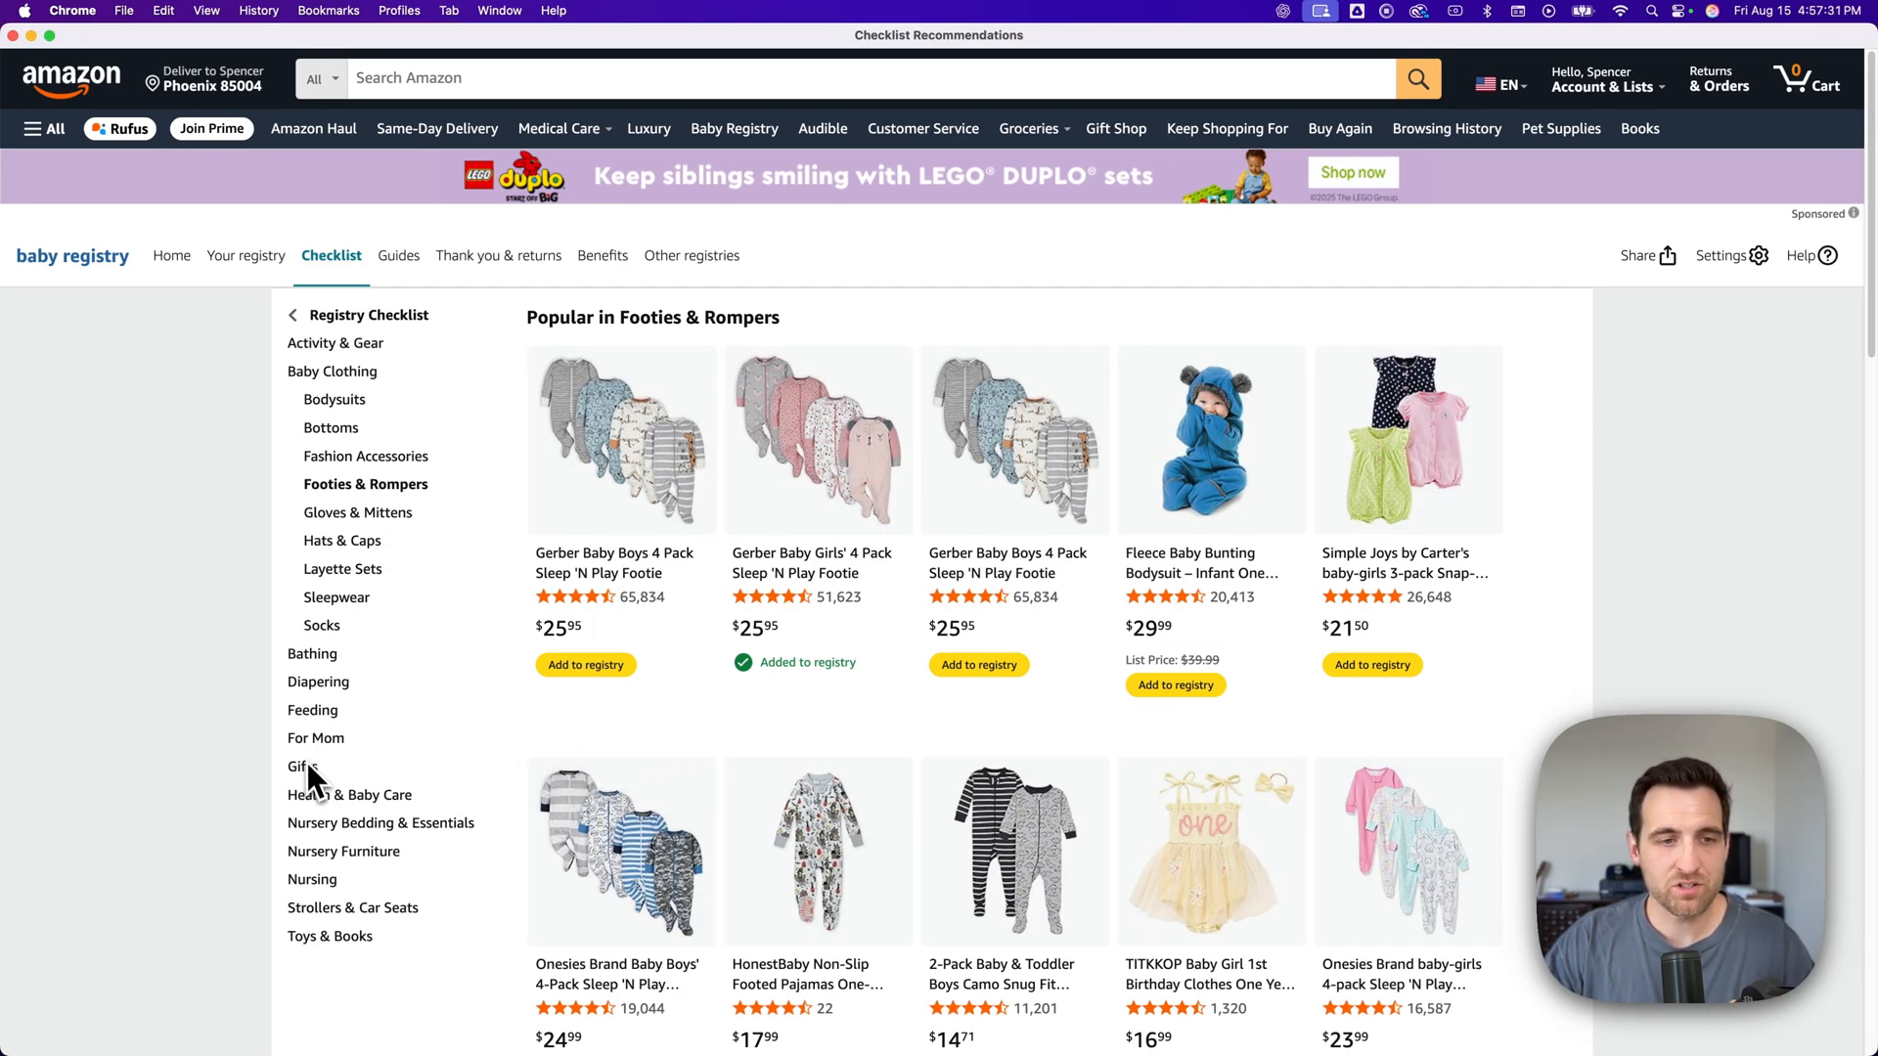
mouse_move(350, 635)
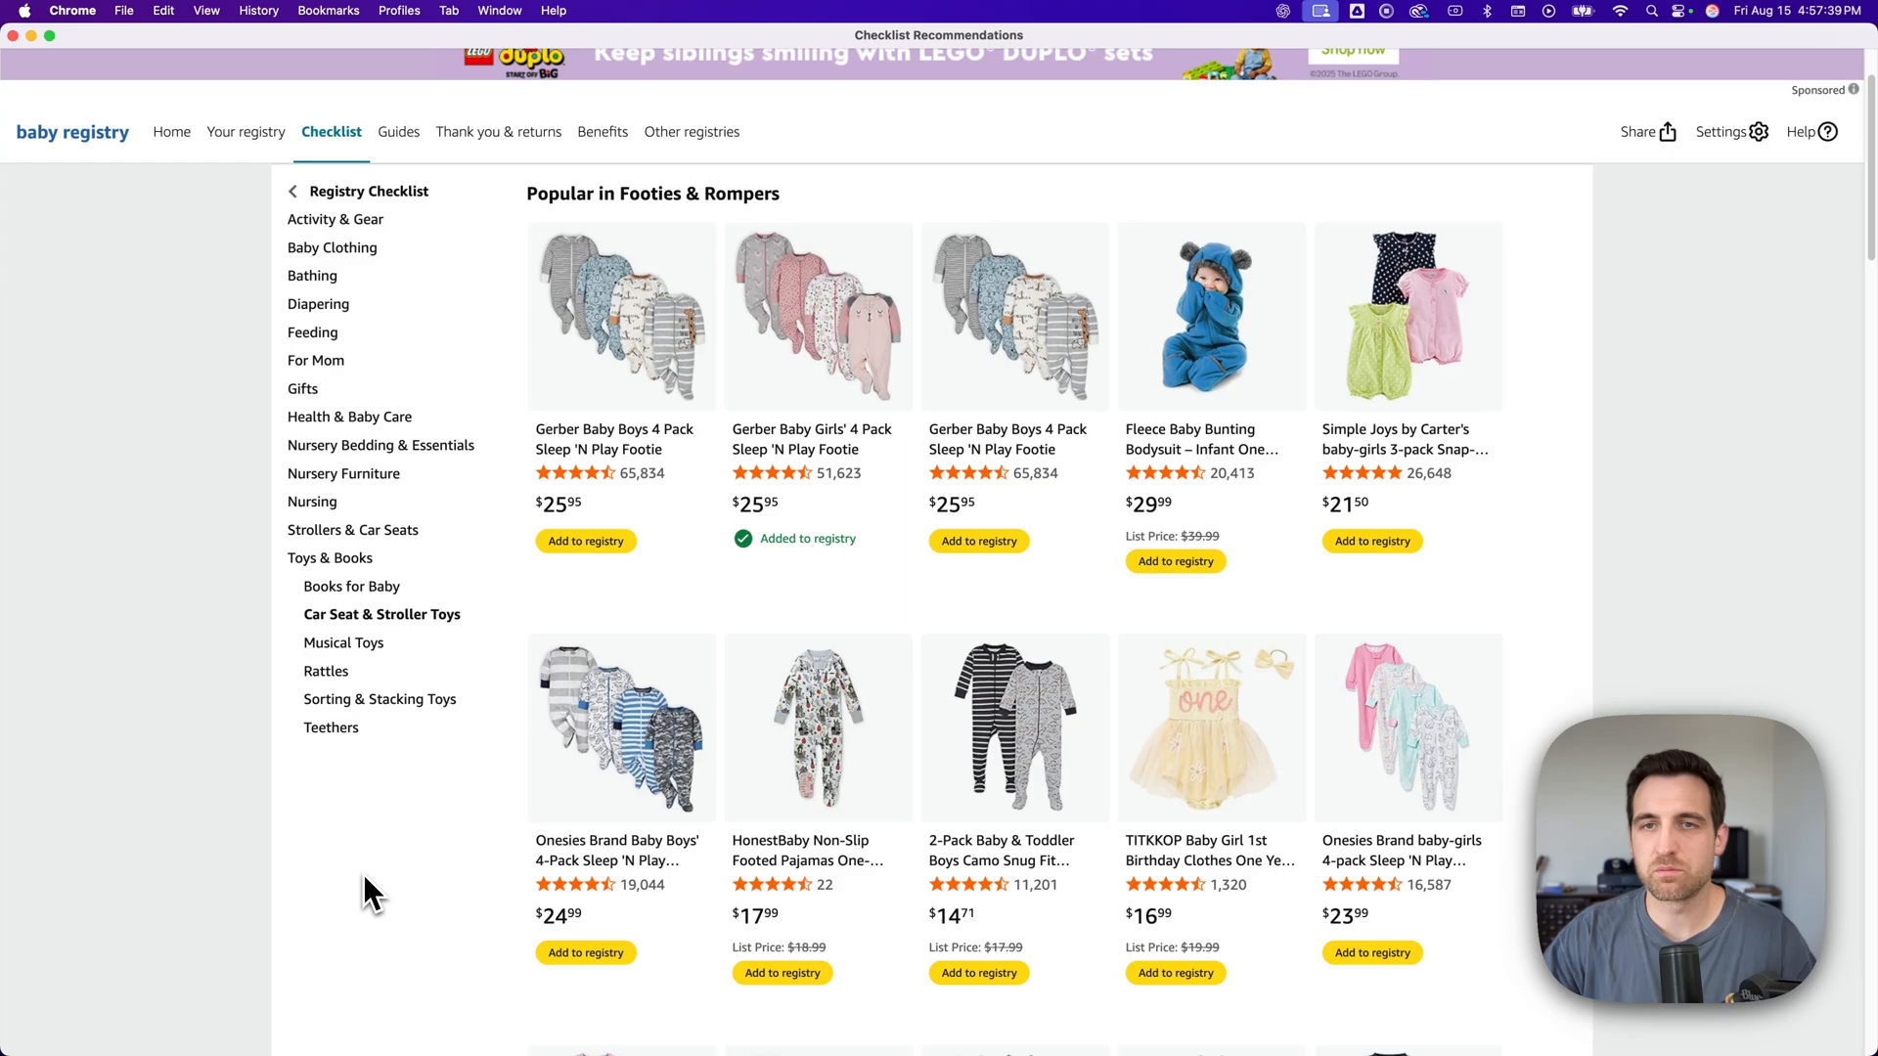
click(380, 737)
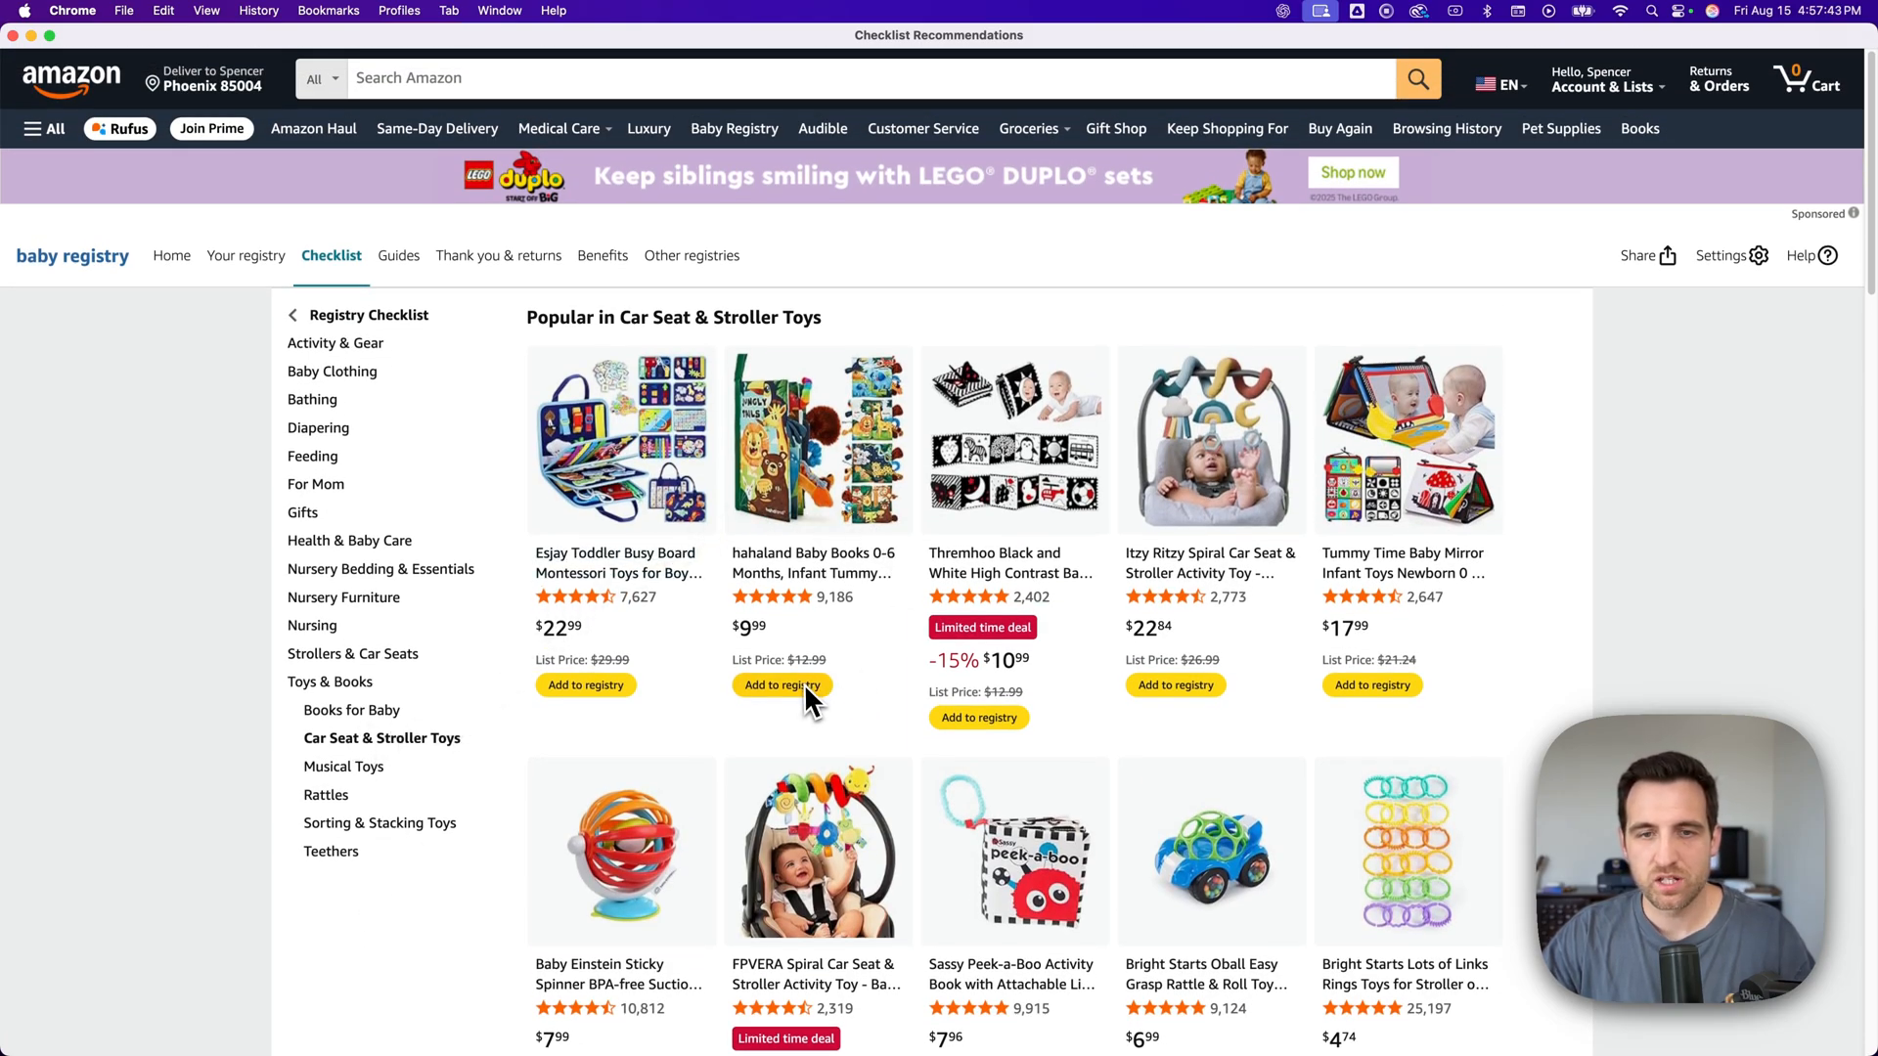
click(783, 684)
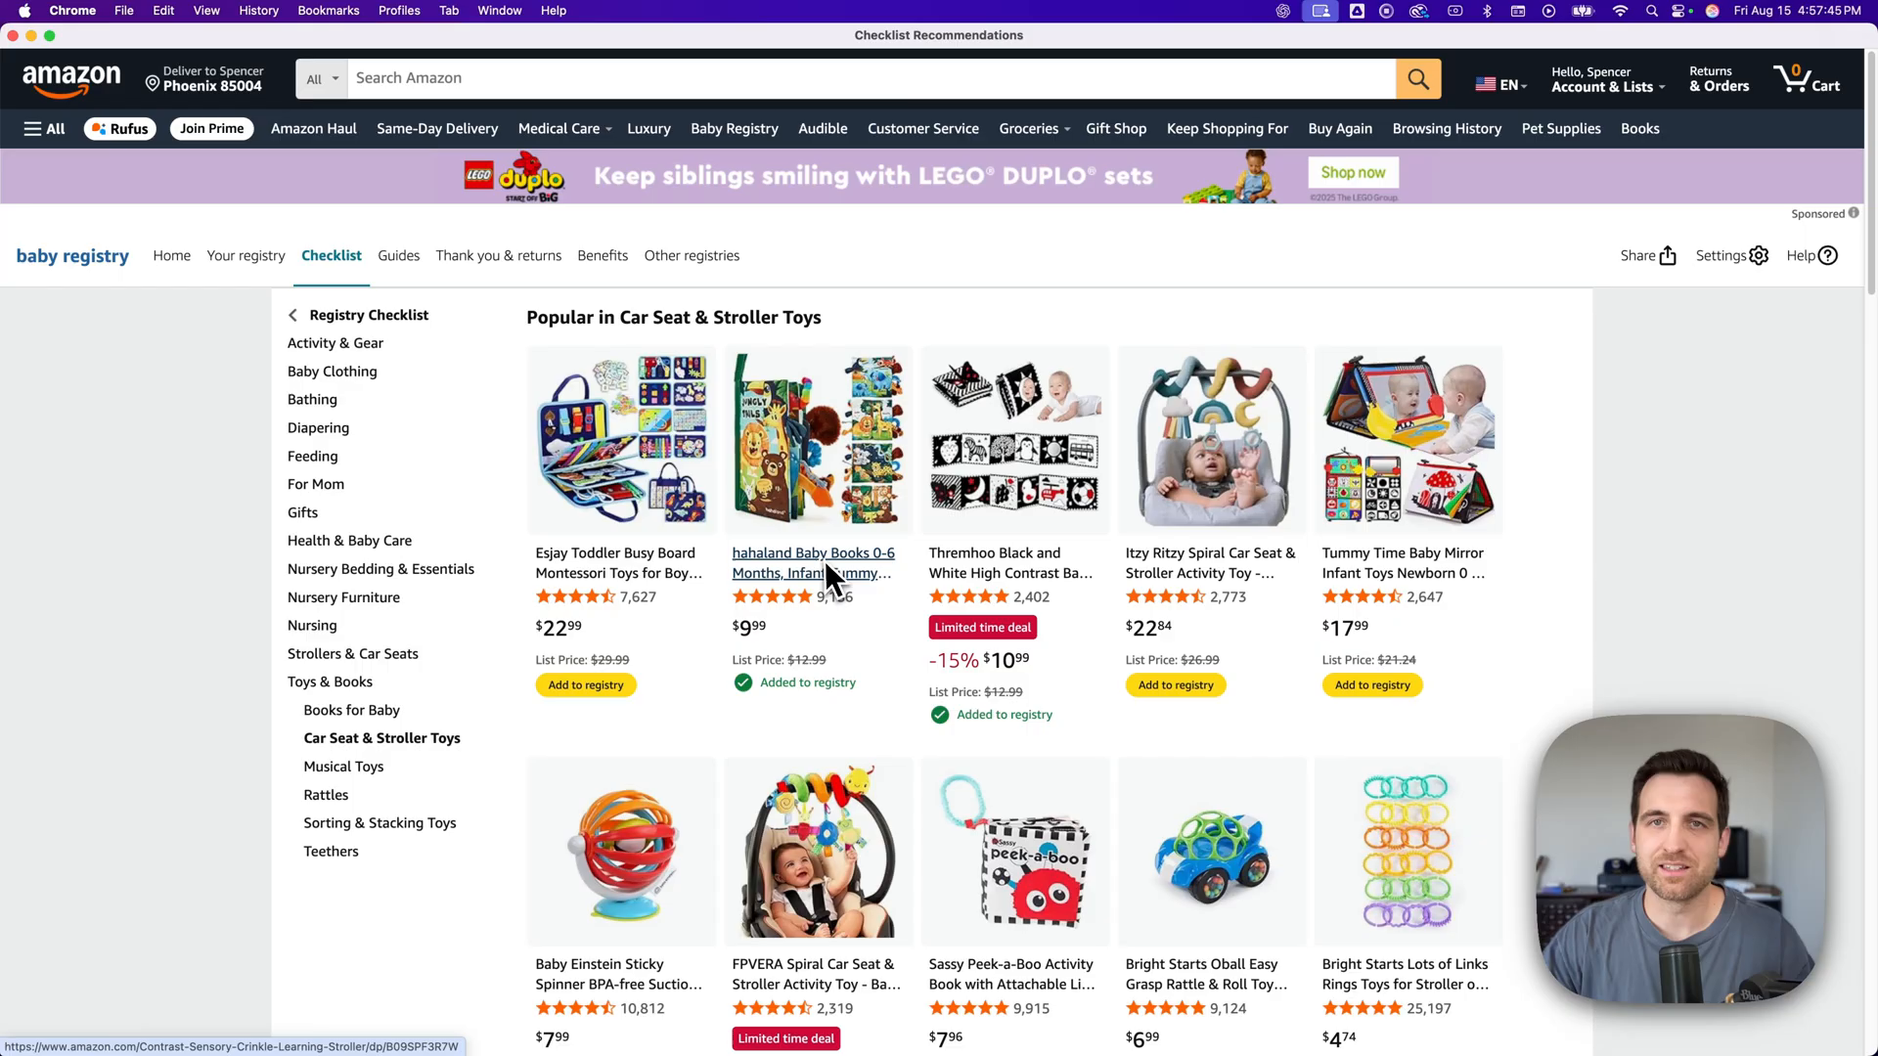
mouse_move(513, 384)
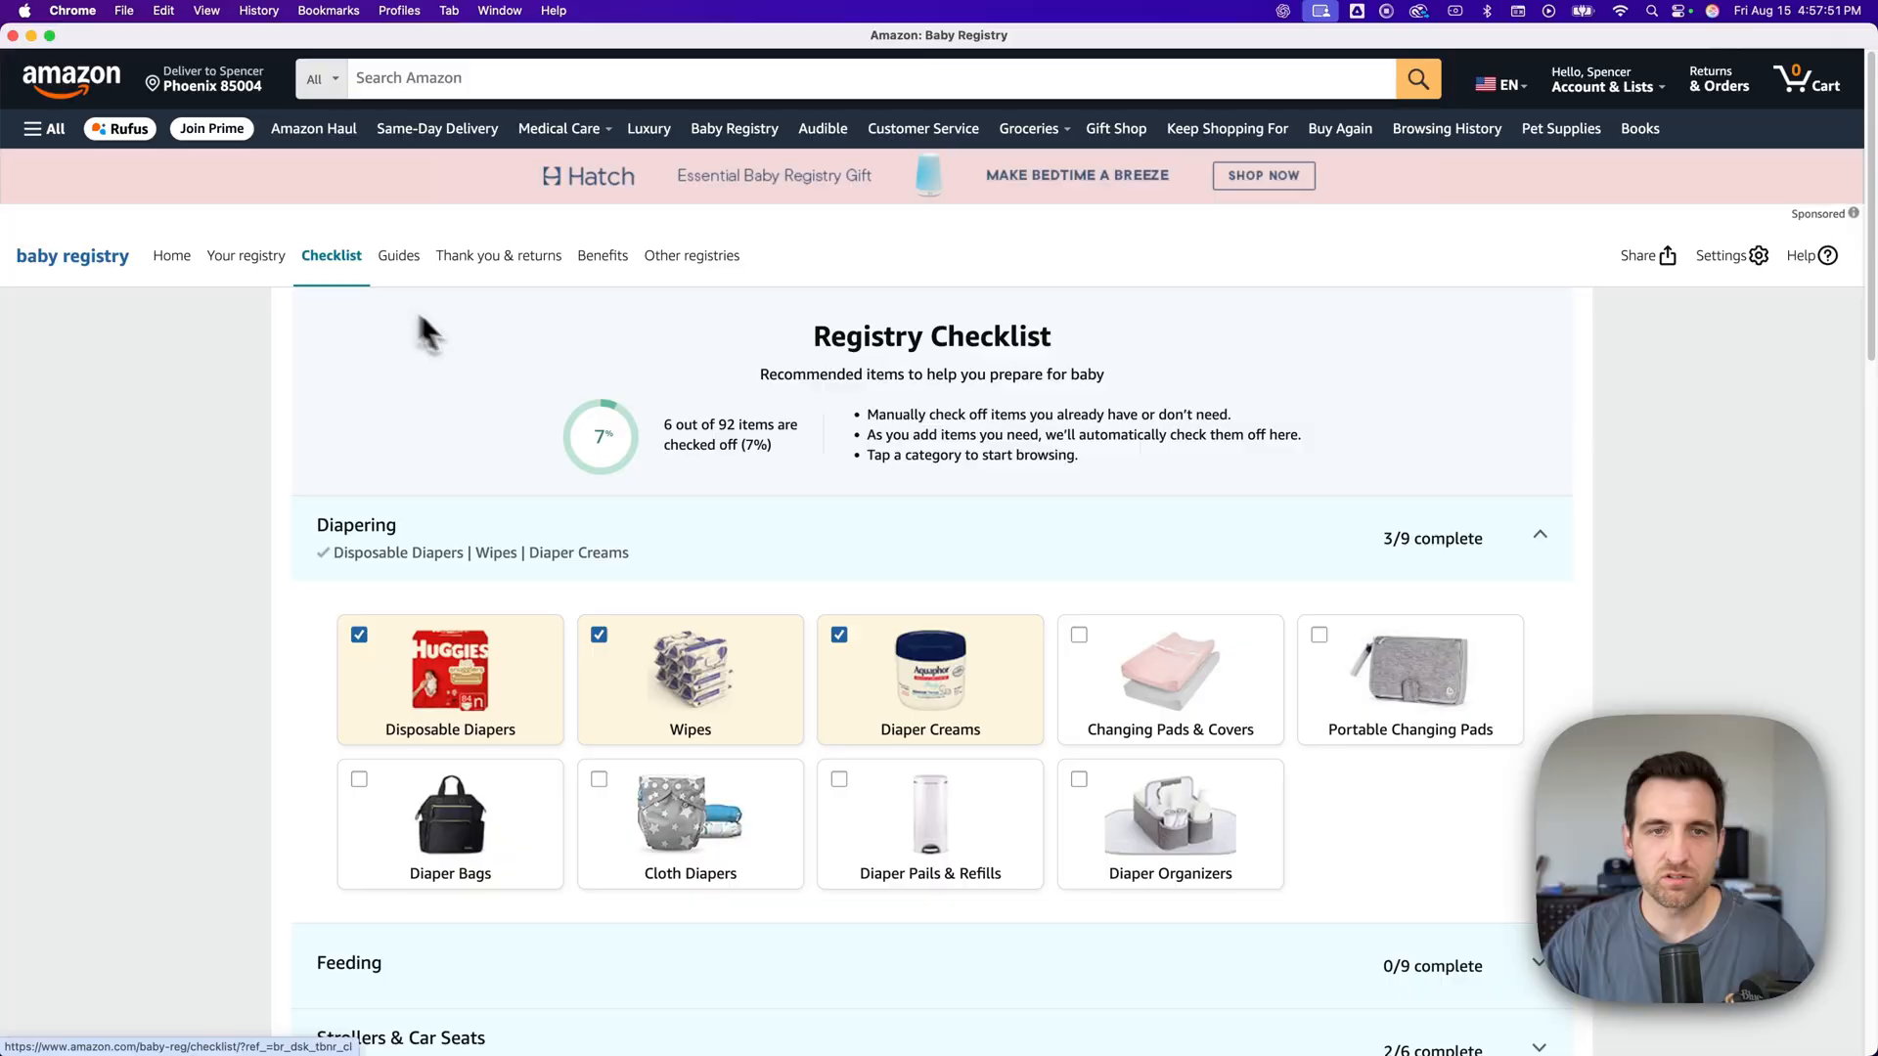
mouse_move(605, 453)
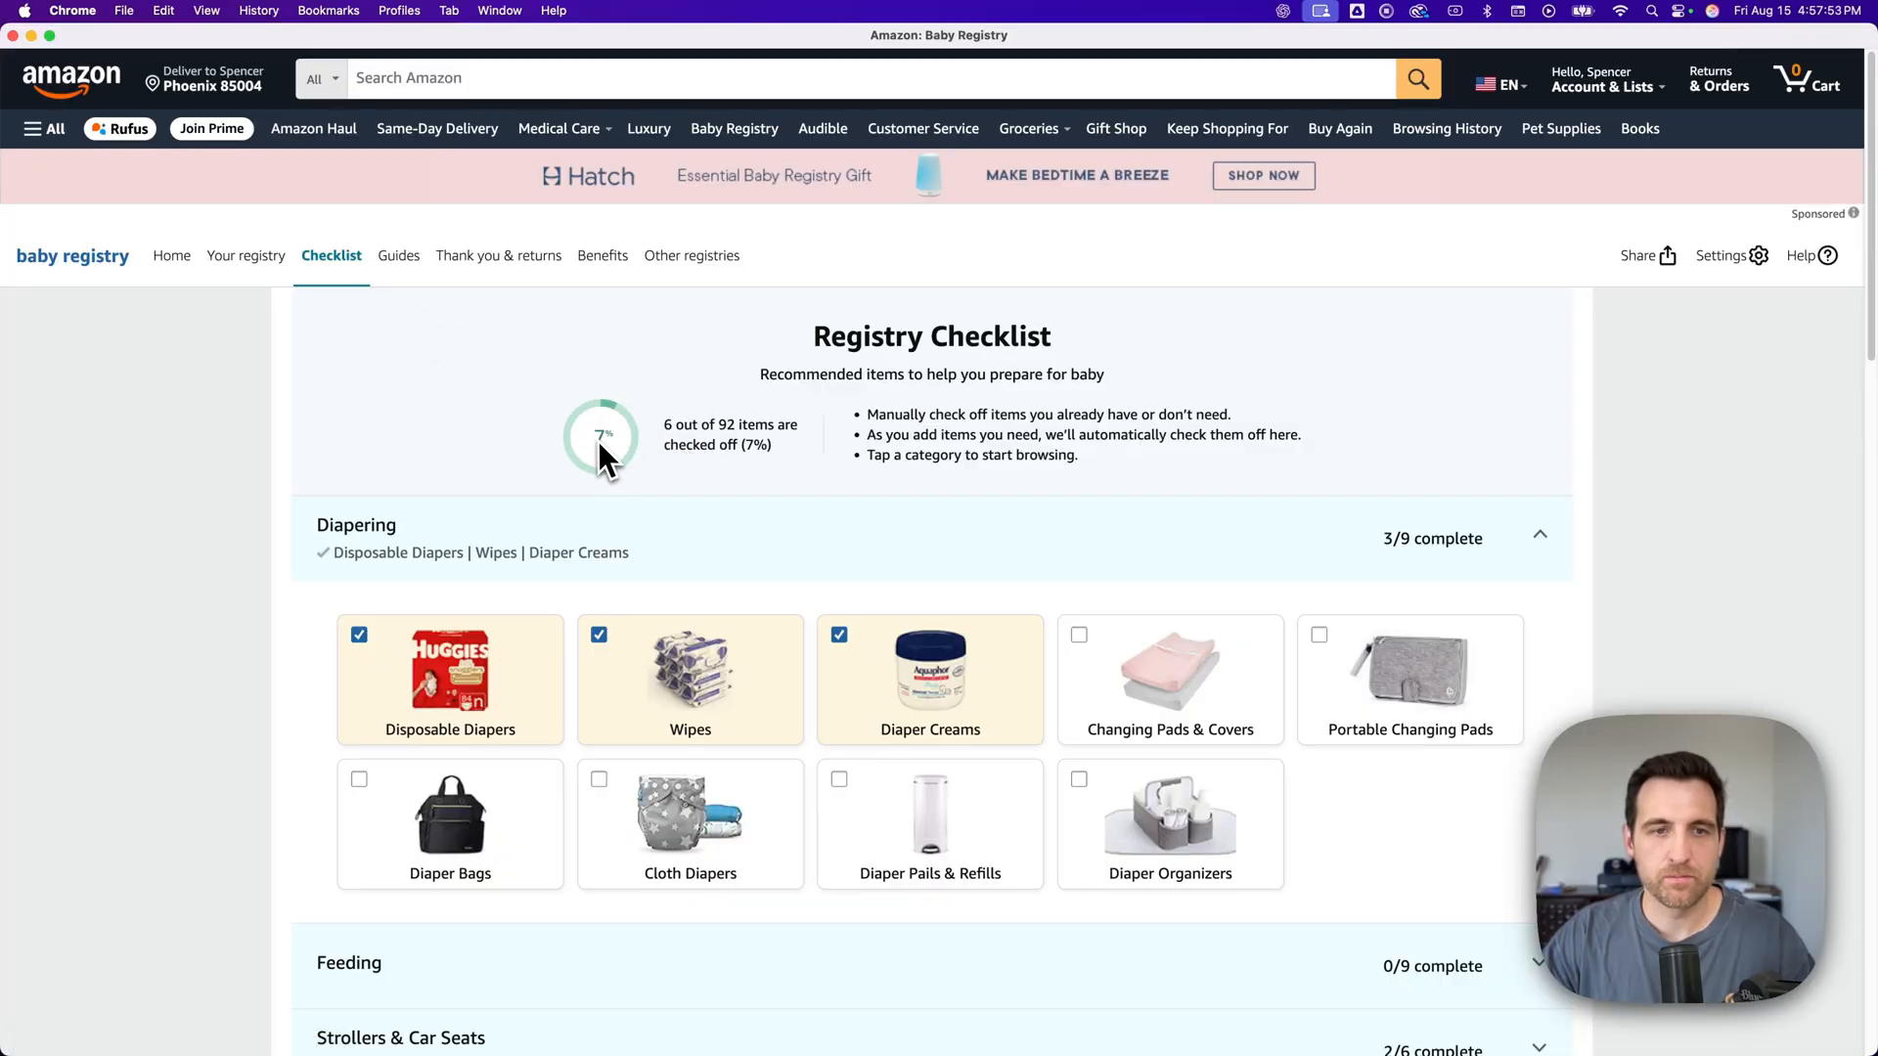
mouse_move(610, 453)
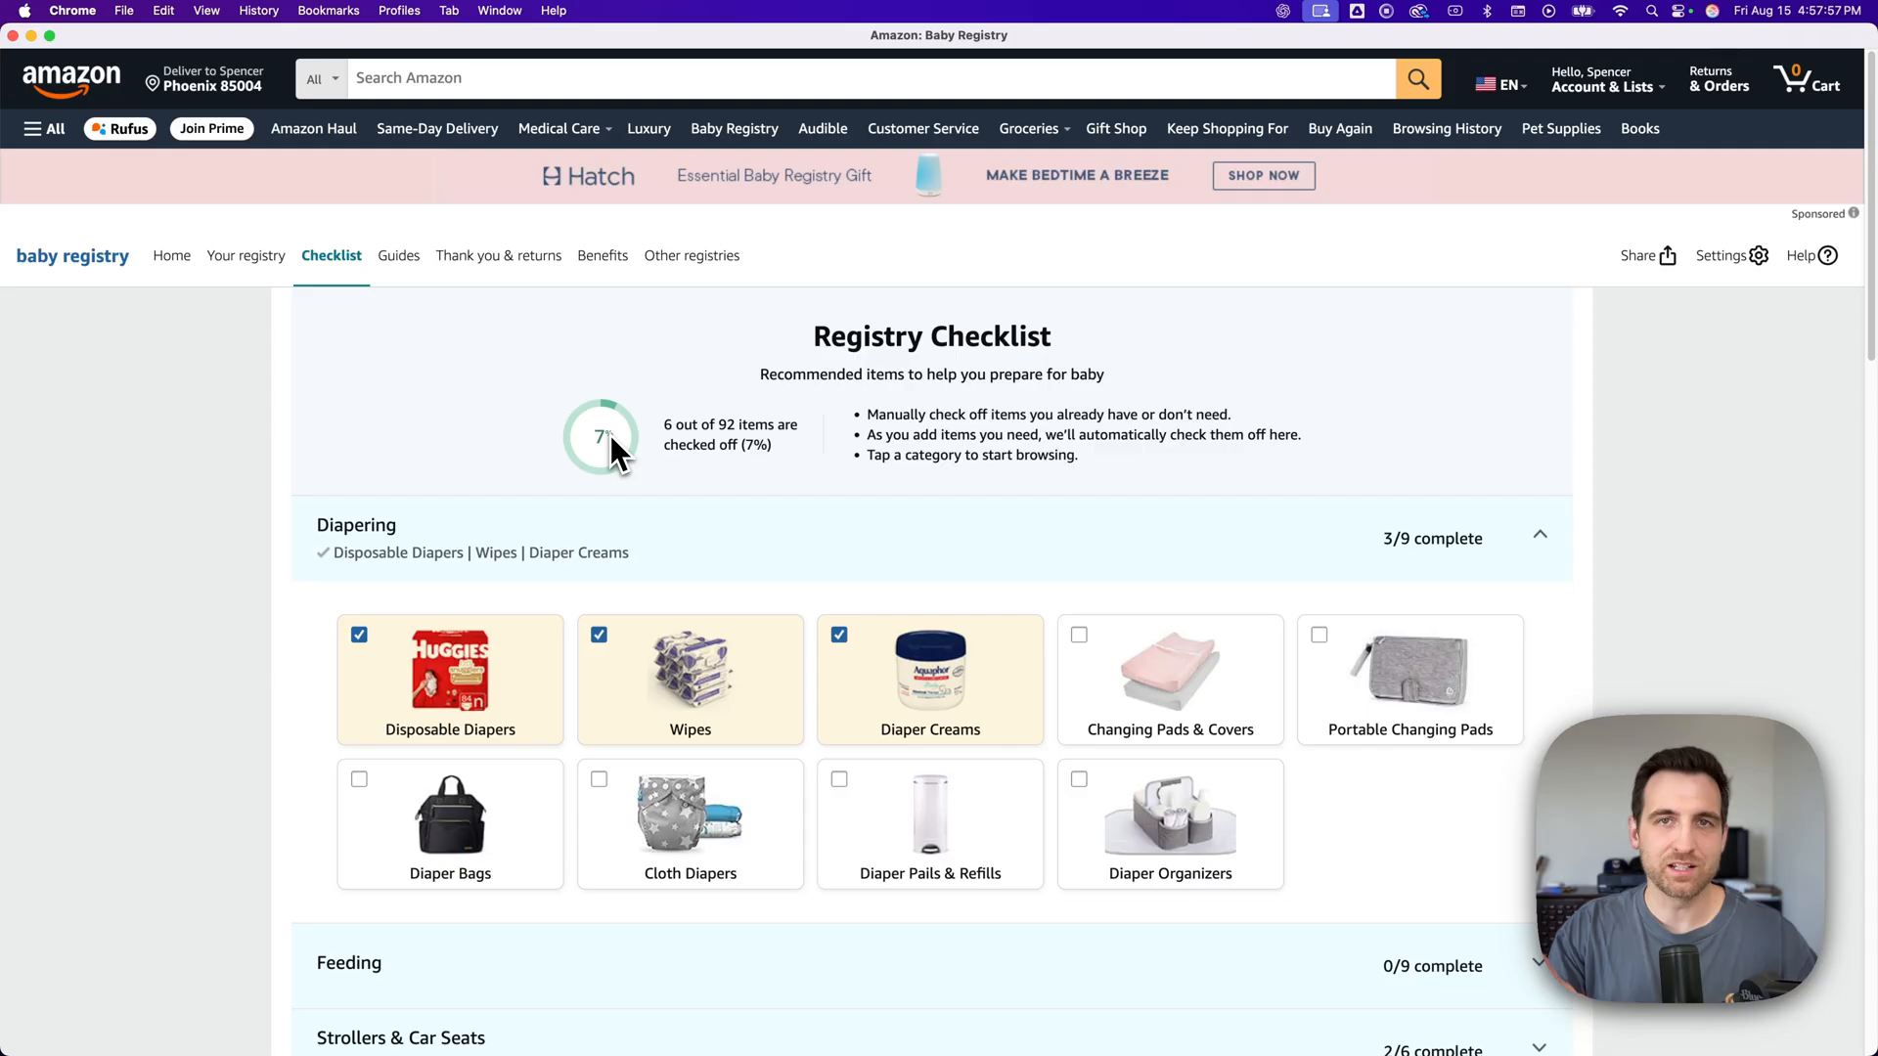
mouse_move(647, 454)
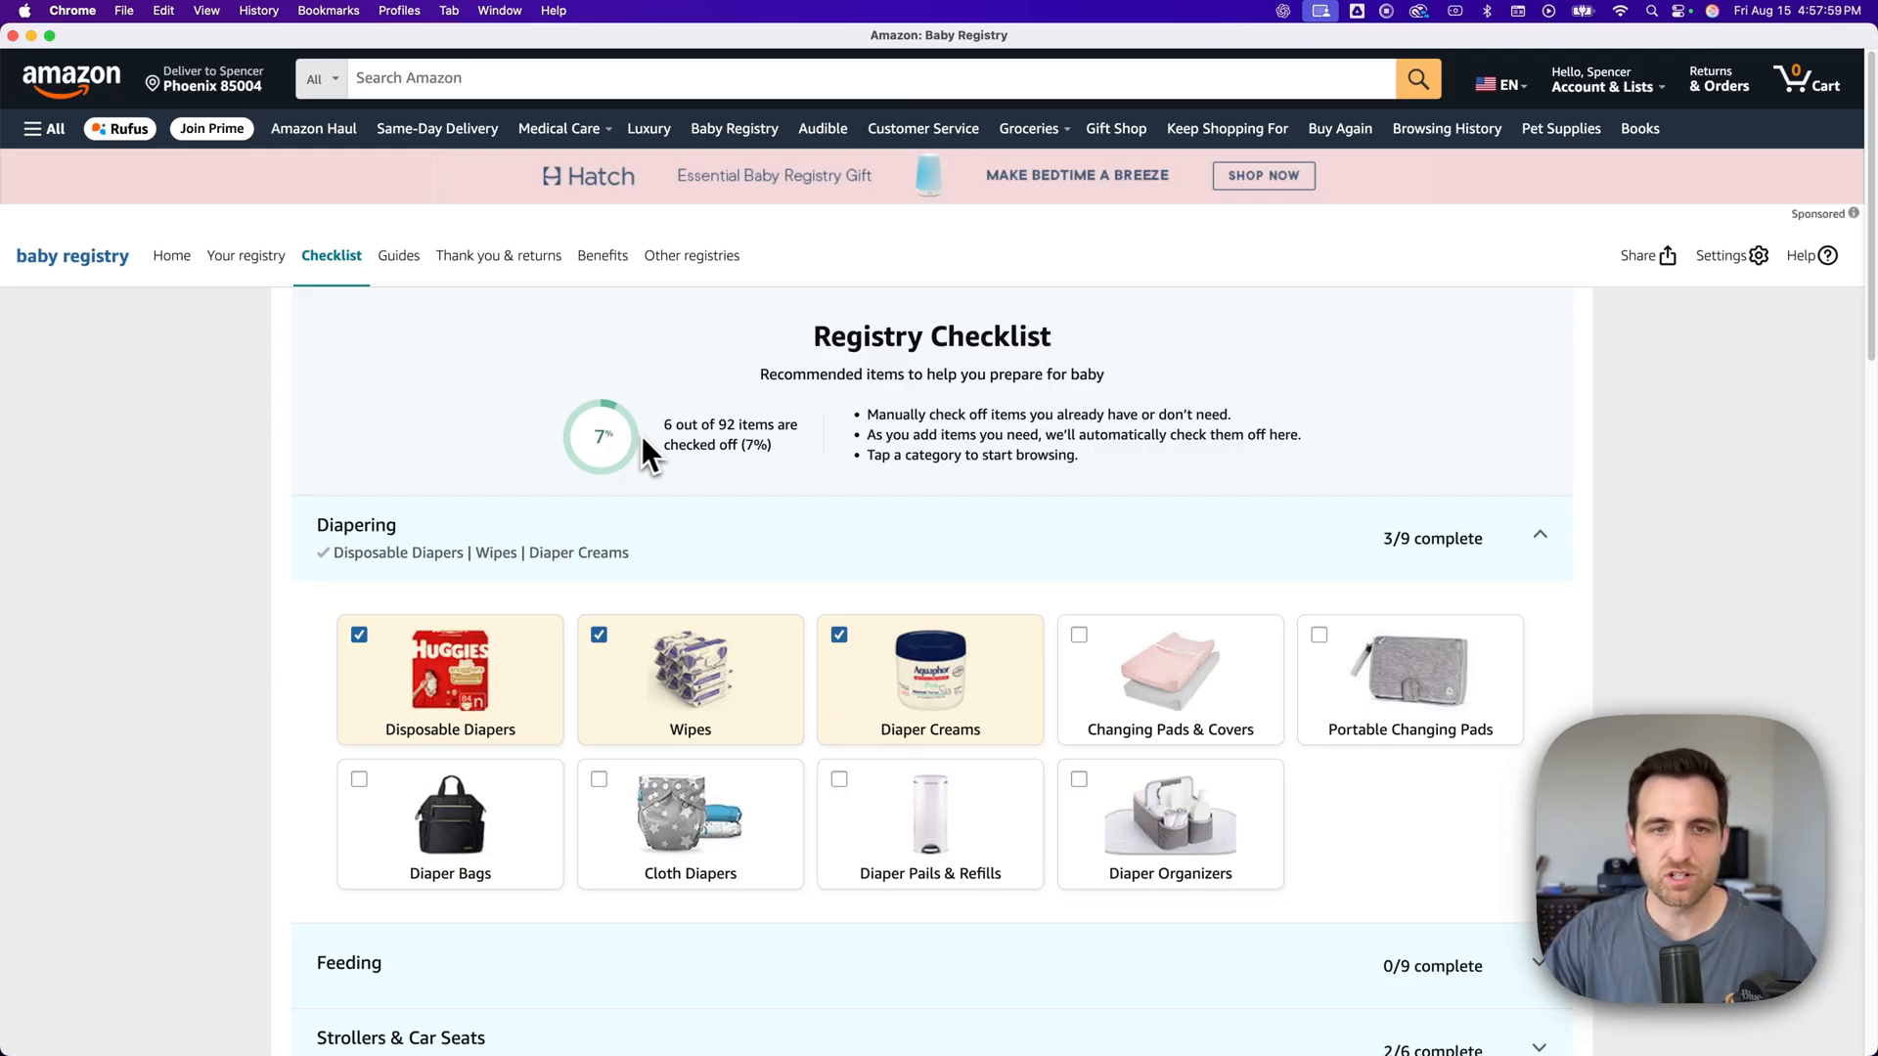
mouse_move(698, 458)
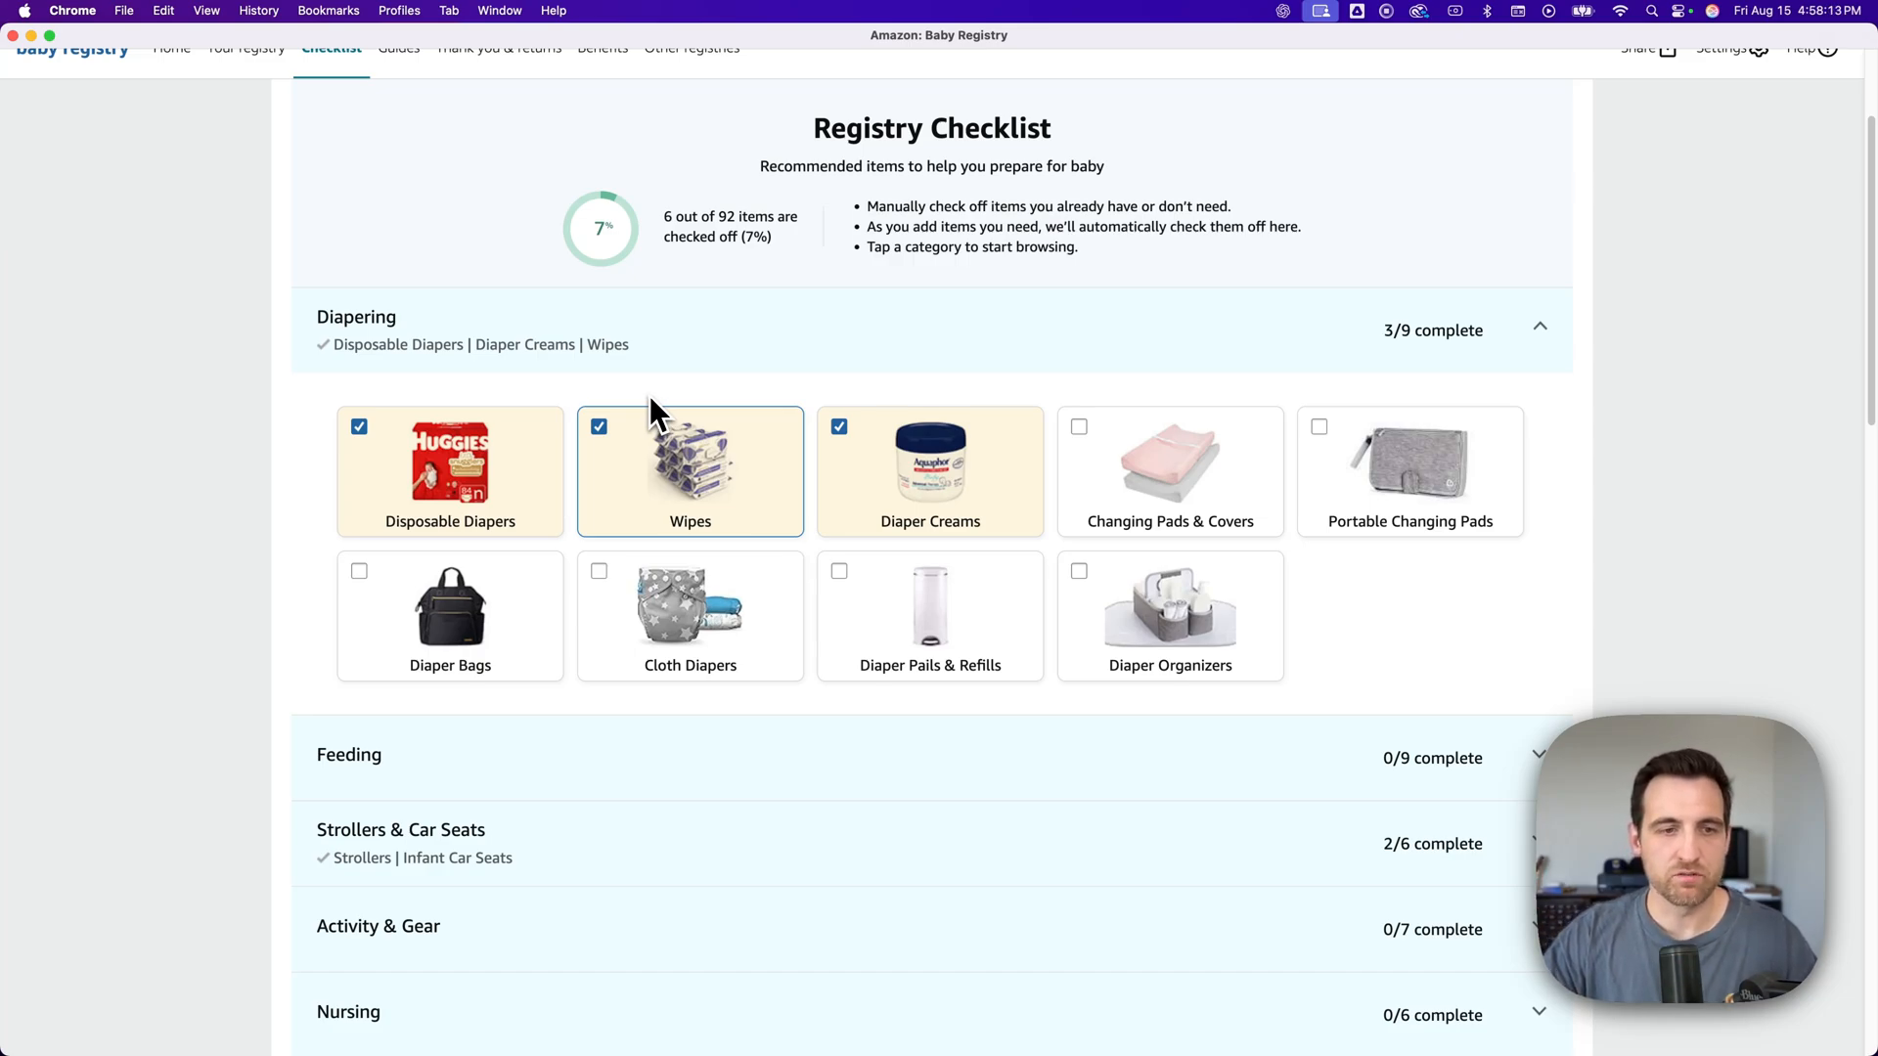
- Scroll the checklist showing 6 of 92 items, then go to Shopping Guides
scroll(down, 3)
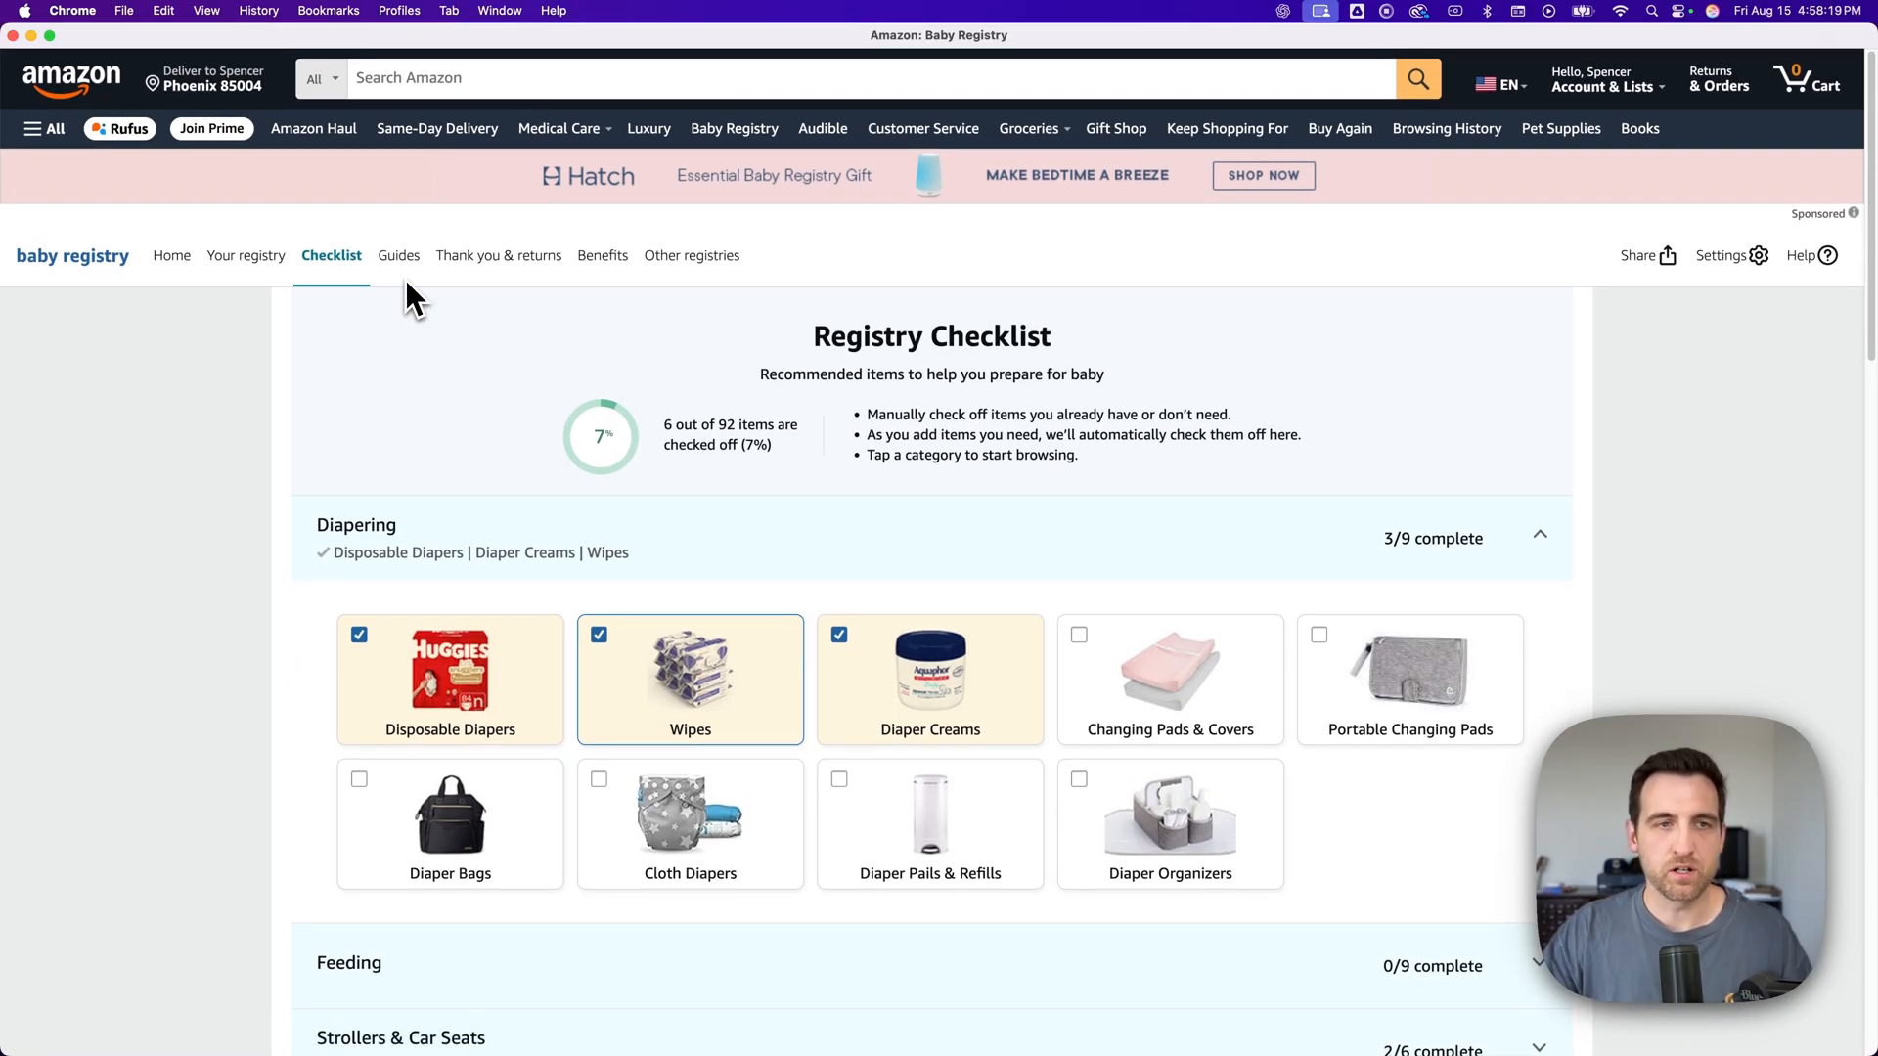
mouse_move(399, 256)
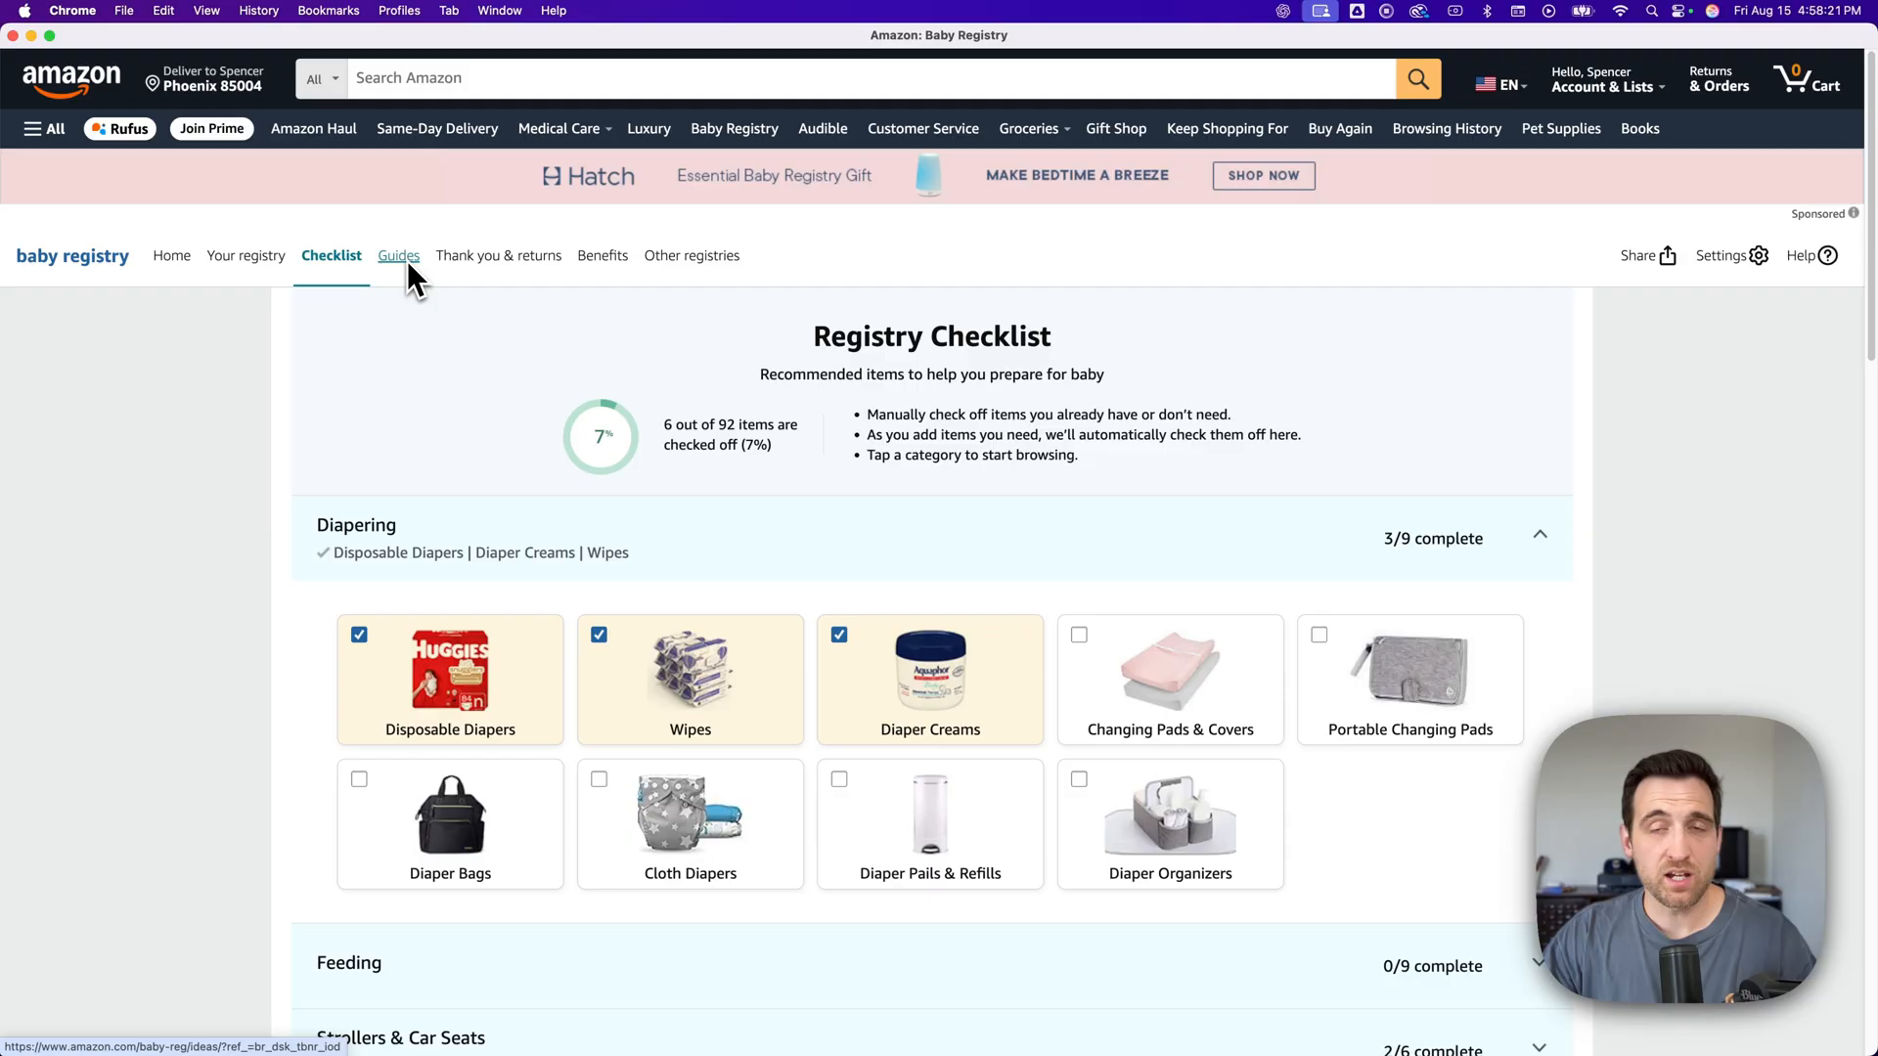
click(399, 256)
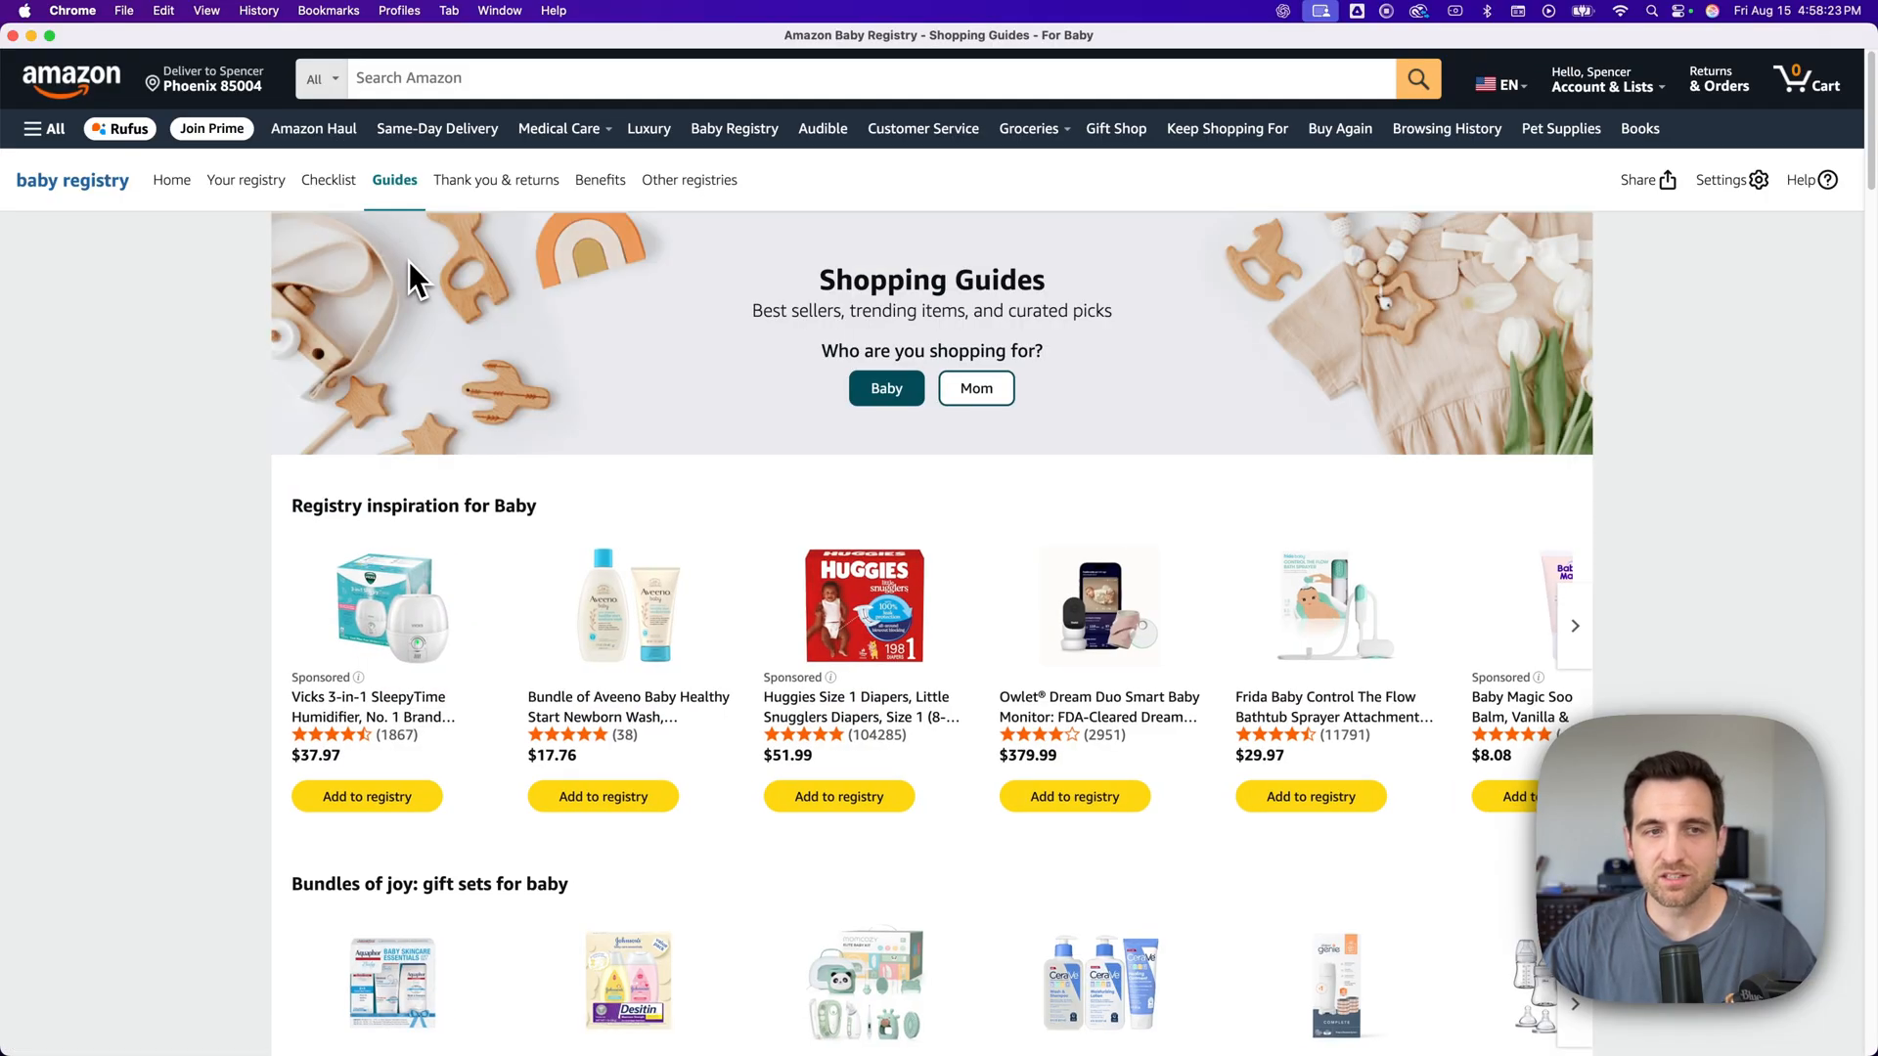
mouse_move(596, 407)
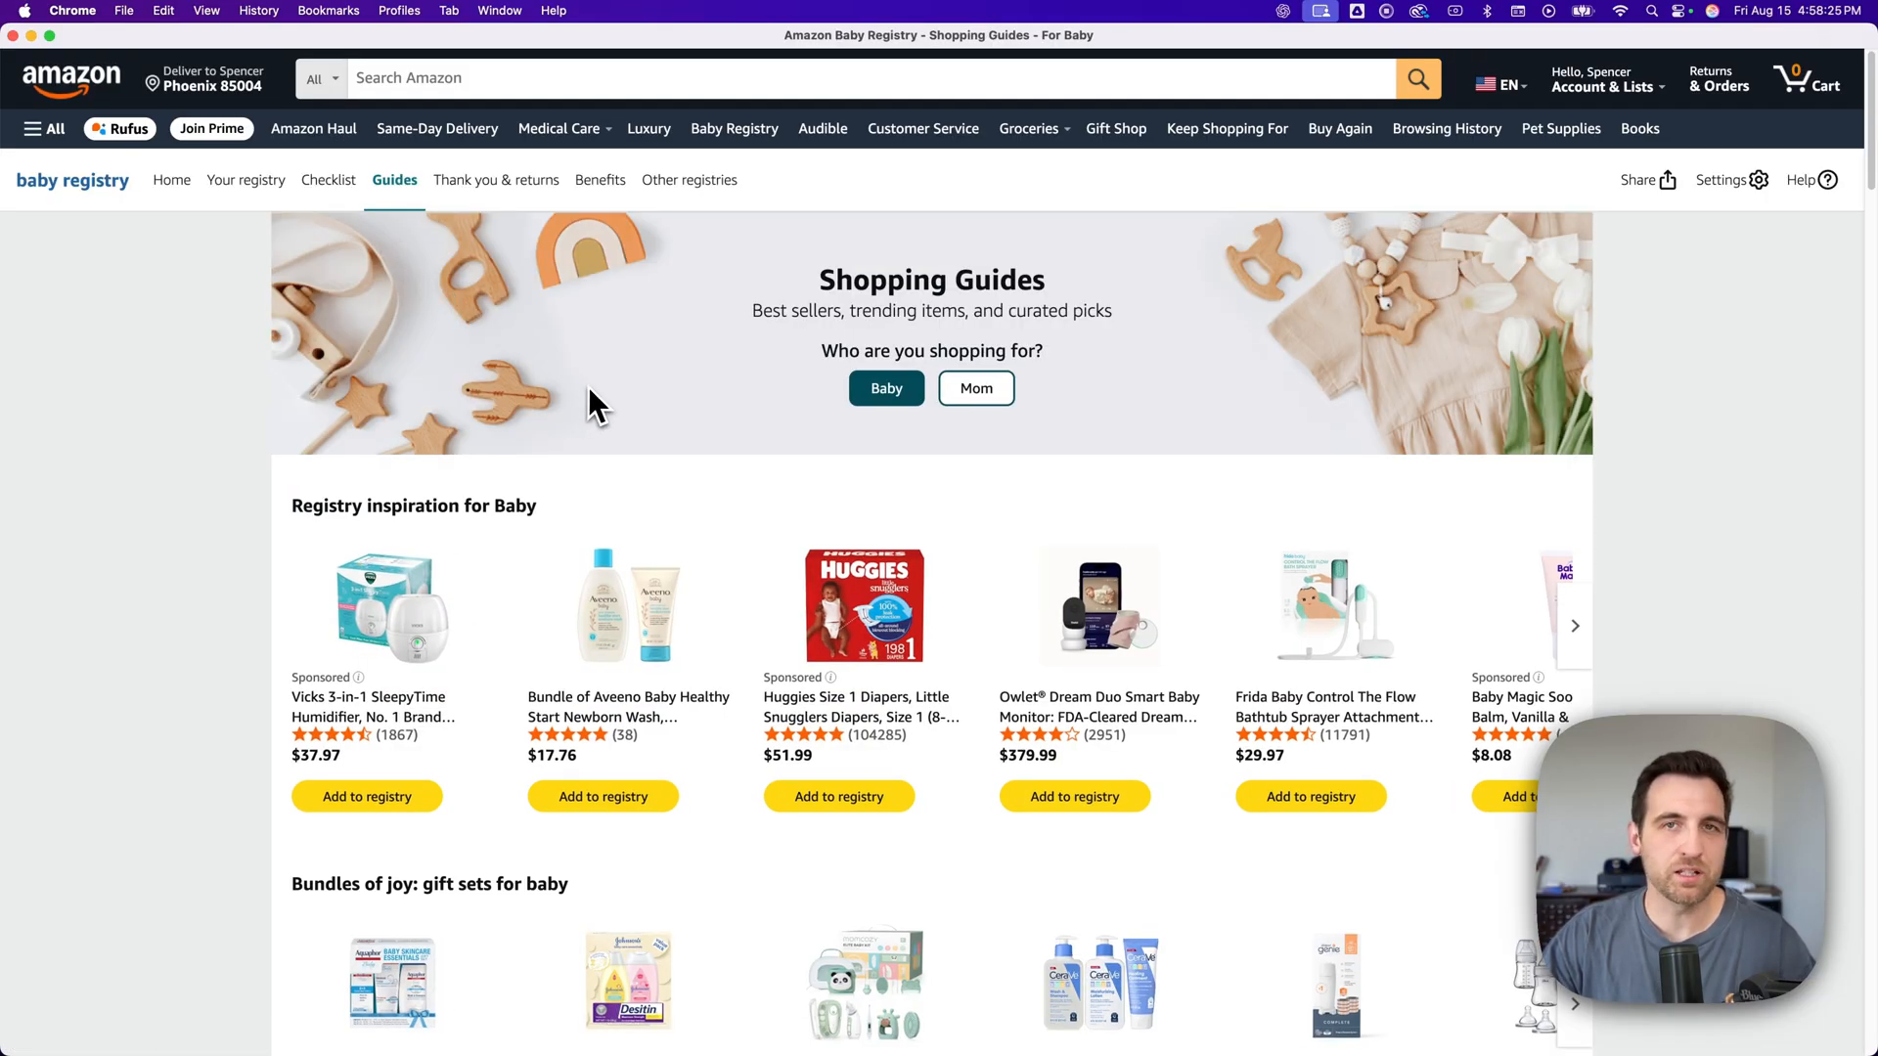
mouse_move(587, 610)
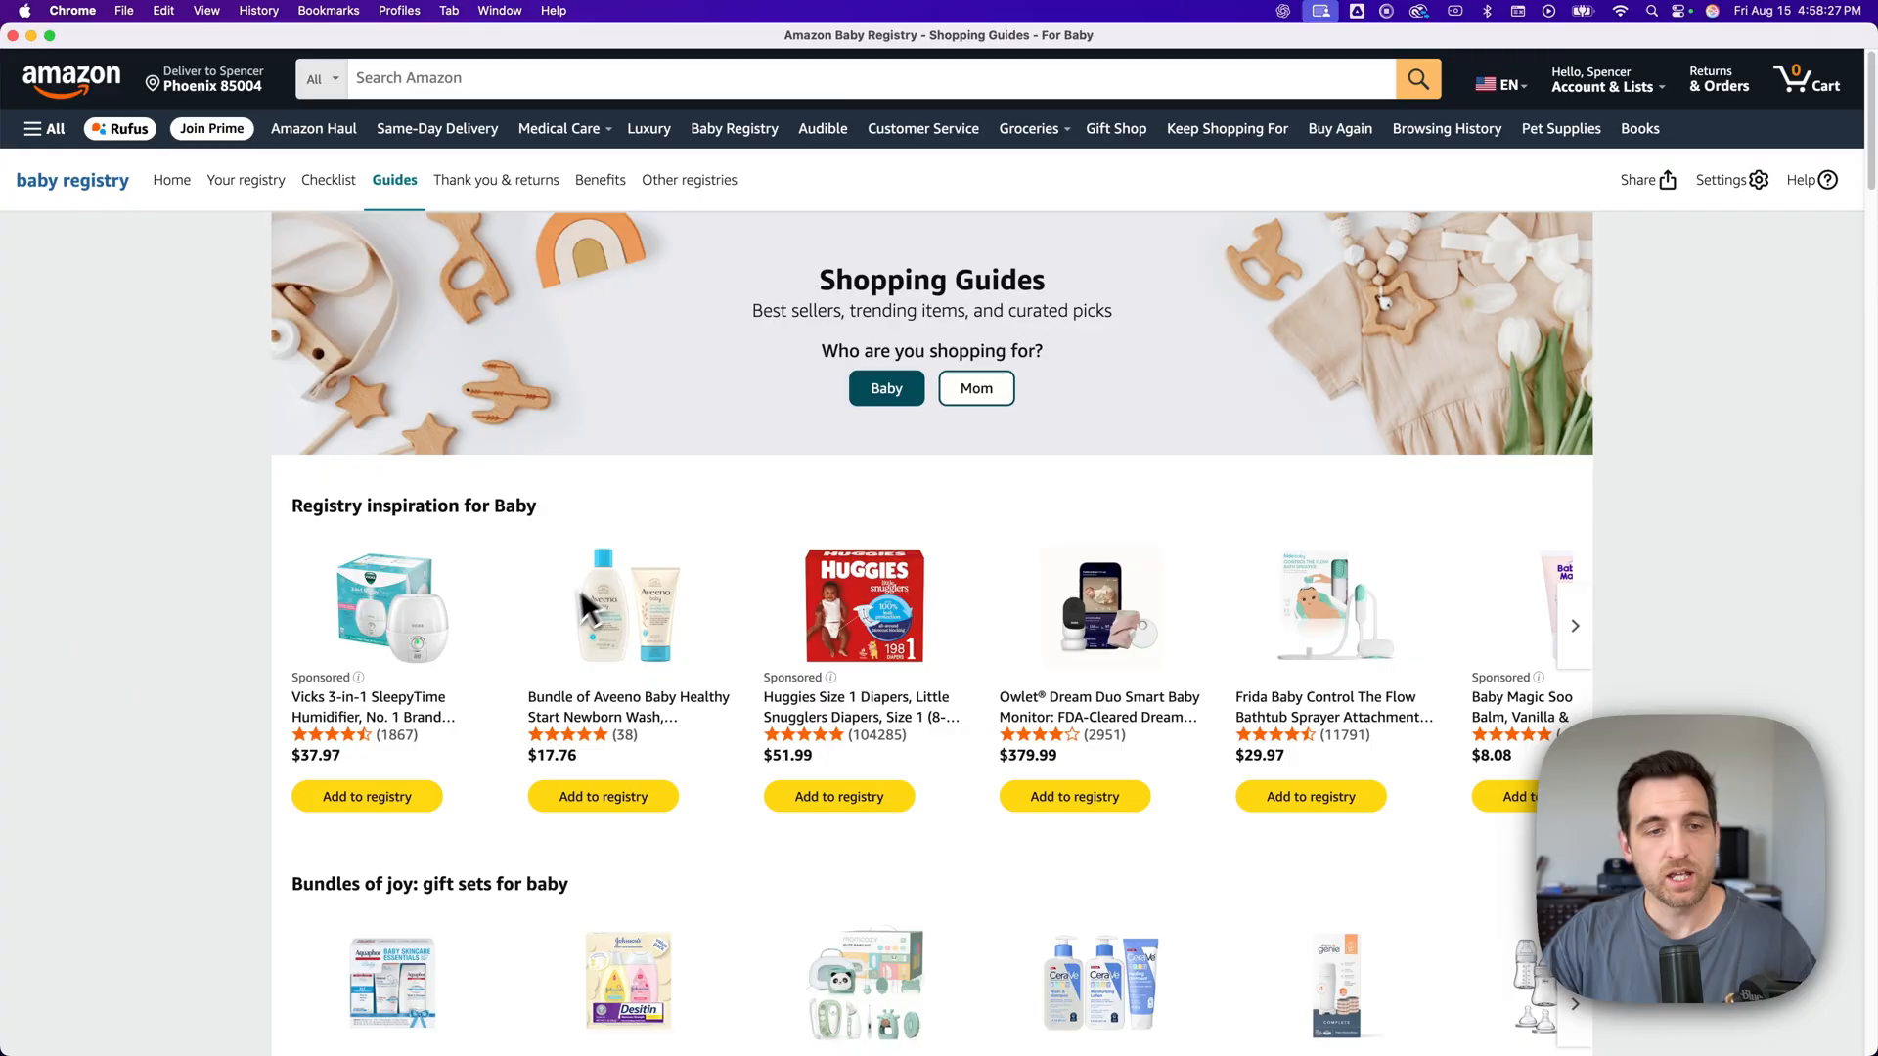
scroll(down, 3)
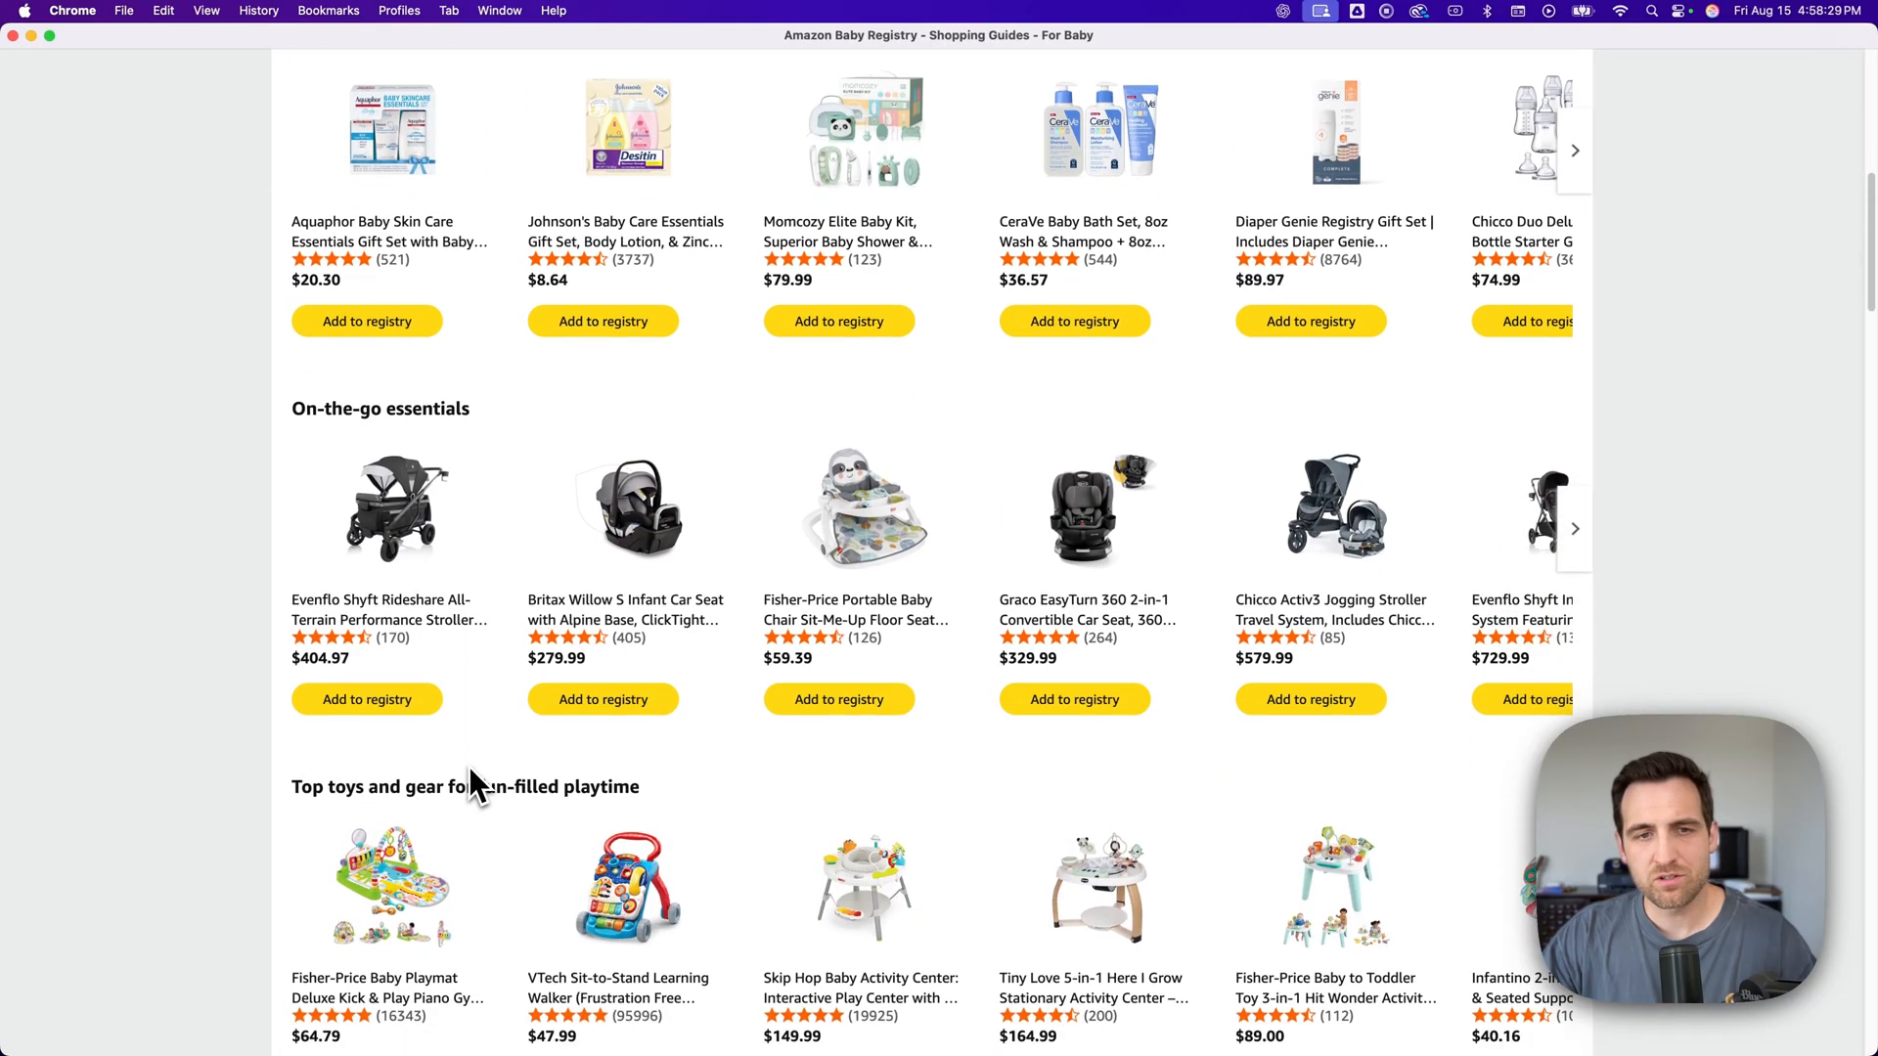
scroll(down, 3)
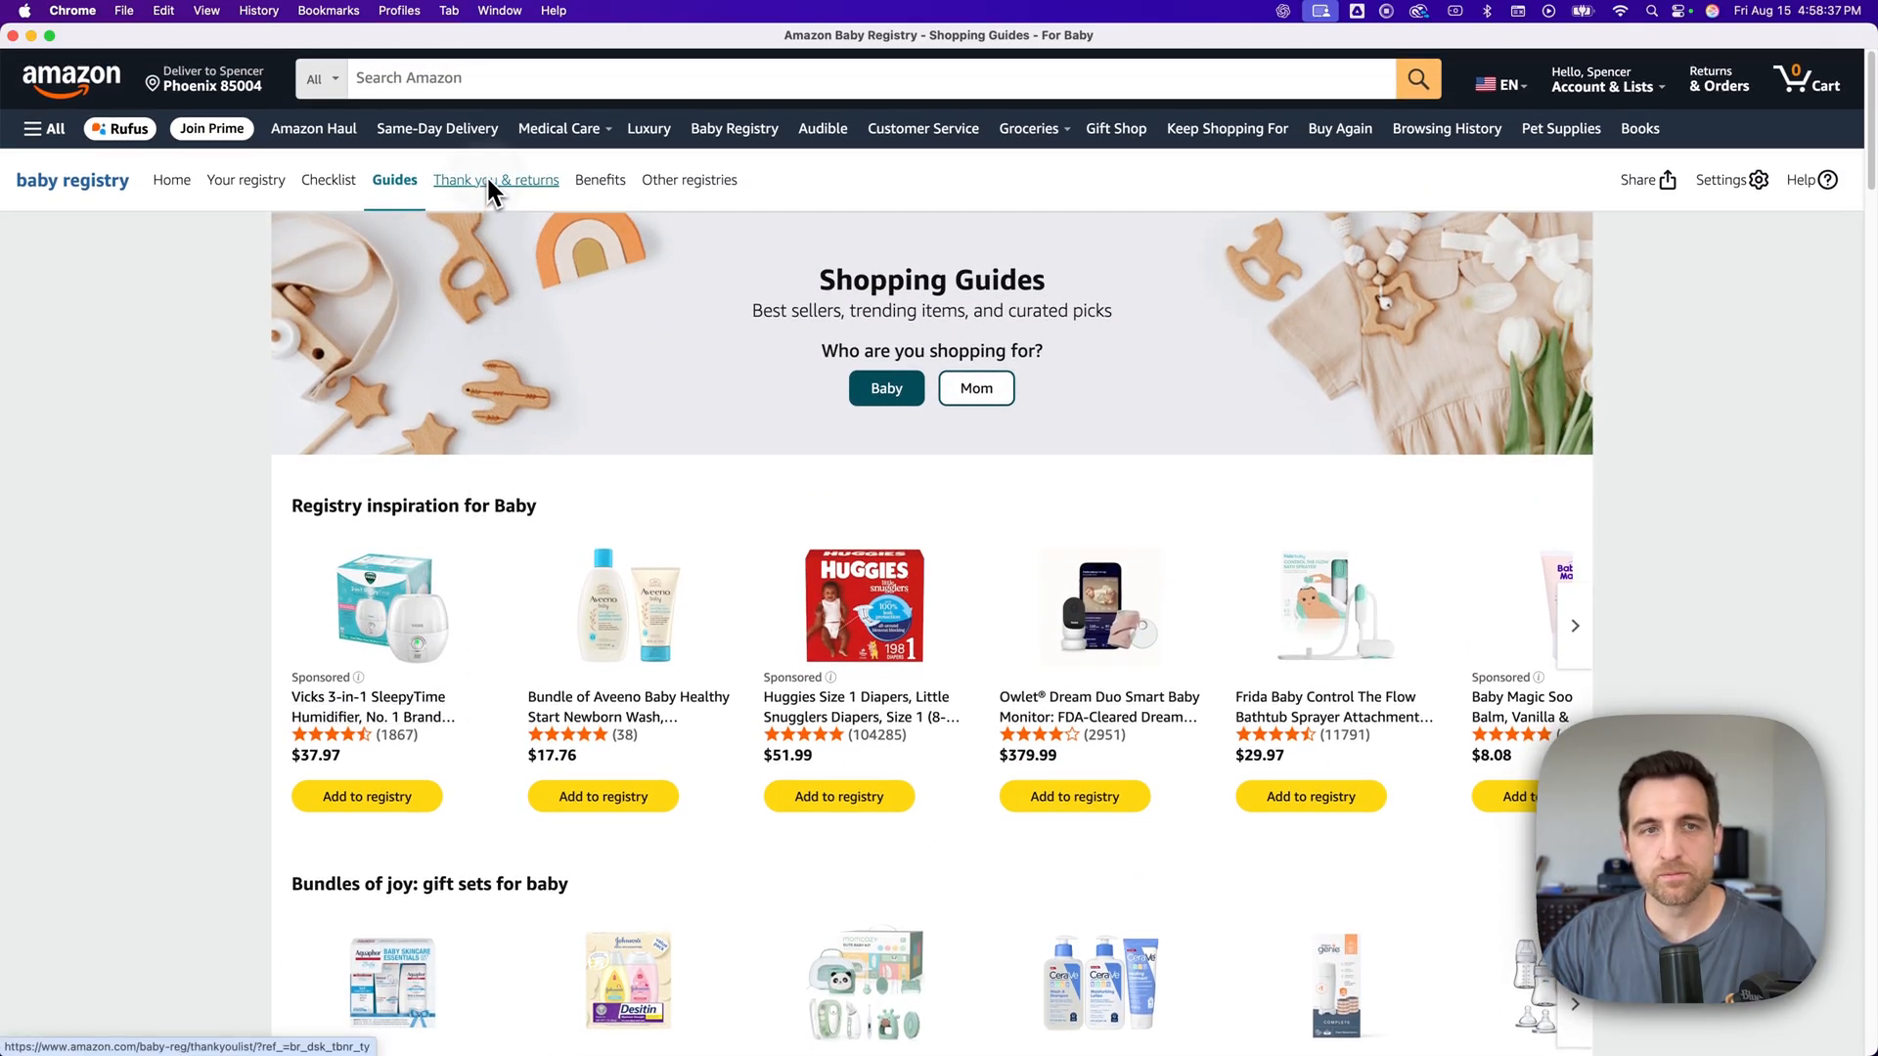
- Open the Thank you & returns page, which lists zero items
click(495, 179)
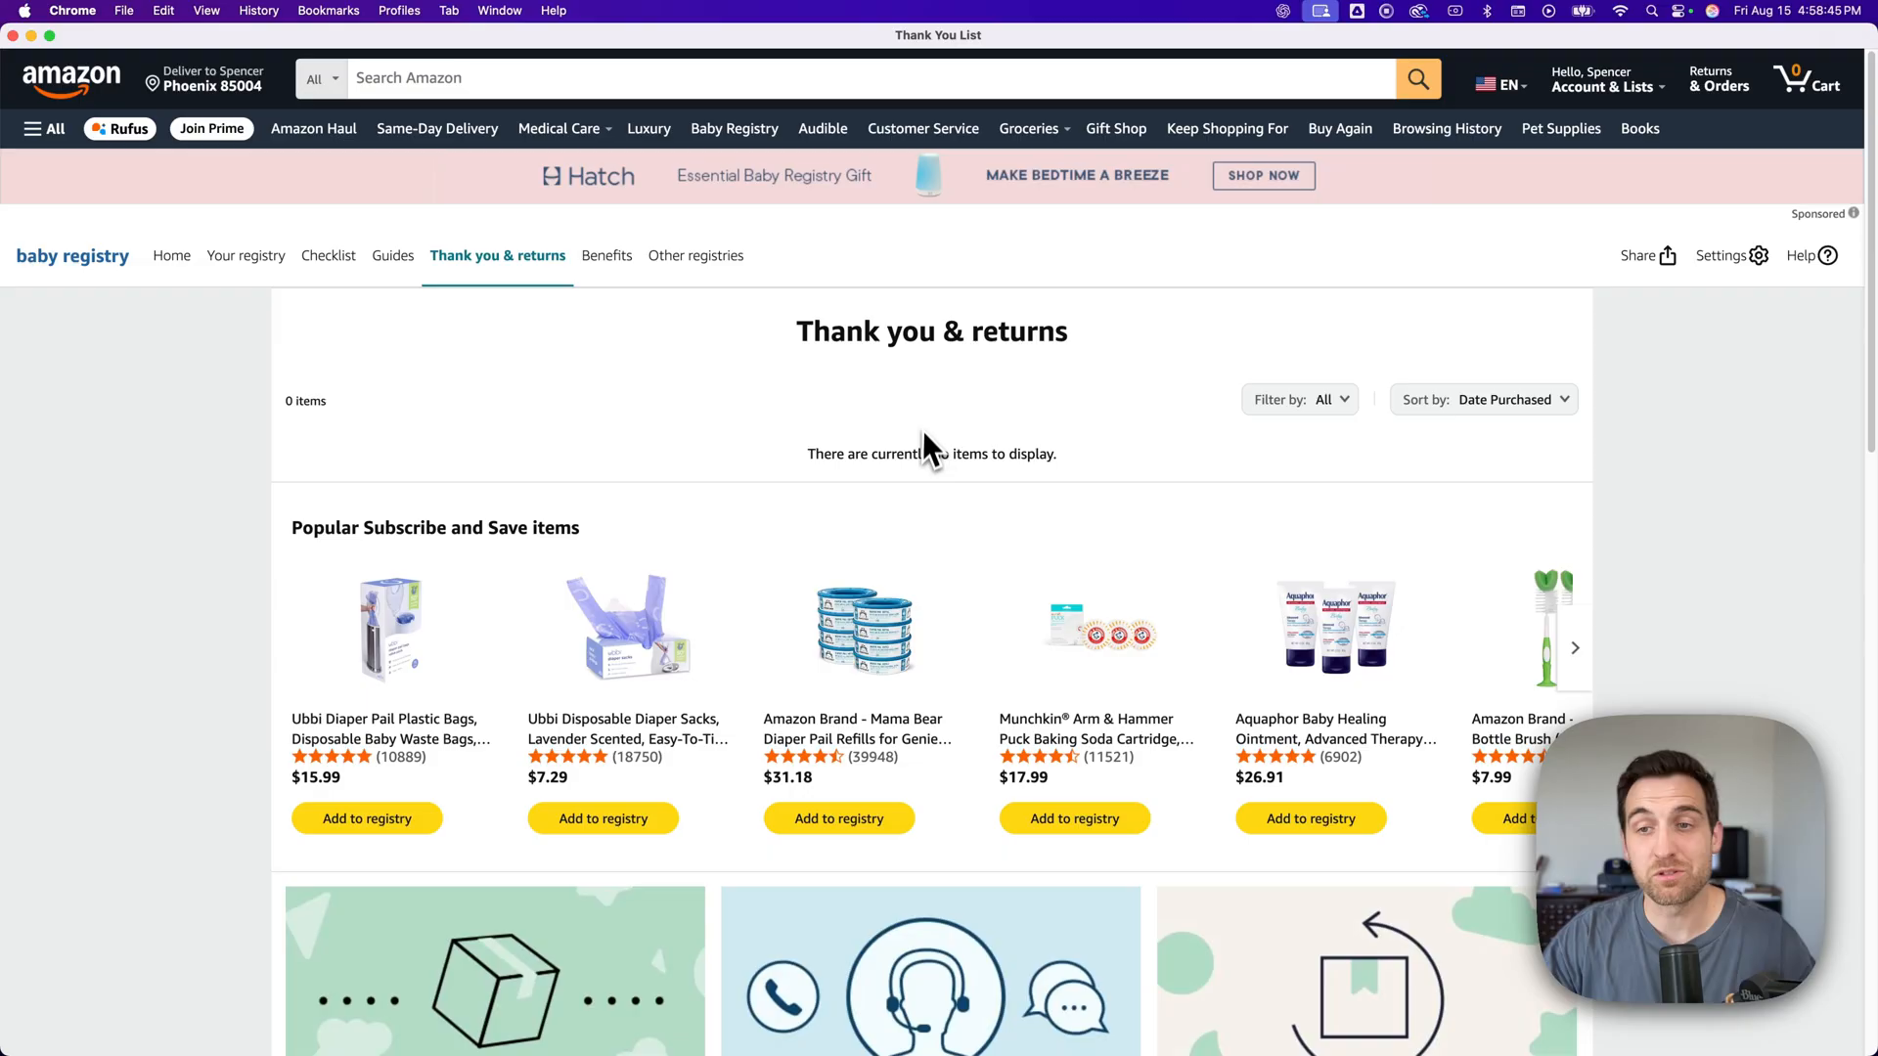
mouse_move(1028, 455)
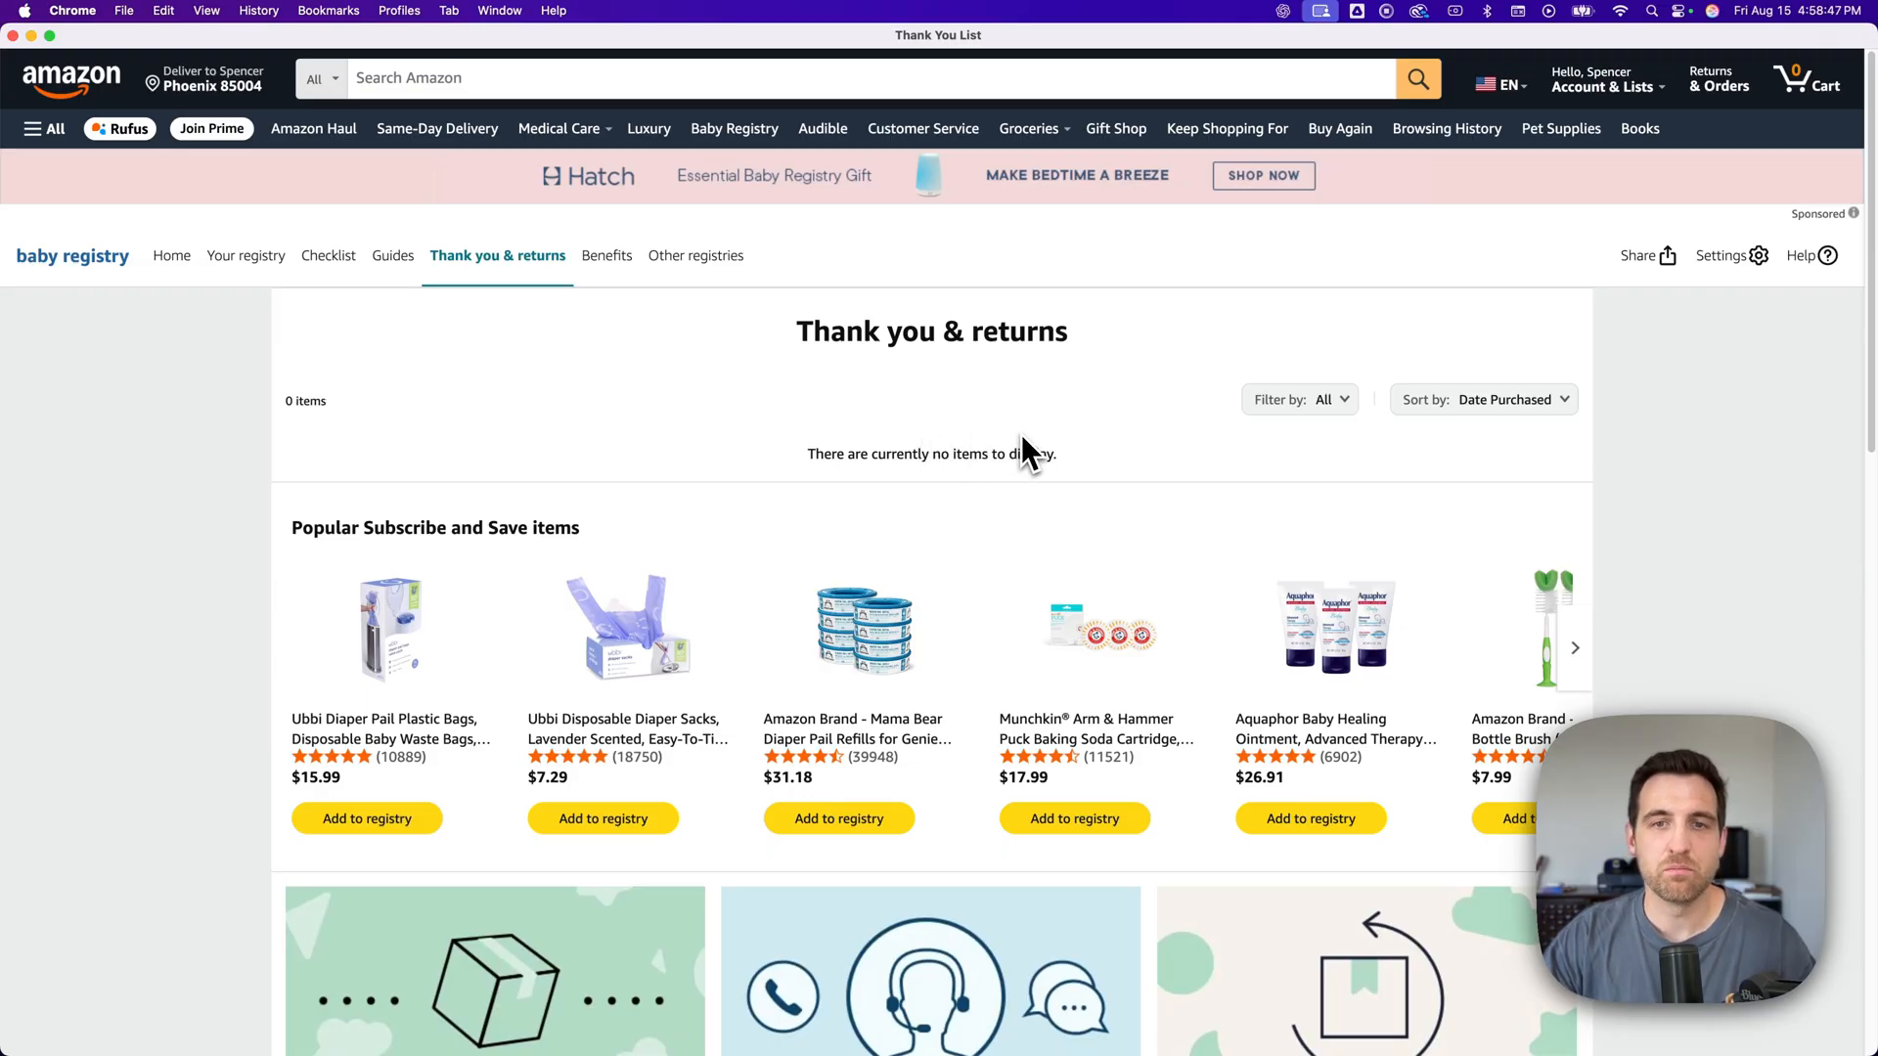
mouse_move(938, 435)
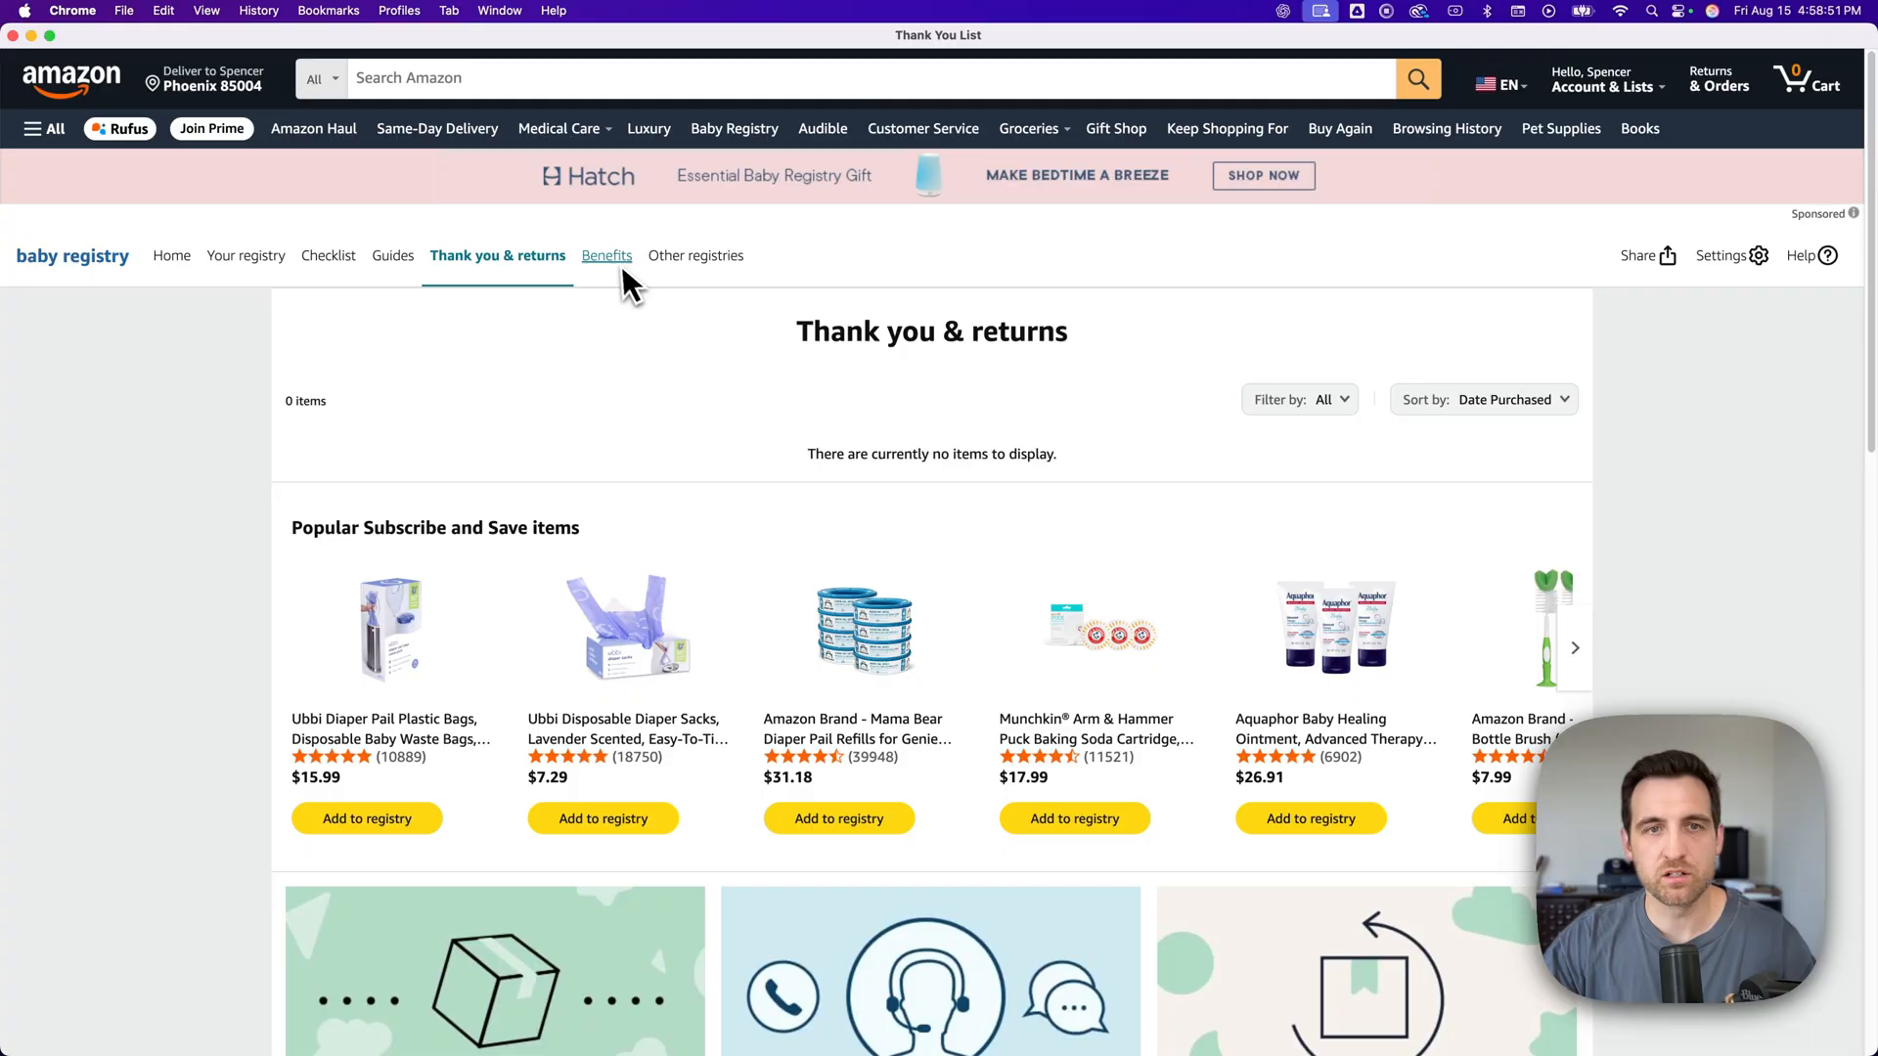
click(607, 255)
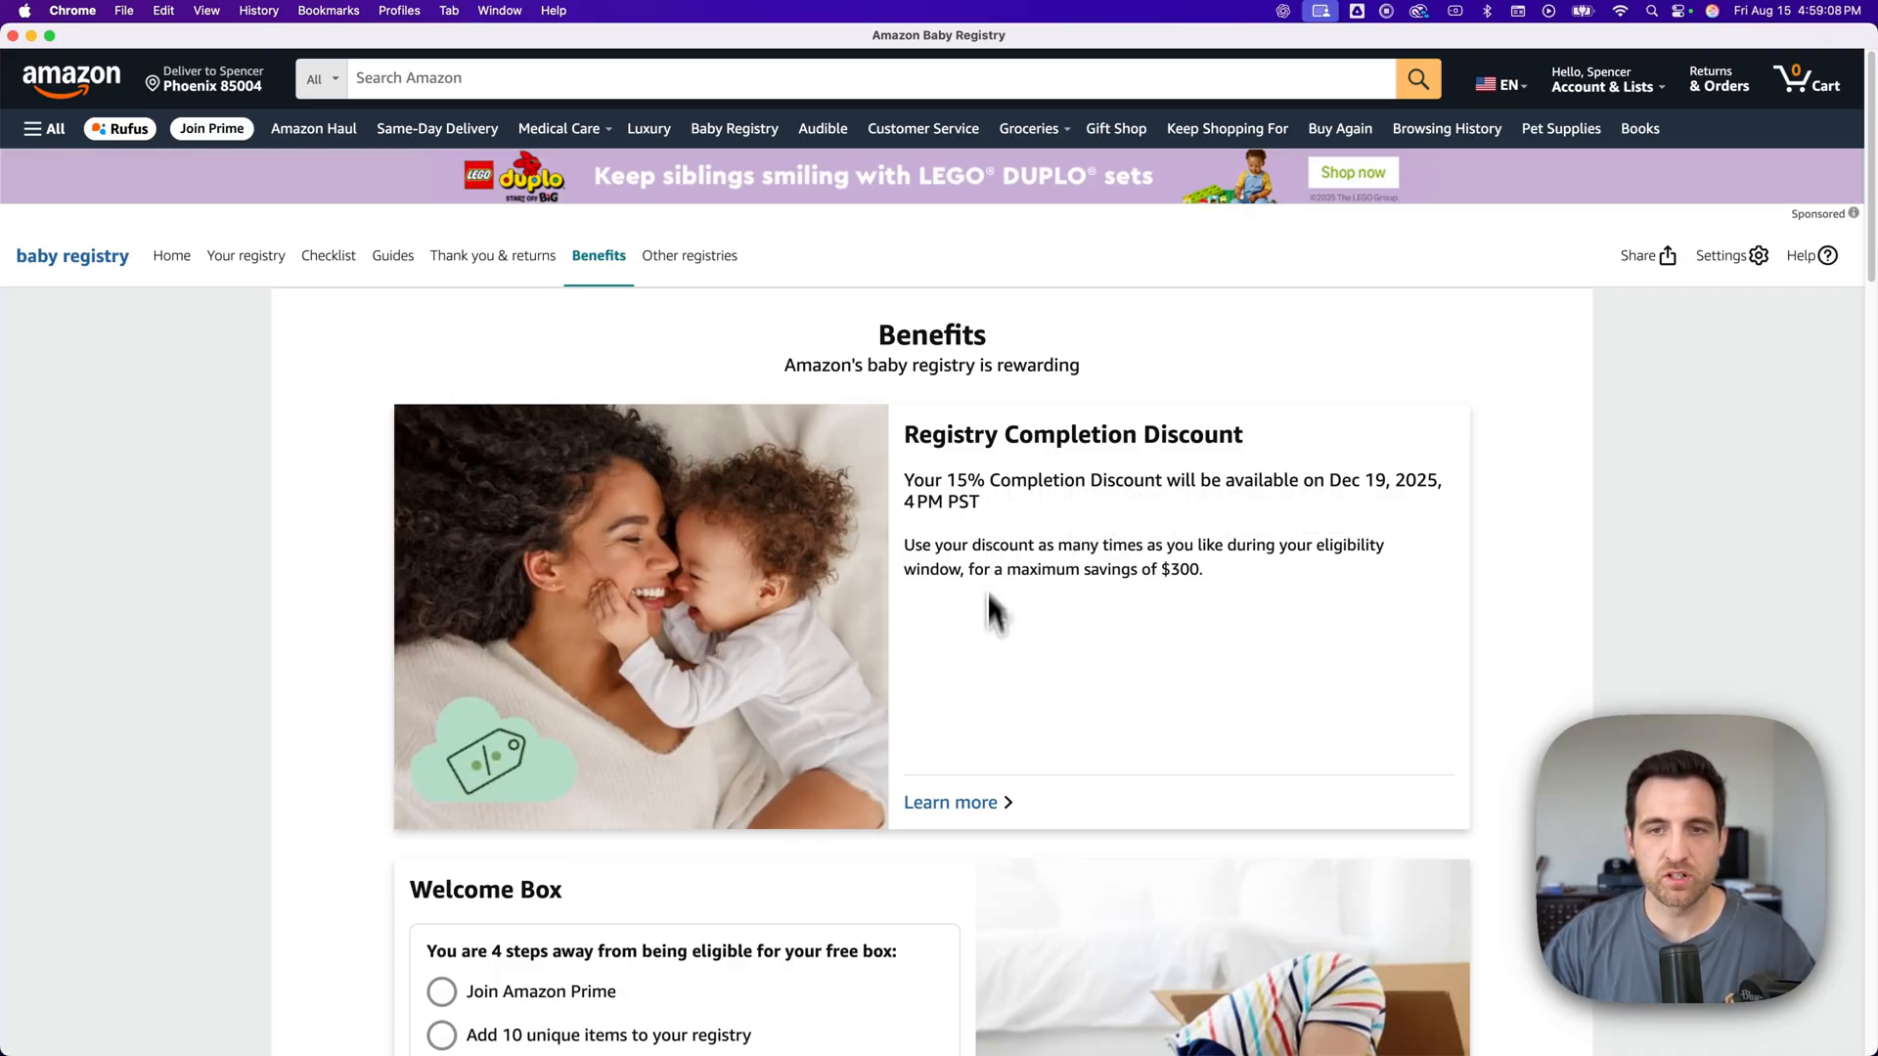
scroll(down, 3)
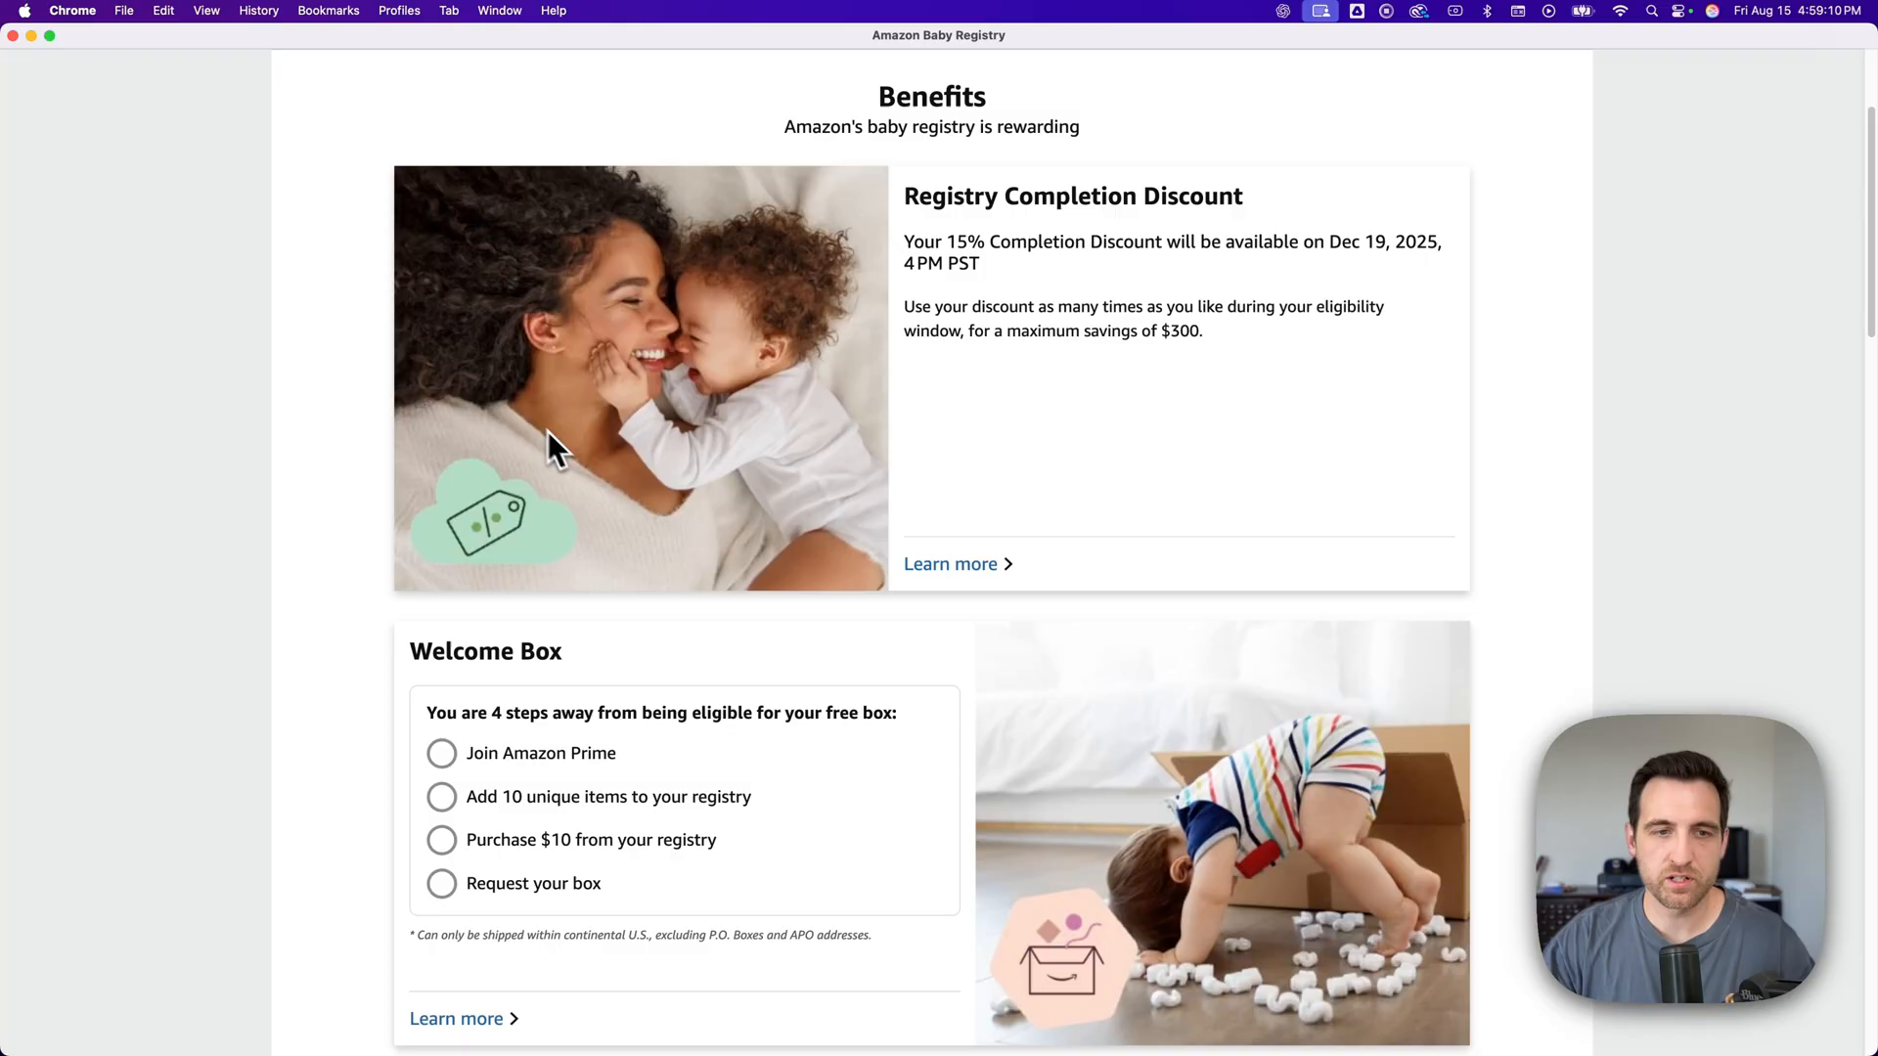
scroll(down, 3)
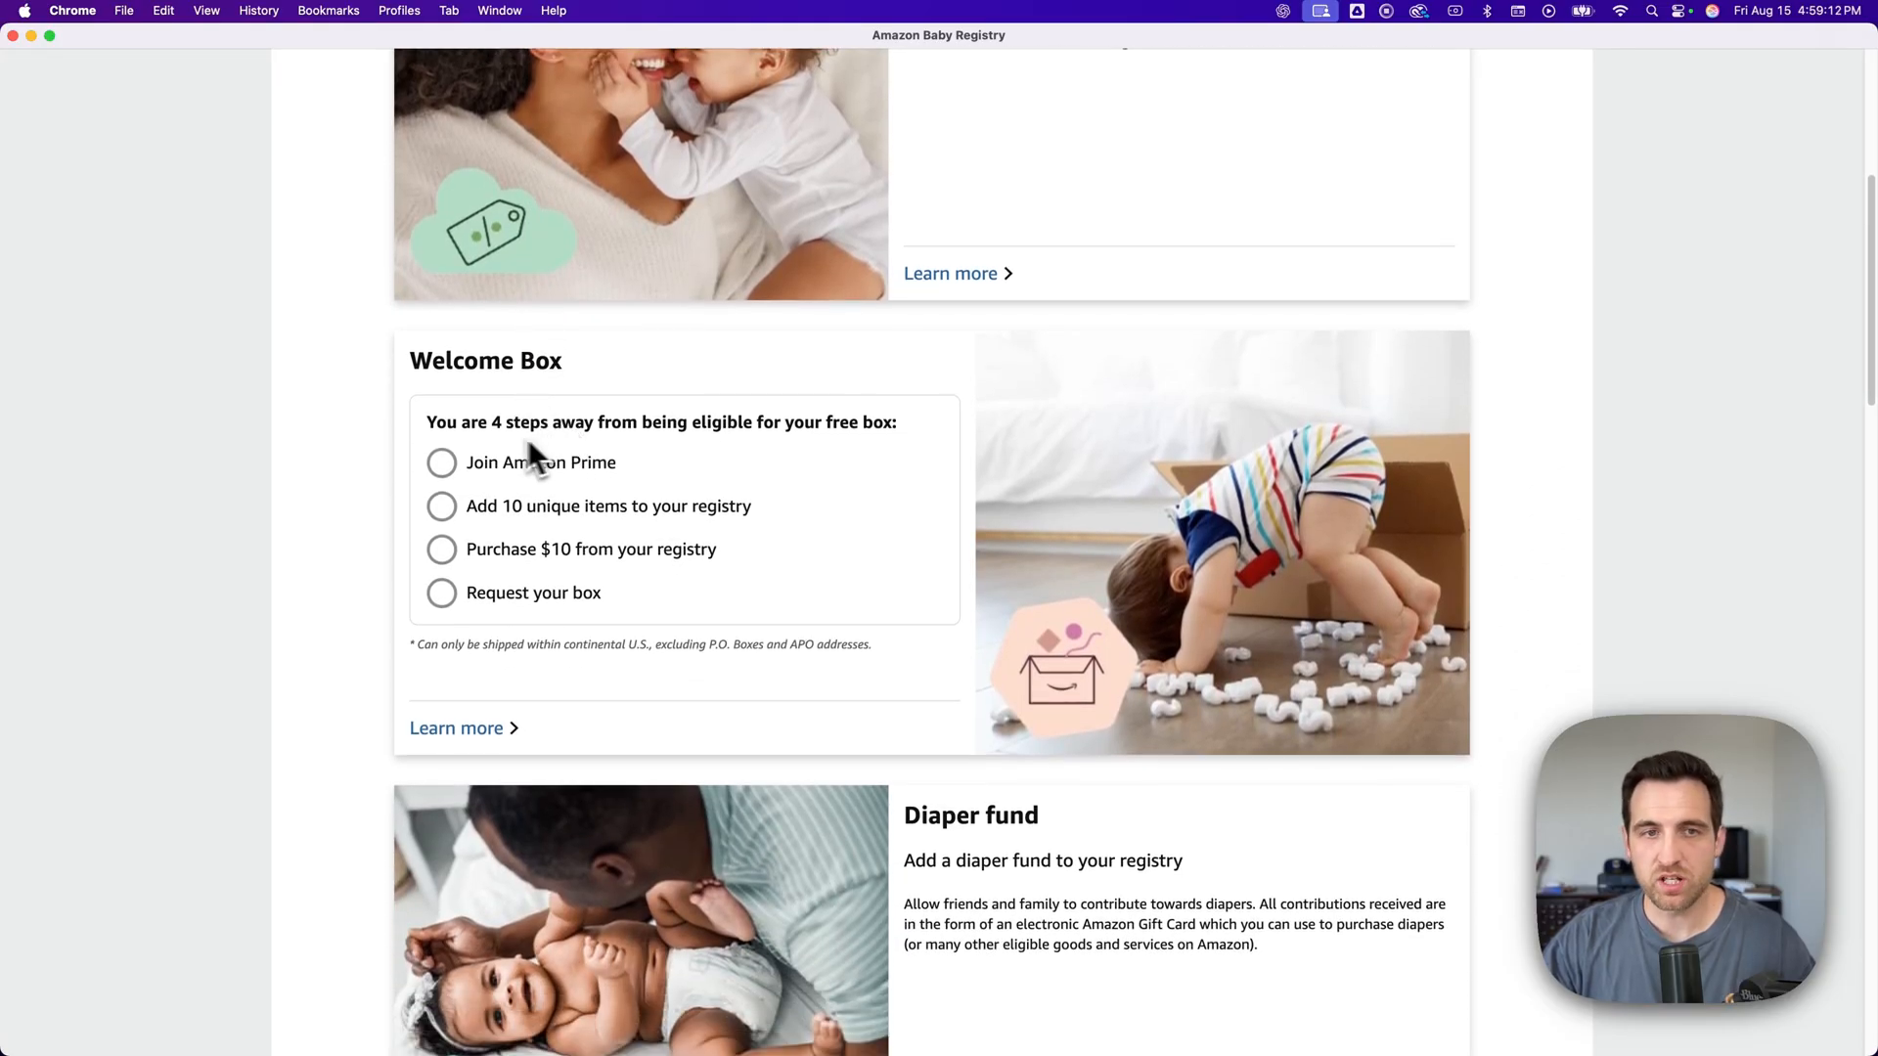
mouse_move(496, 485)
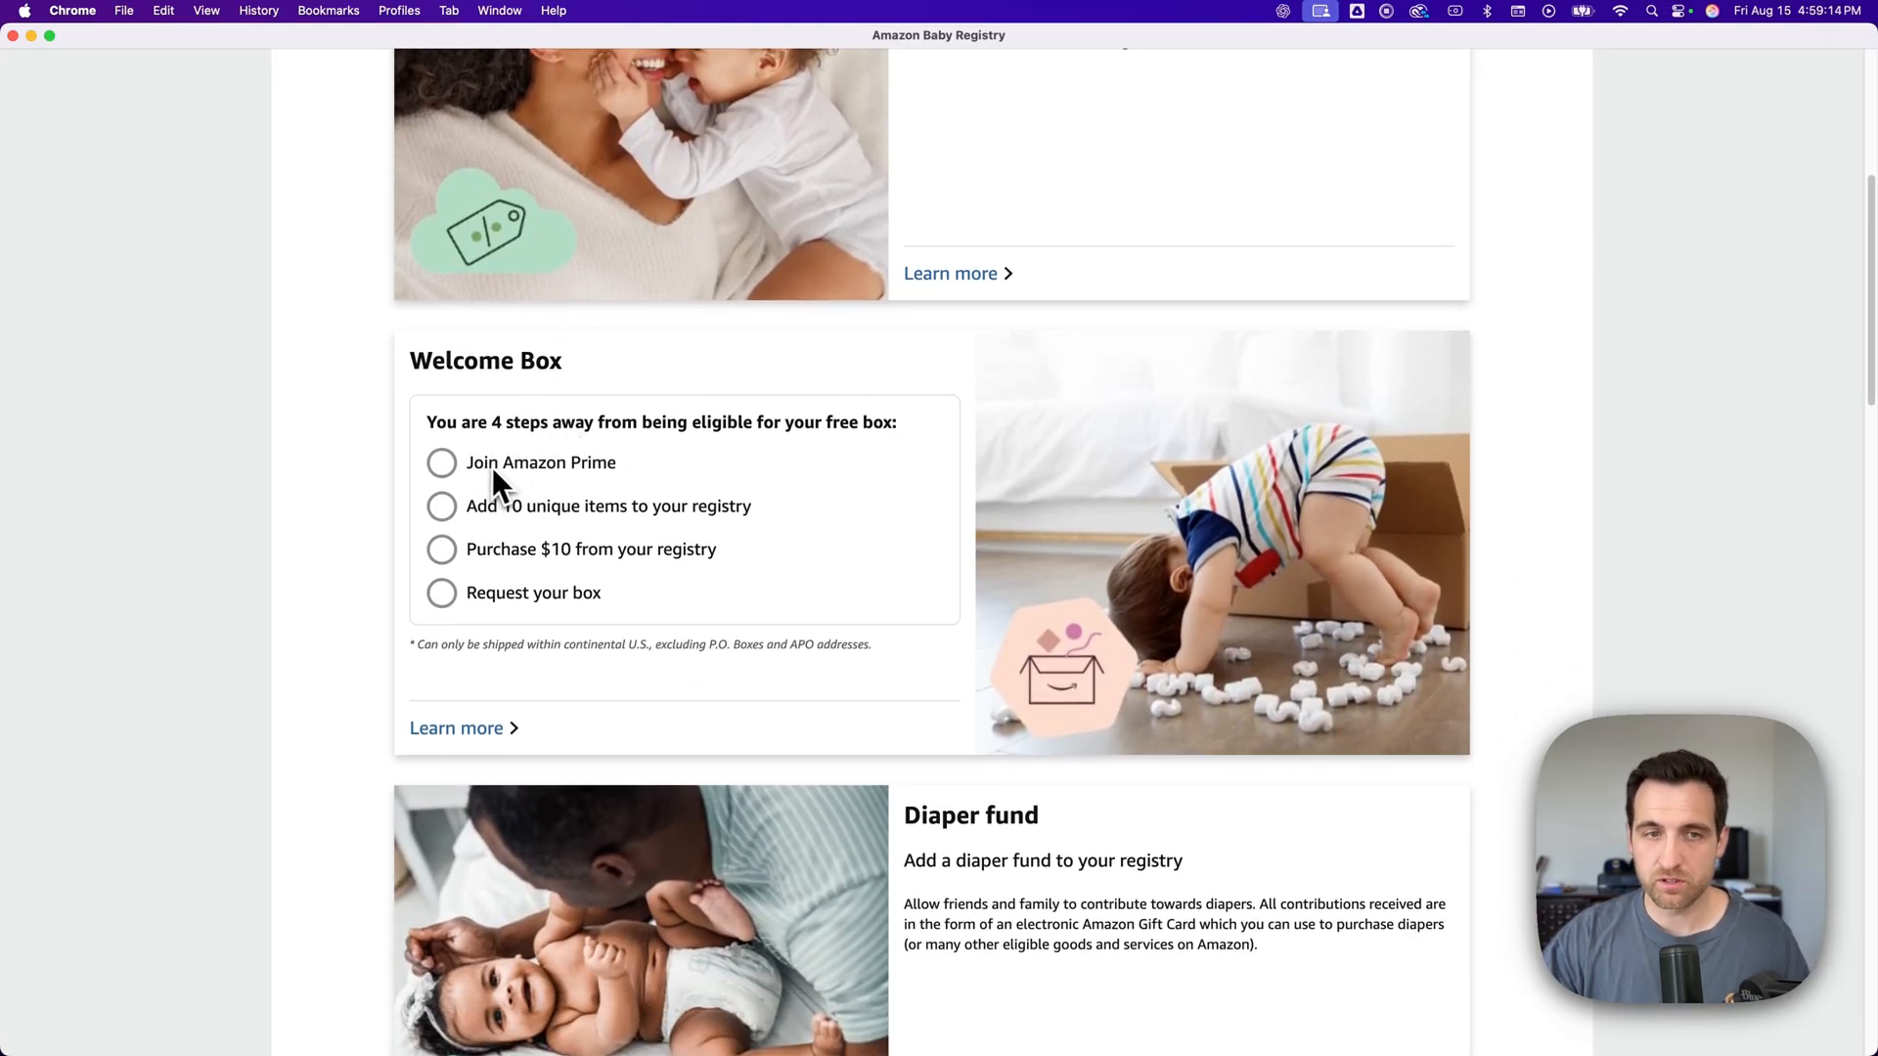
mouse_move(516, 533)
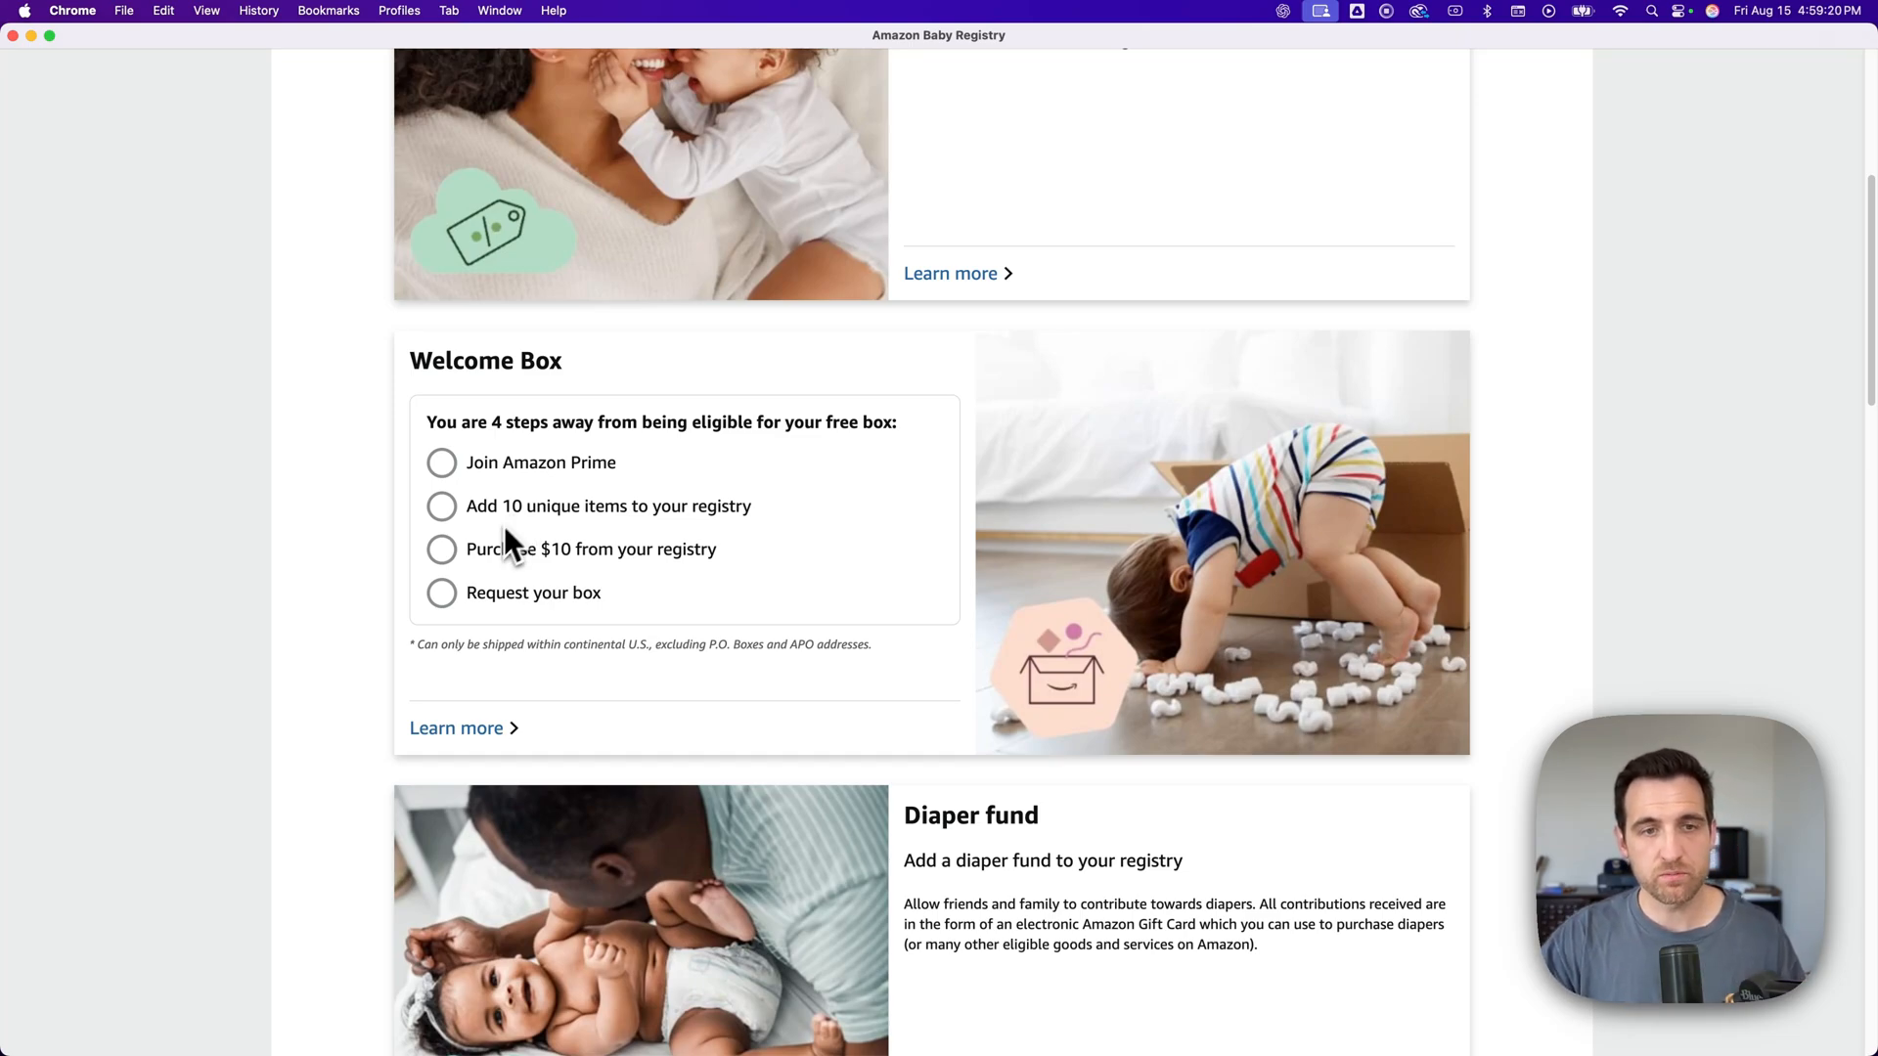
mouse_move(530, 614)
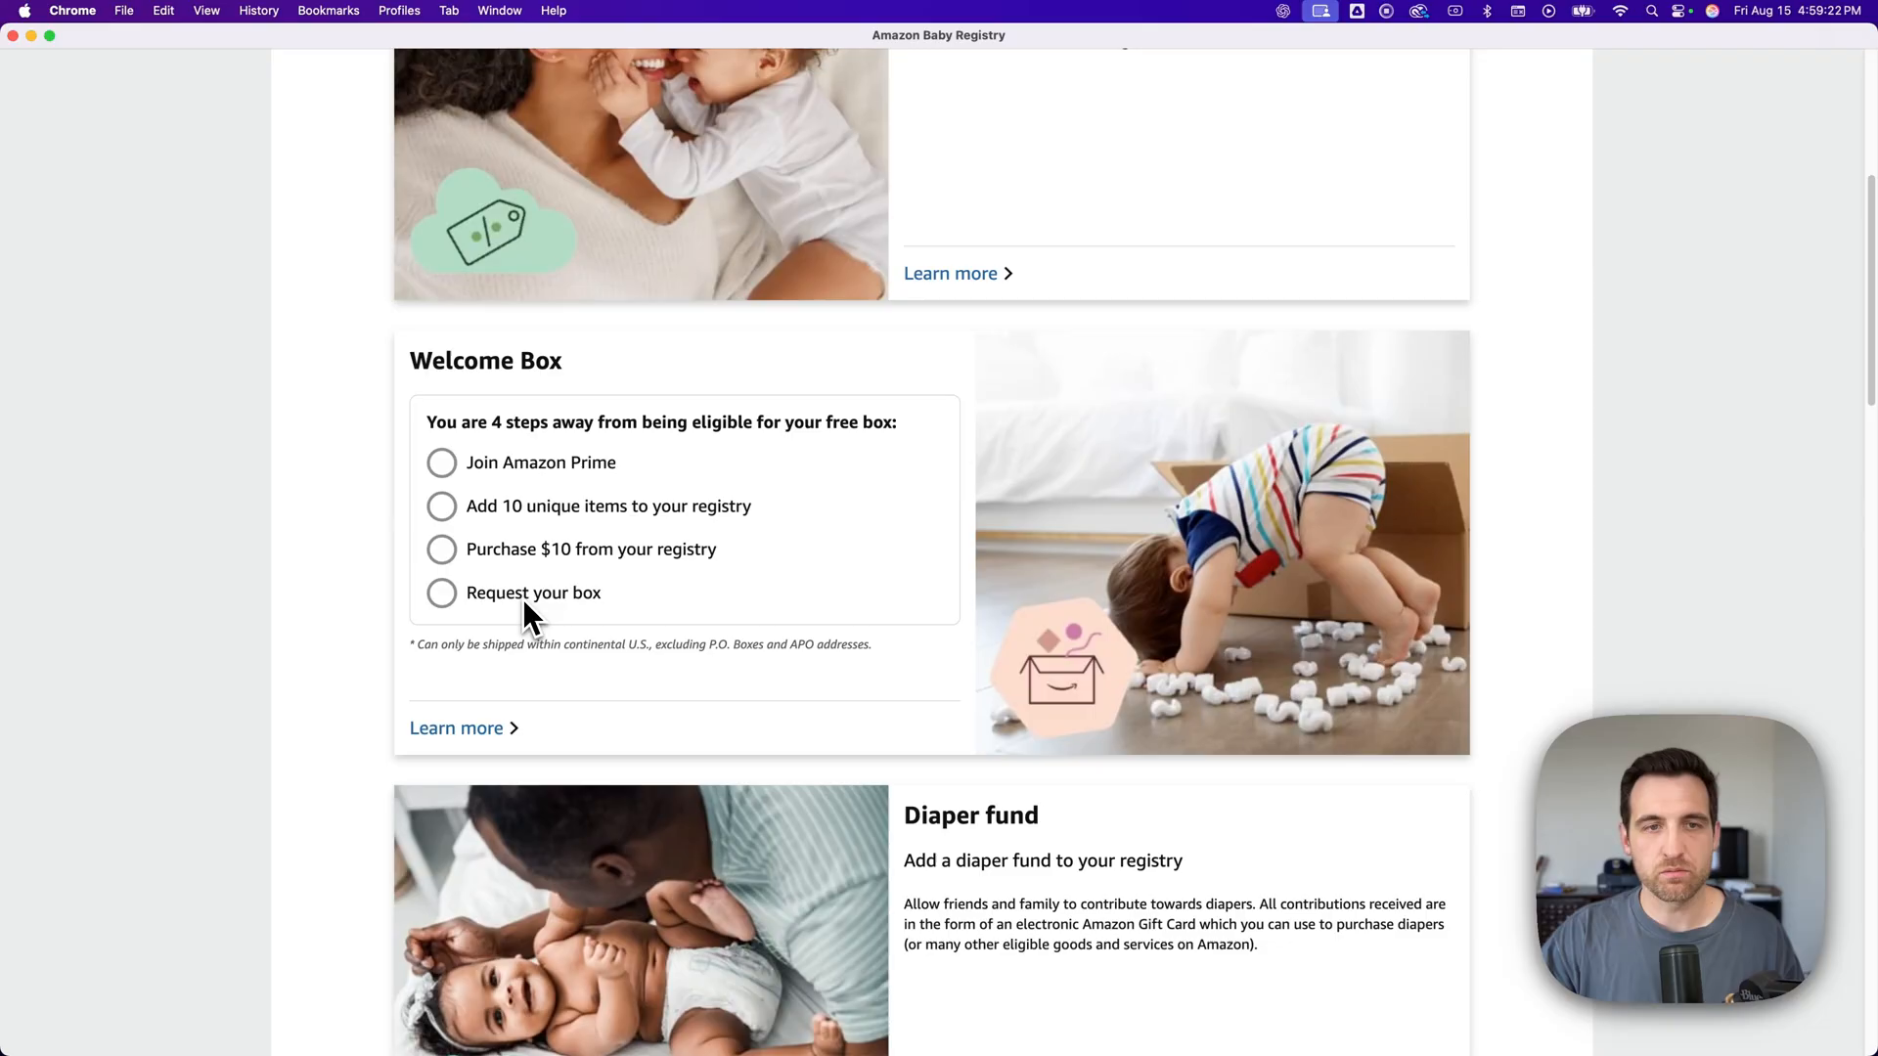
mouse_move(537, 518)
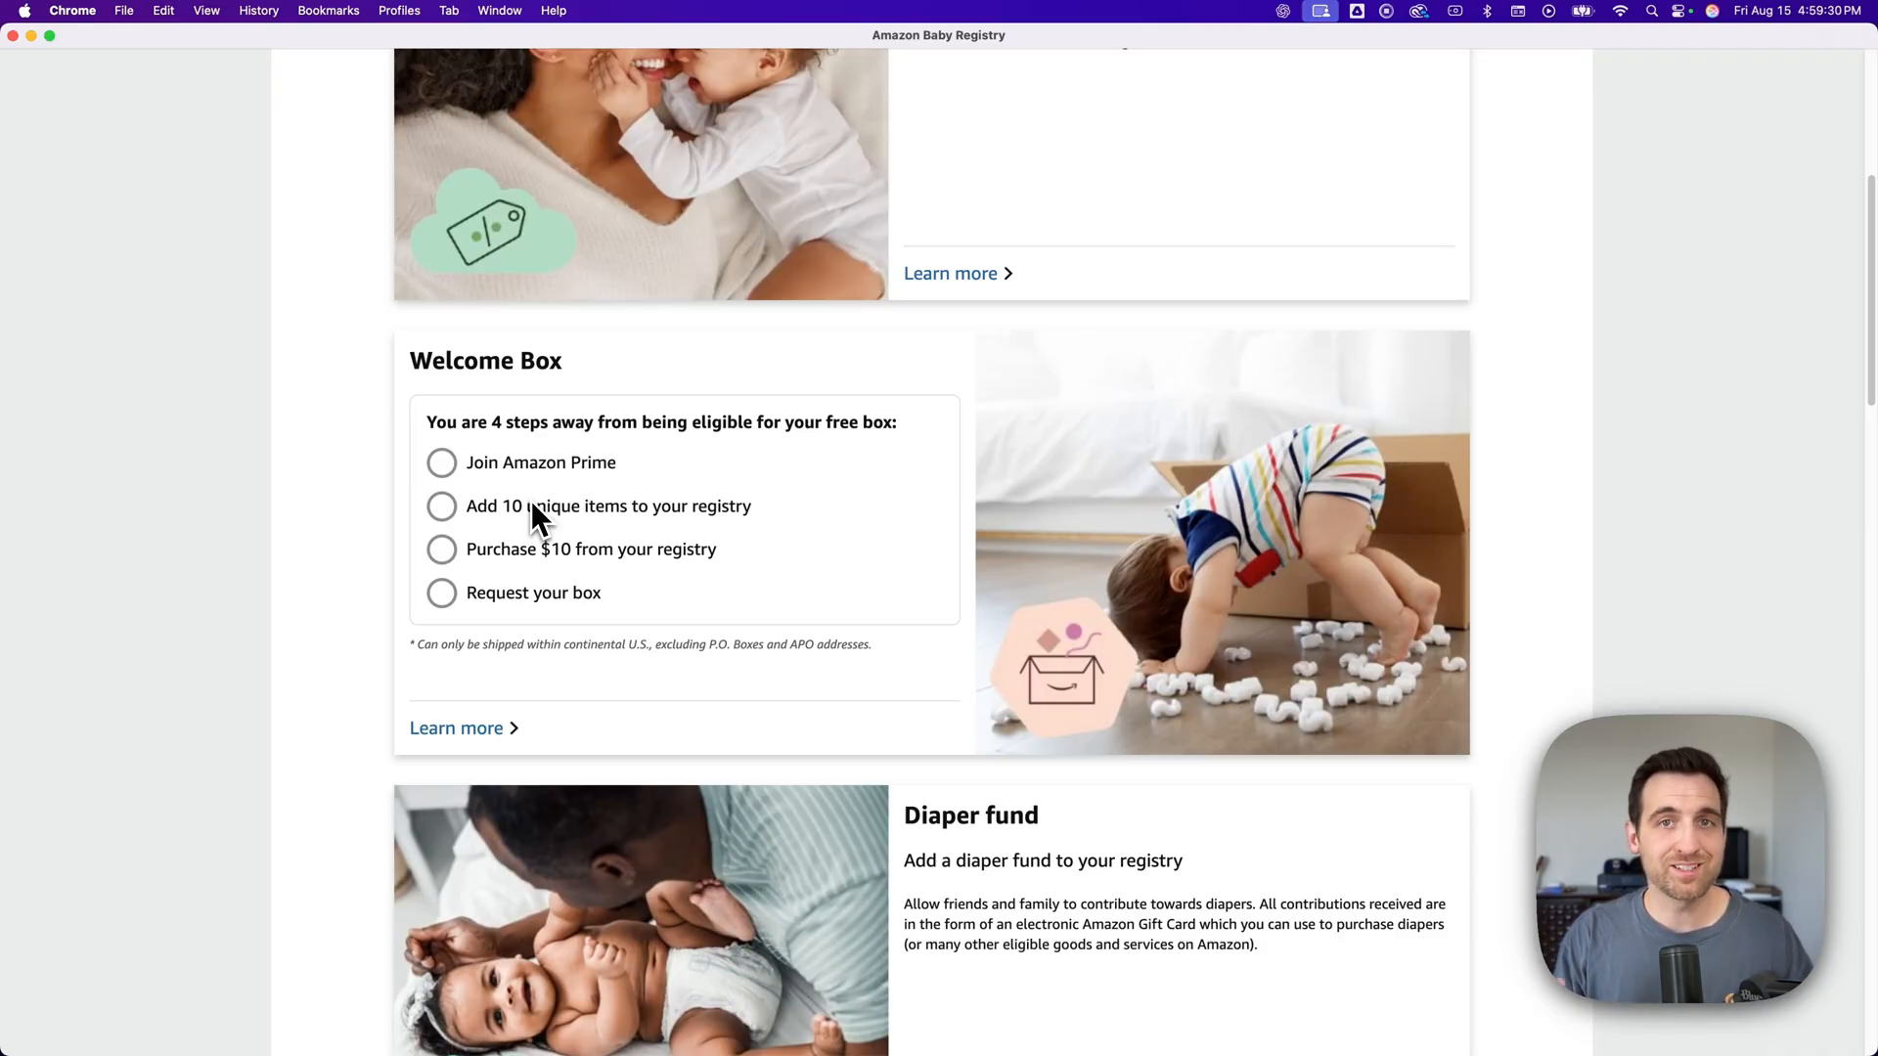
mouse_move(556, 515)
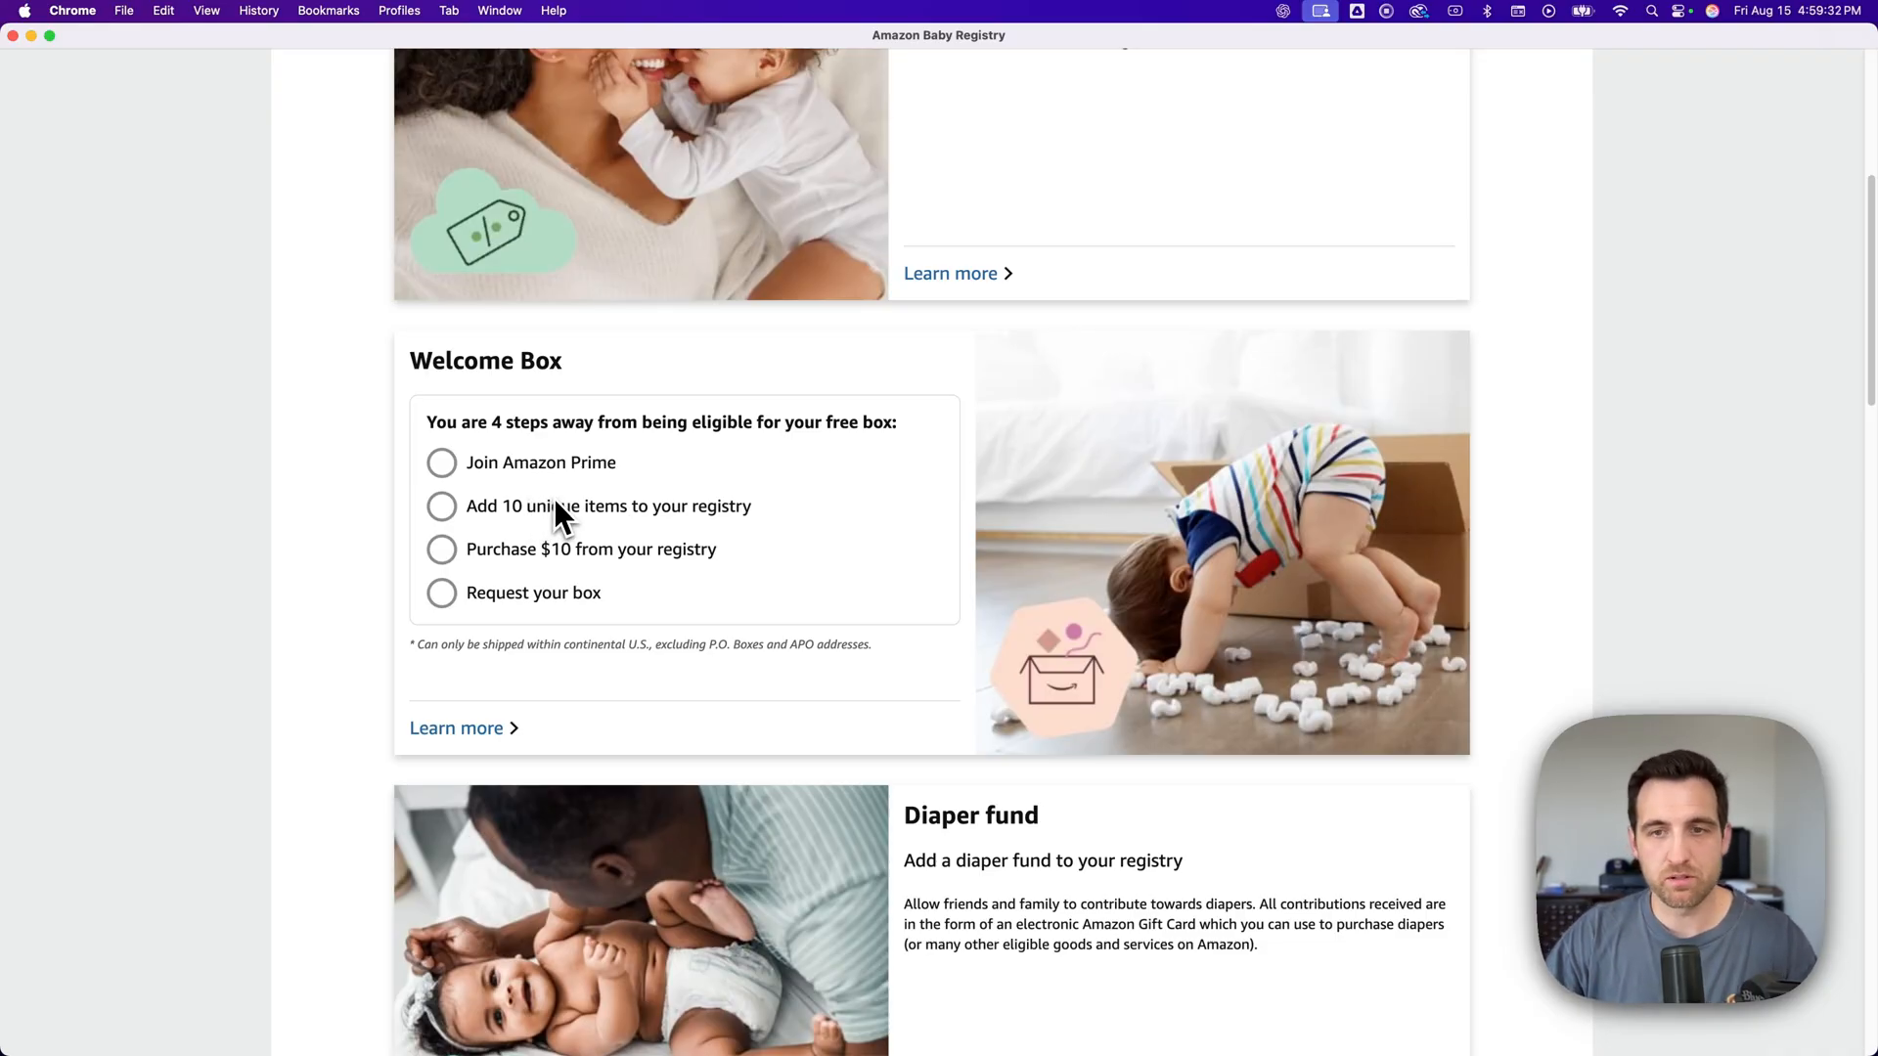
mouse_move(384, 505)
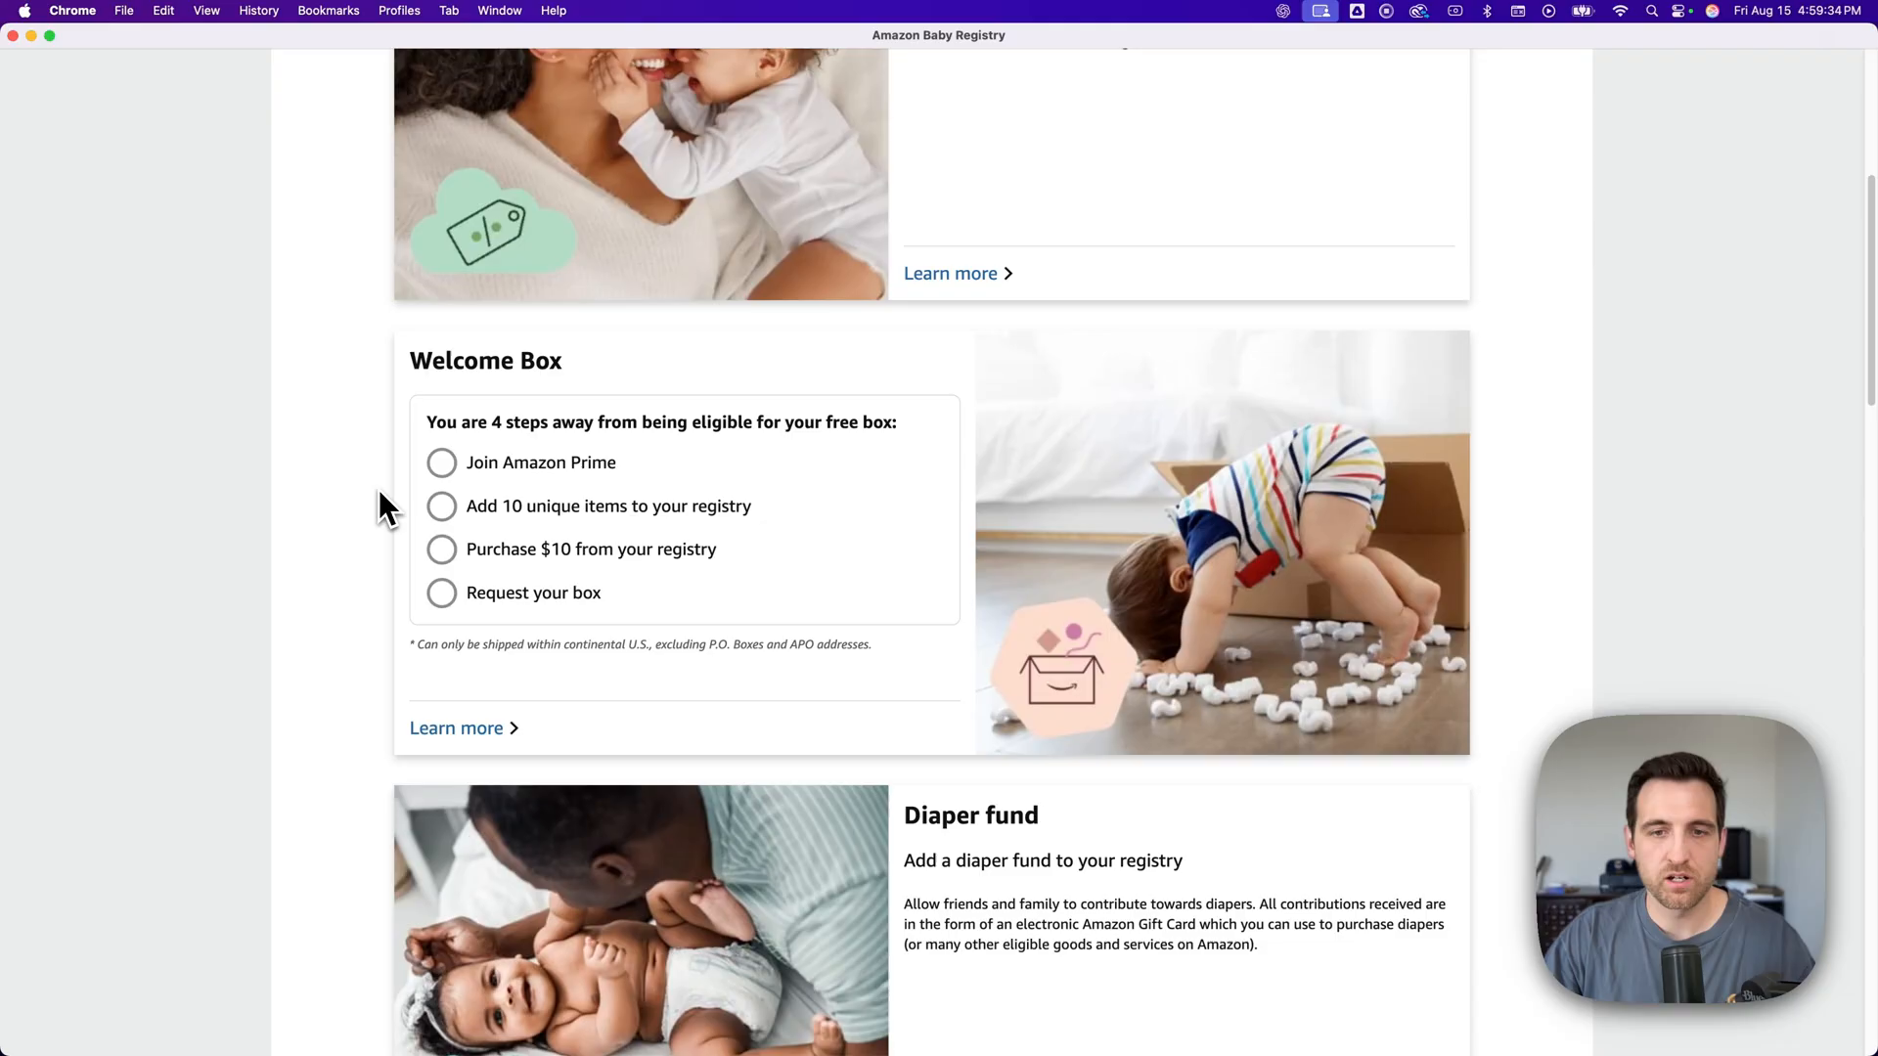
scroll(down, 3)
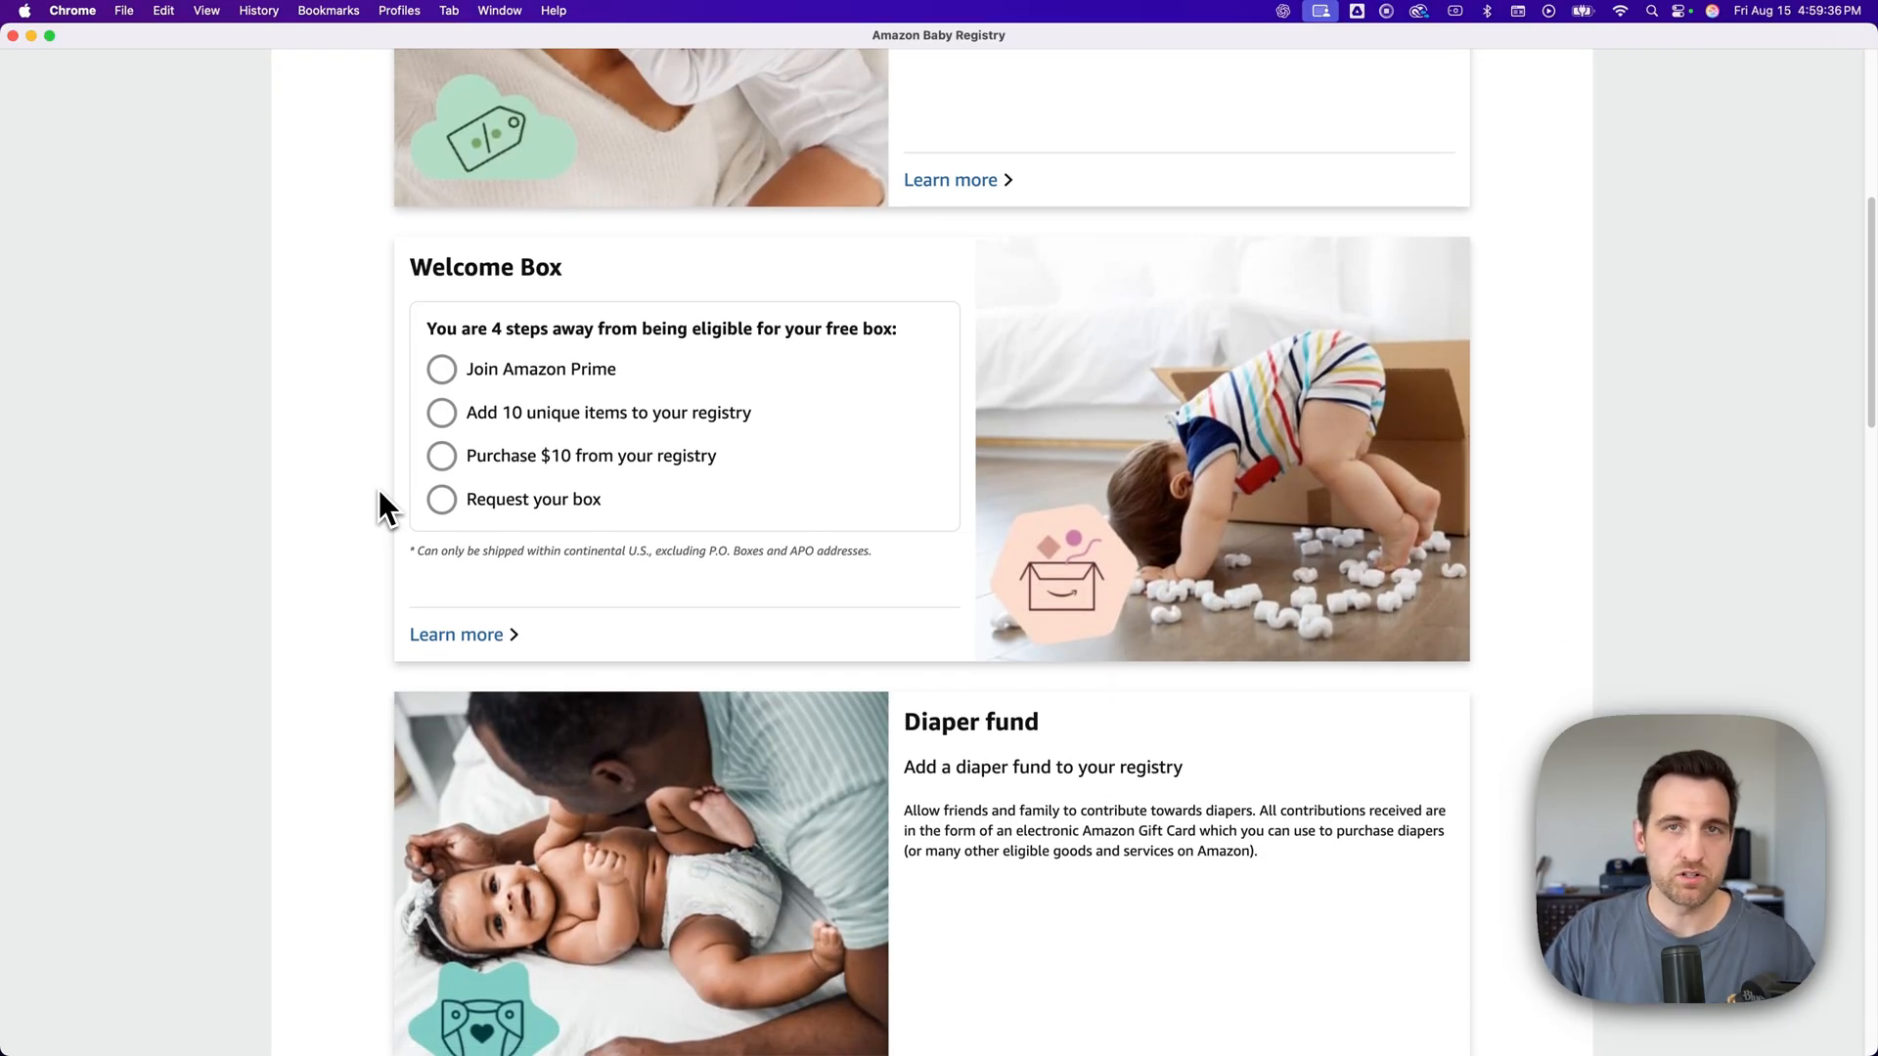
scroll(down, 3)
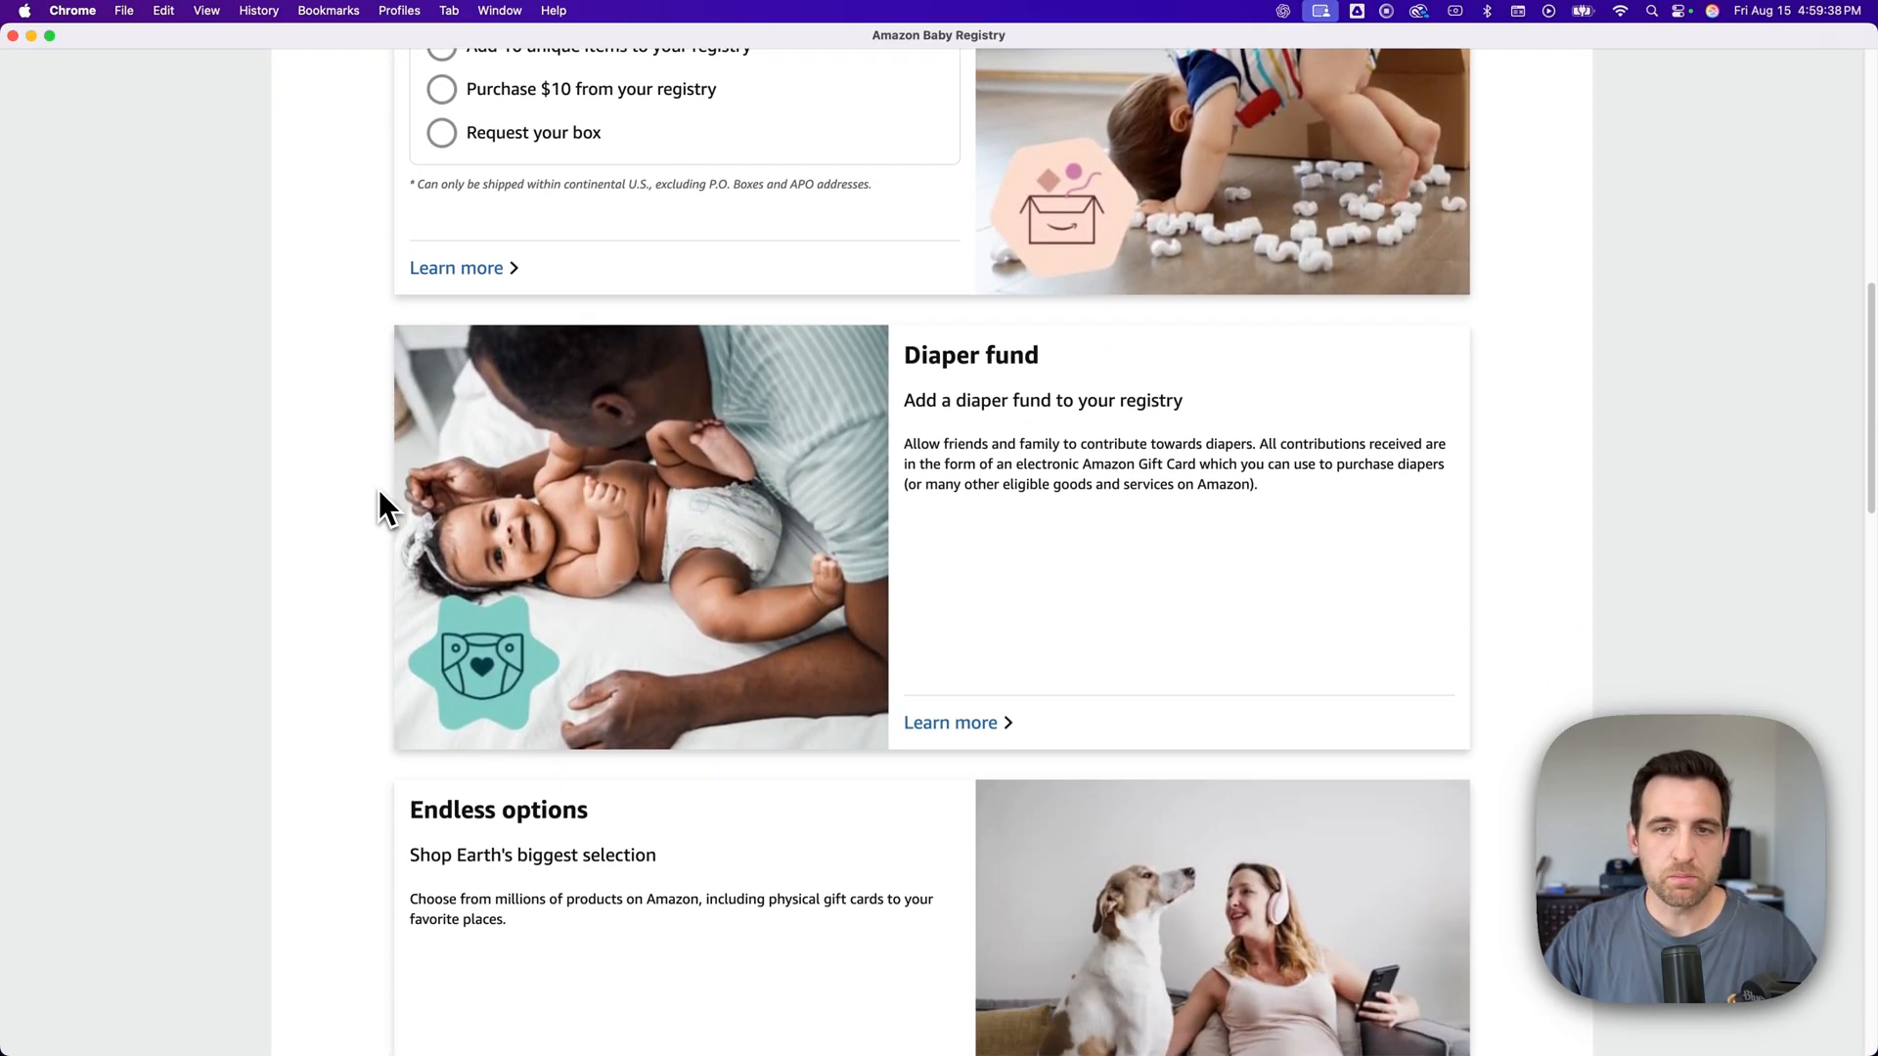
scroll(down, 3)
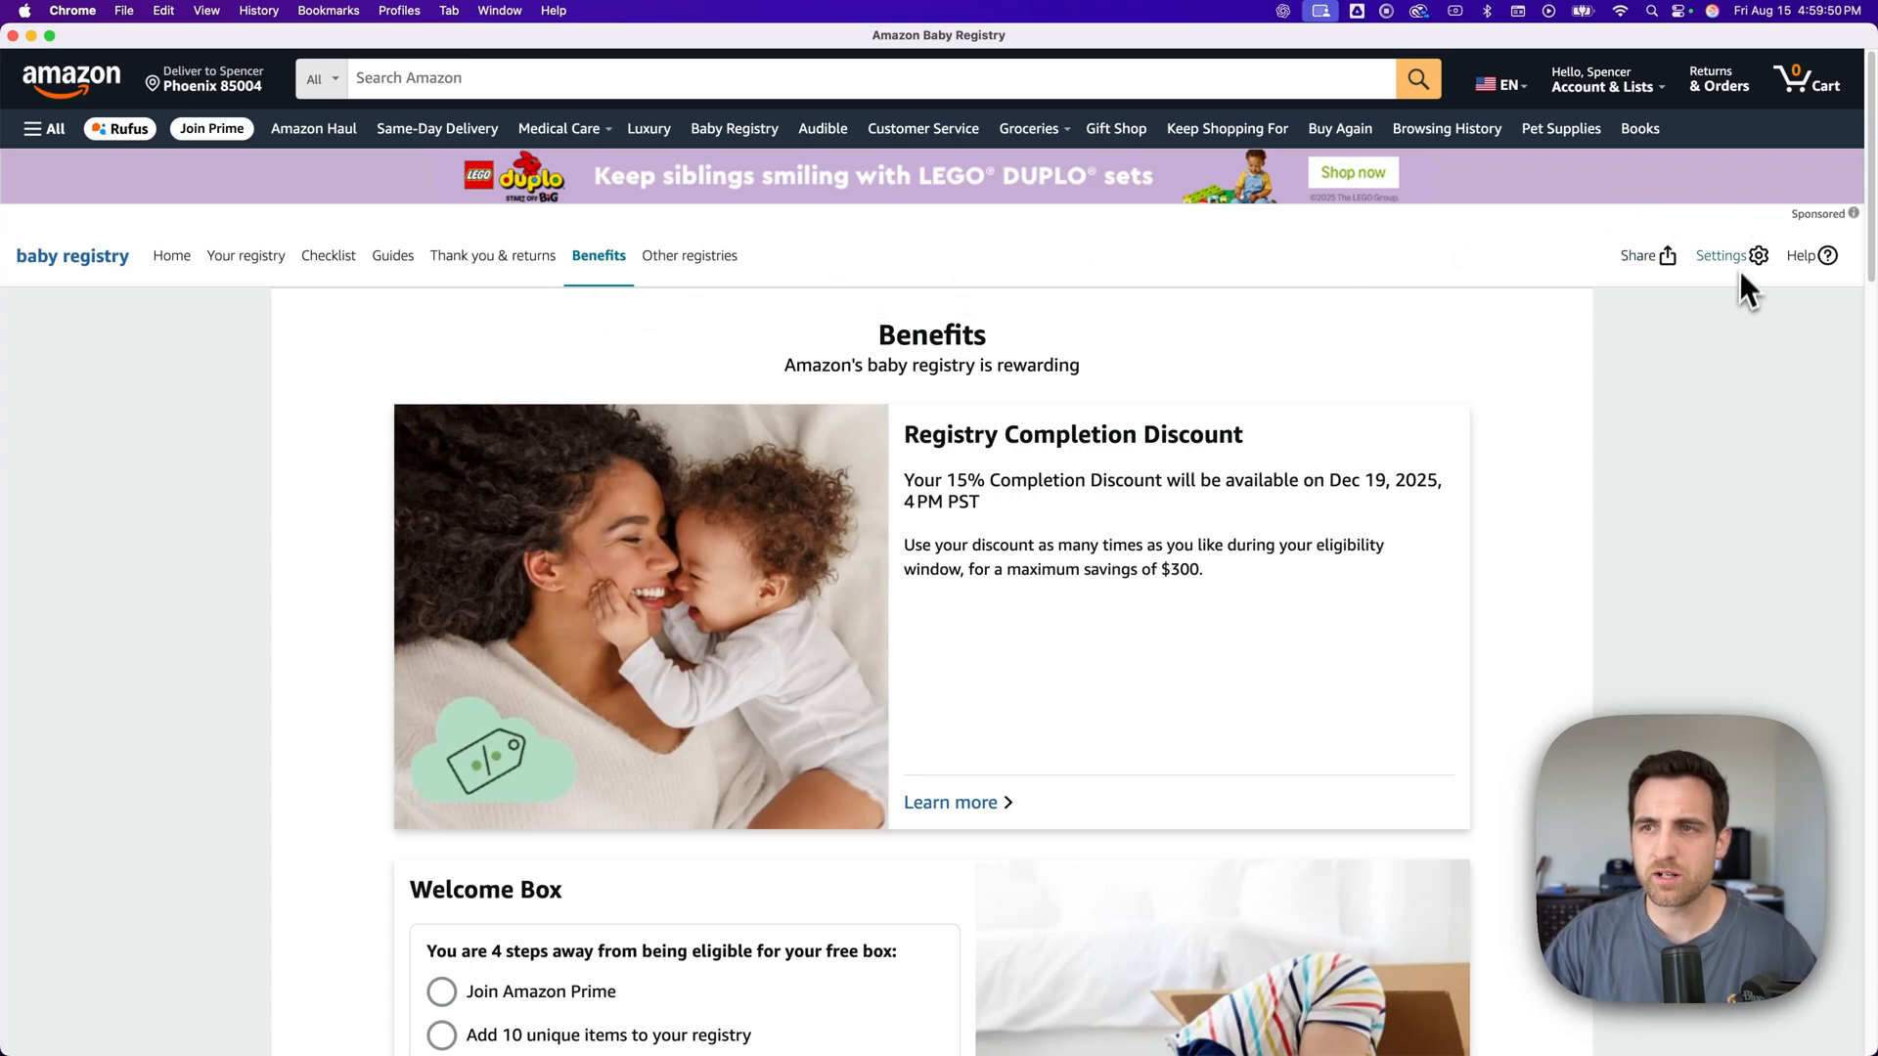
mouse_move(1737, 266)
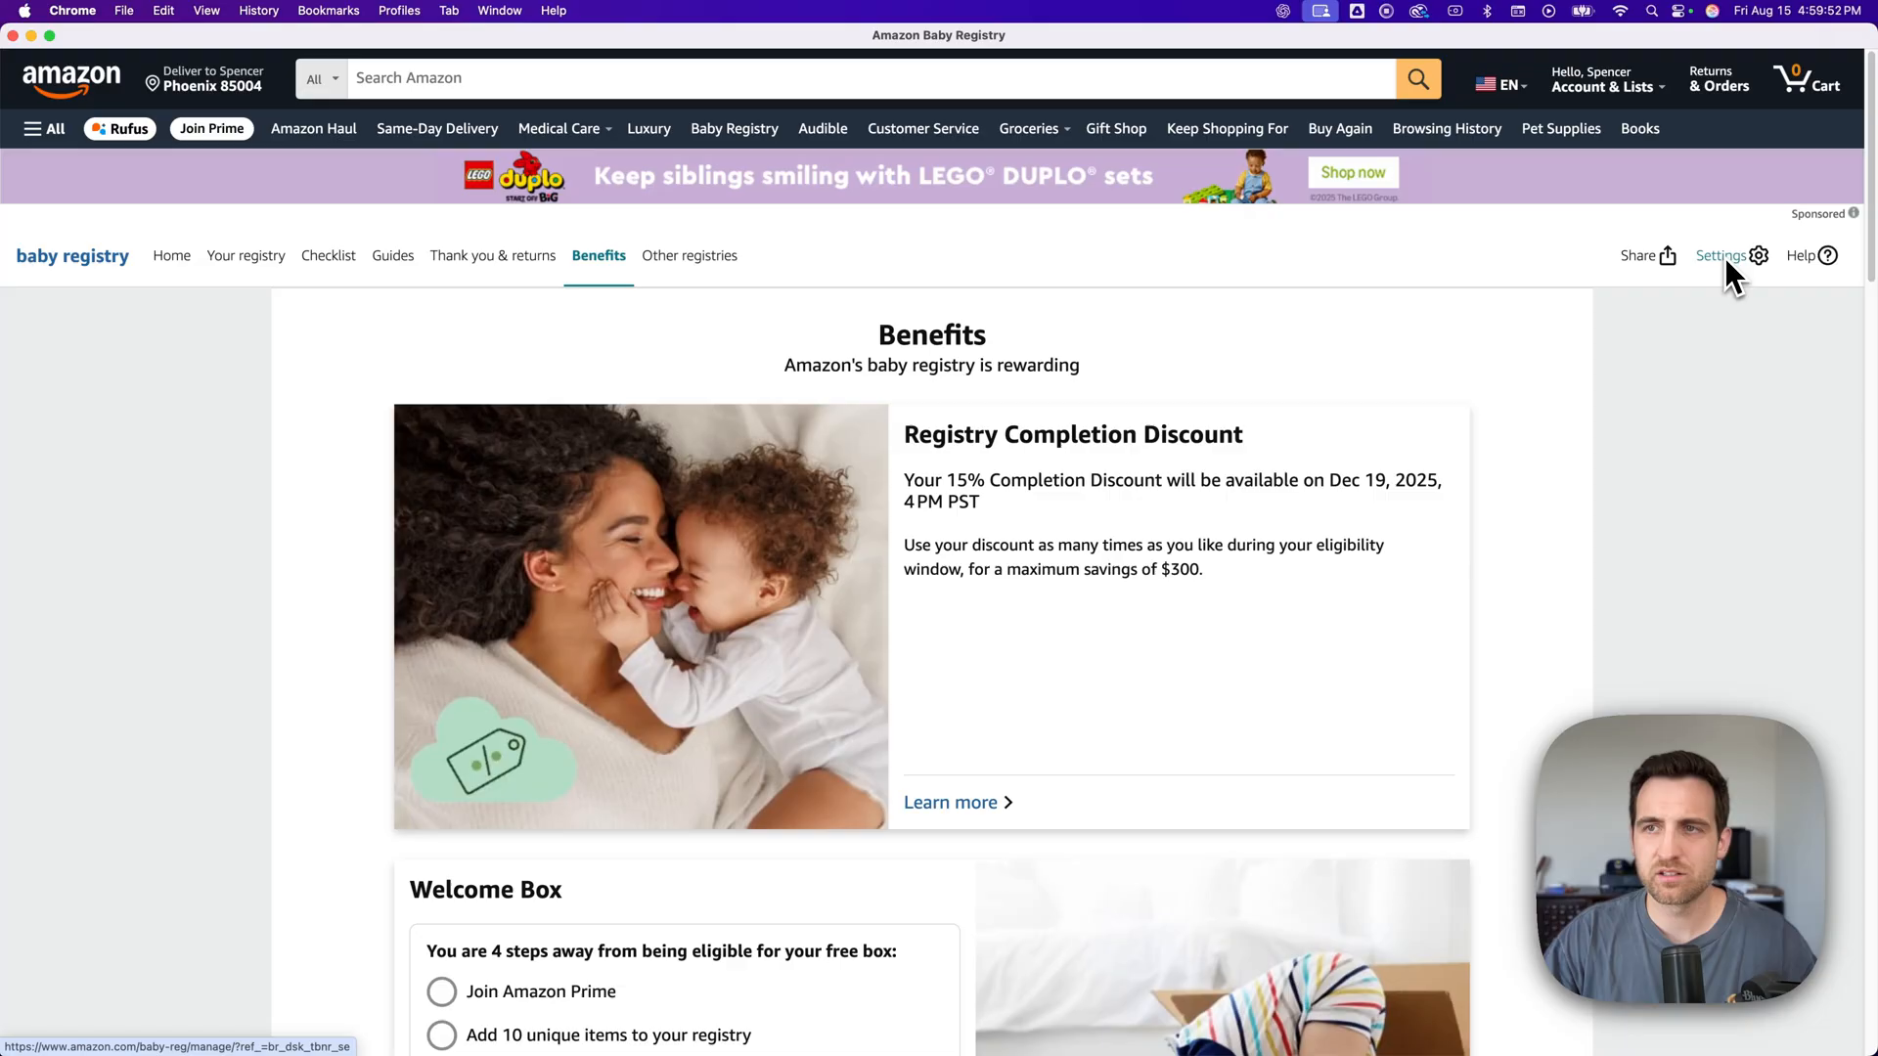
- Open registry Settings and view Event dates showing the 02/18/2026 arrival
click(1721, 256)
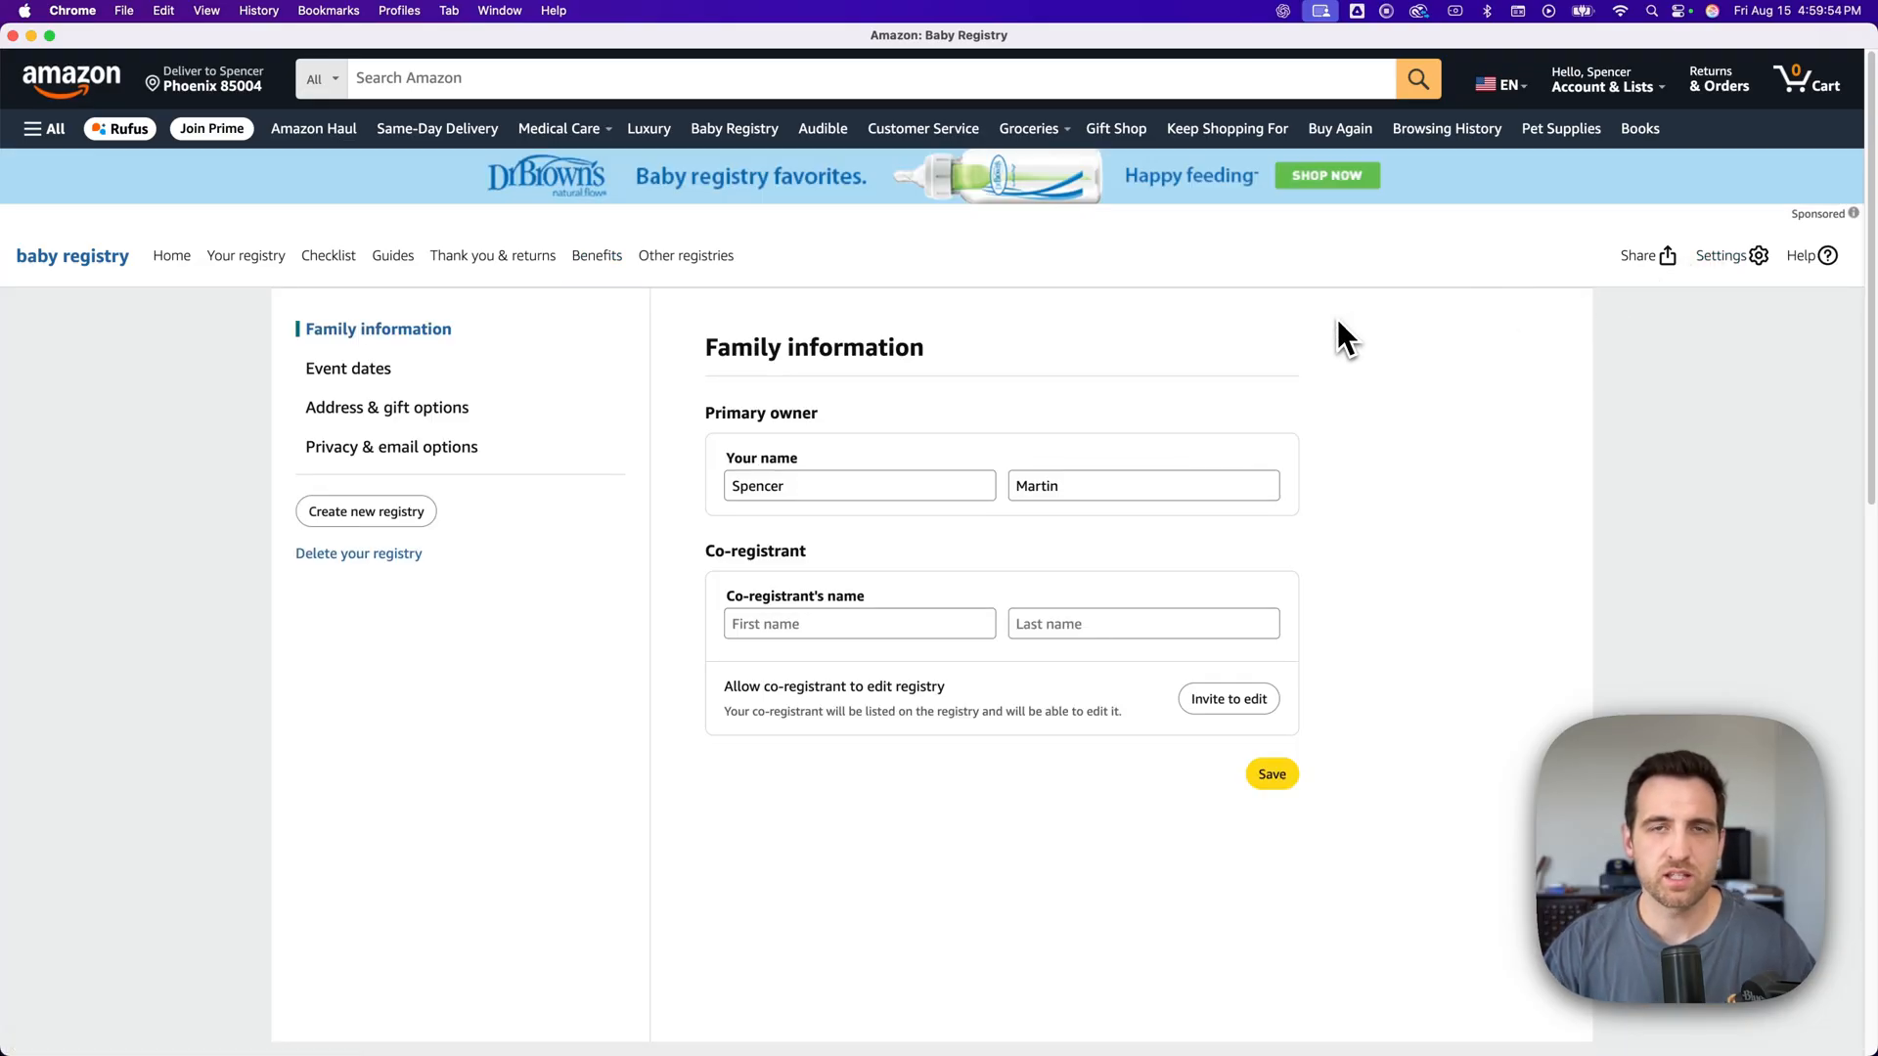
mouse_move(855, 449)
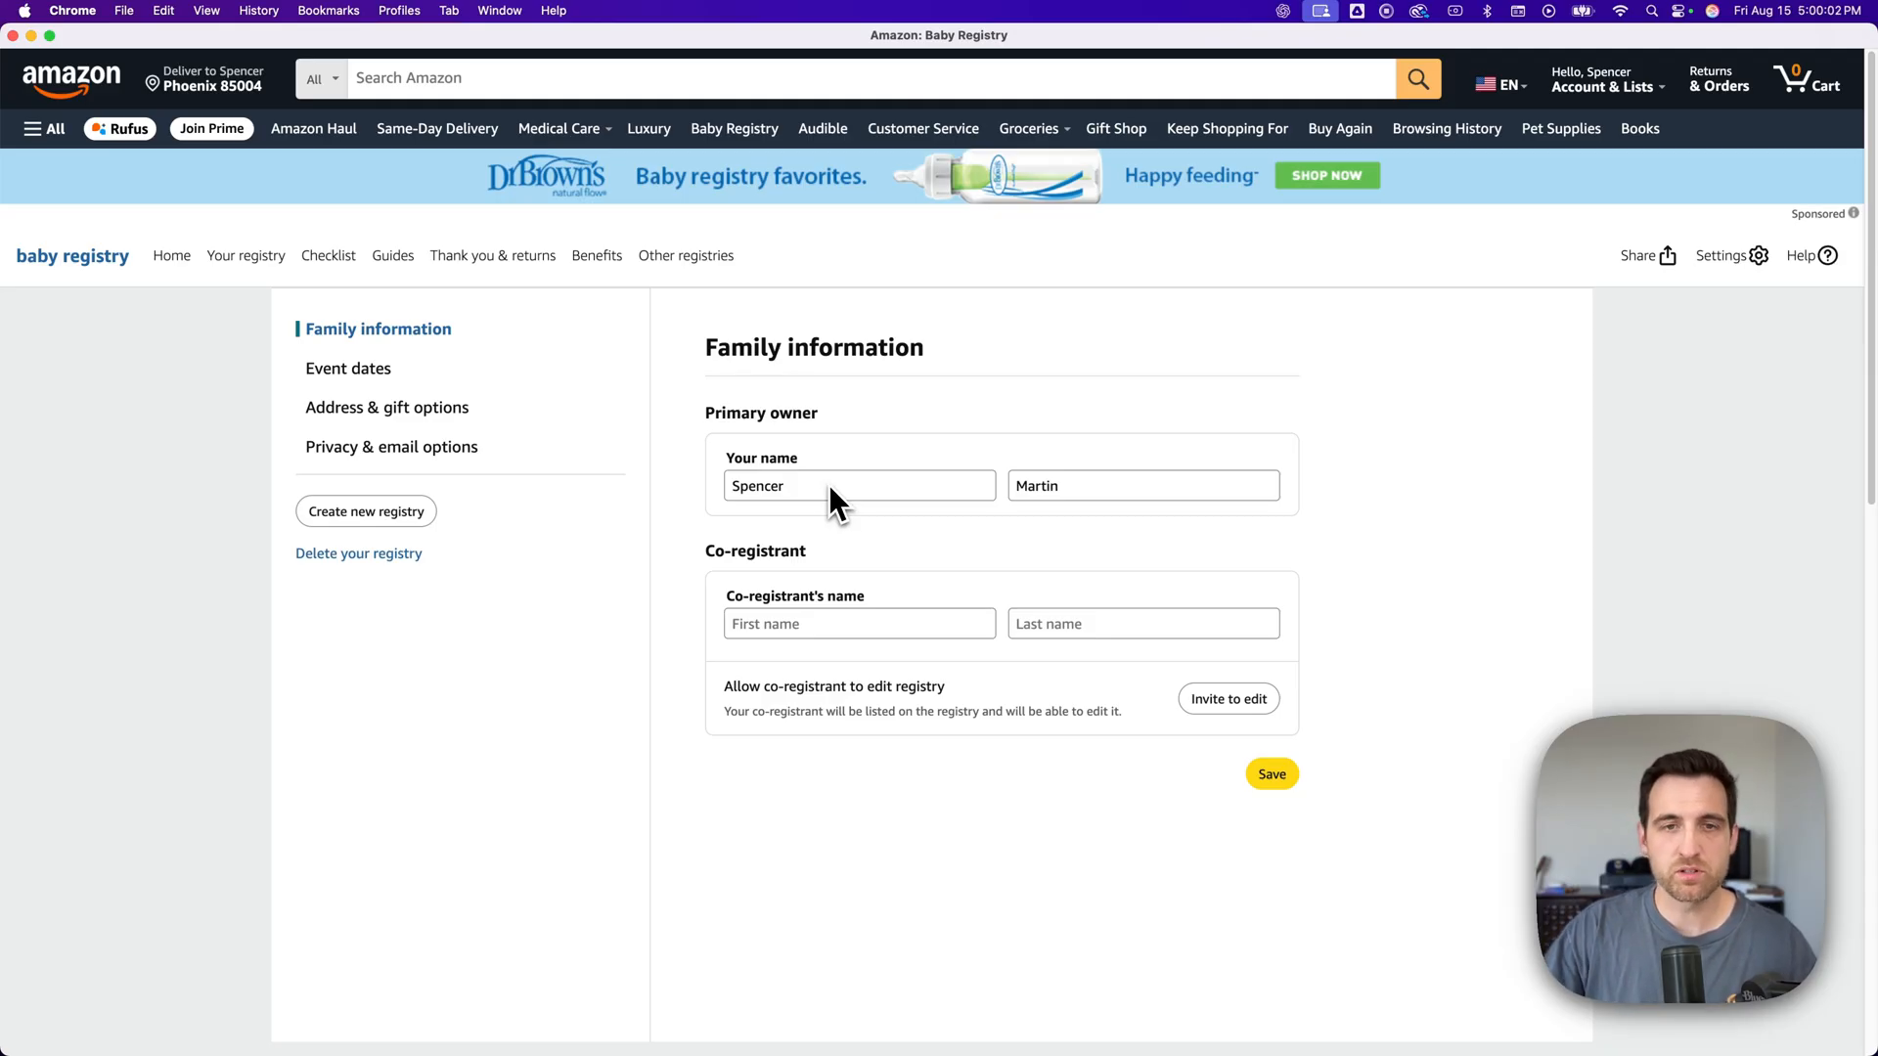
mouse_move(809, 509)
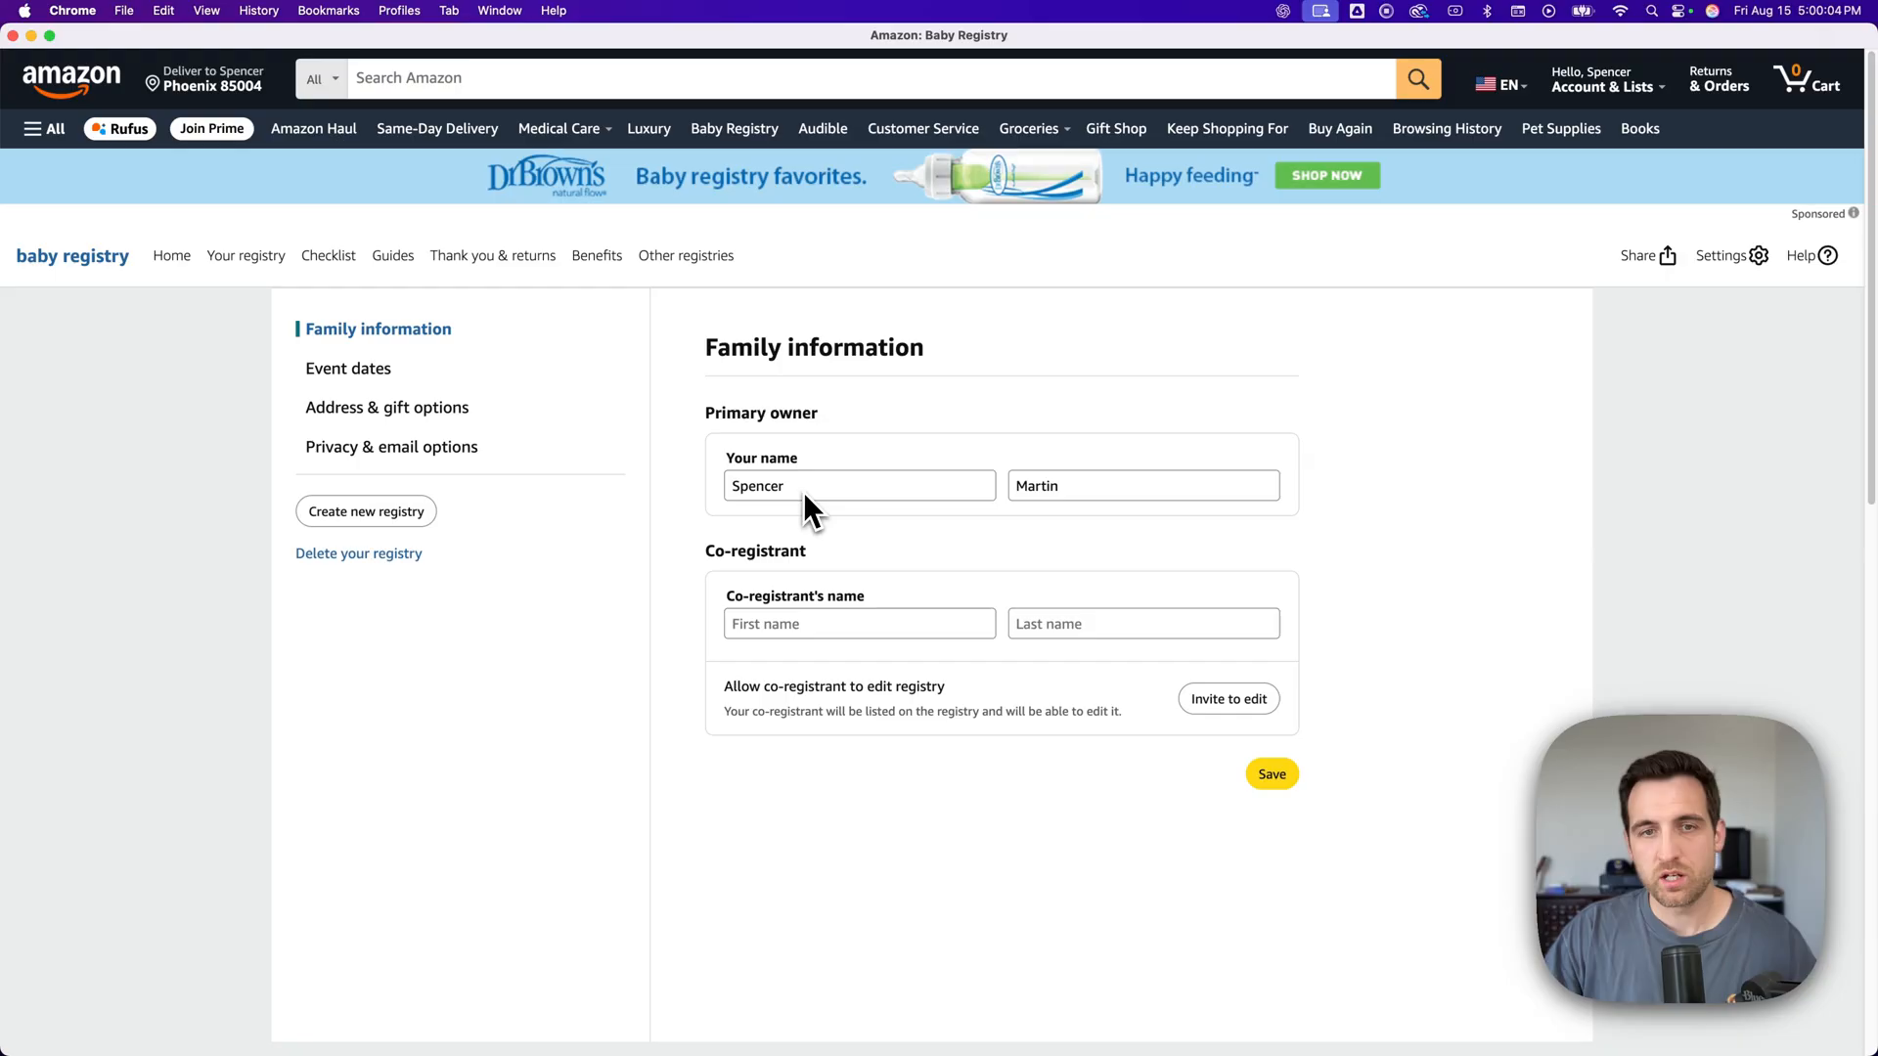
mouse_move(952, 658)
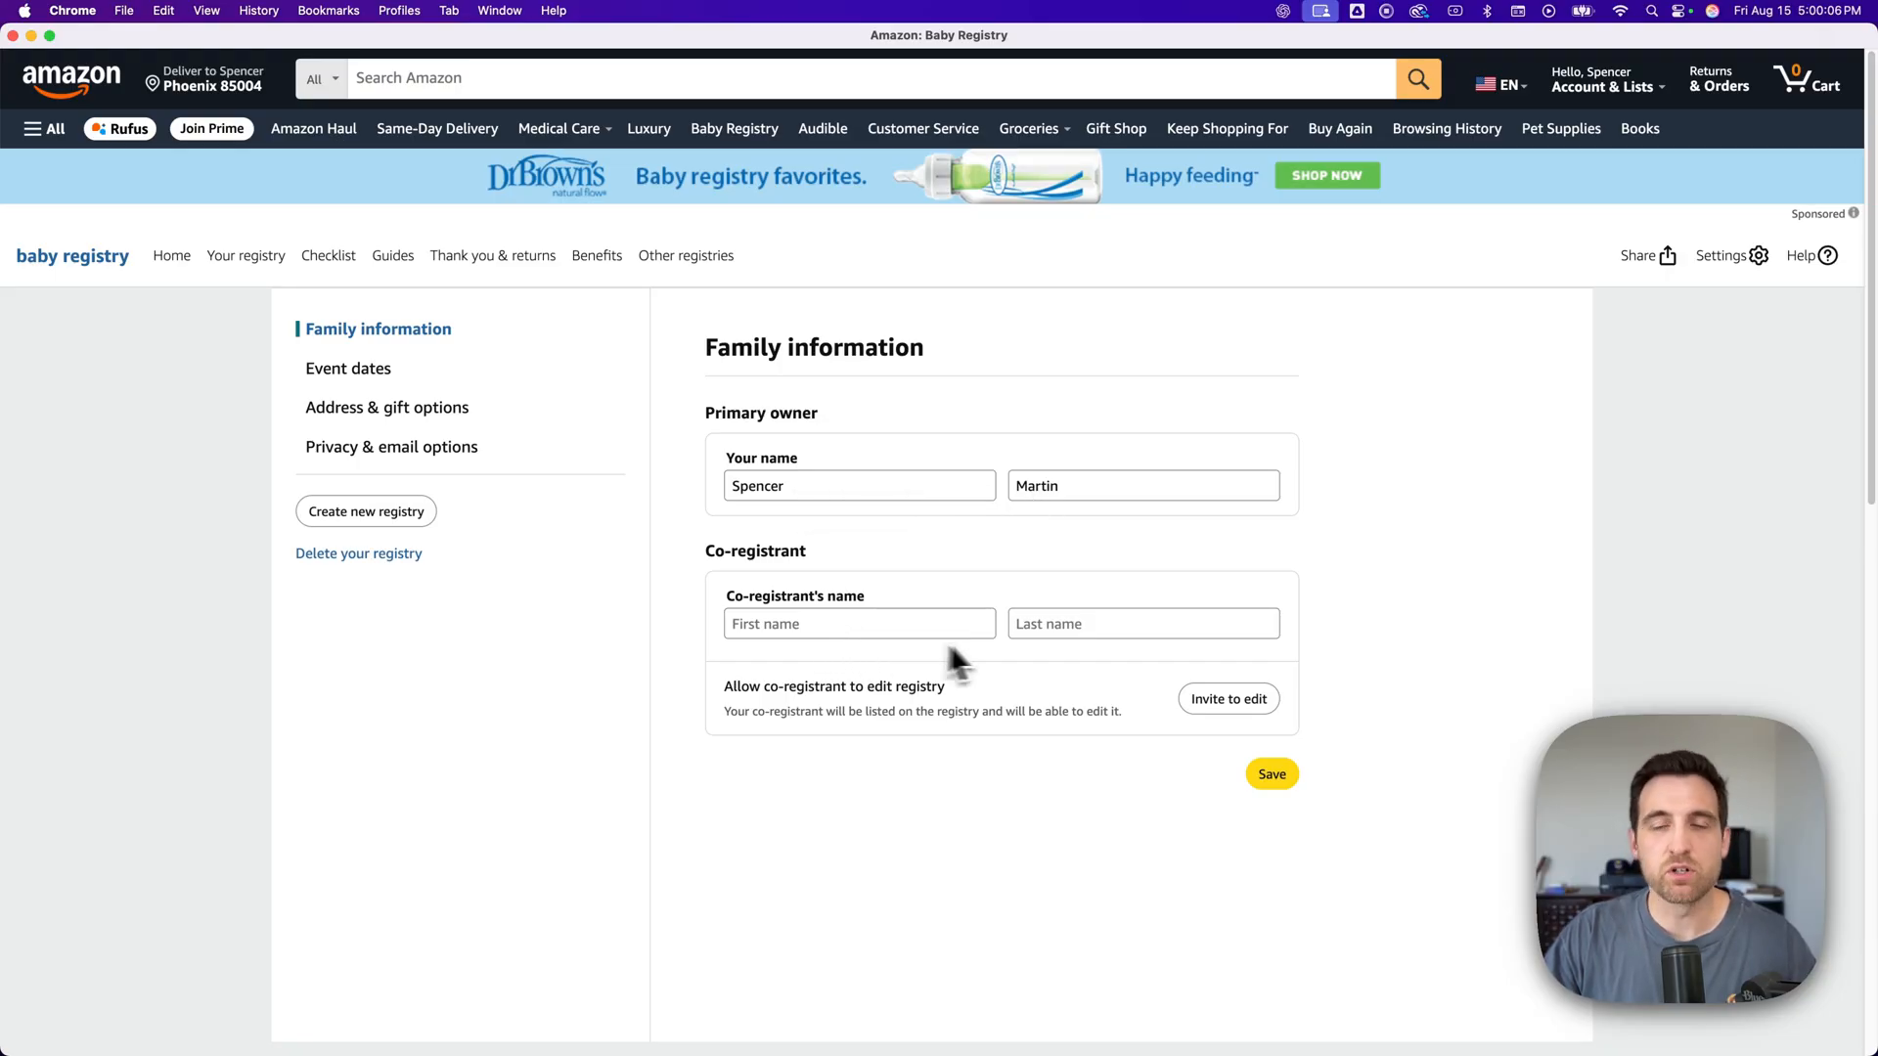
mouse_move(1059, 657)
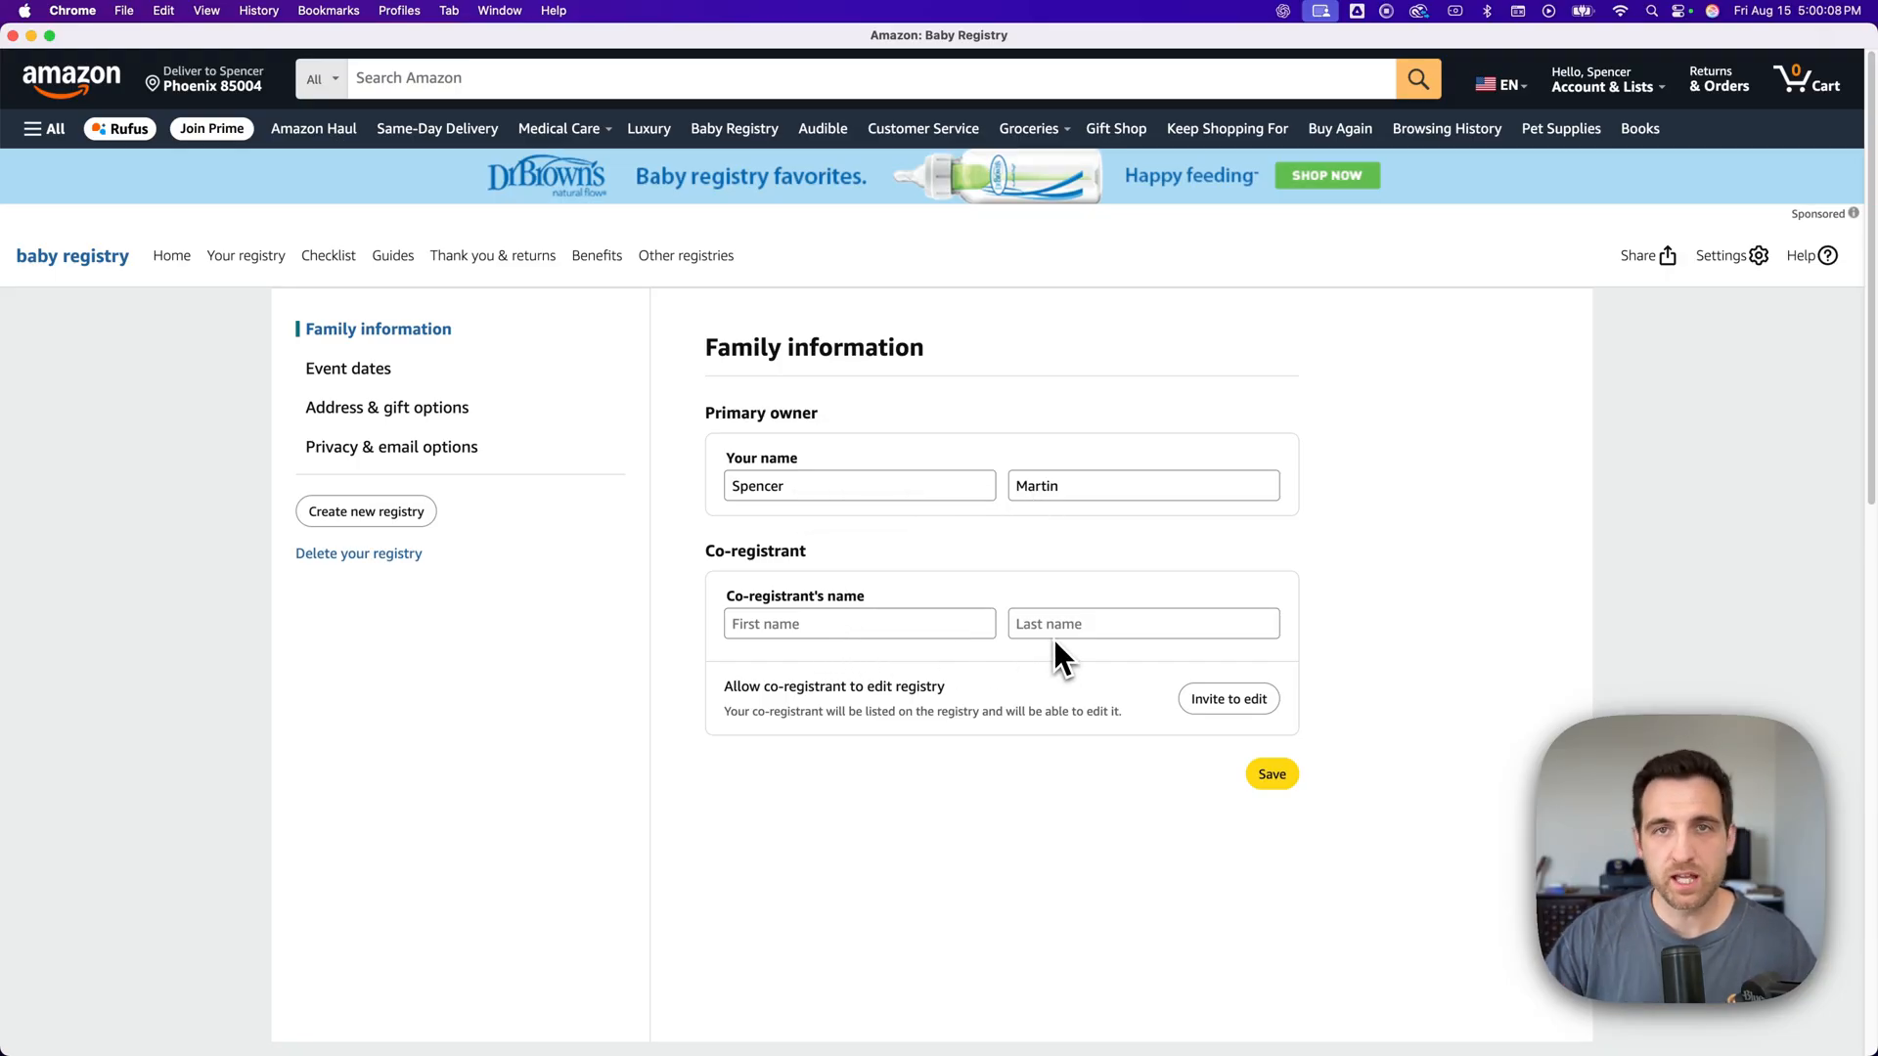
click(348, 368)
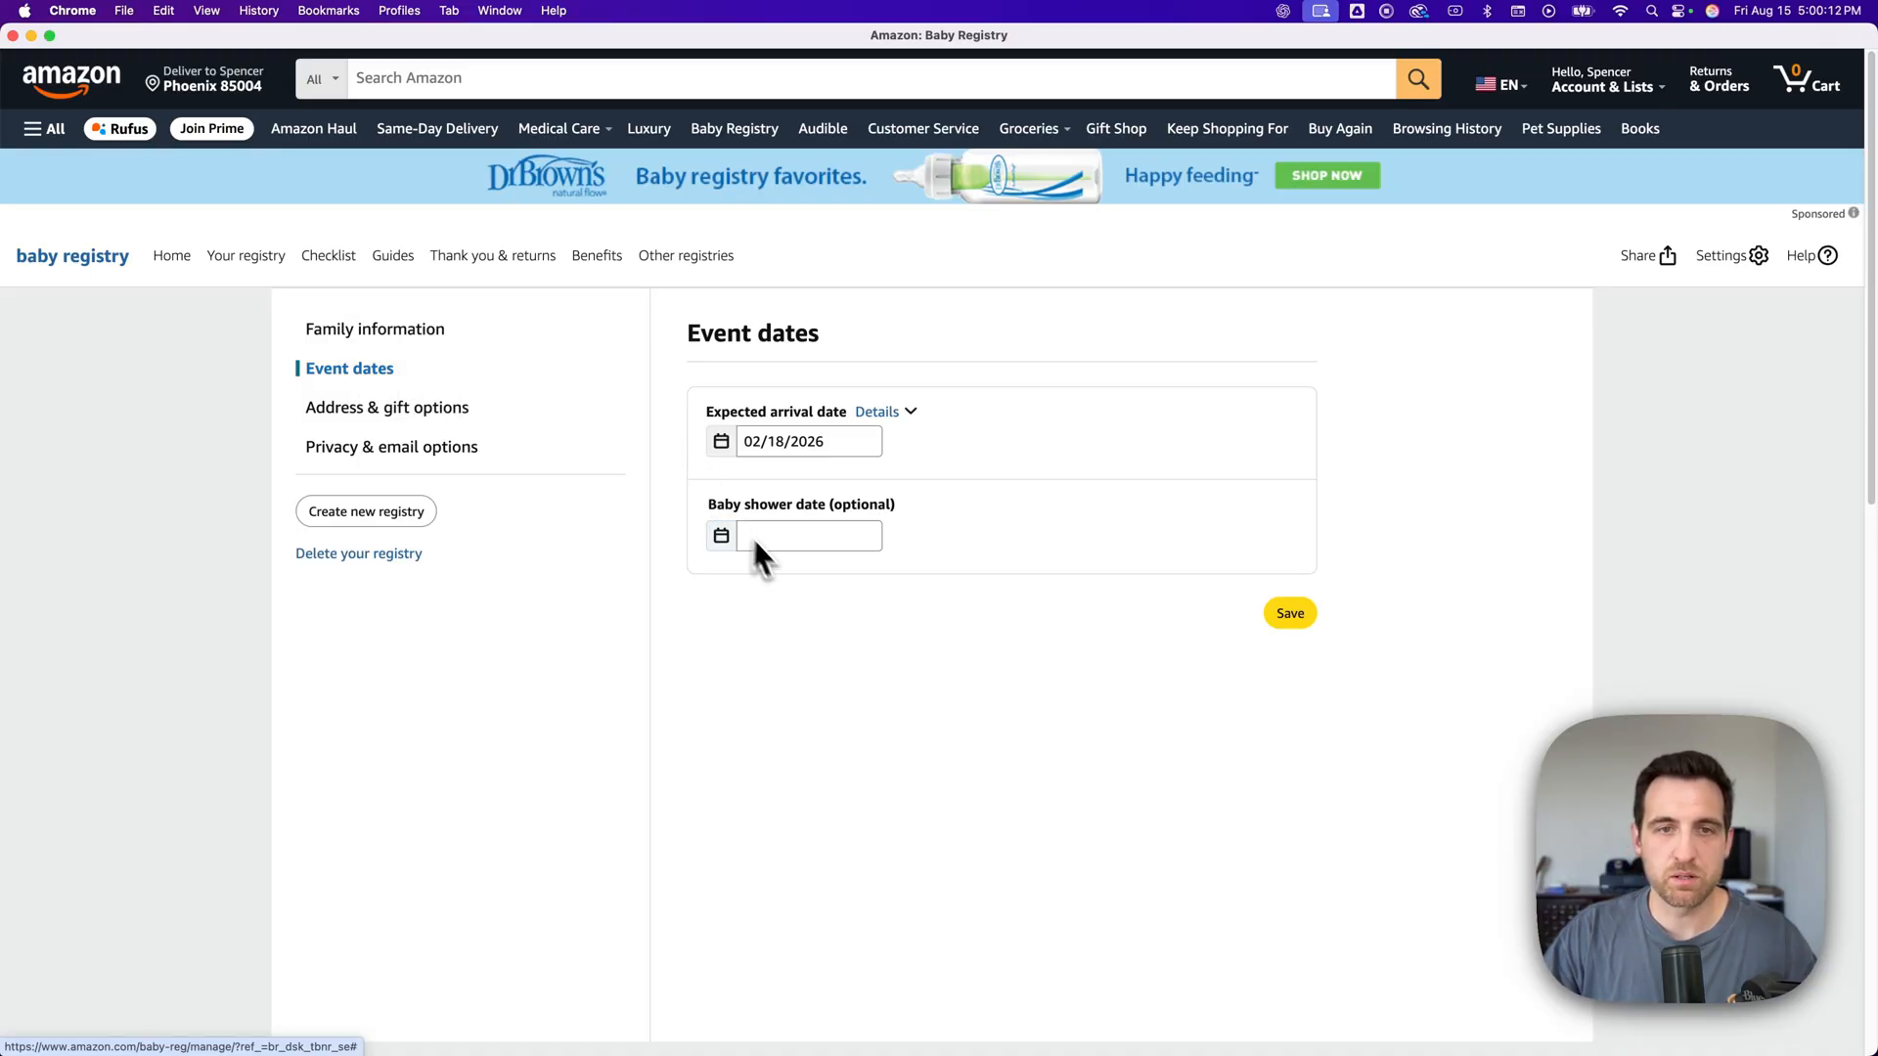
- Review the address and gift options, then the Privacy & email settings (Shareable, both emails unchecked)
click(387, 406)
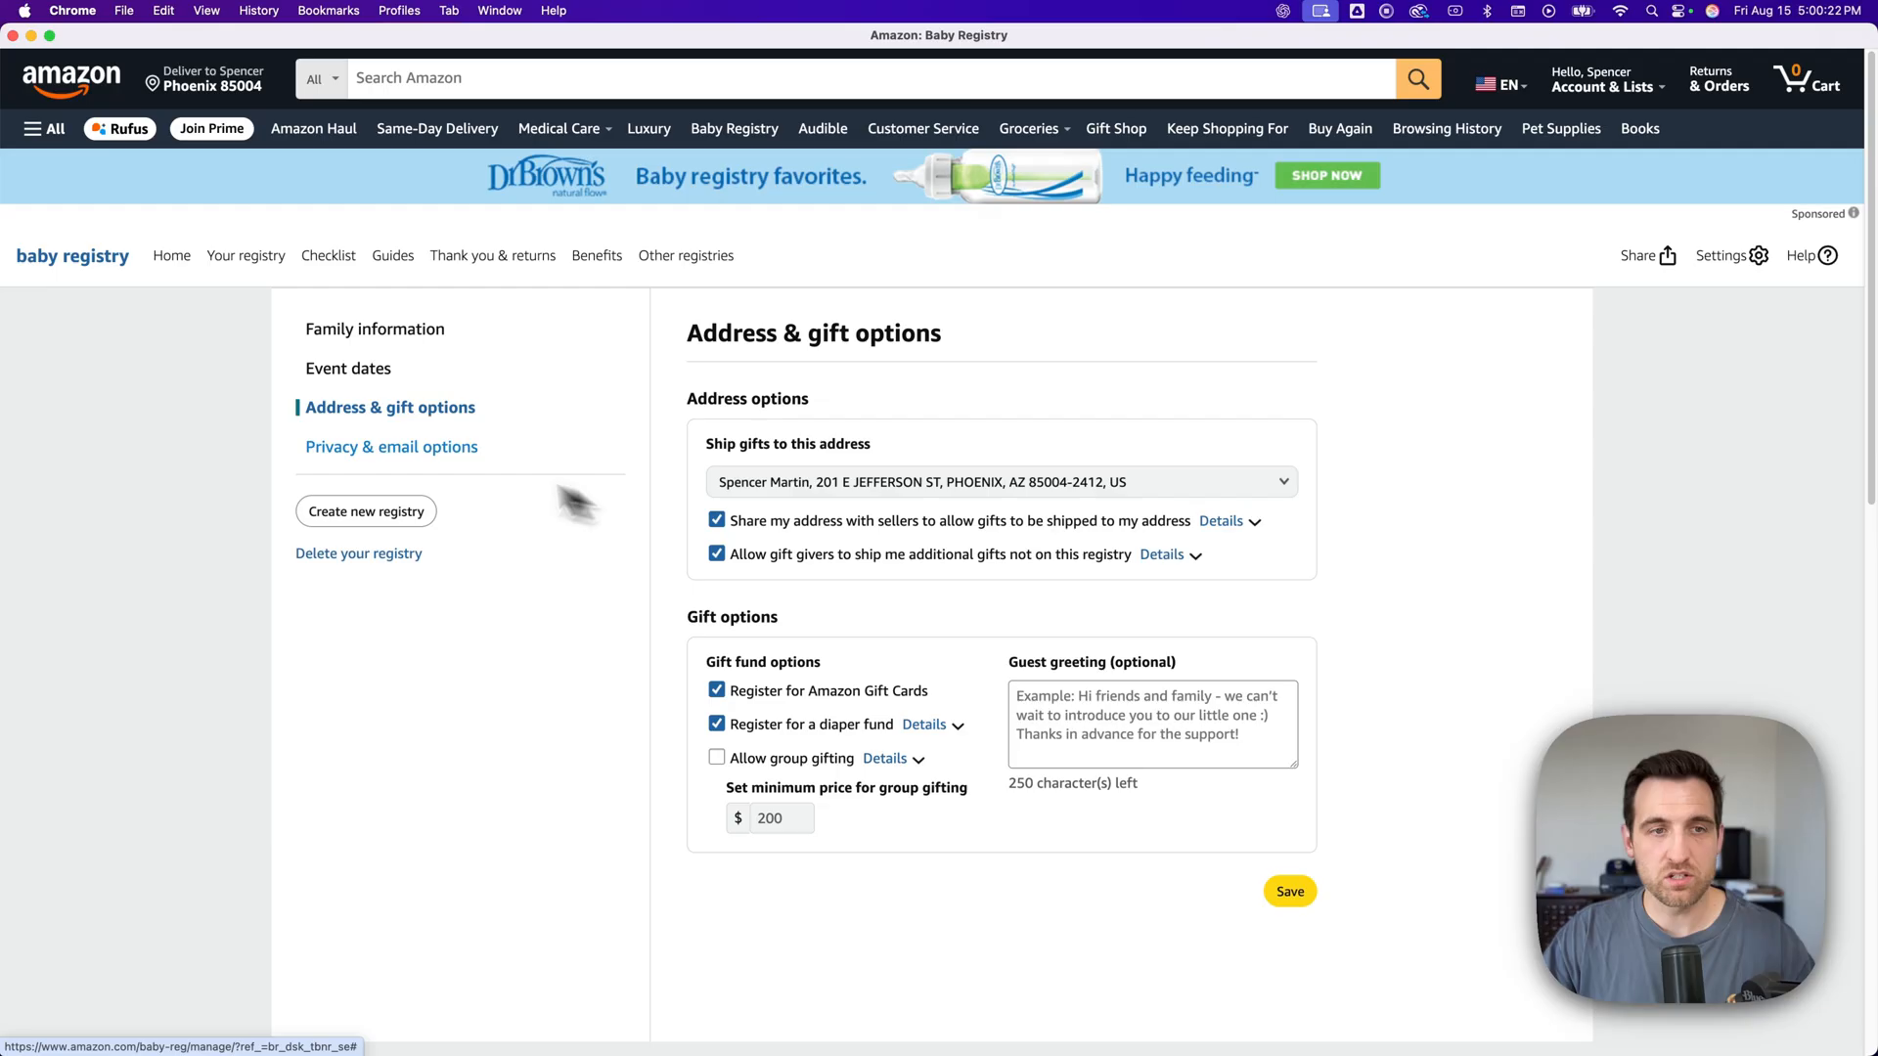
click(394, 447)
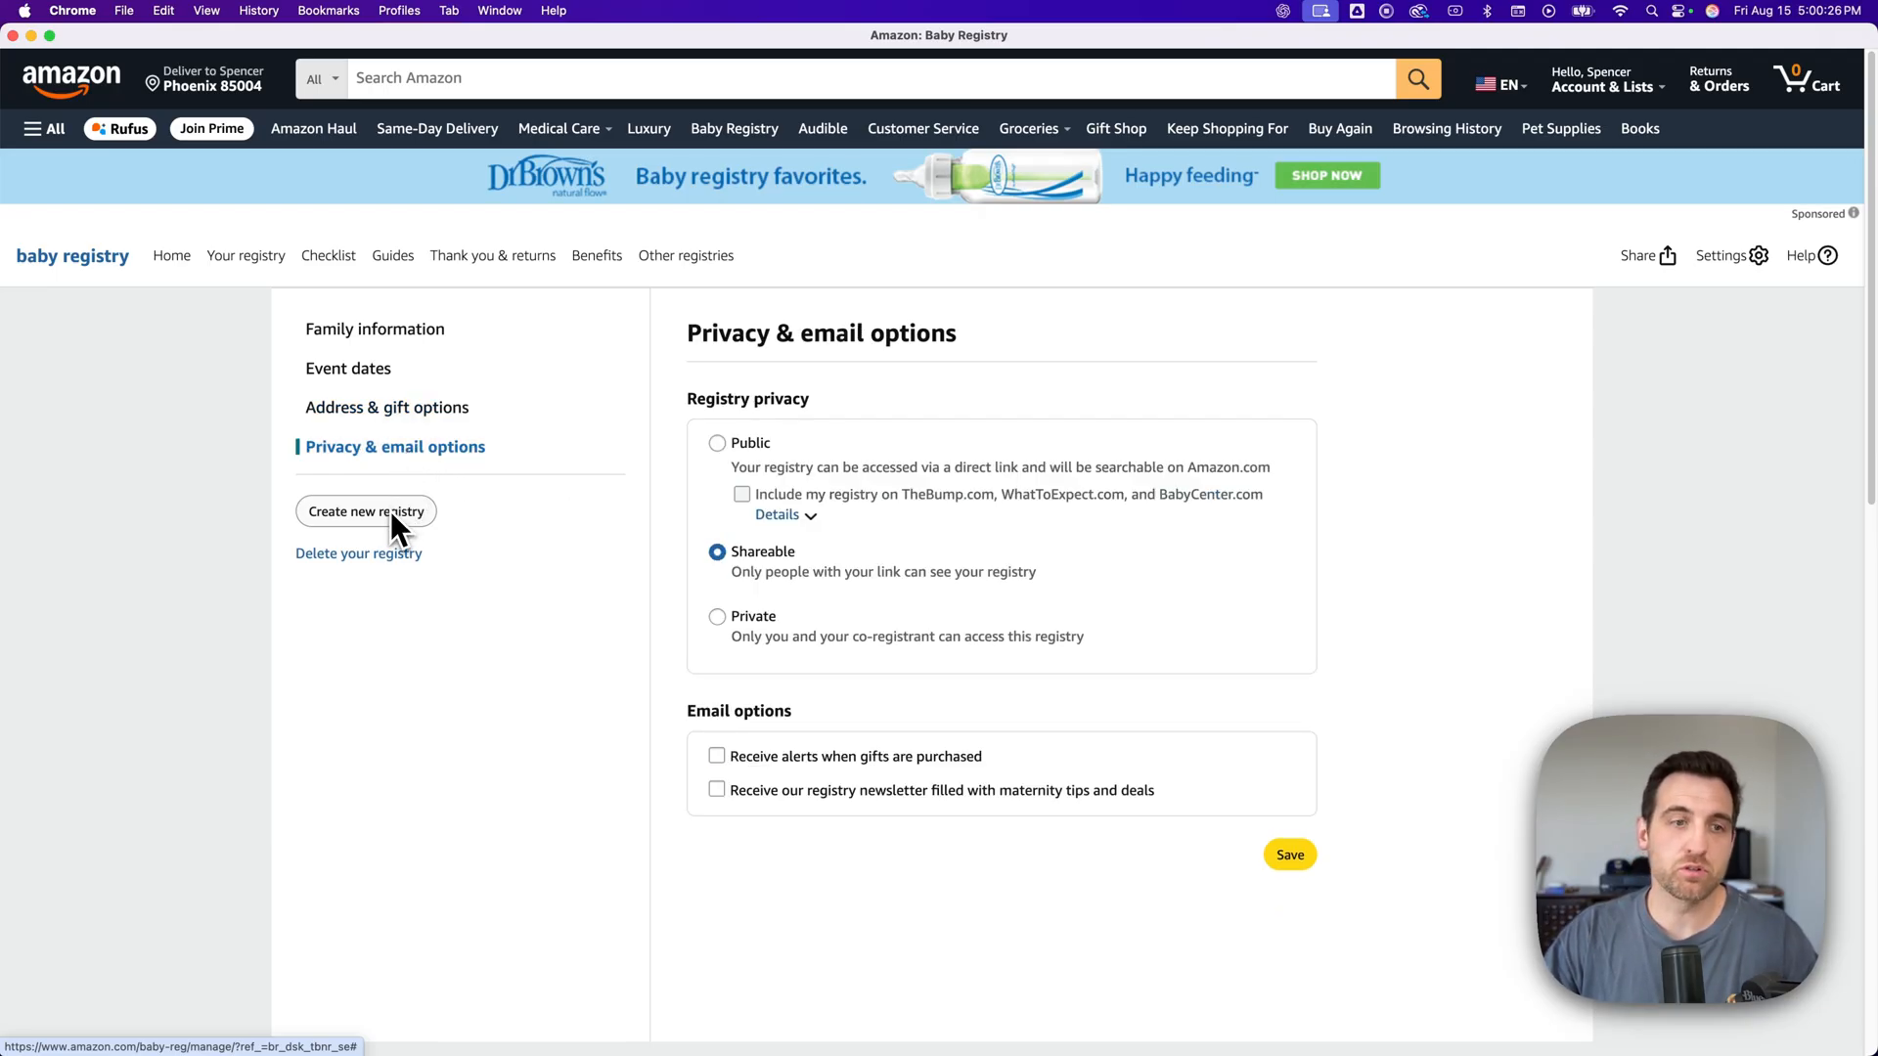
mouse_move(407, 572)
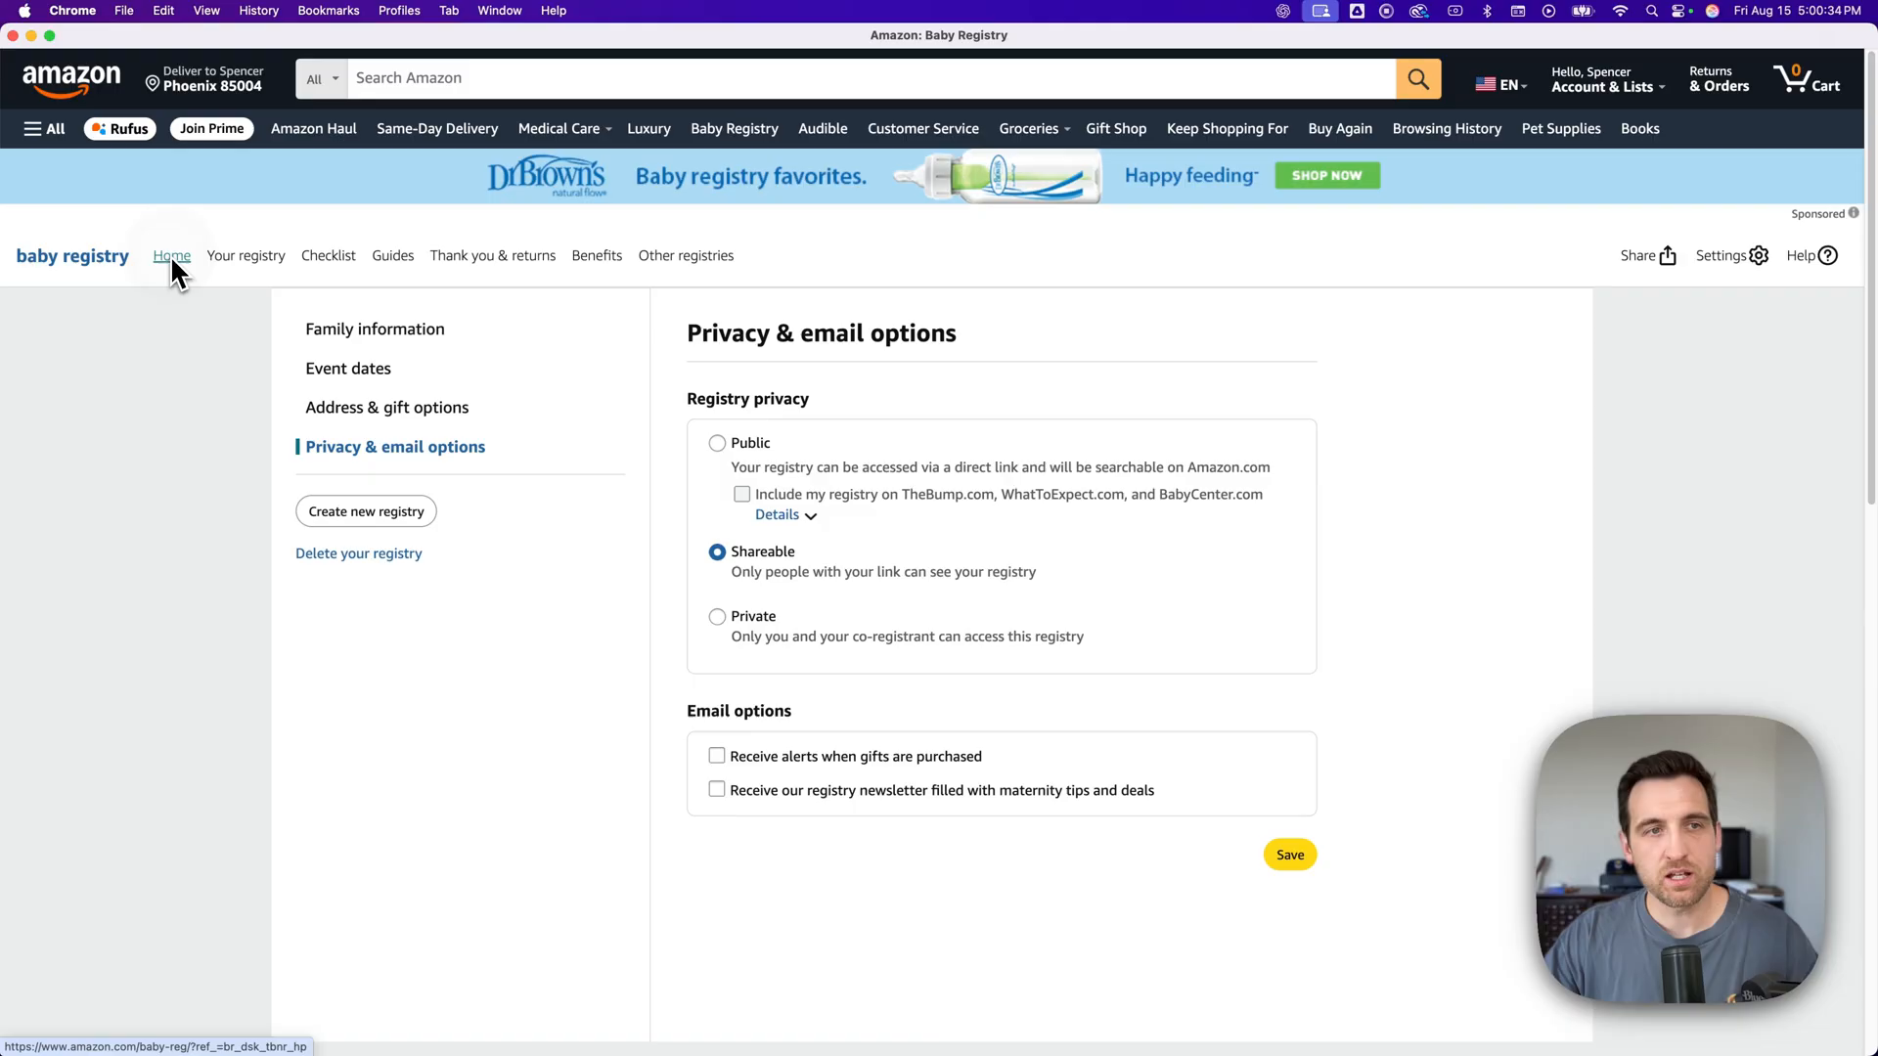
- Go back to the registry home and scroll down to the shopping guides and infant car seat picks
click(171, 256)
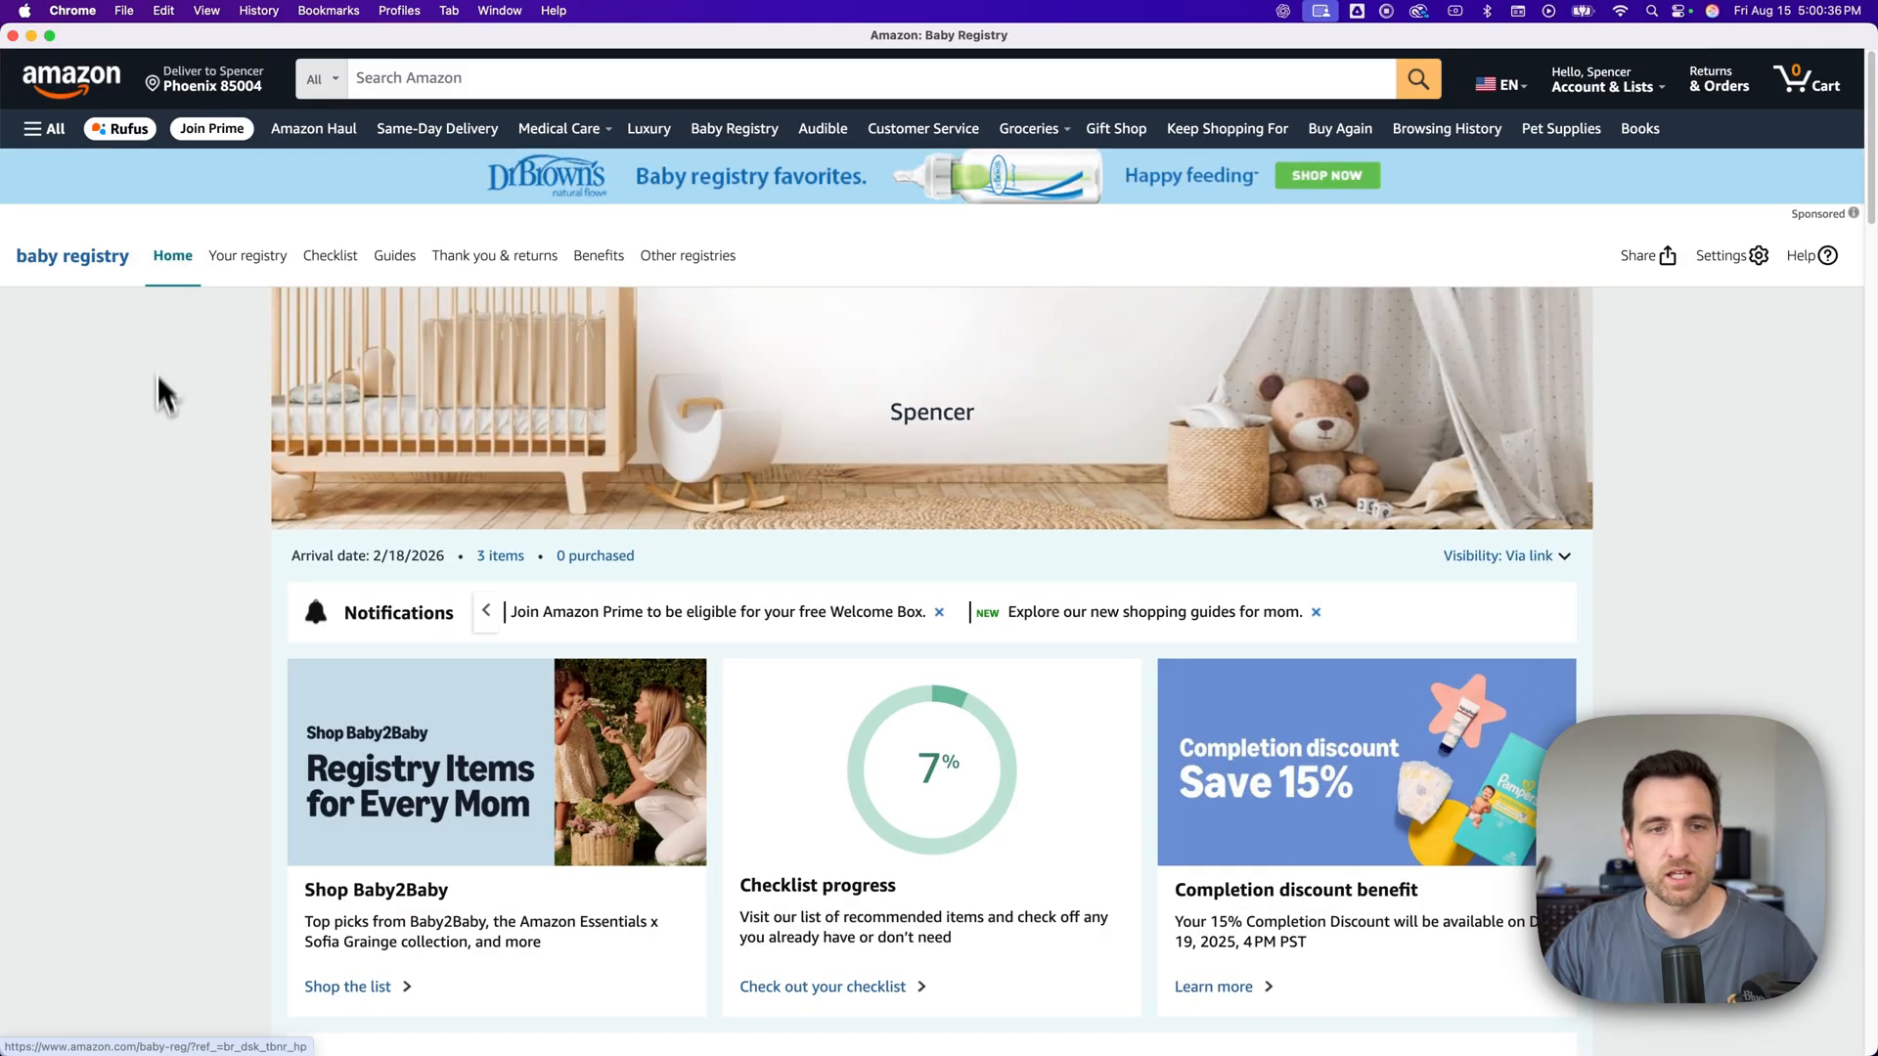
scroll(down, 3)
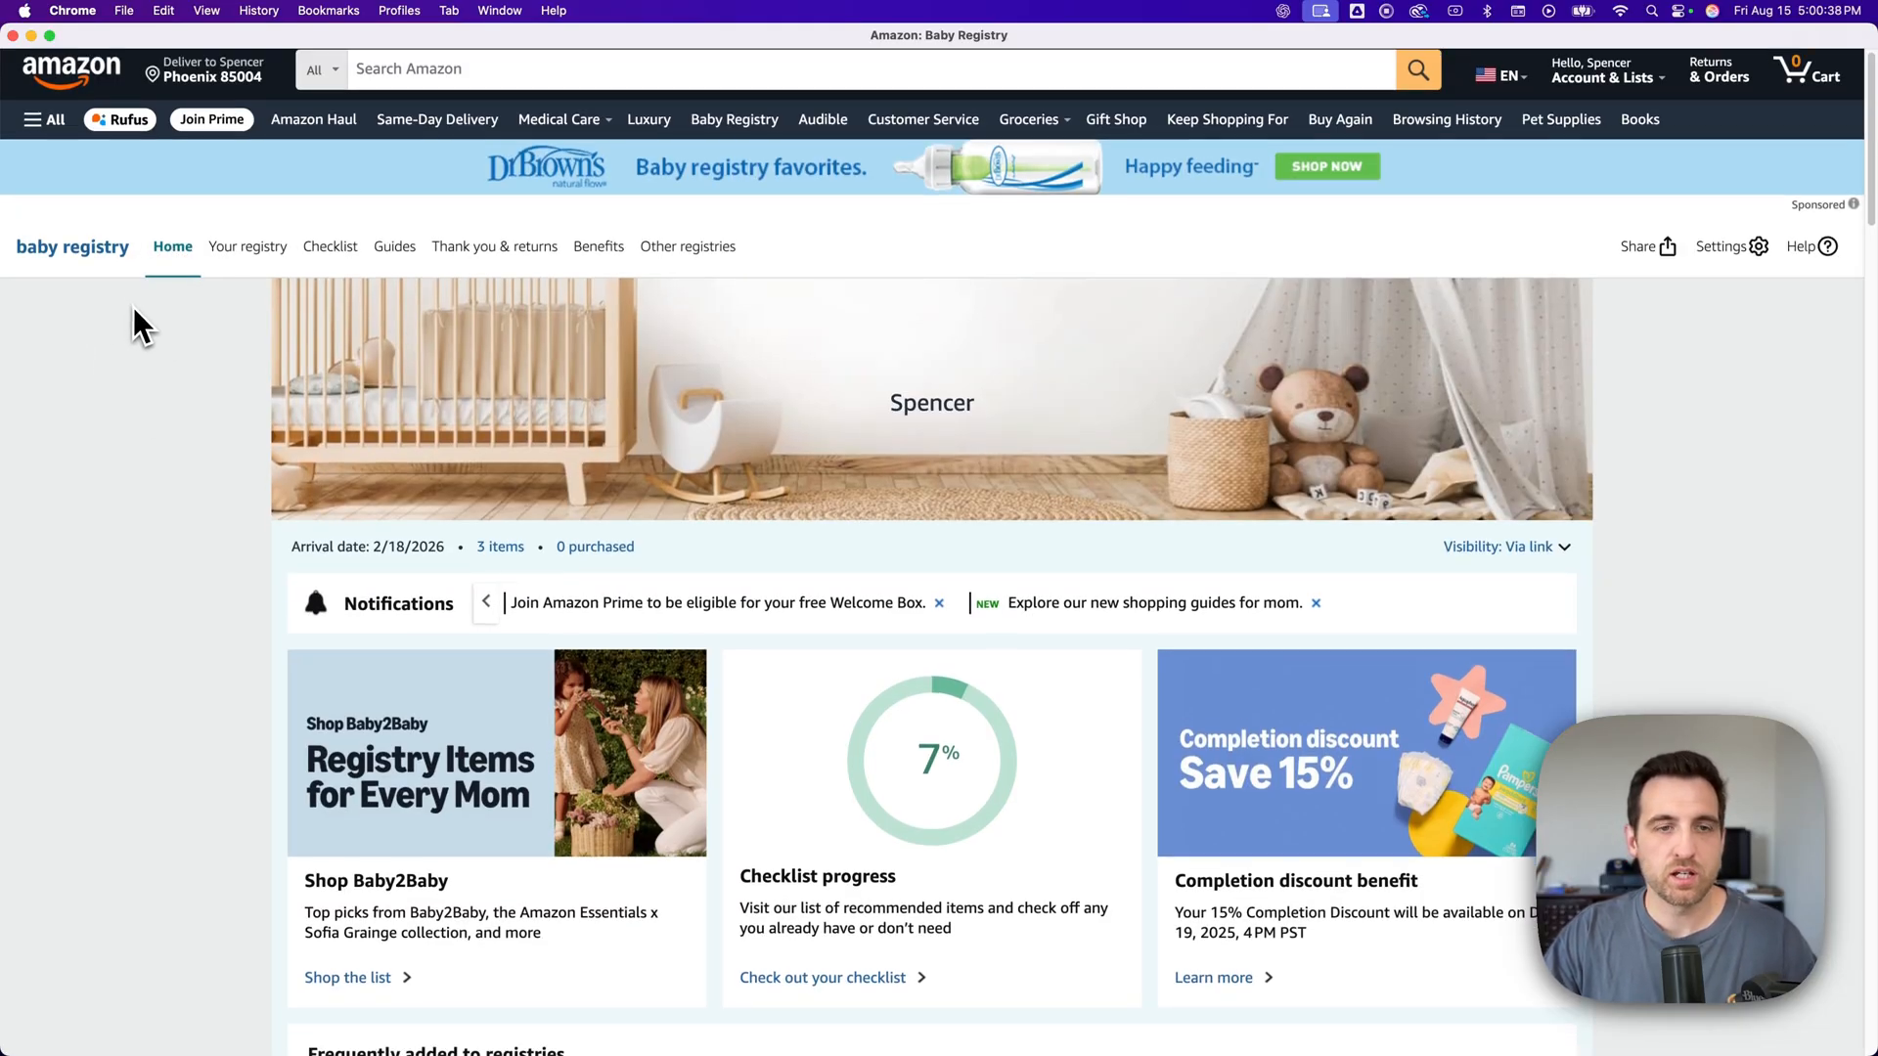
scroll(down, 3)
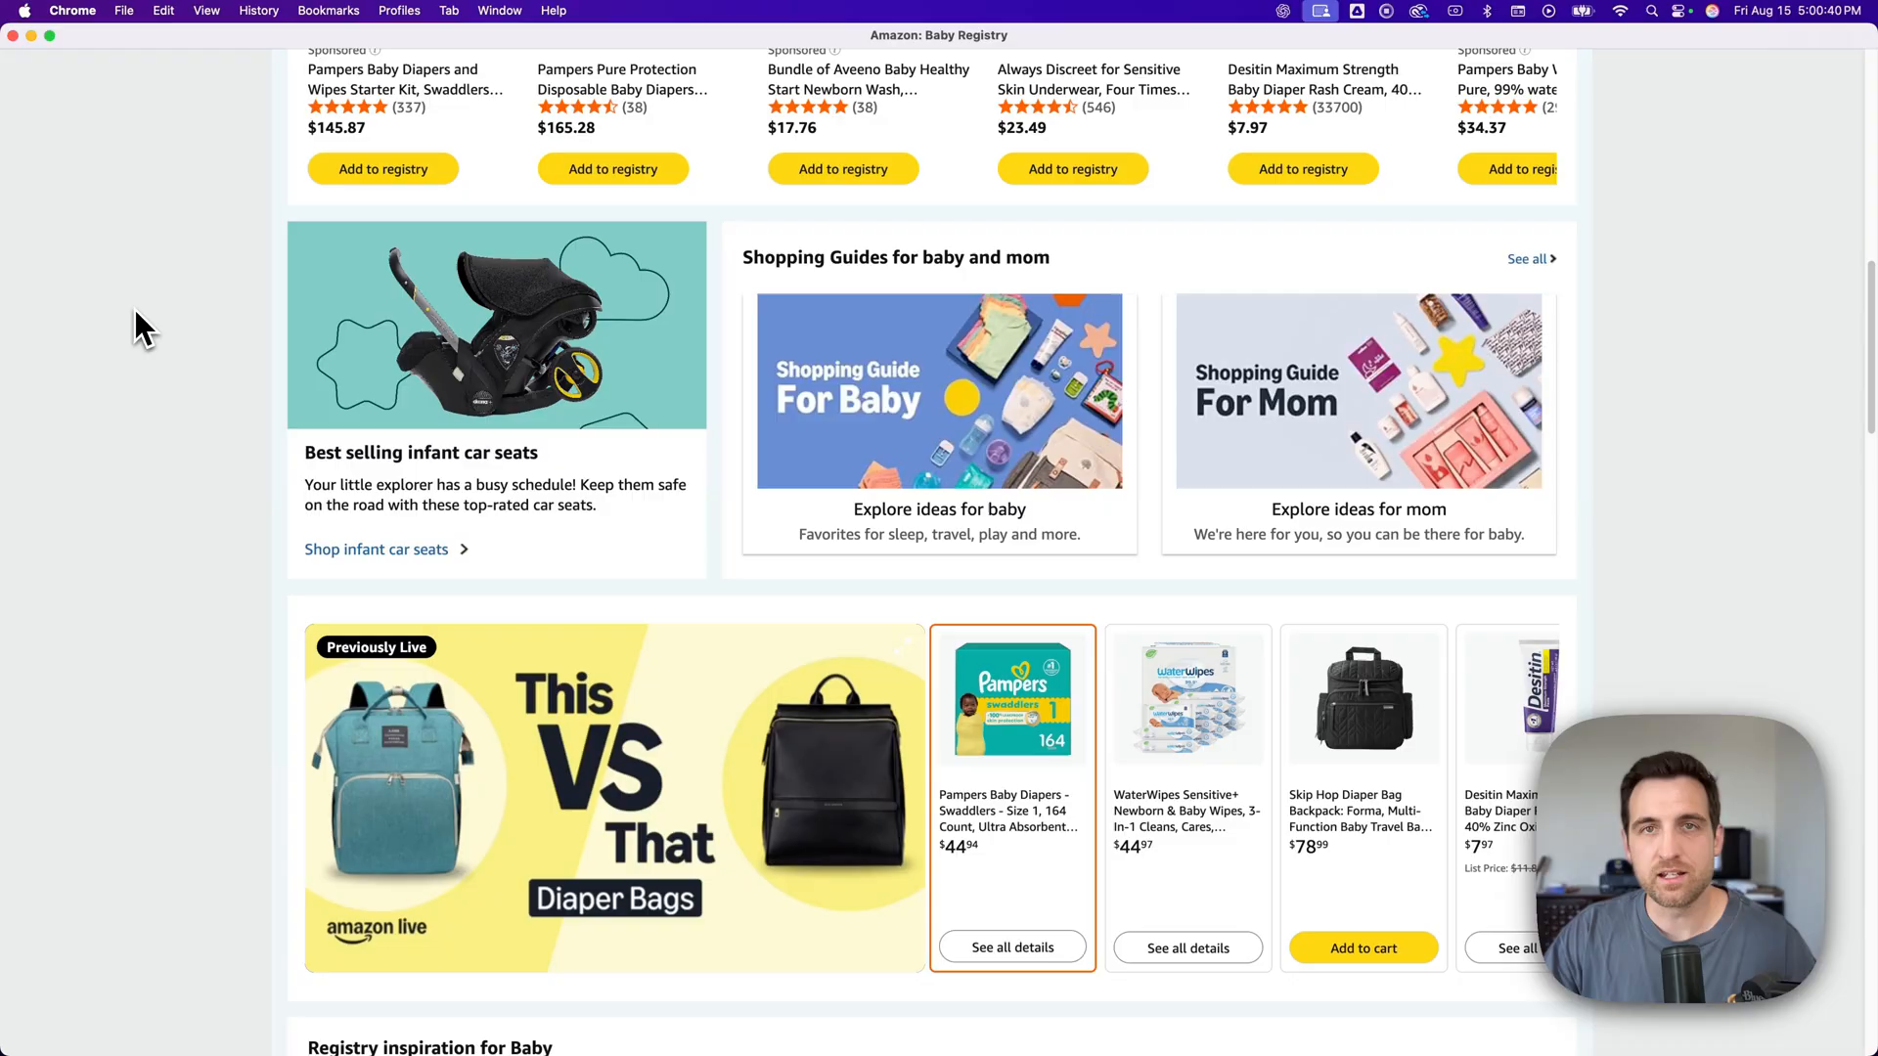